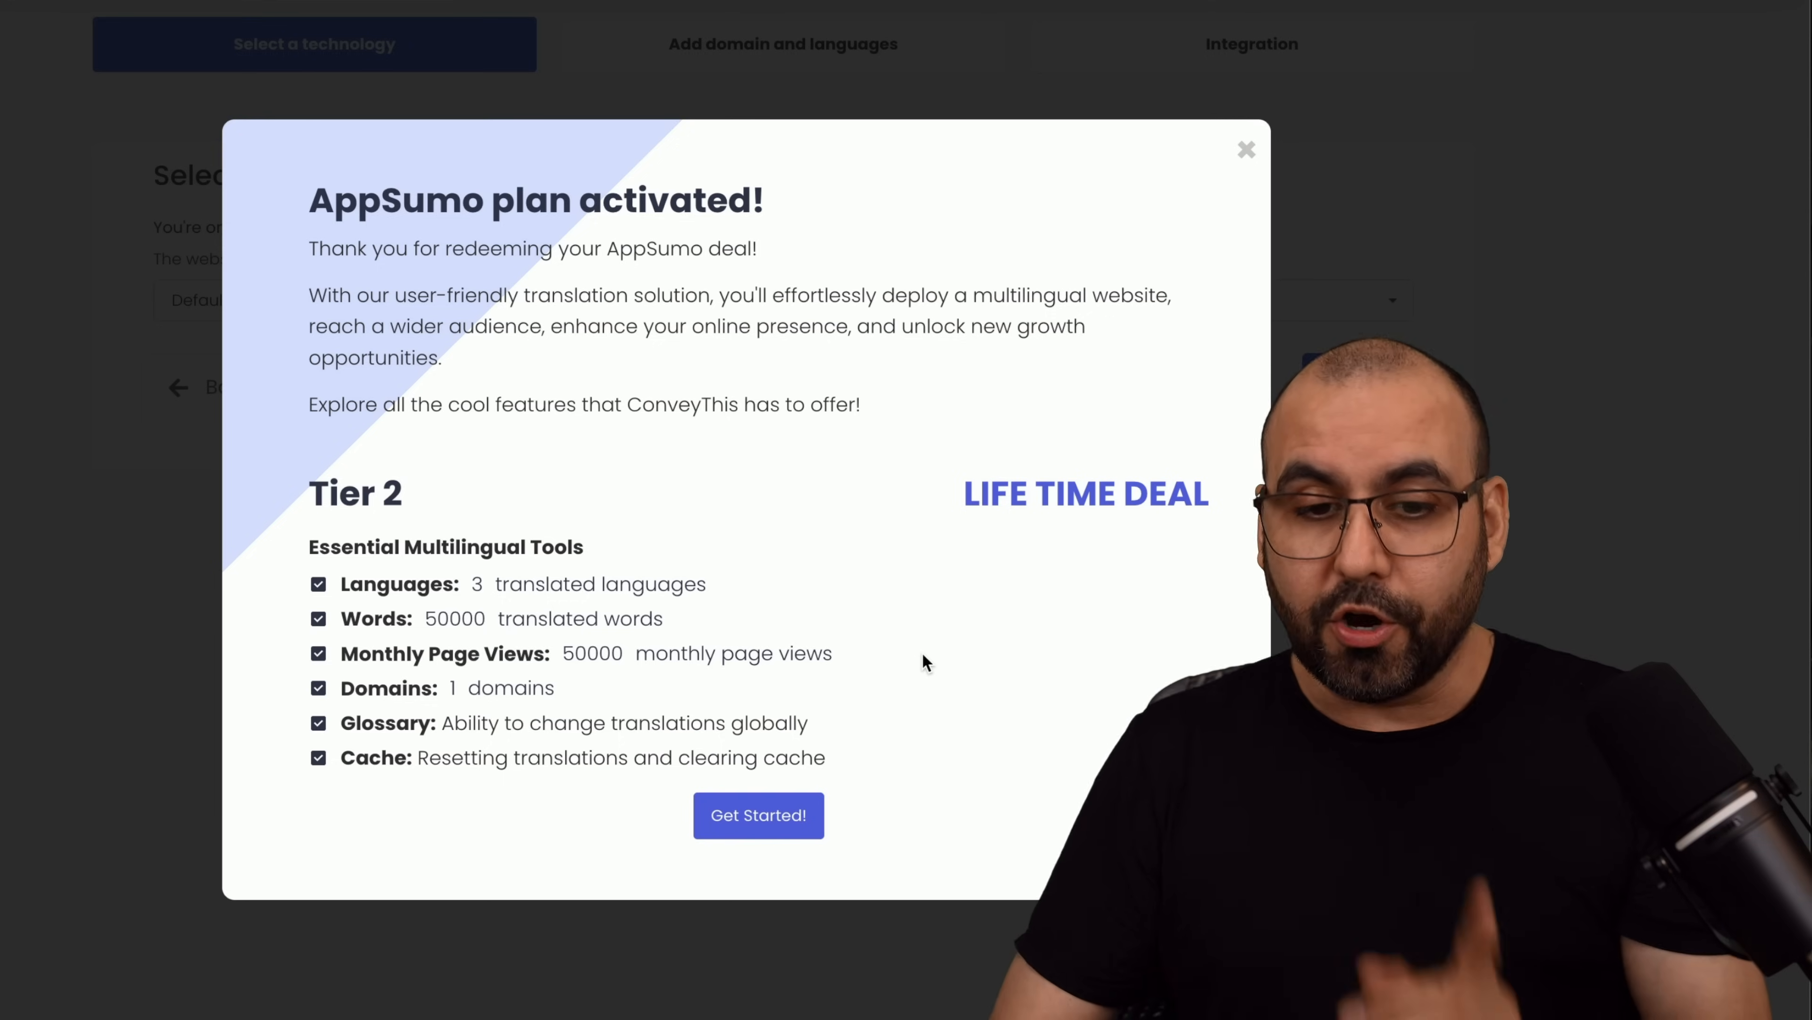
{"action": "mouse_move", "coordinate": [648, 544]}
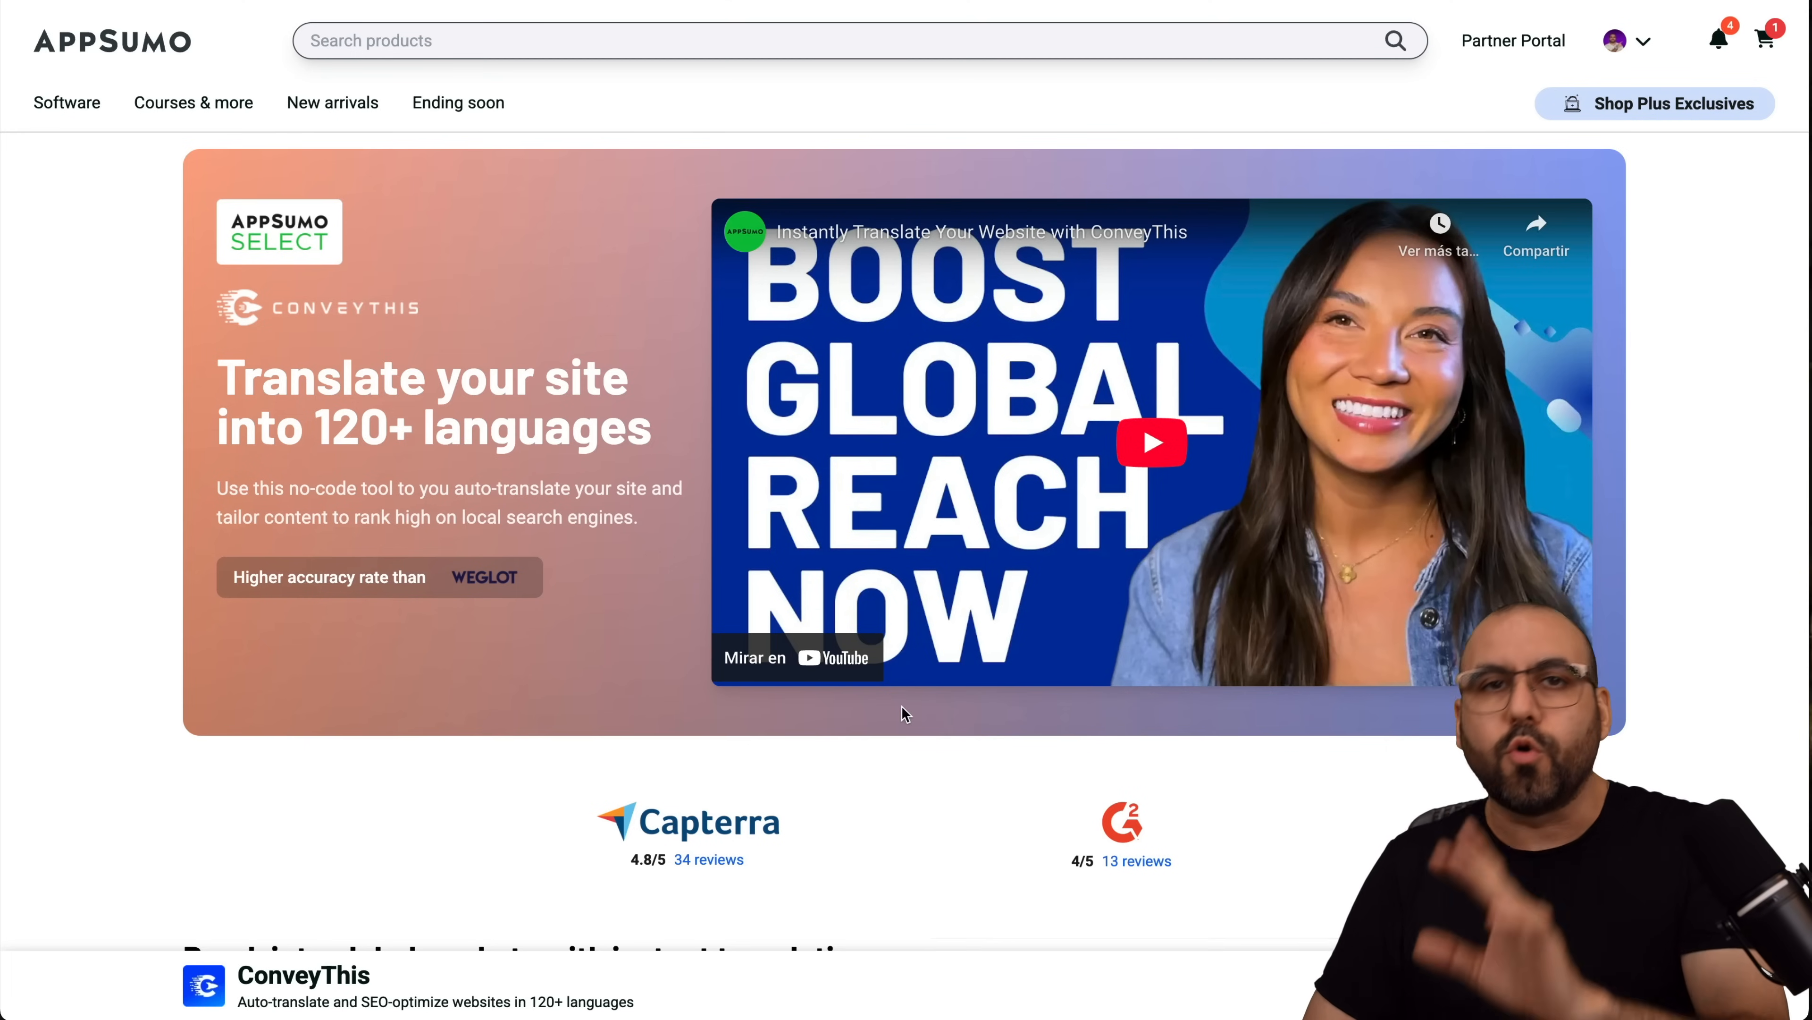
- Browse the ConveyThis pricing table on AppSumo, viewing License Tier 5 and returning to Tier 1
{"action": "scroll", "scroll_direction": "down", "scroll_amount": 3}
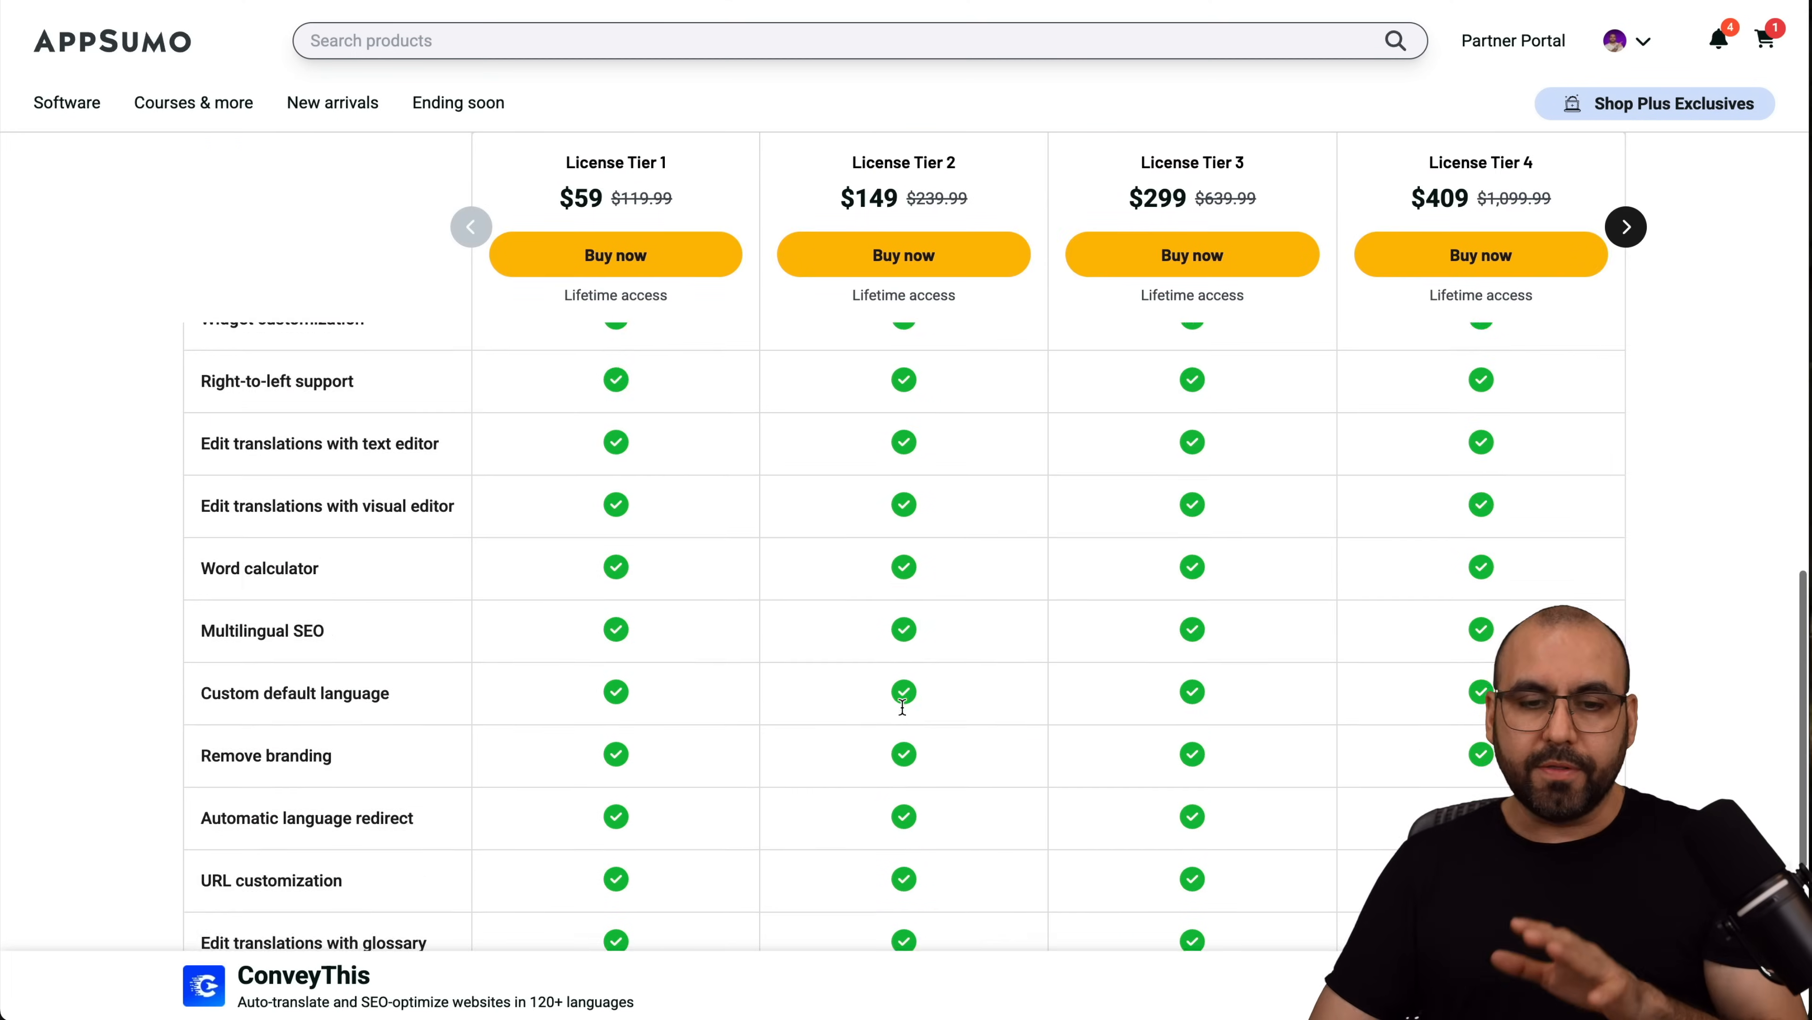
{"action": "scroll", "scroll_direction": "up", "scroll_amount": 3}
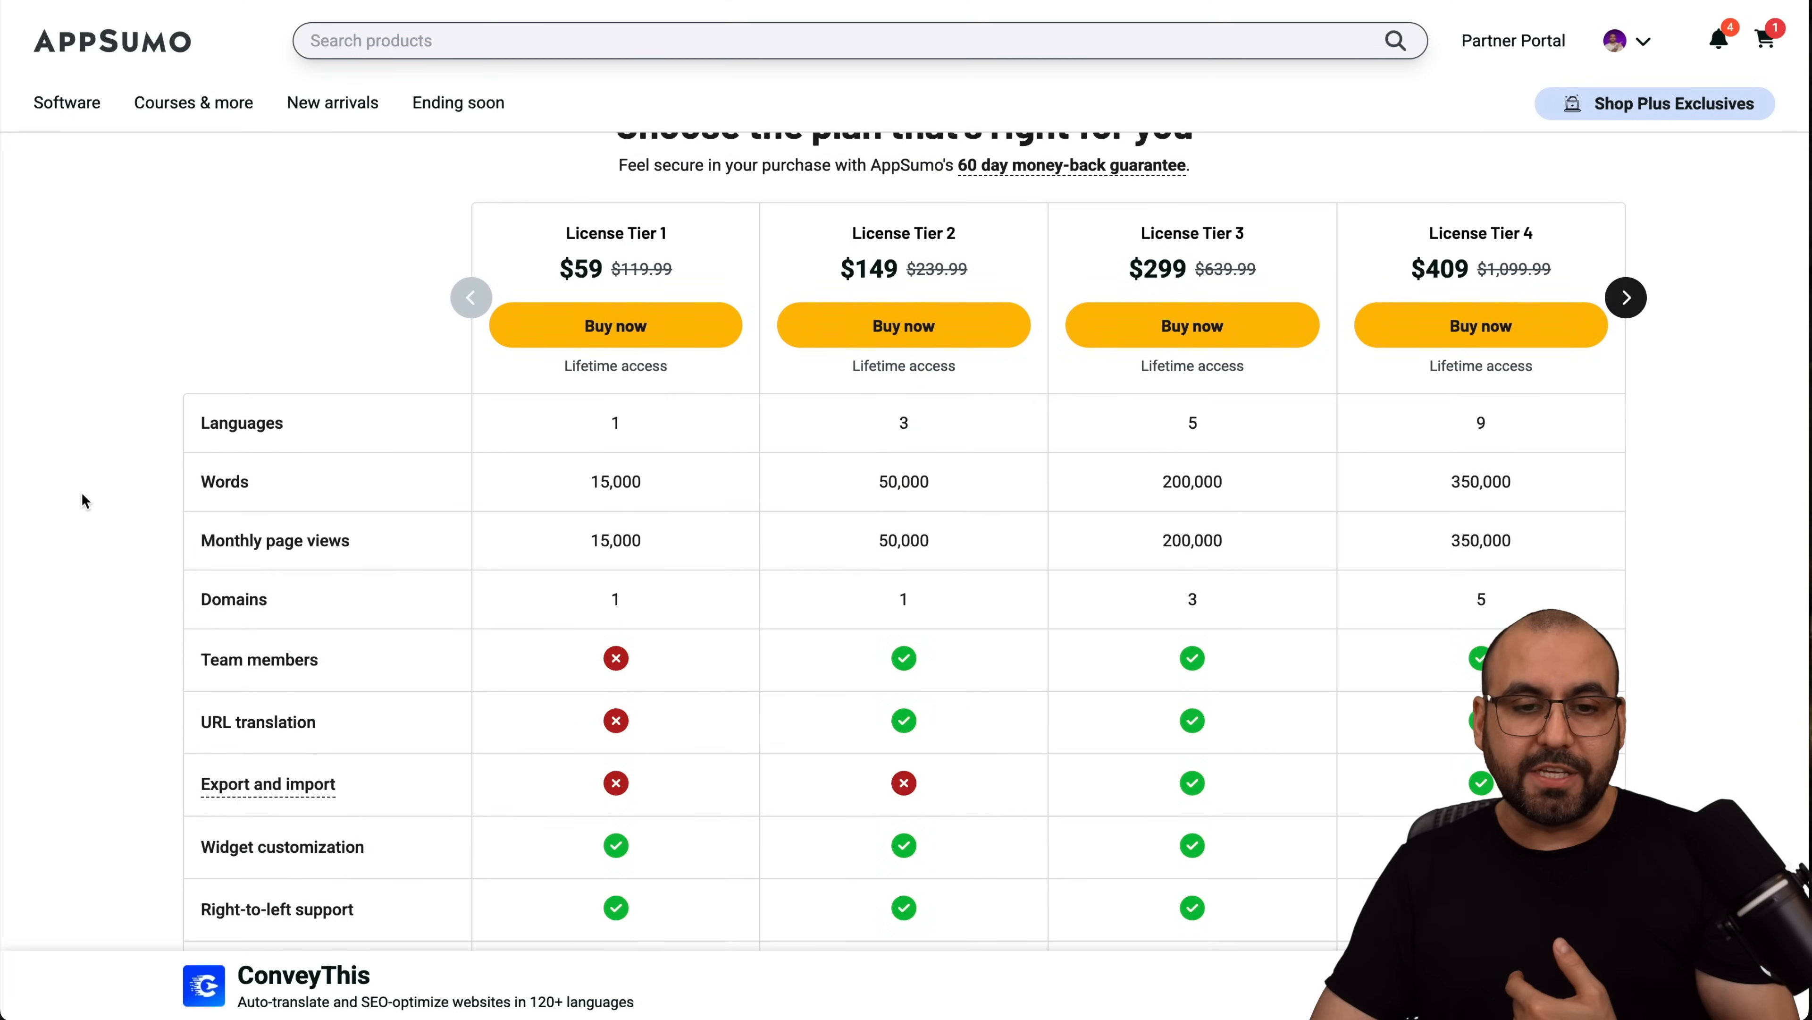
{"action": "mouse_move", "coordinate": [490, 299]}
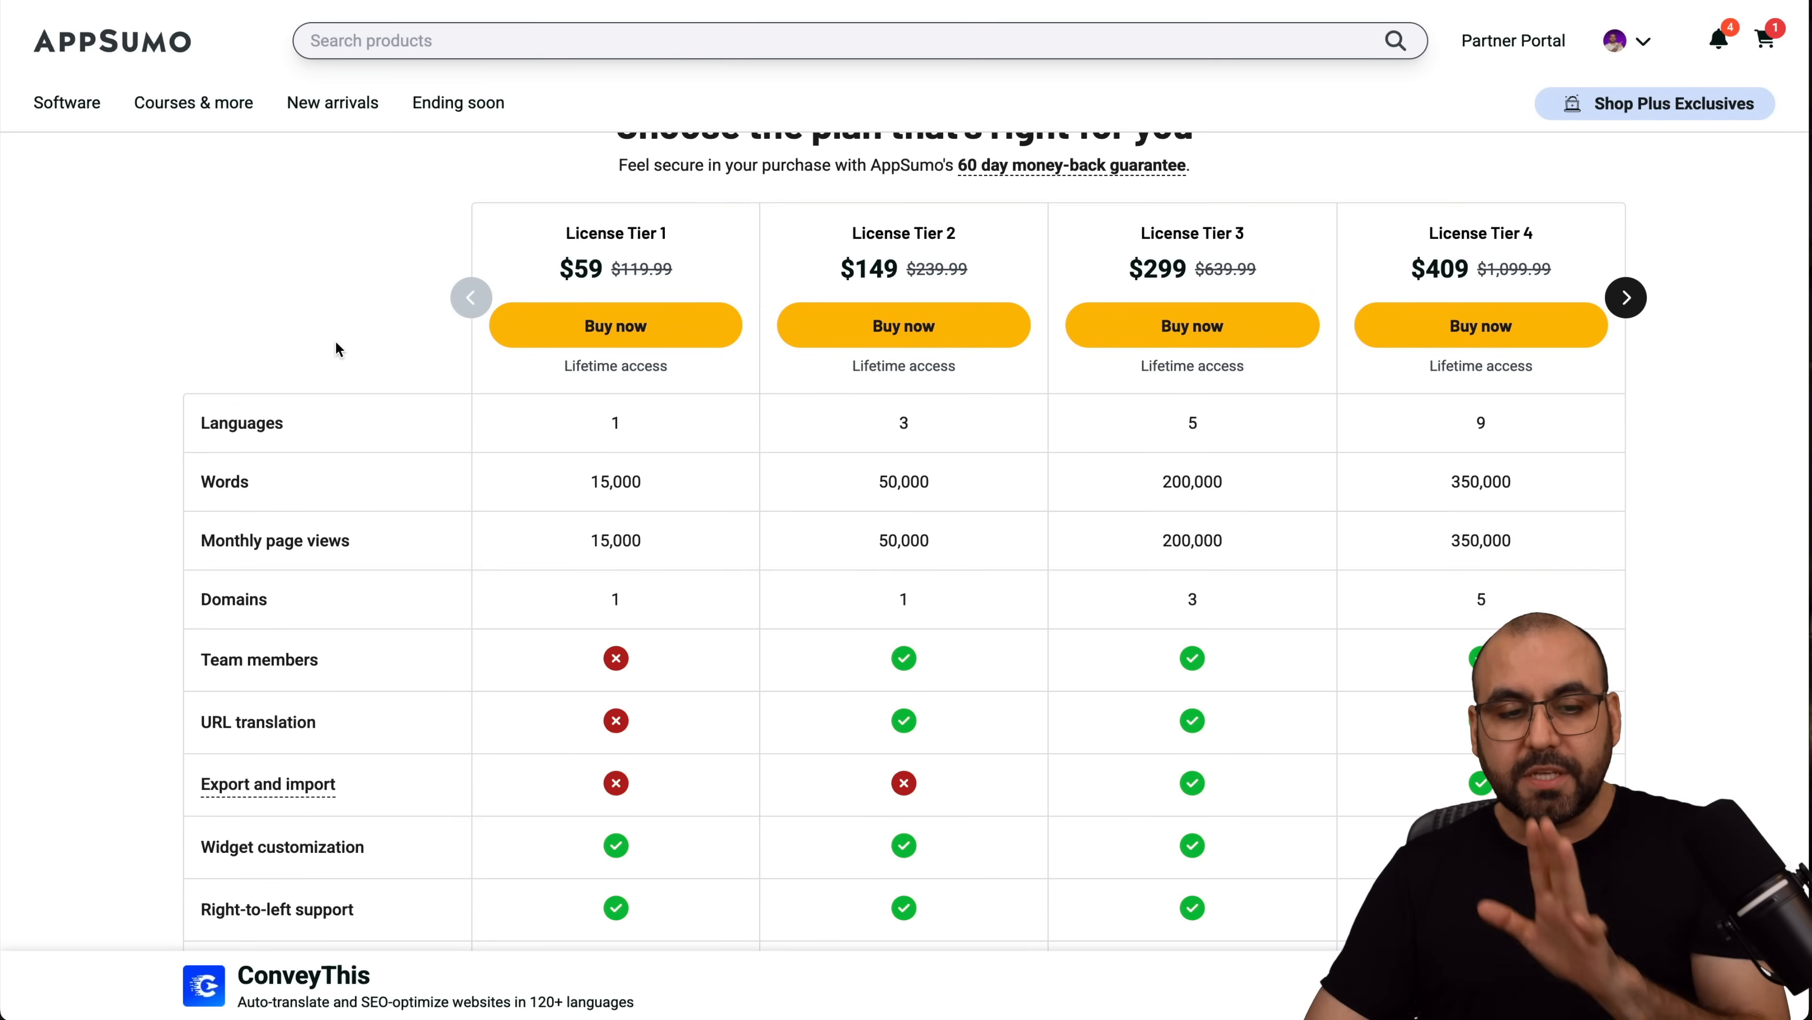
{"action": "mouse_move", "coordinate": [327, 355]}
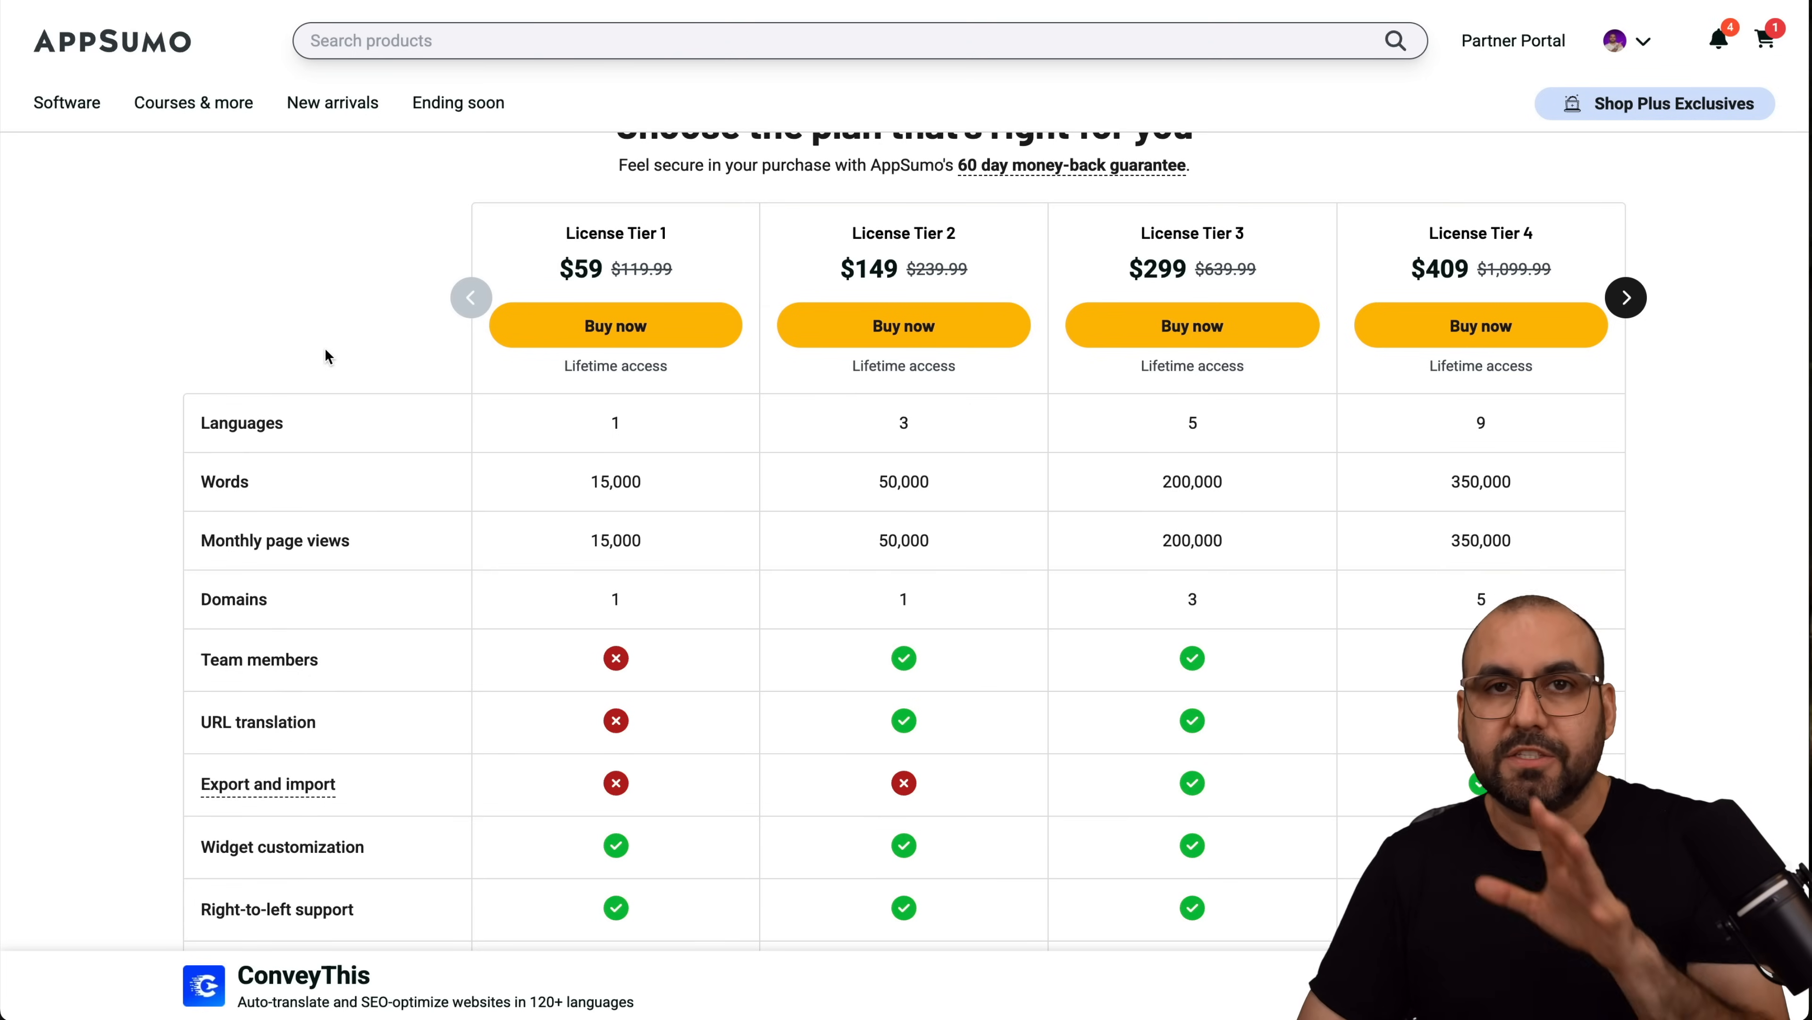
{"action": "mouse_move", "coordinate": [351, 386]}
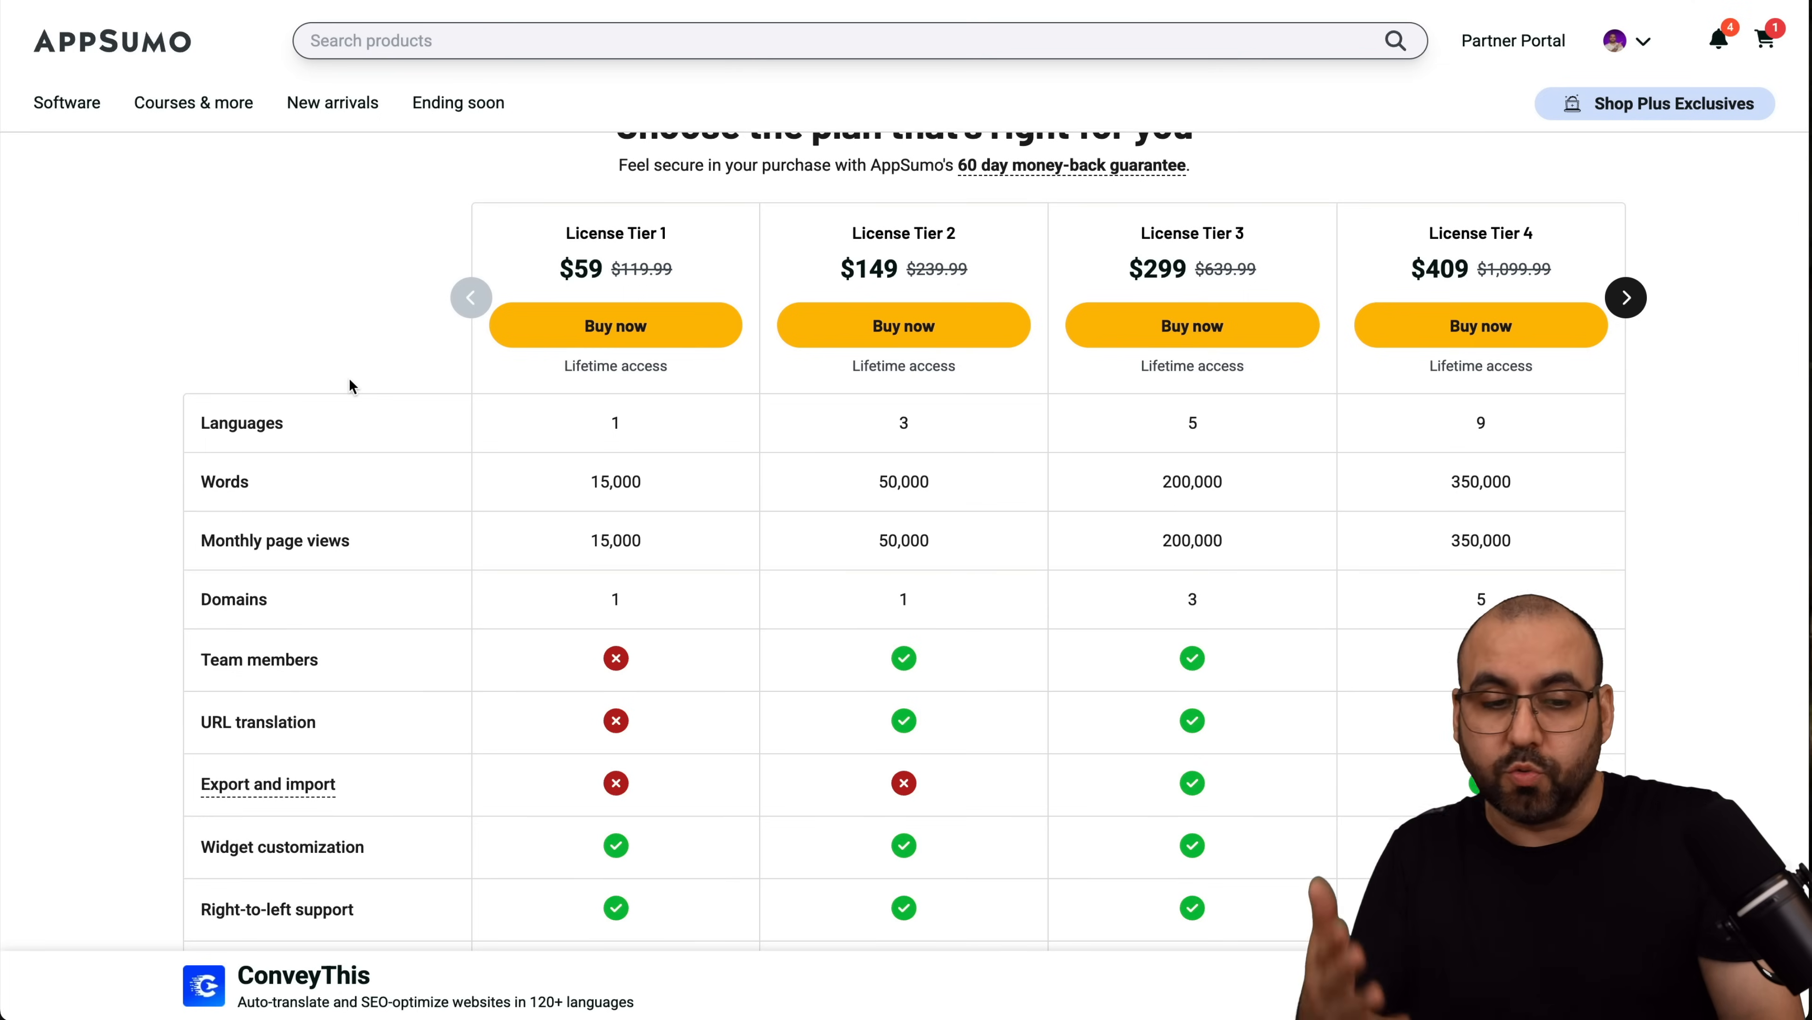
{"action": "mouse_move", "coordinate": [292, 531]}
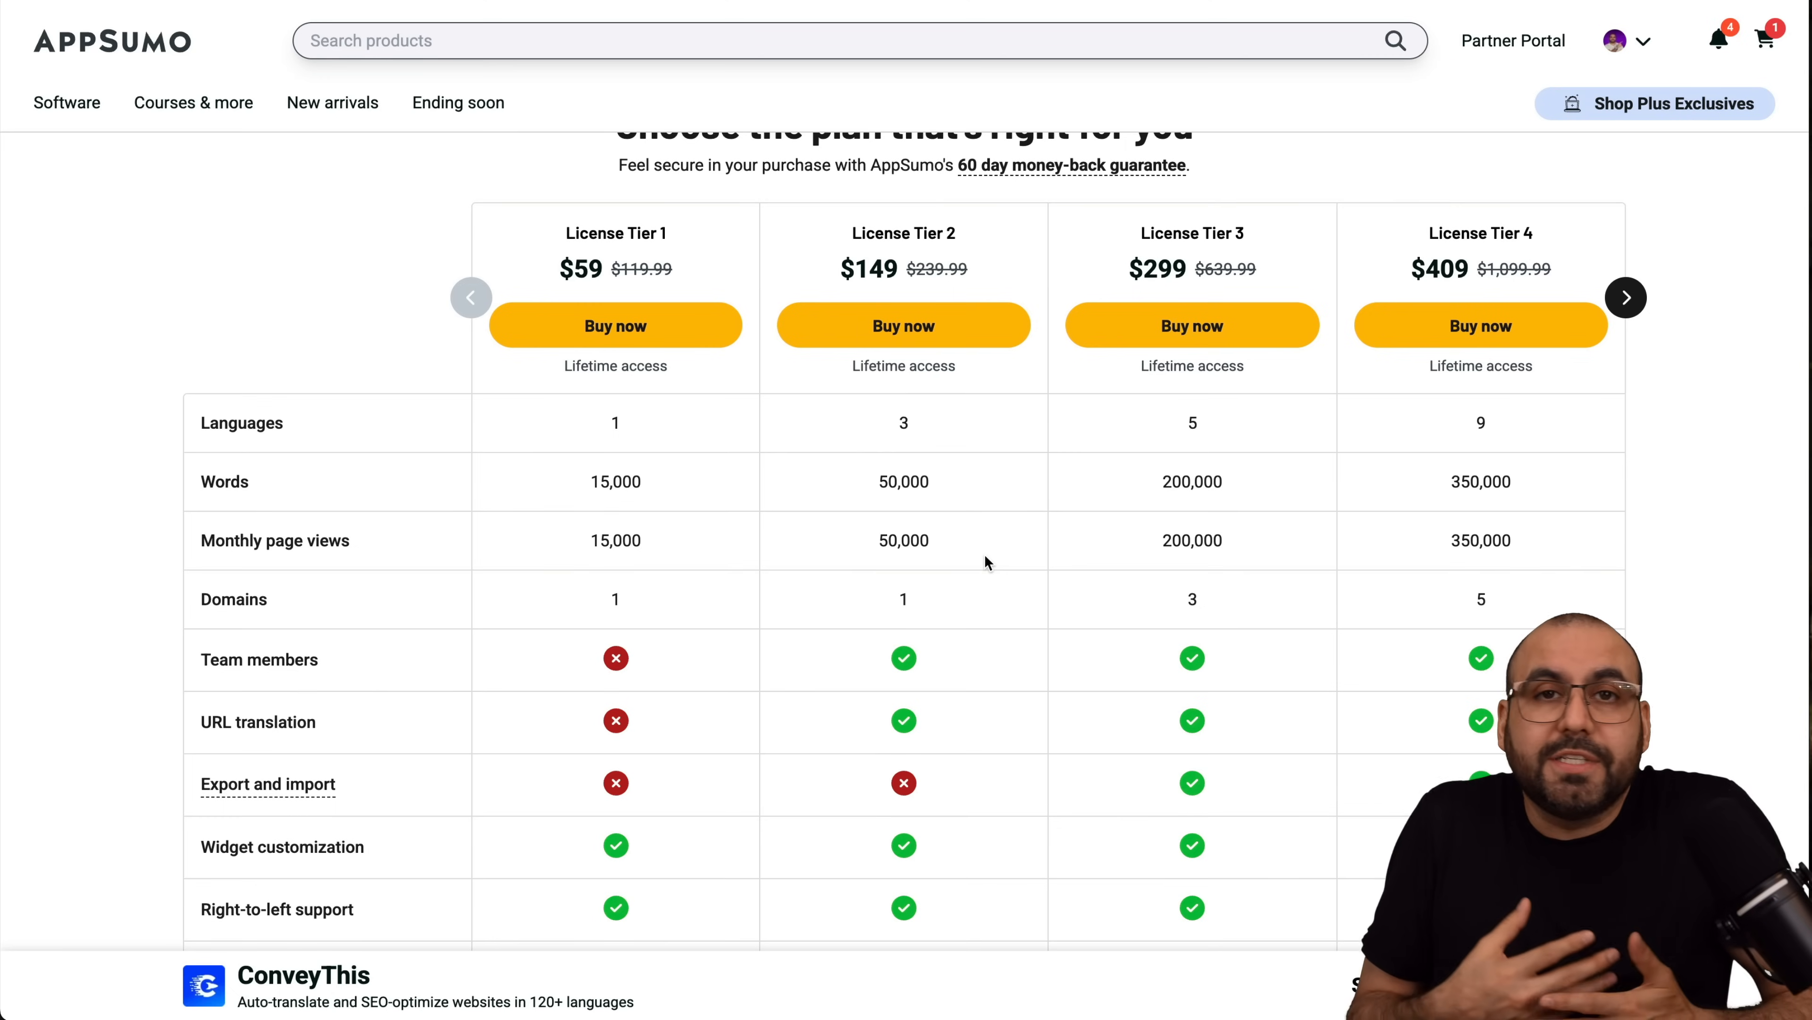
{"action": "left_click", "coordinate": [1626, 297]}
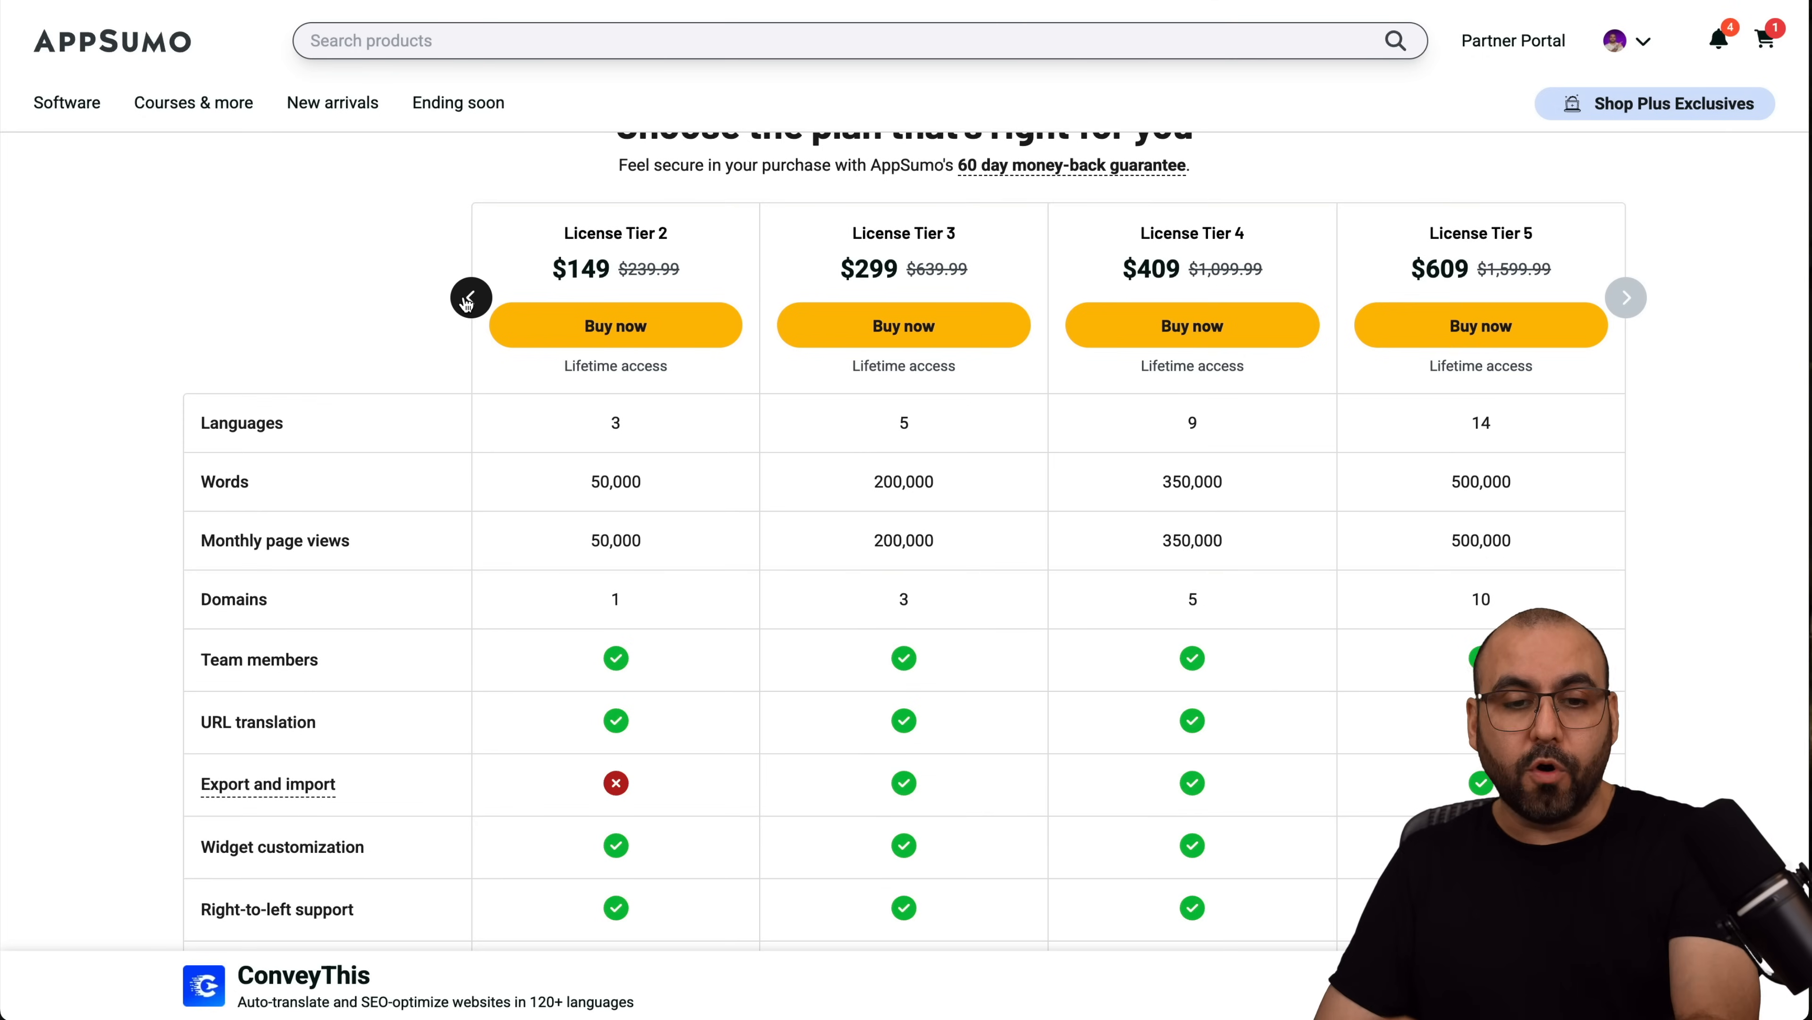
{"action": "left_click", "coordinate": [470, 298]}
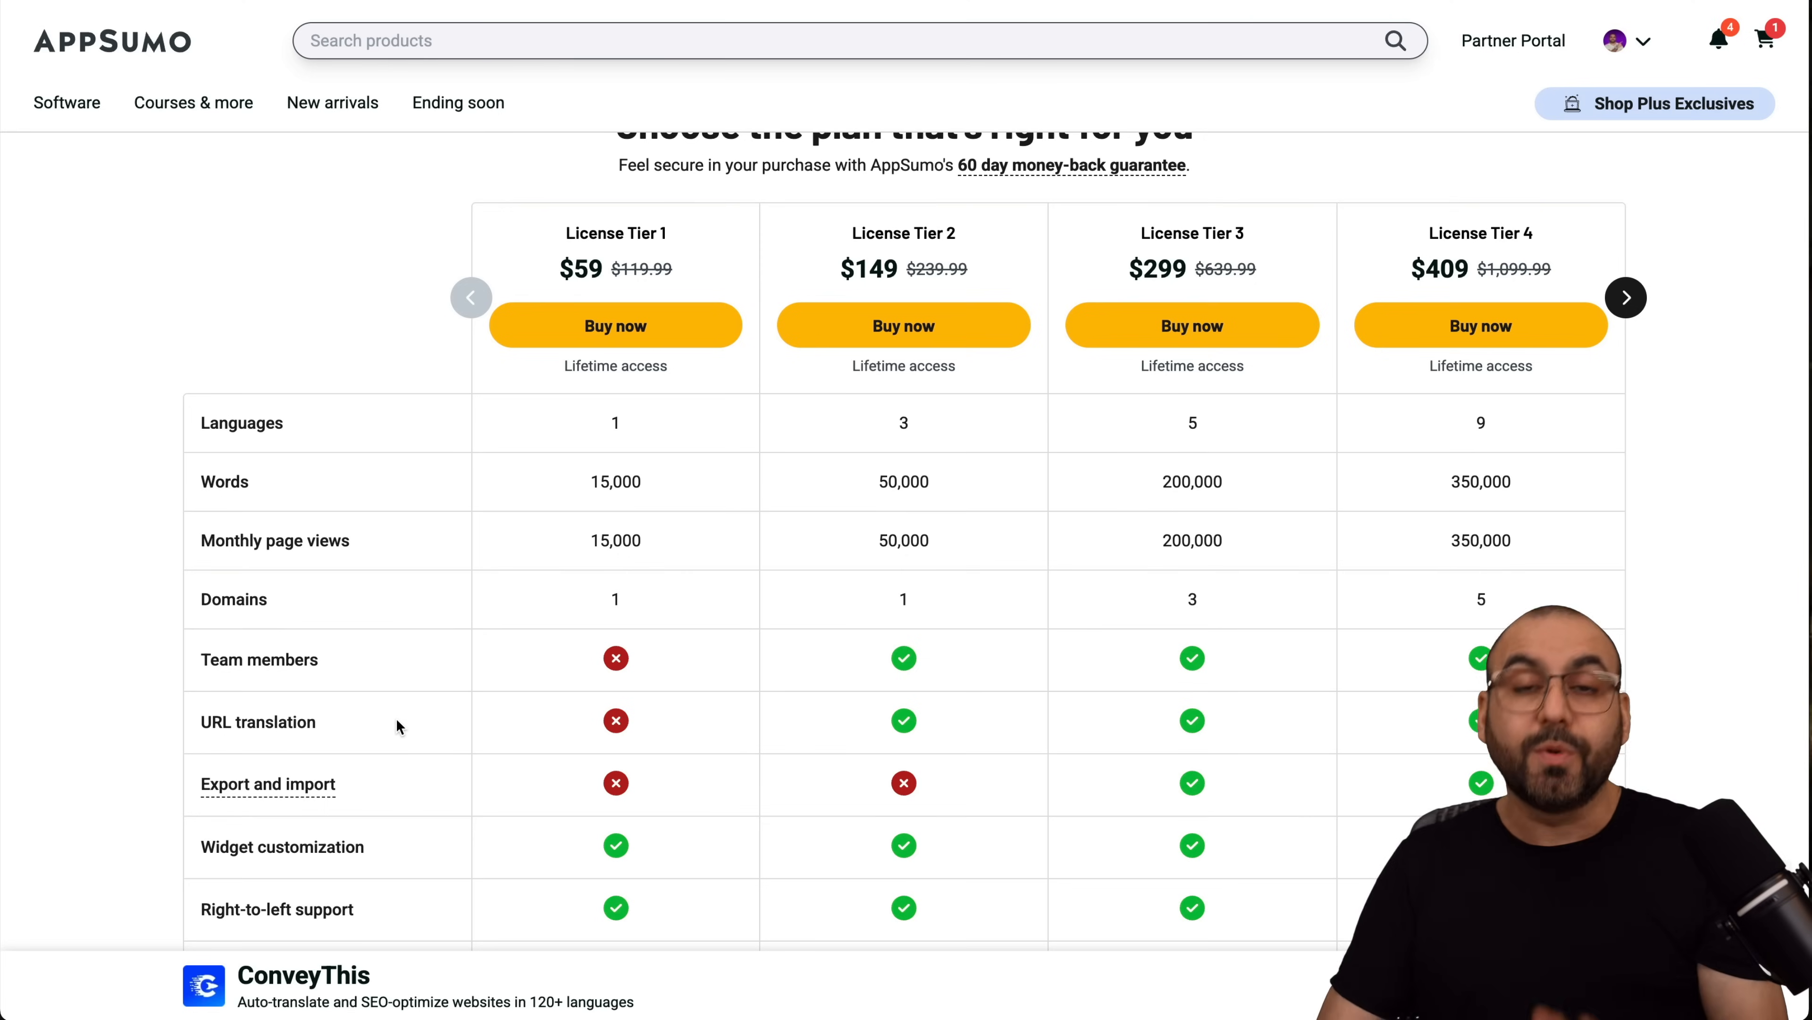
{"action": "mouse_move", "coordinate": [362, 745]}
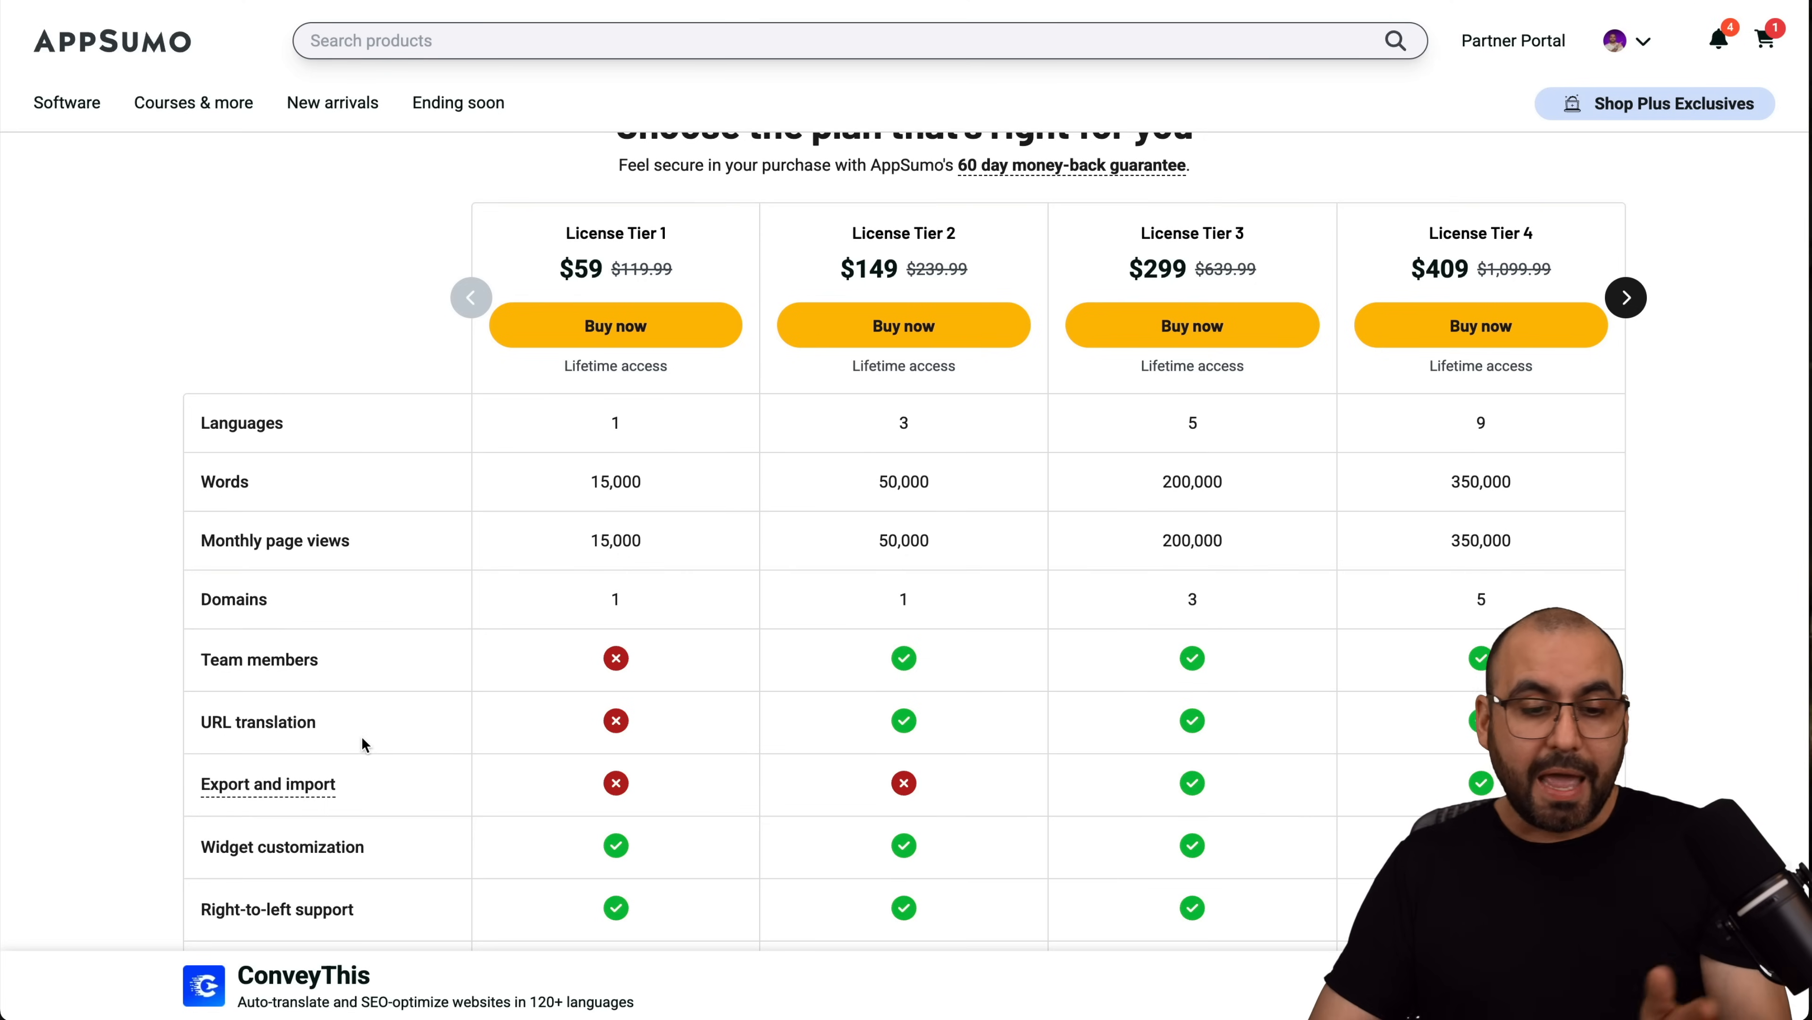
{"action": "mouse_move", "coordinate": [653, 783]}
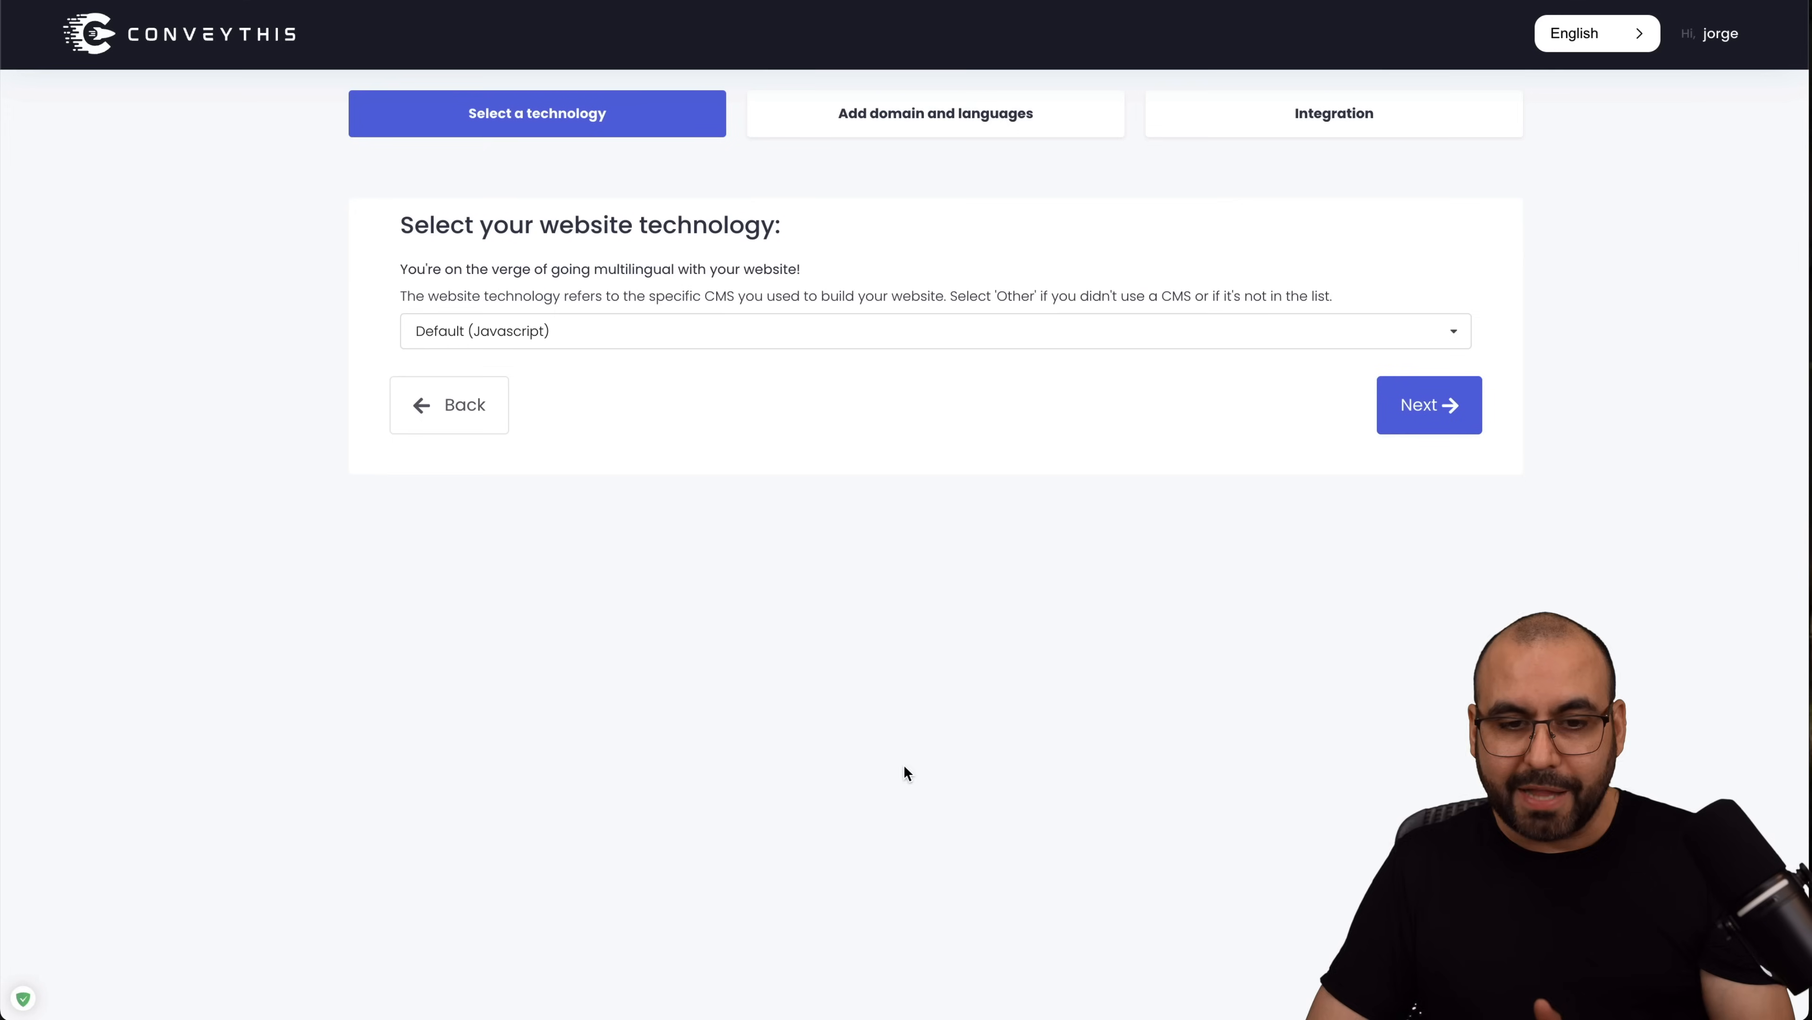
{"action": "mouse_move", "coordinate": [979, 774]}
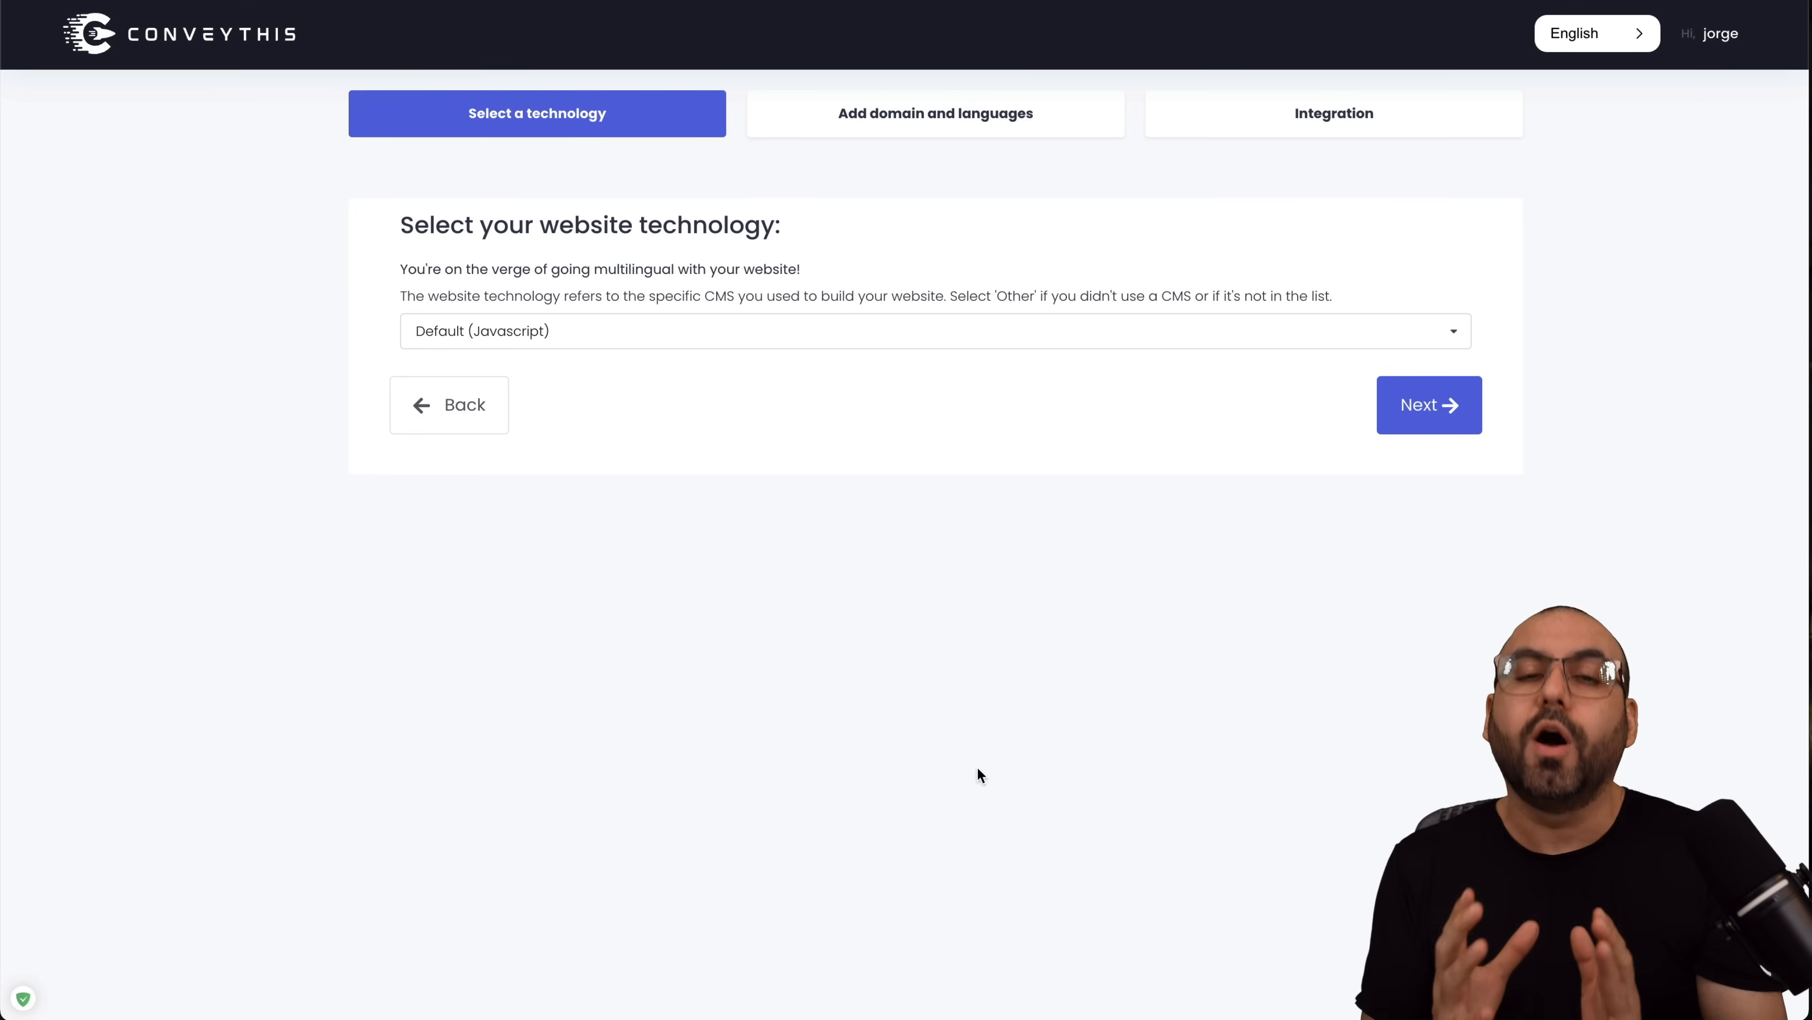
{"action": "mouse_move", "coordinate": [825, 136]}
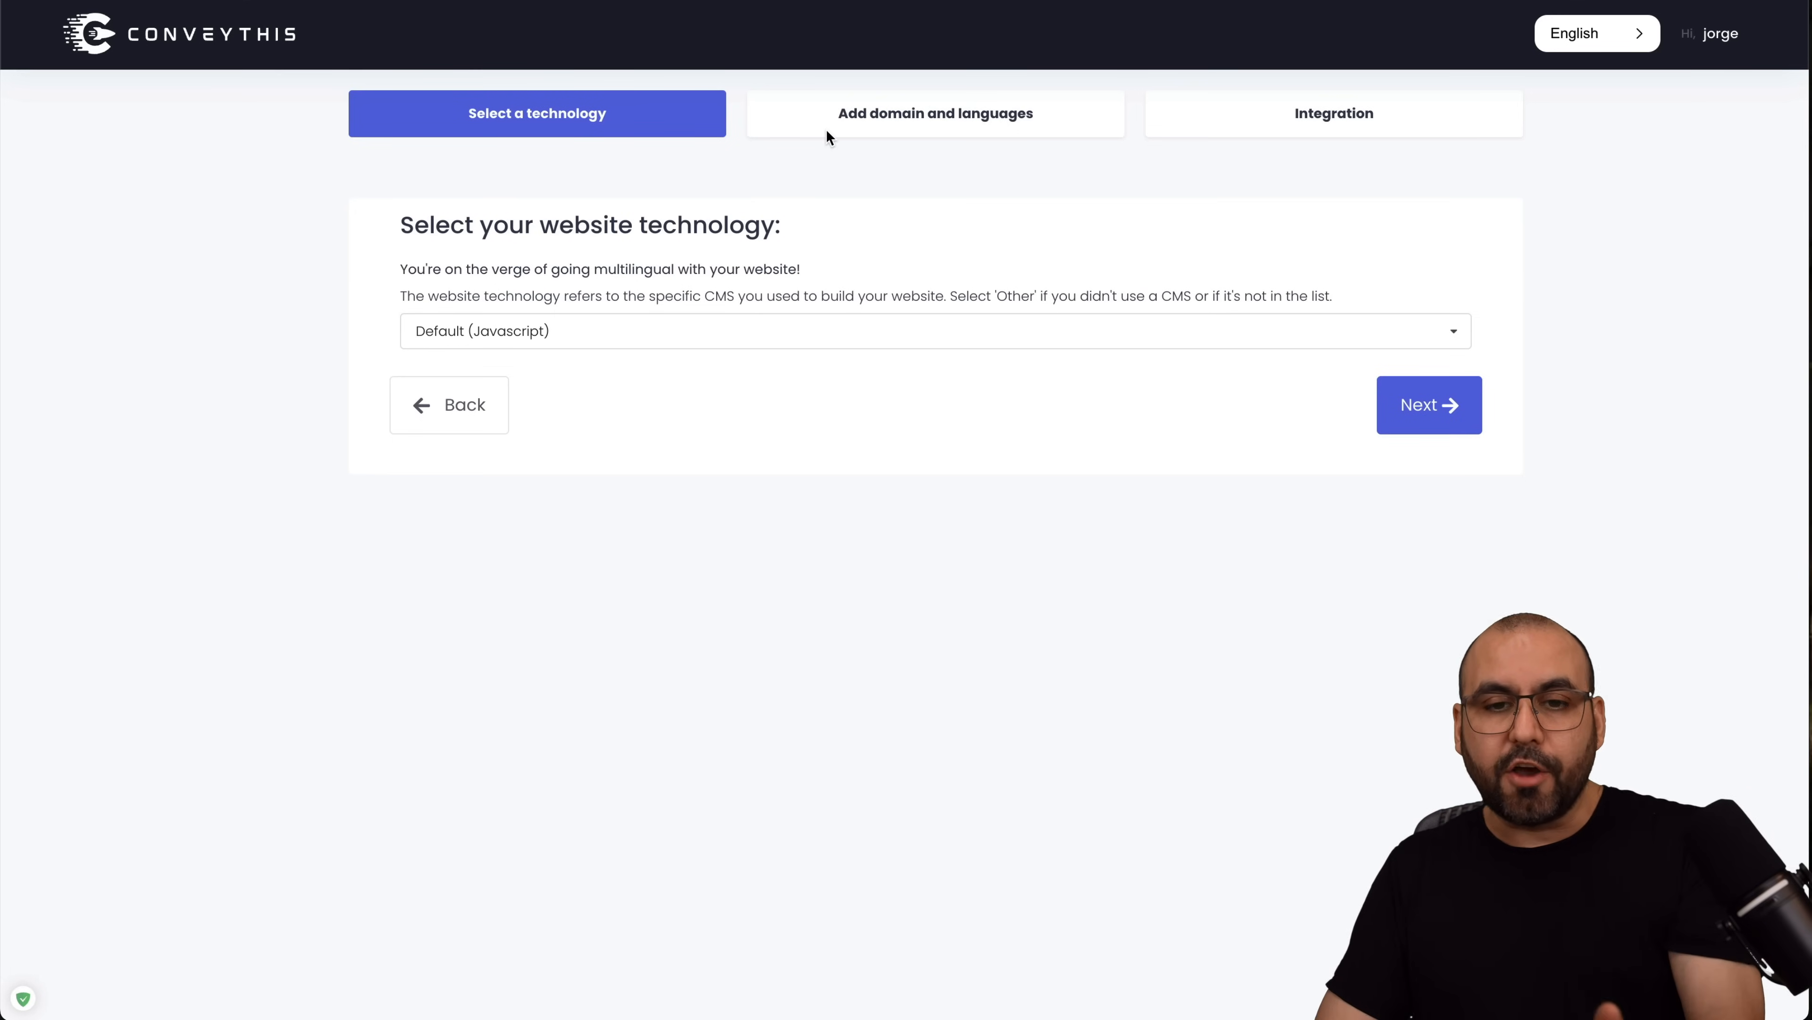
{"action": "mouse_move", "coordinate": [1231, 207]}
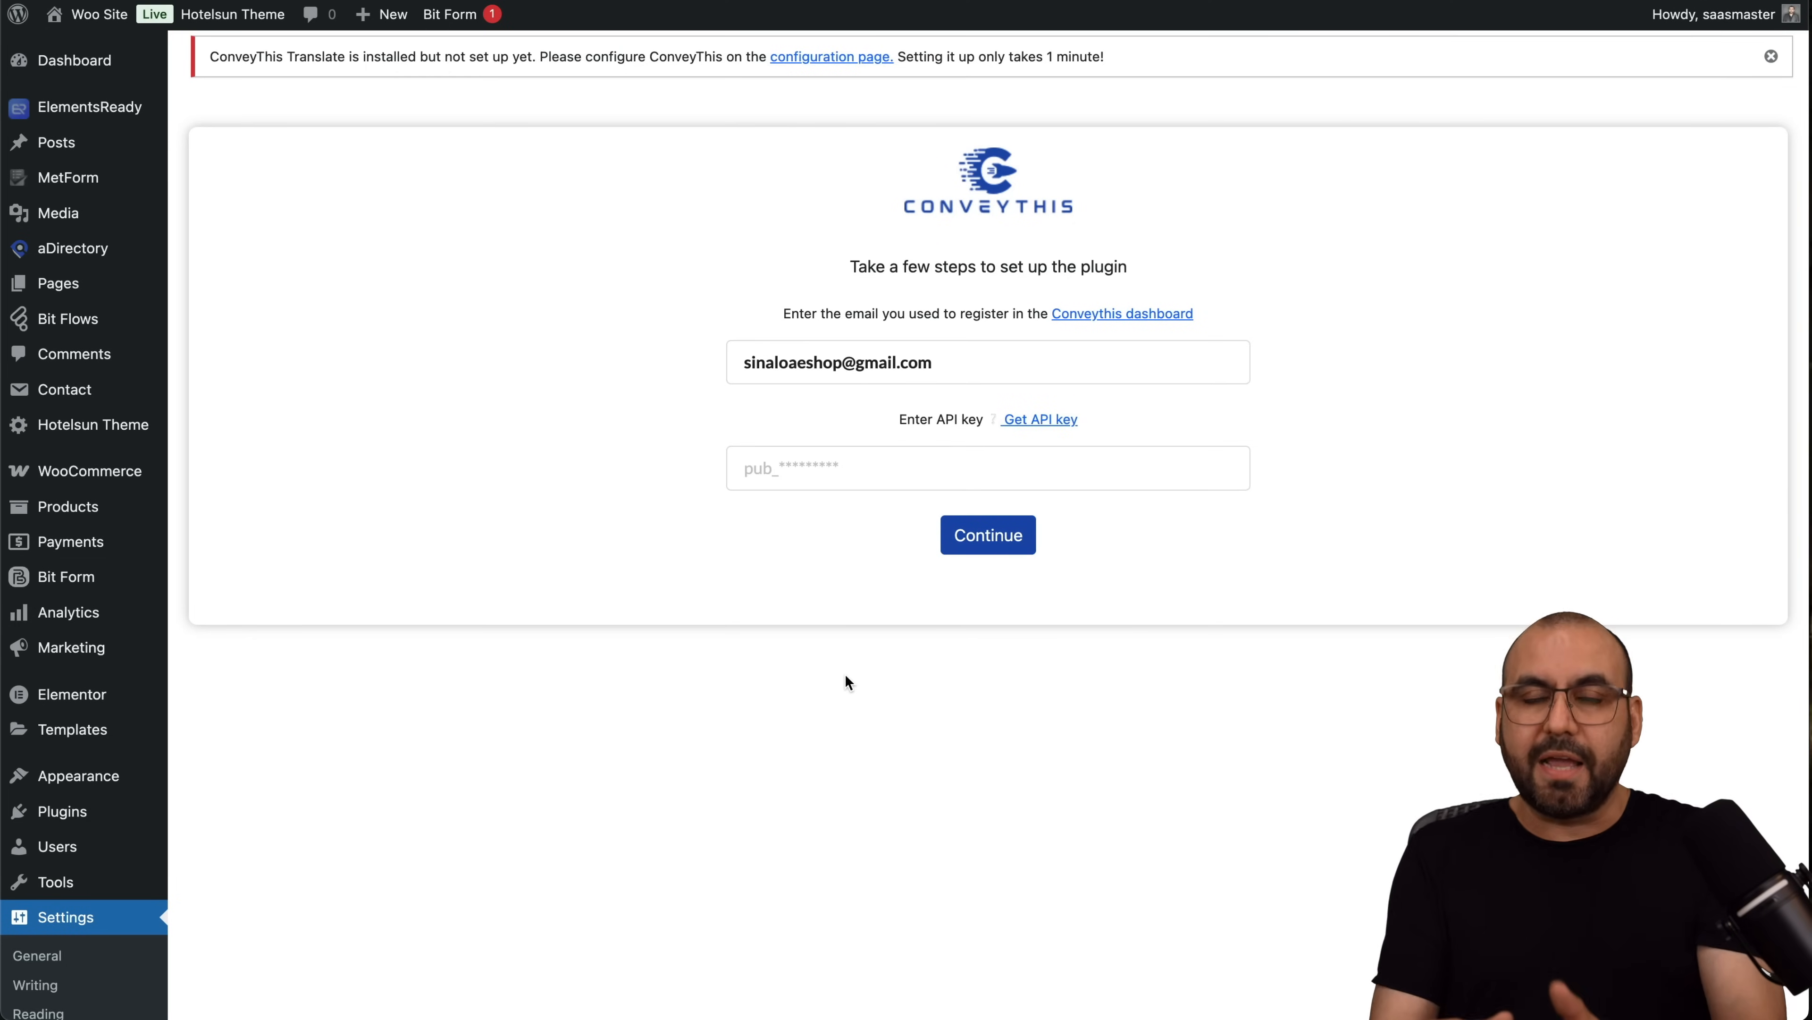
{"action": "mouse_move", "coordinate": [1049, 418]}
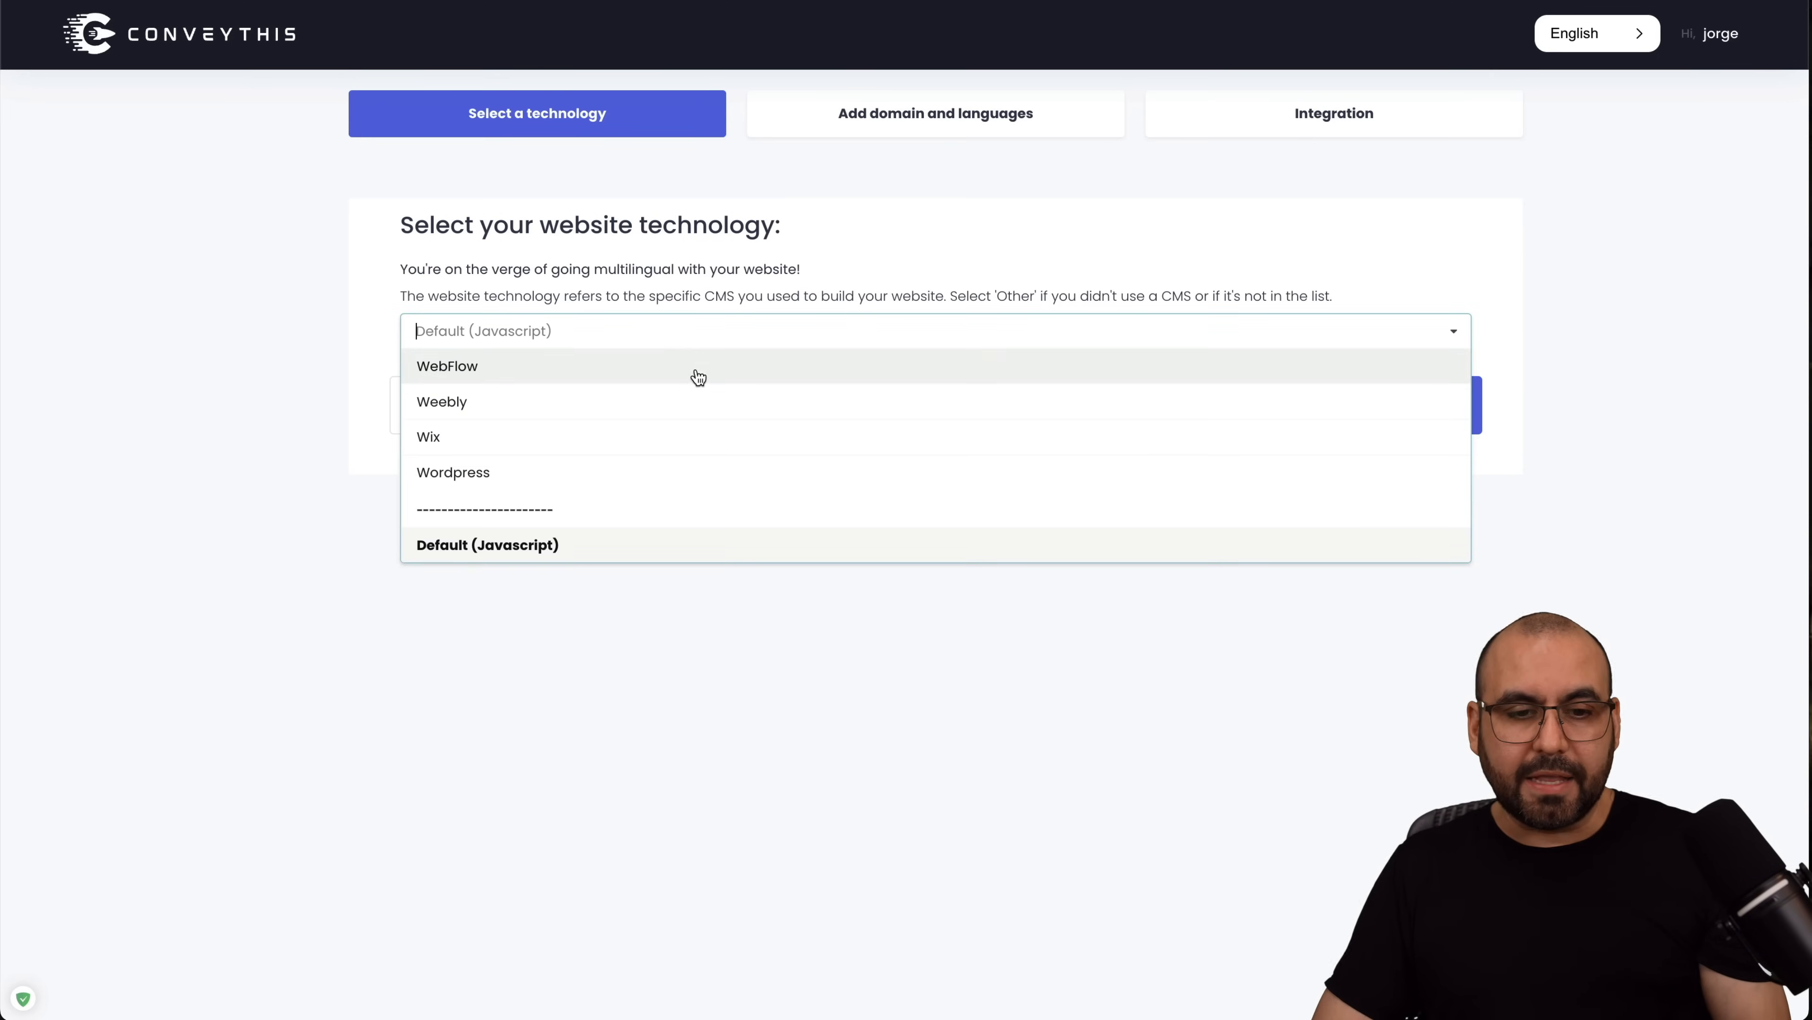
- Choose Wordpress as the website technology and continue to the domain step
{"action": "scroll", "scroll_direction": "up", "scroll_amount": 3}
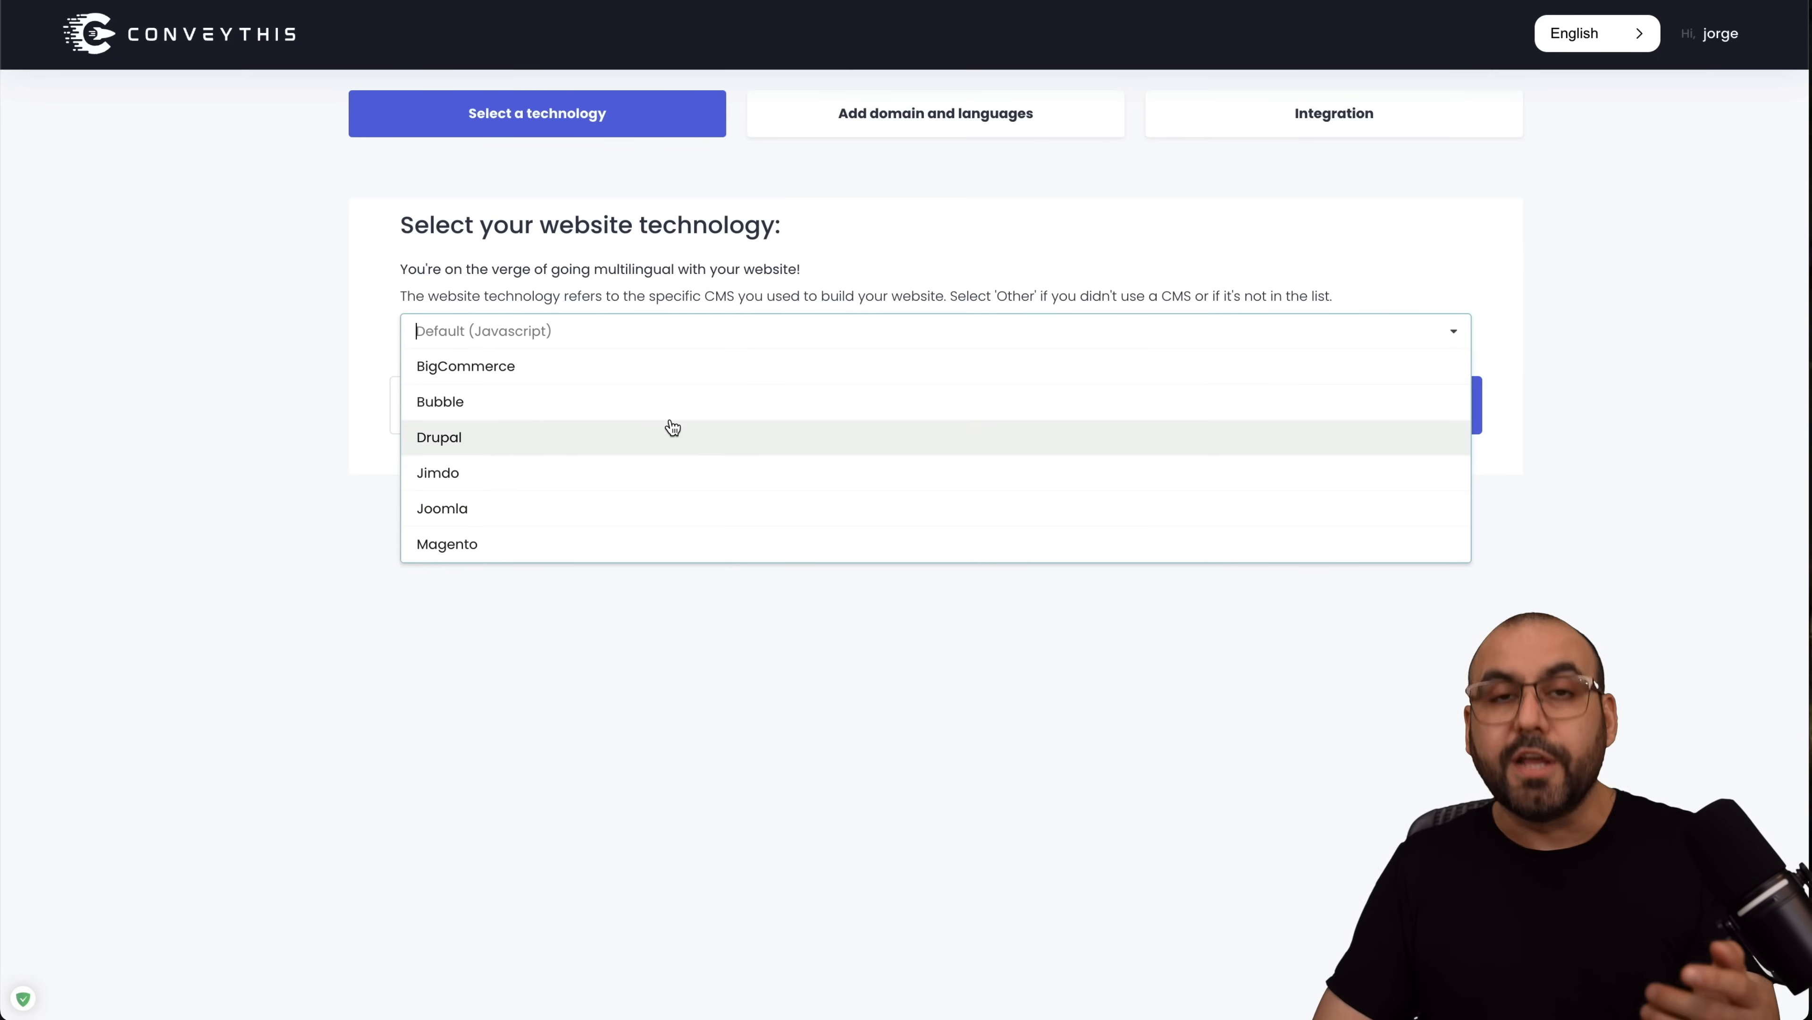
{"action": "scroll", "scroll_direction": "down", "scroll_amount": 3}
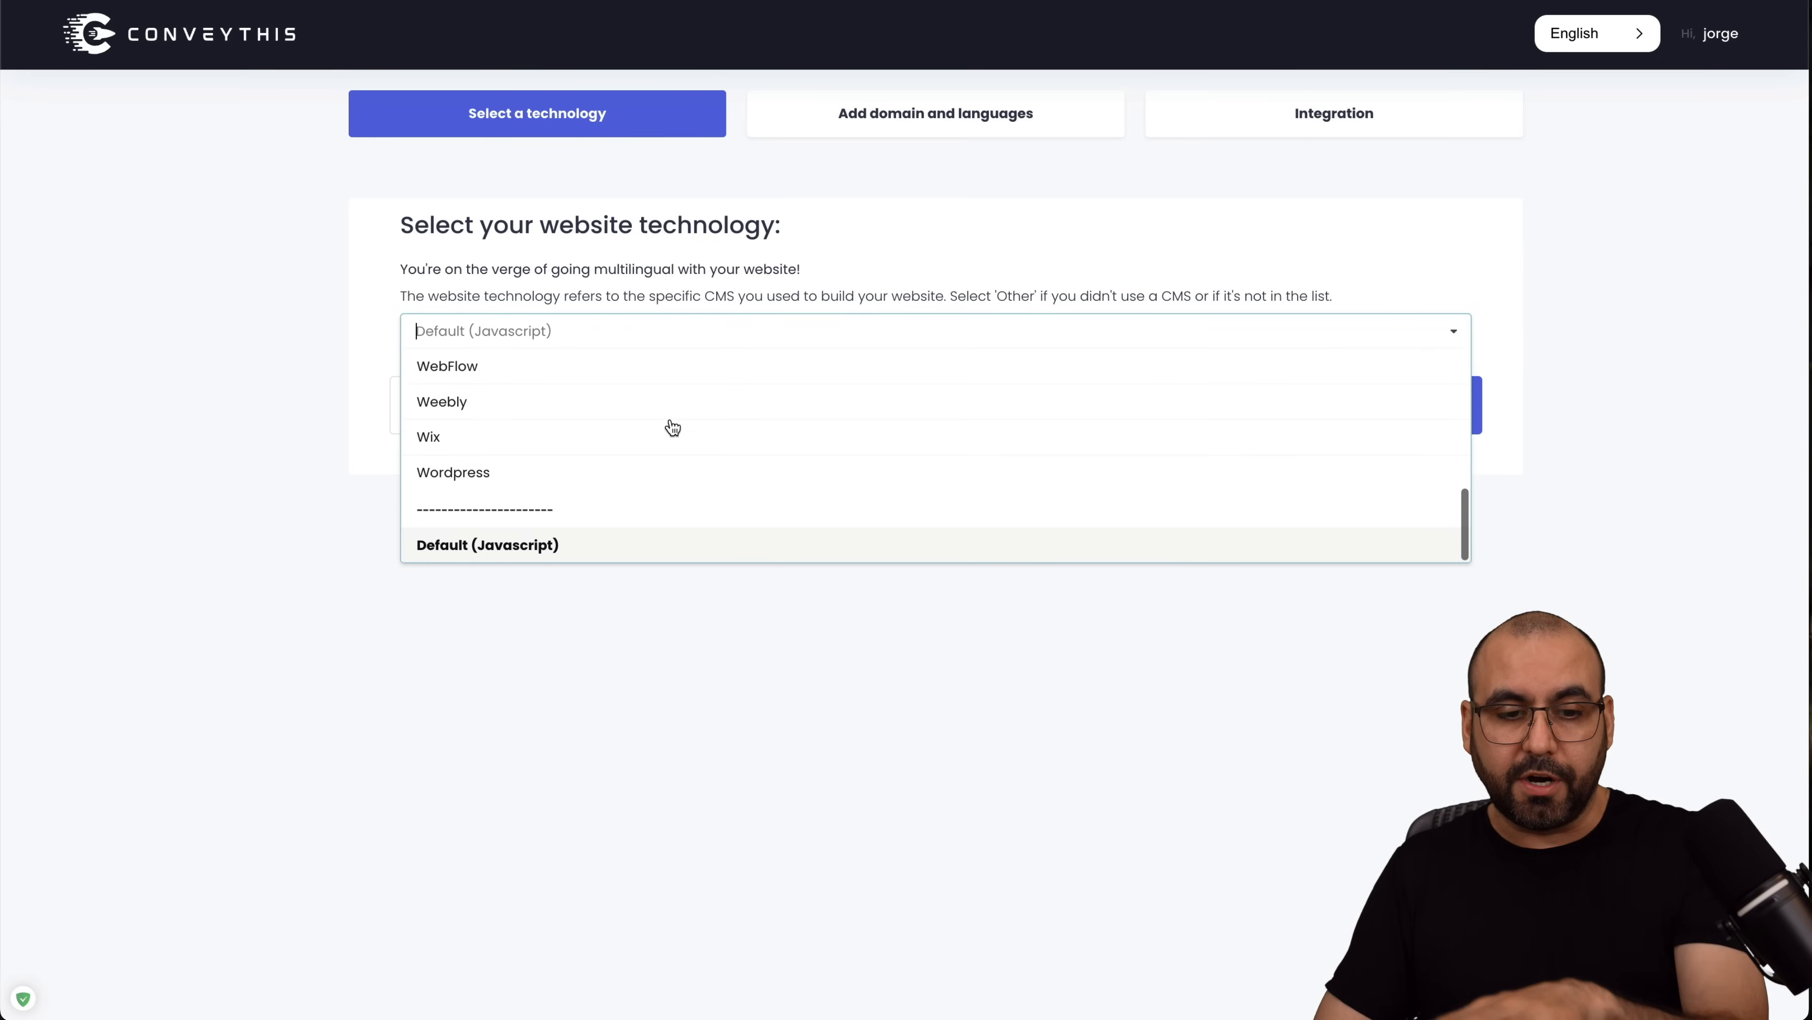
{"action": "left_click", "coordinate": [453, 472]}
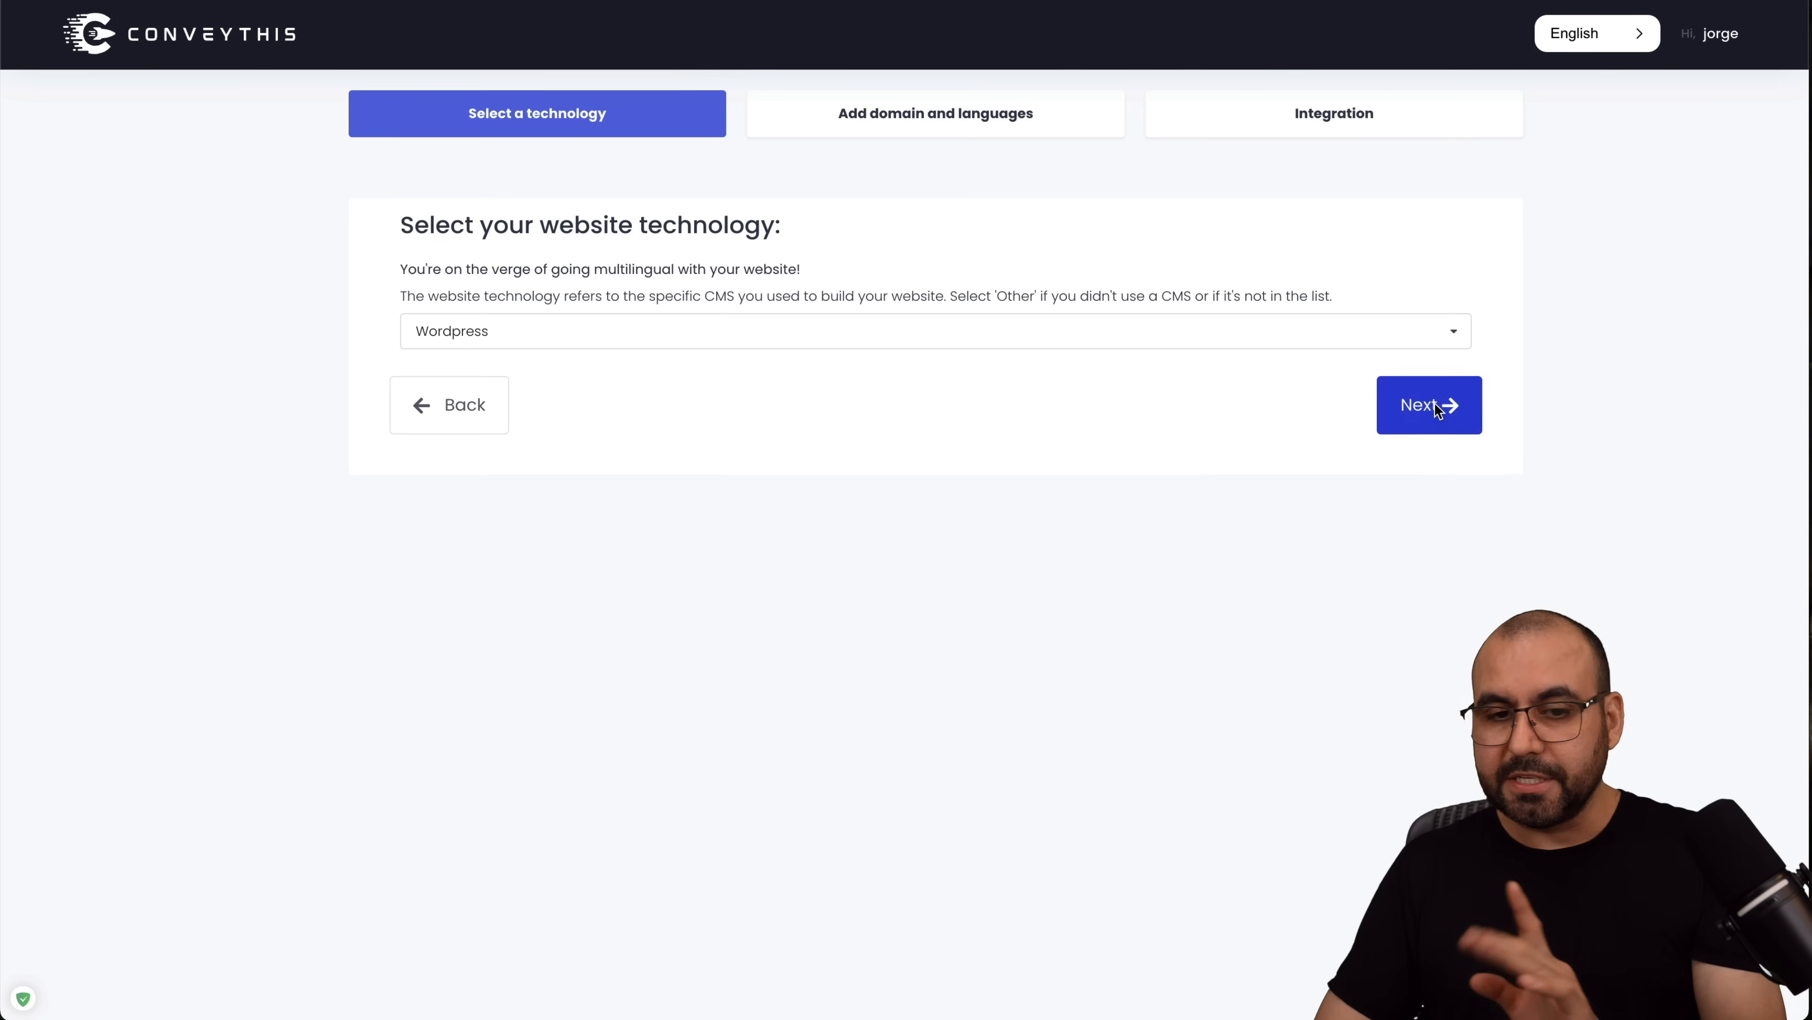
{"action": "left_click", "coordinate": [1428, 405]}
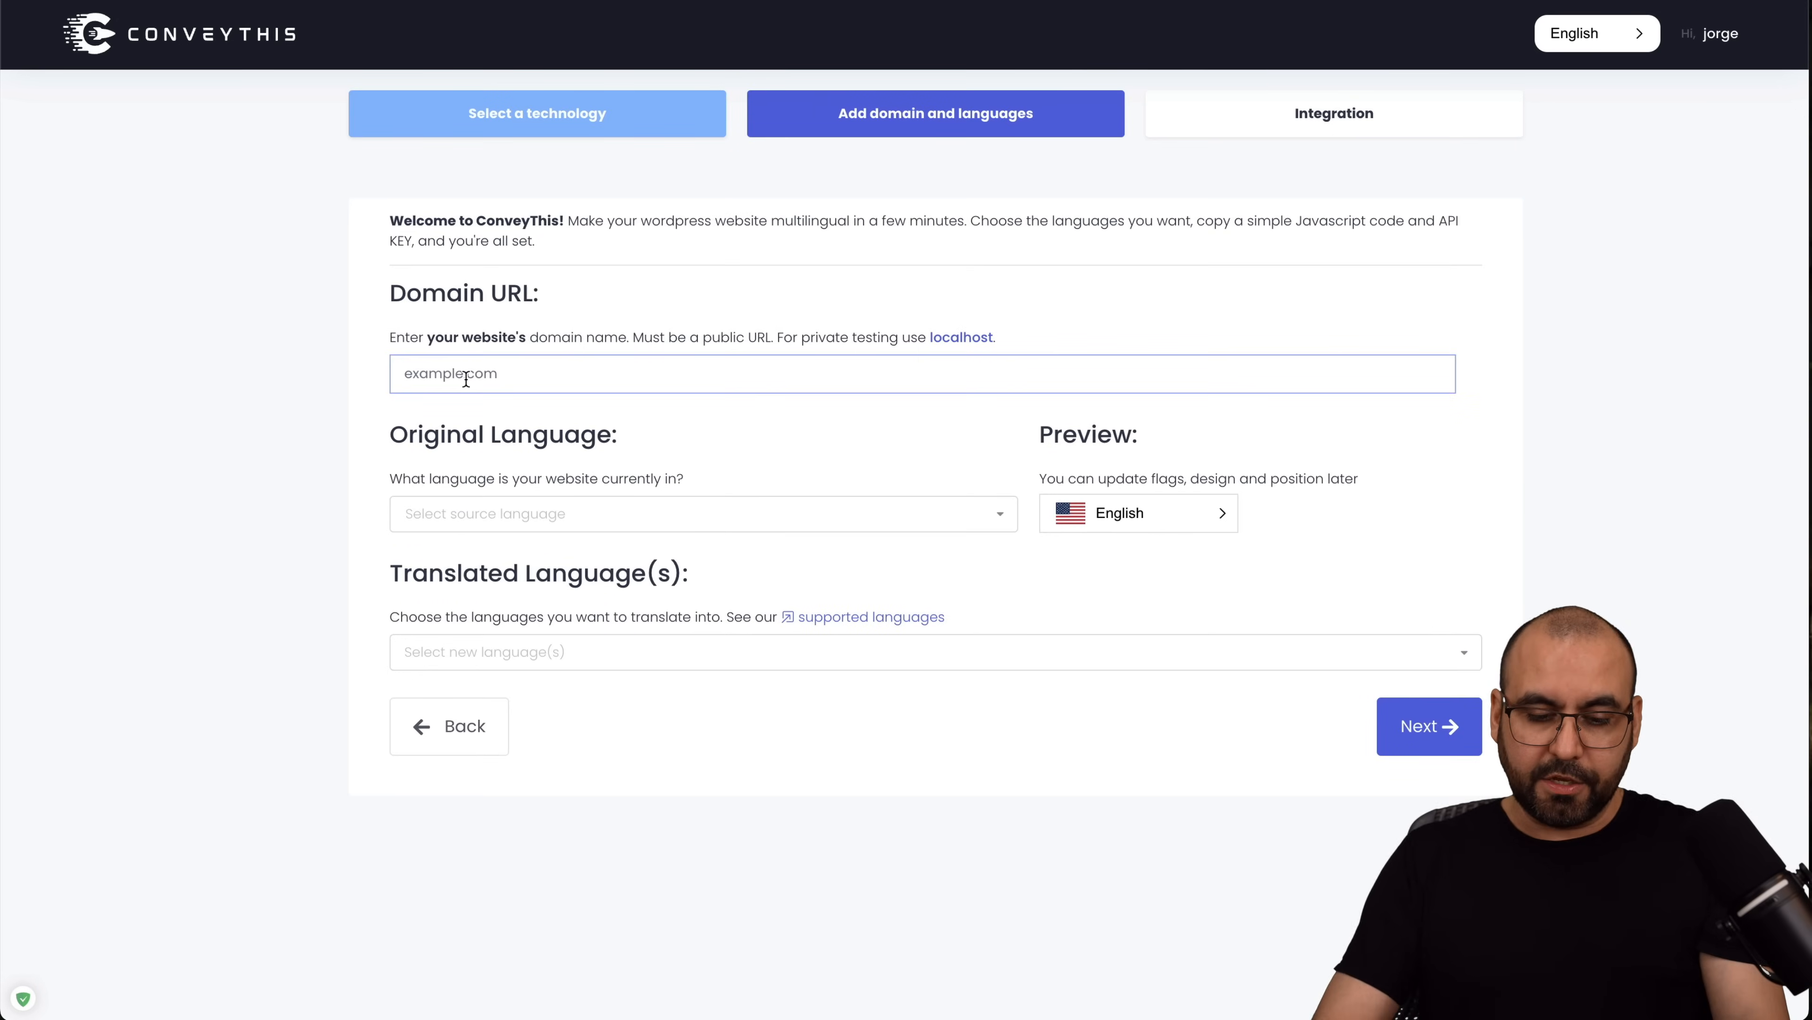
- Enter woo.saasmaster.net as the domain and continue to the integration instructions
{"action": "type", "text": "woo.saasmaster.net"}
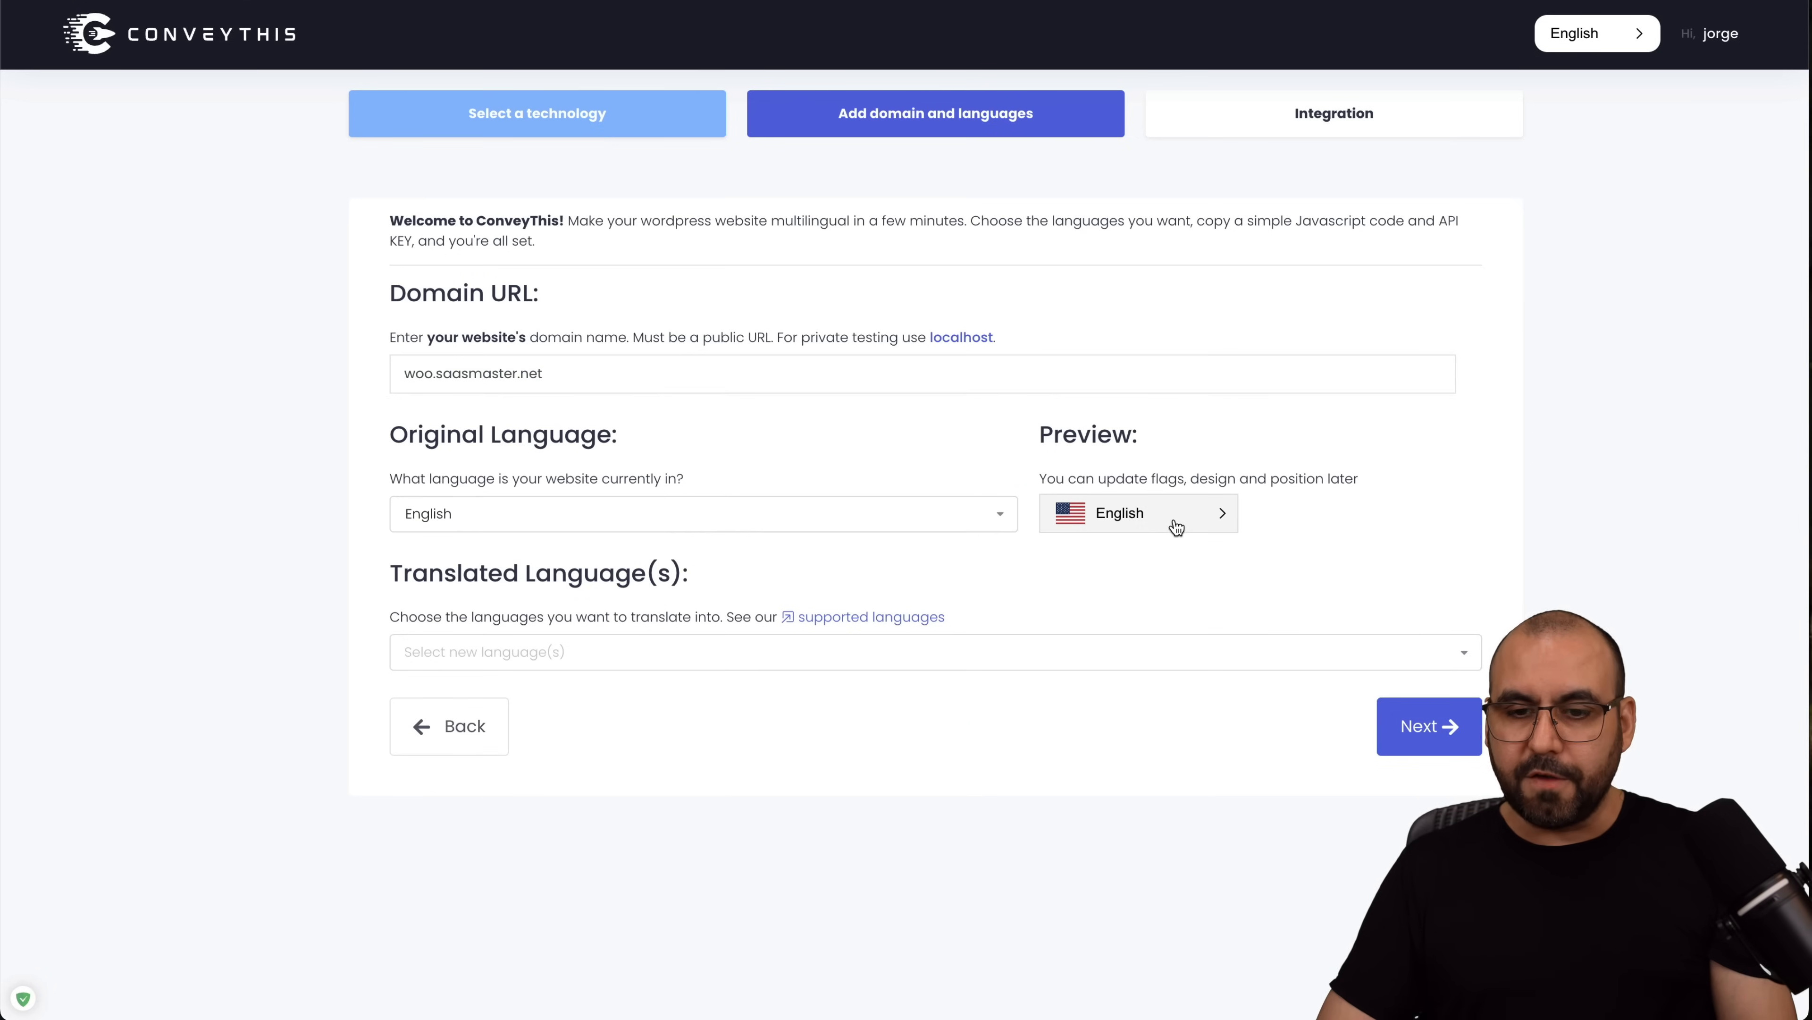
{"action": "mouse_move", "coordinate": [586, 639]}
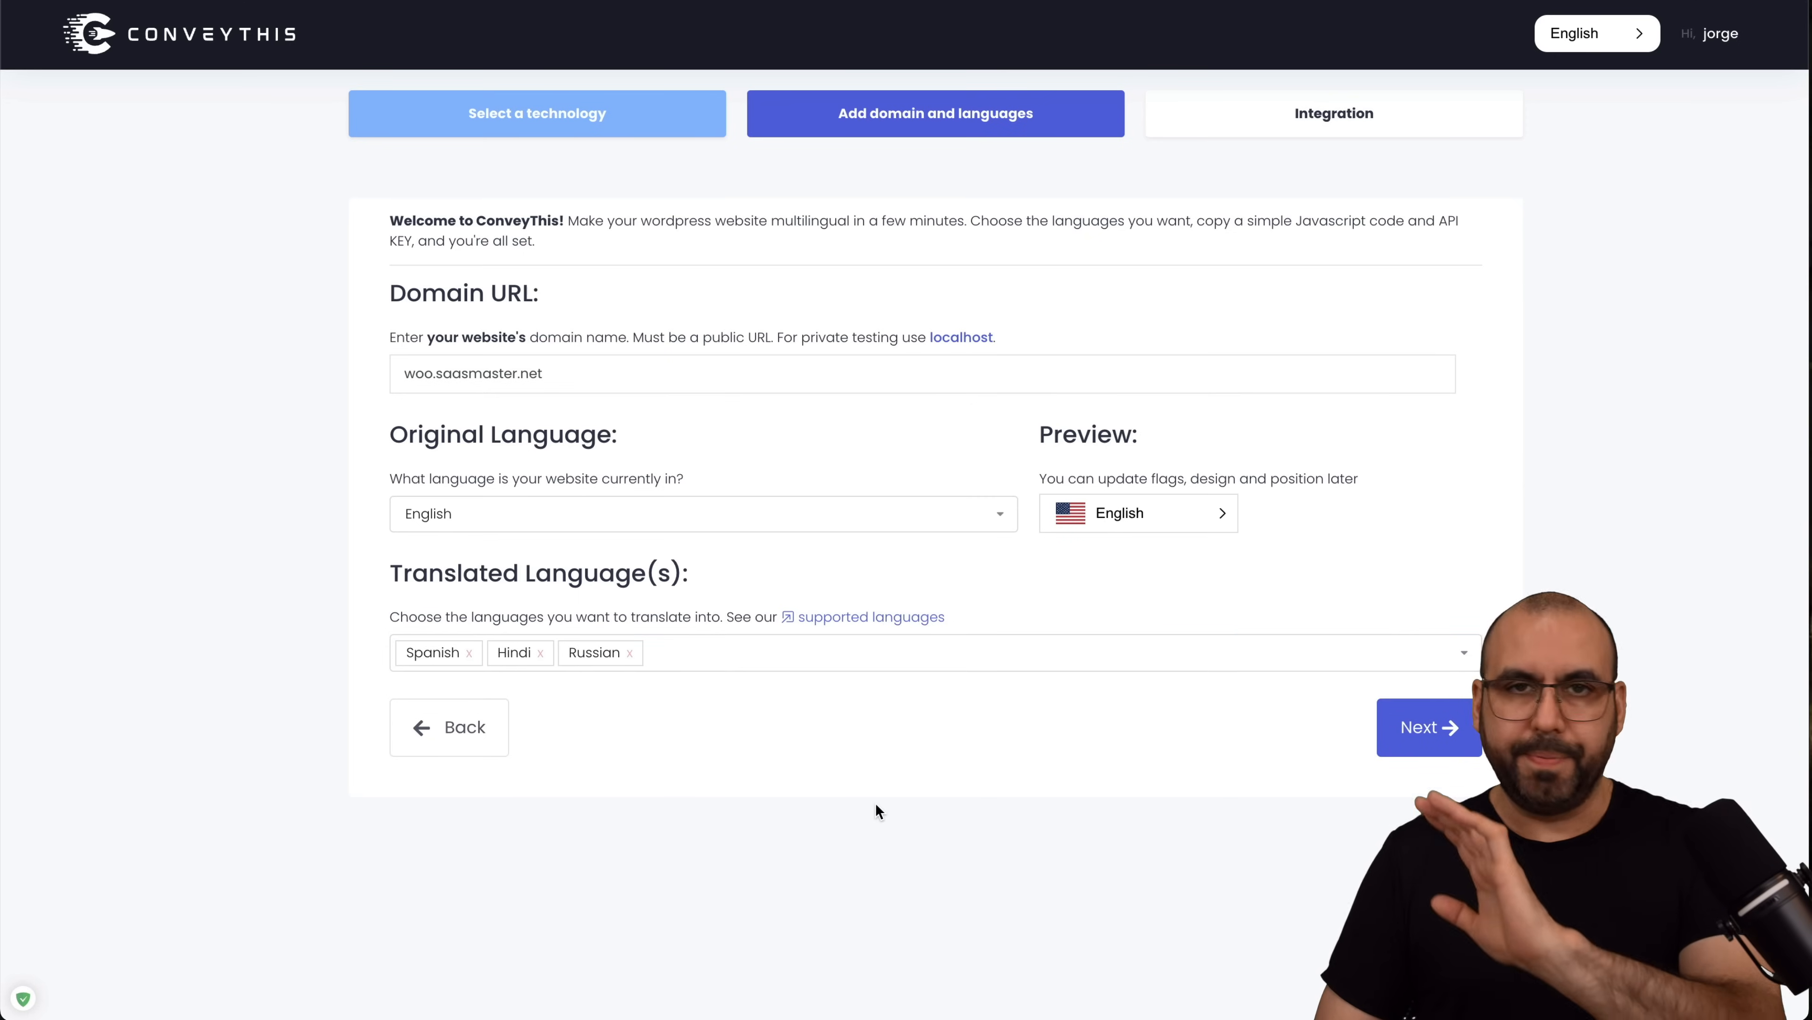
{"action": "left_click", "coordinate": [1431, 727]}
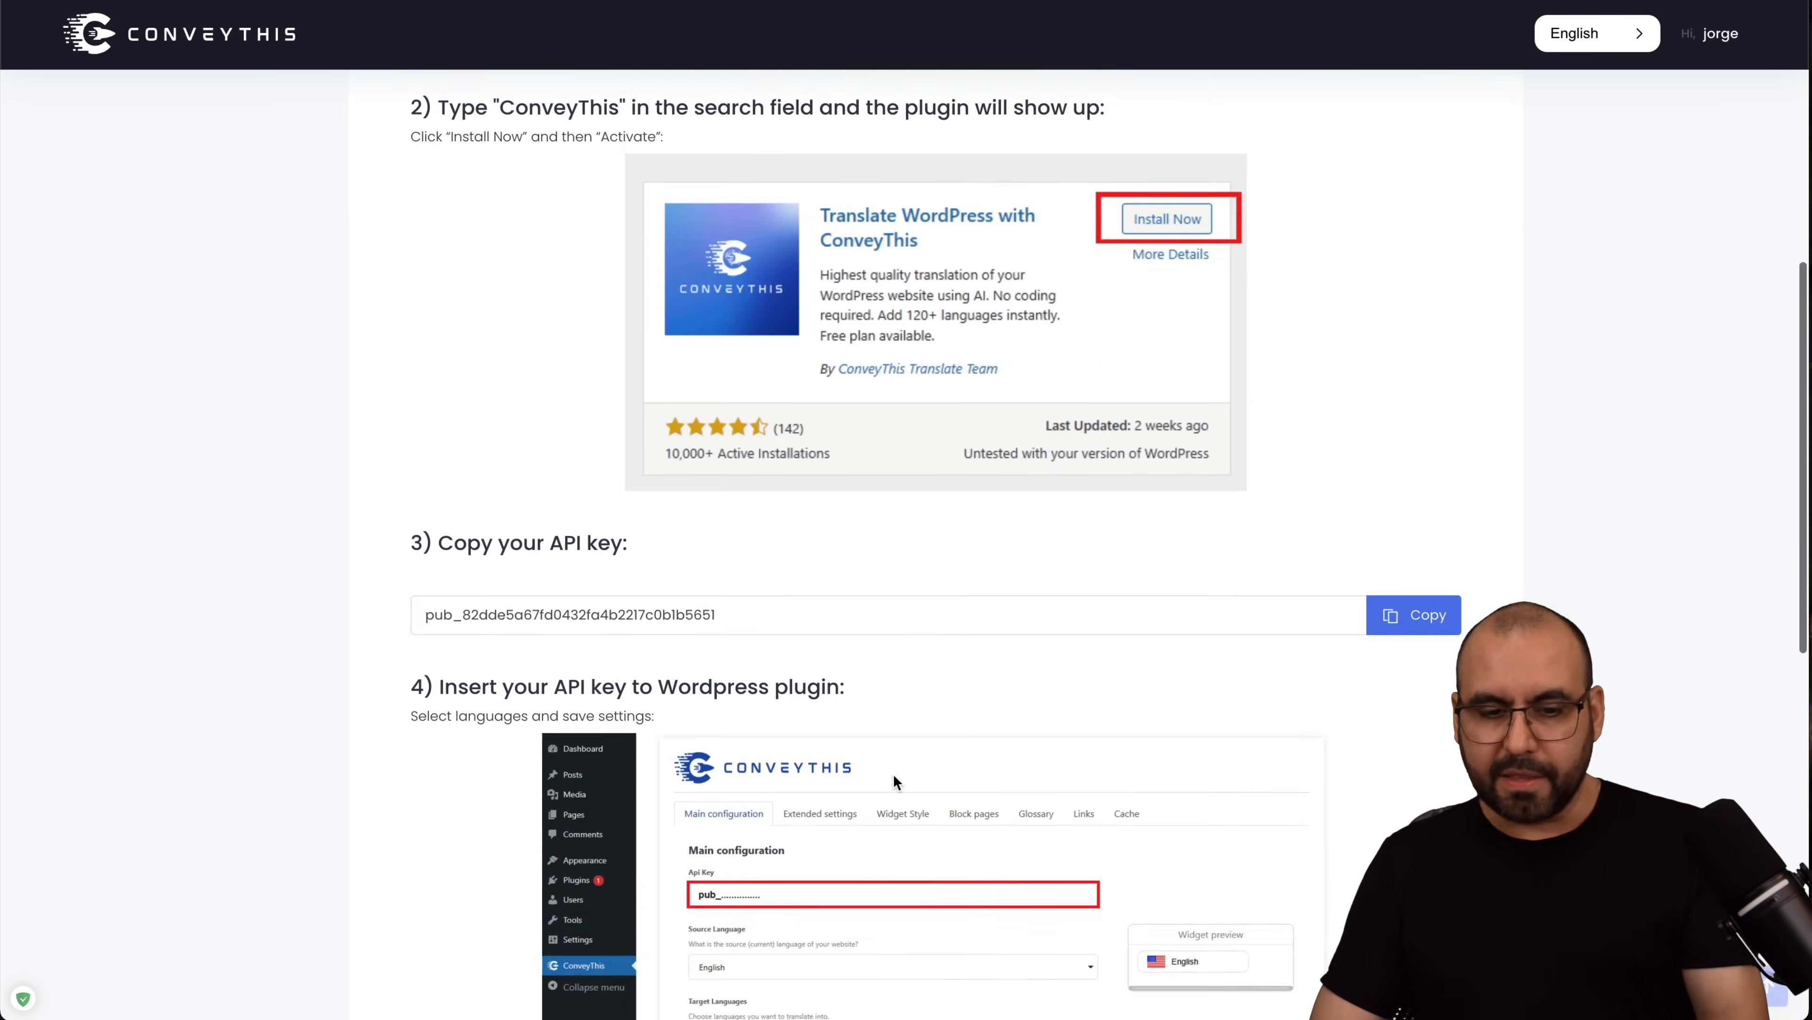
- Copy the integration API key from the ConveyThis instructions for the WordPress plugin
{"action": "scroll", "scroll_direction": "down", "scroll_amount": 3}
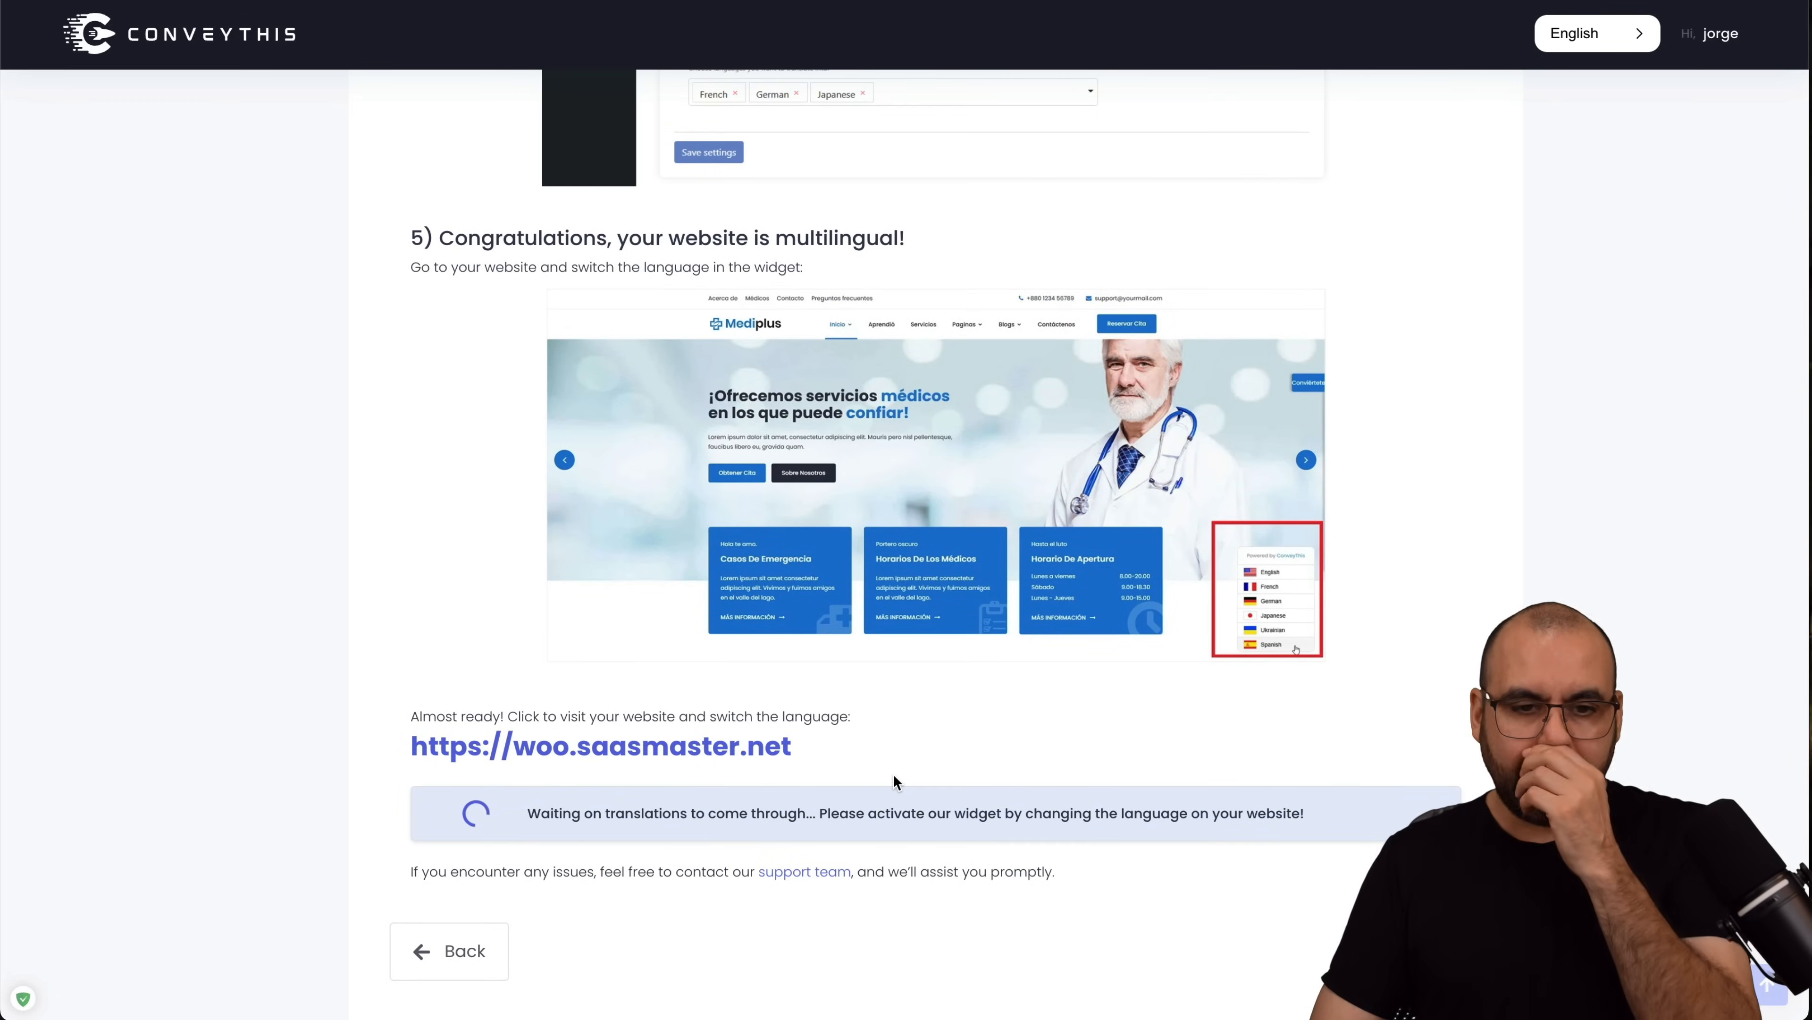
{"action": "scroll", "scroll_direction": "up", "scroll_amount": 3}
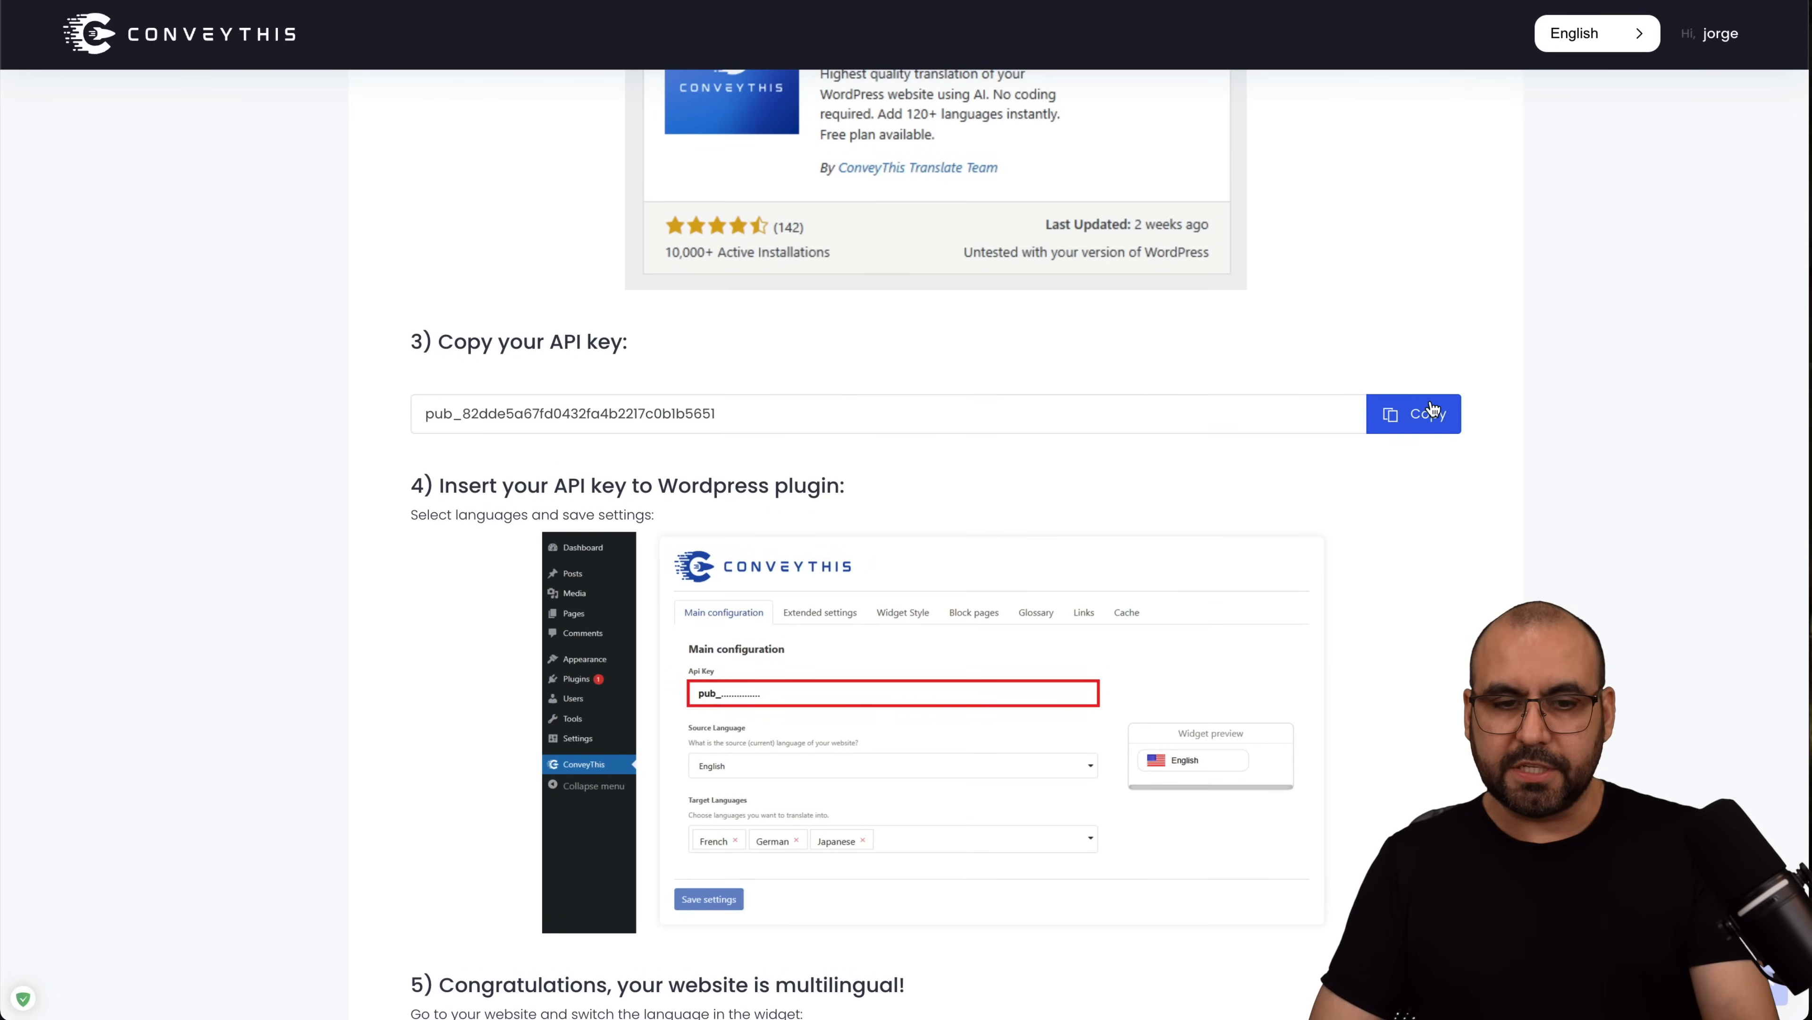
{"action": "left_click", "coordinate": [1412, 414]}
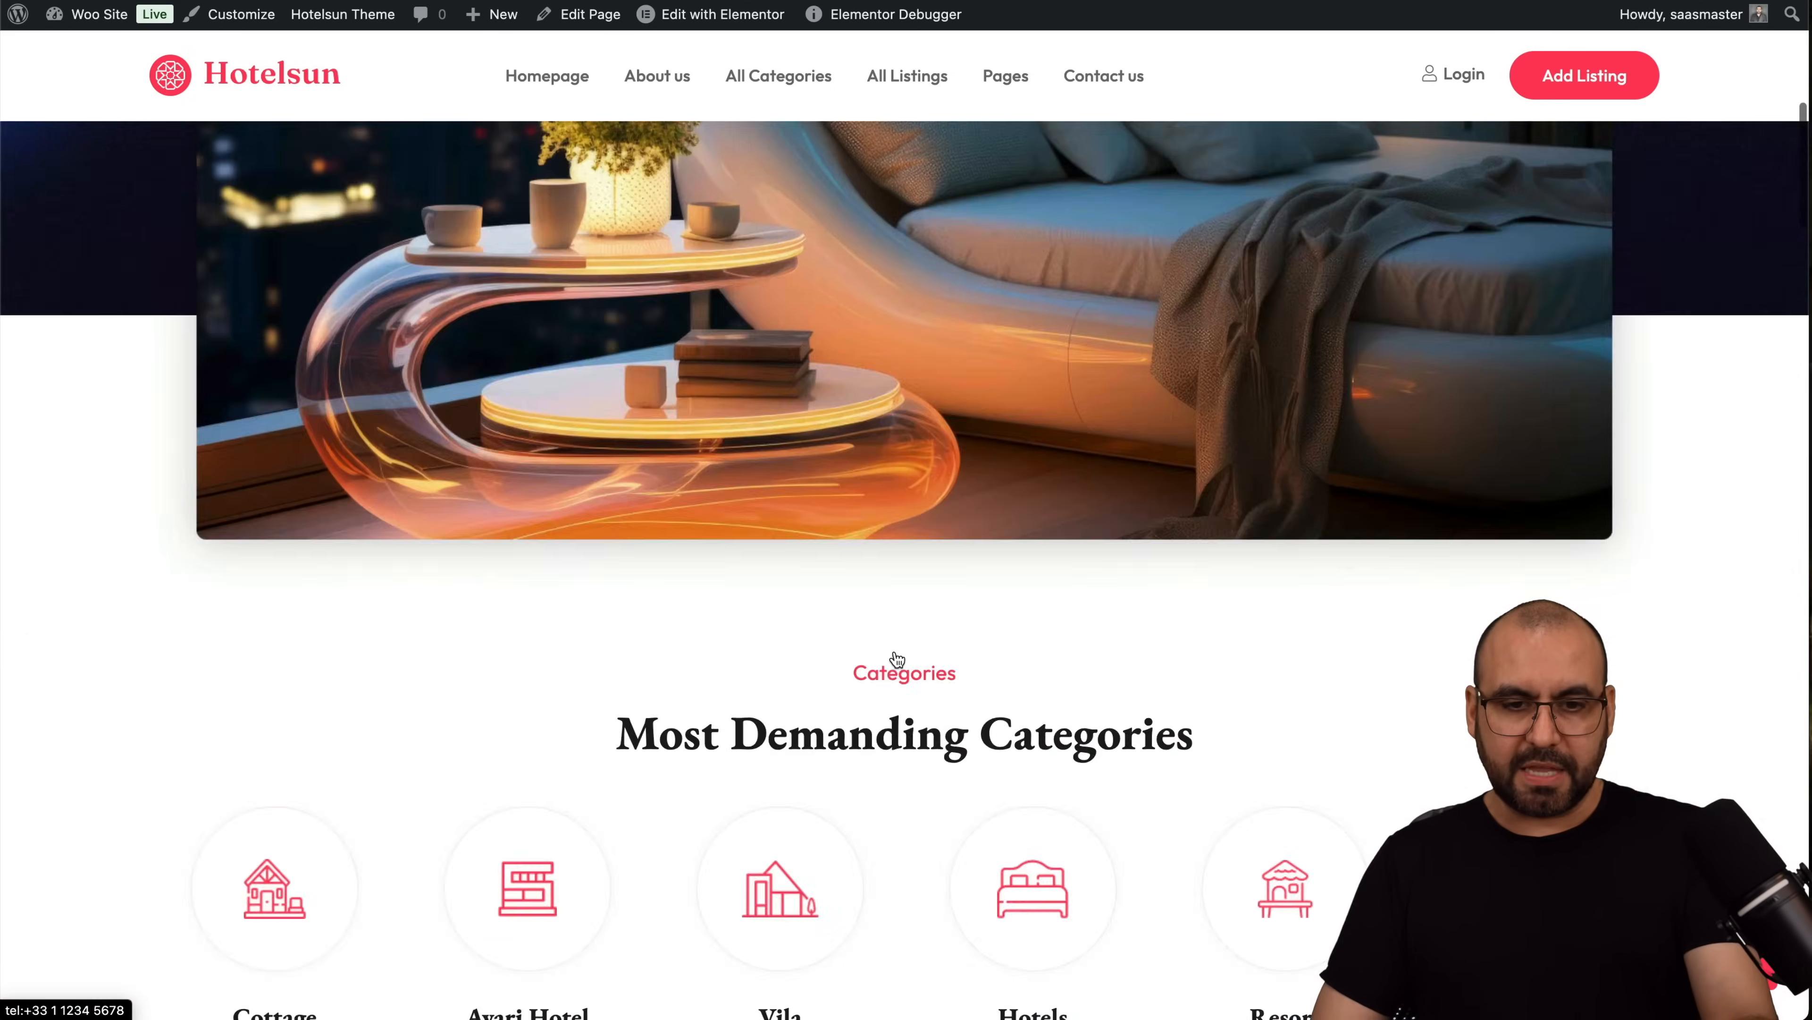
{"action": "scroll", "scroll_direction": "down", "scroll_amount": 3}
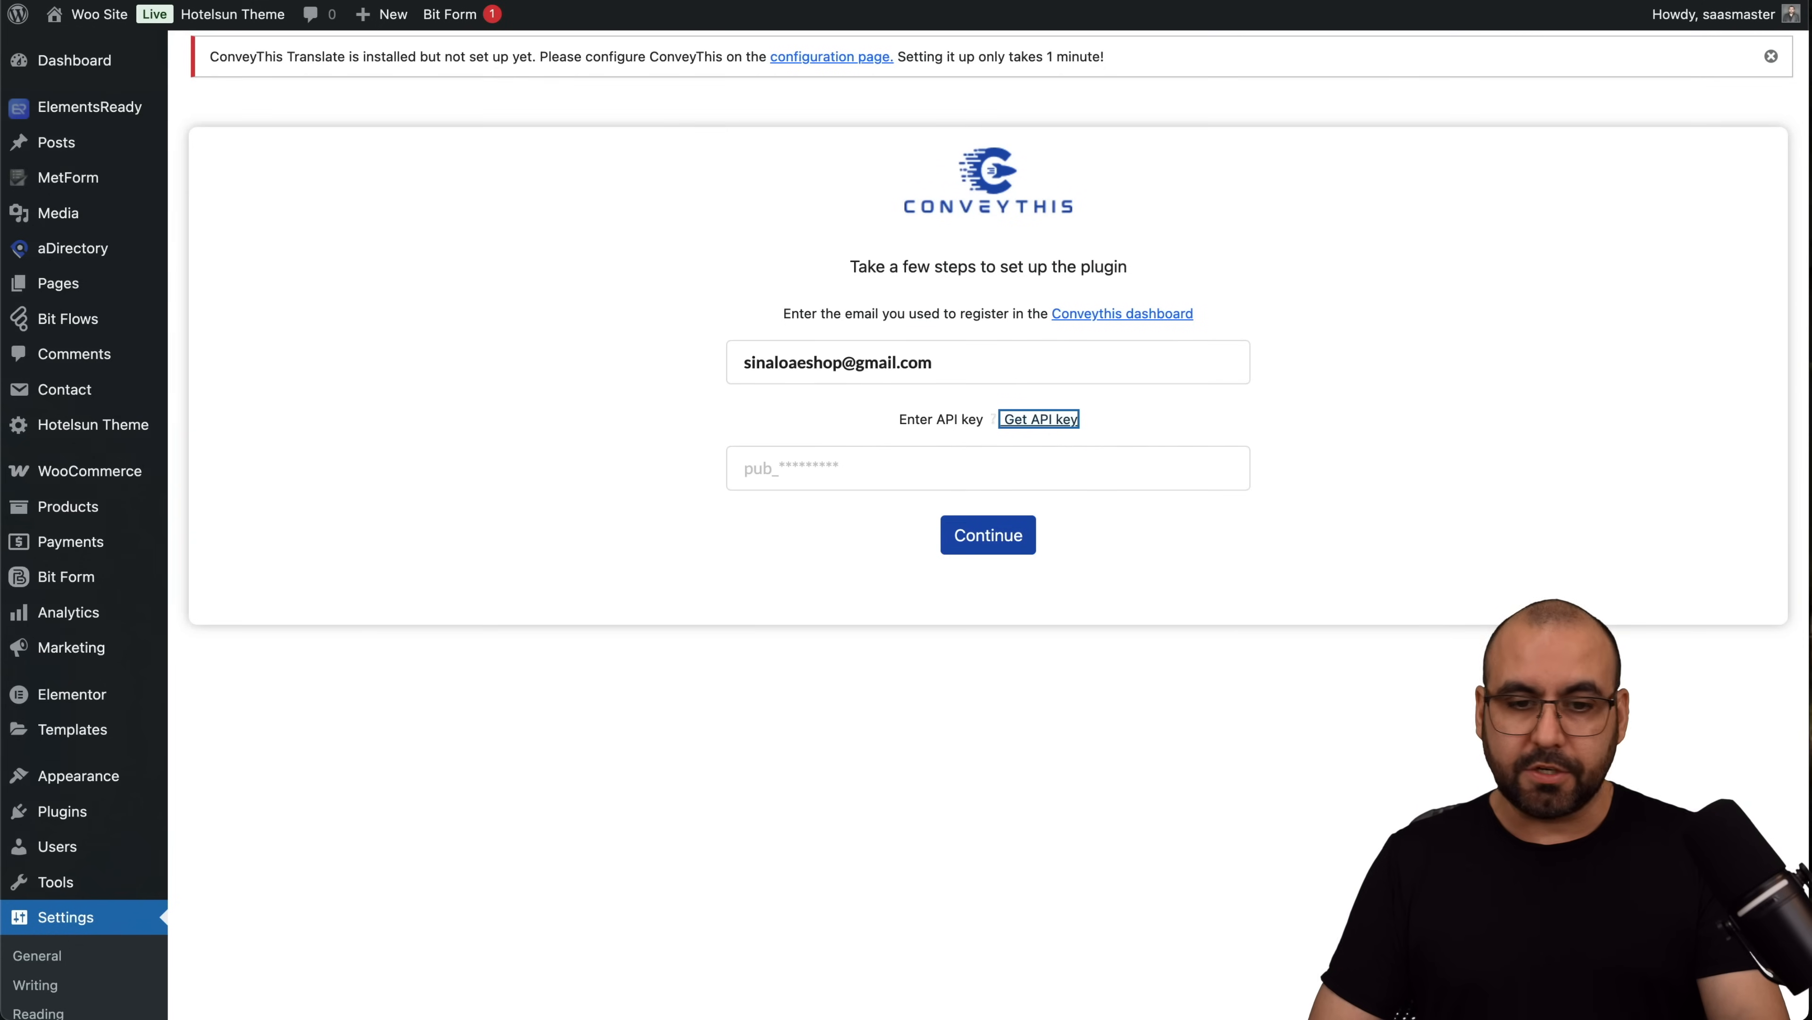
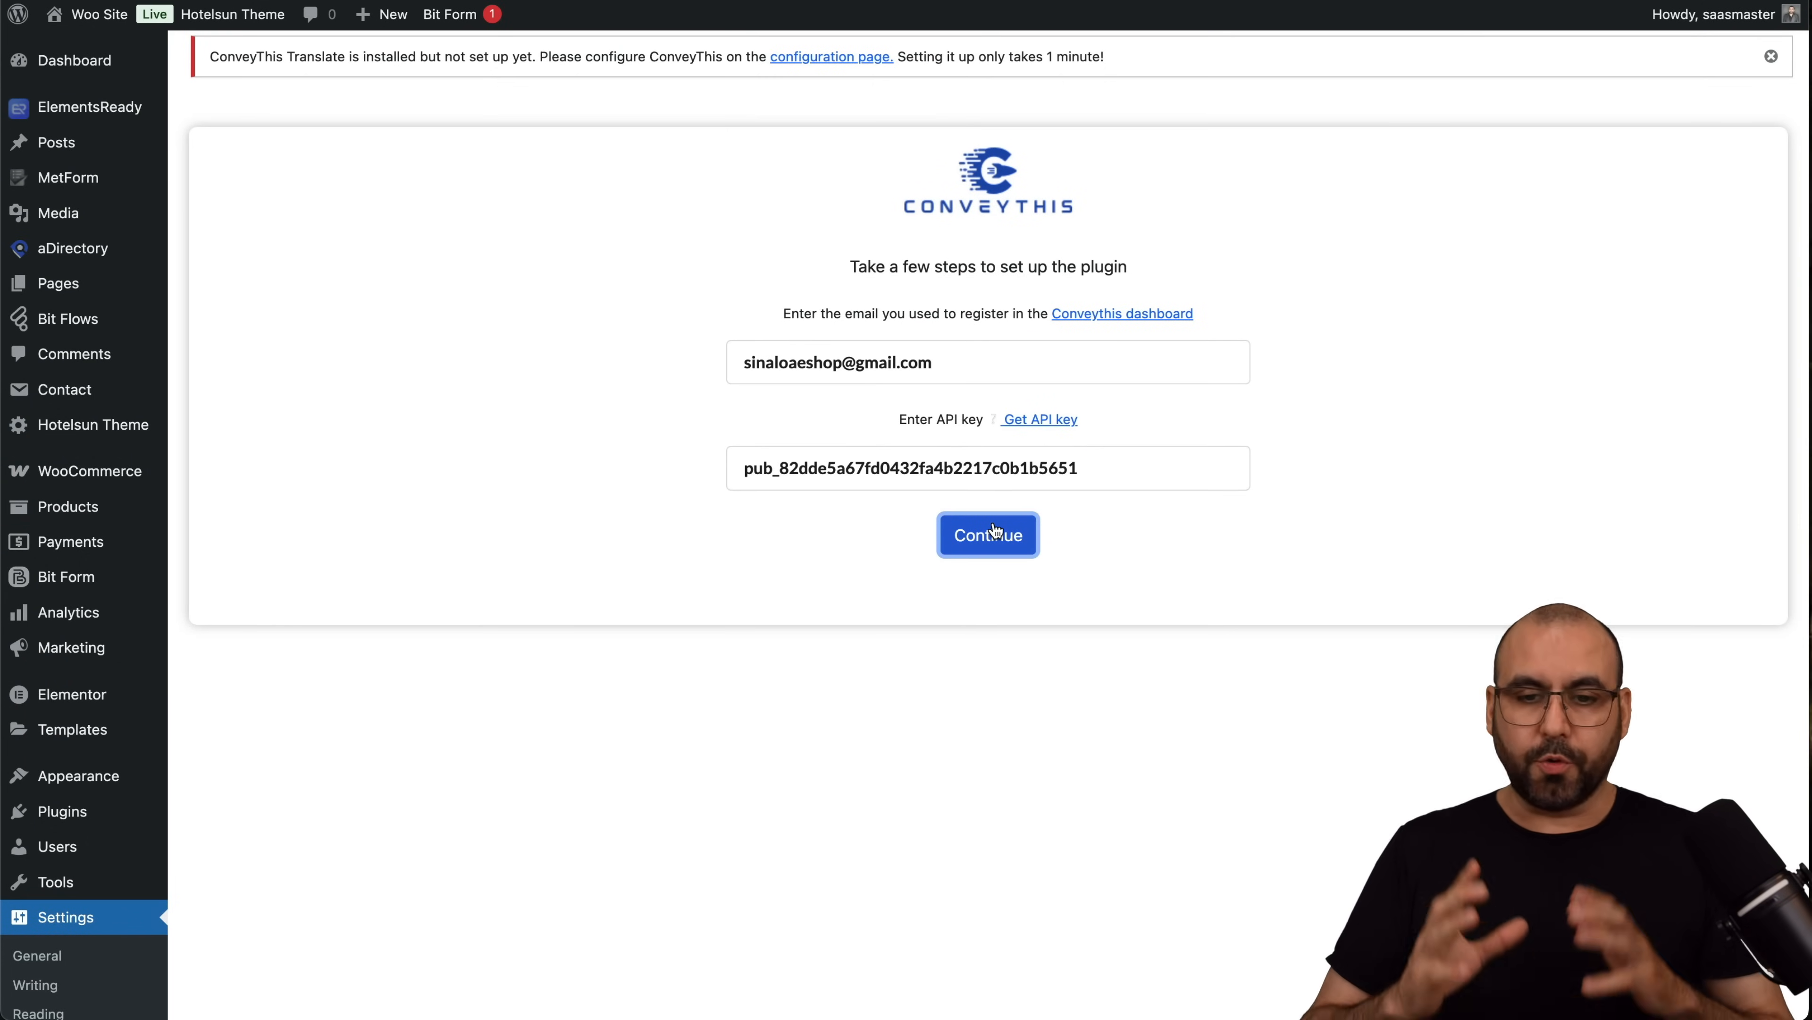
{"action": "left_click", "coordinate": [987, 534]}
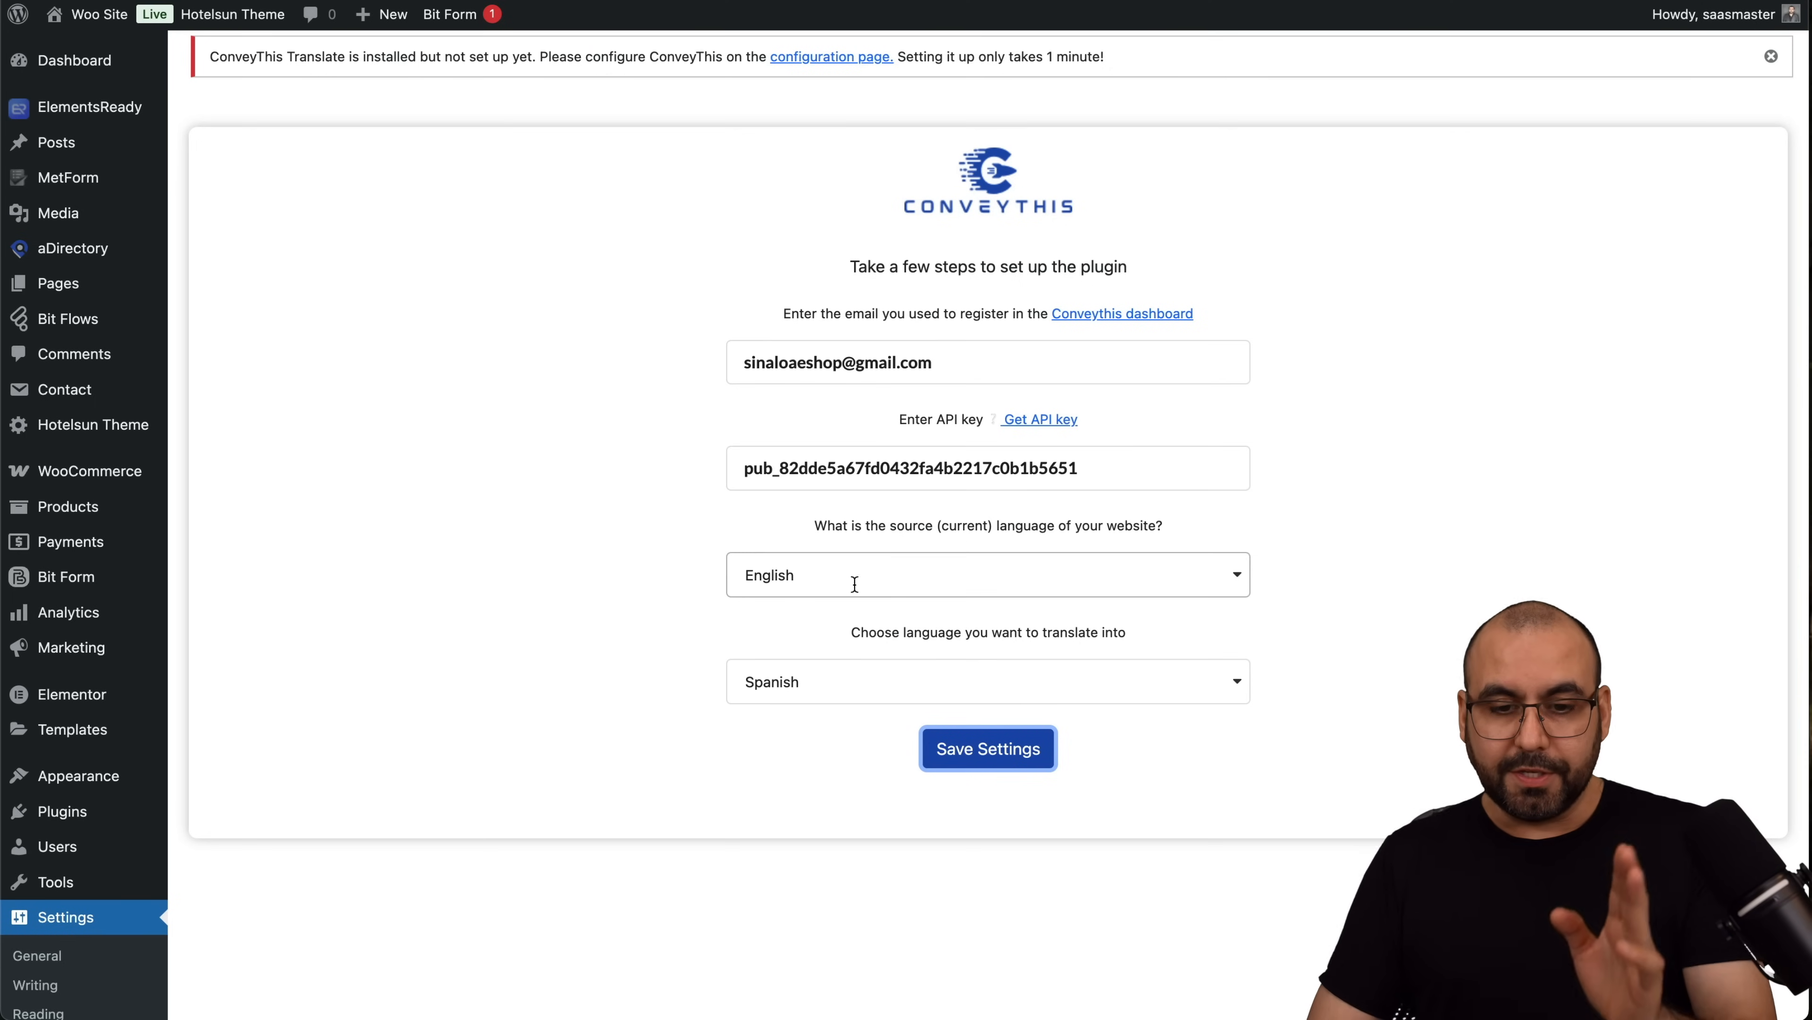
{"action": "mouse_move", "coordinate": [1154, 529]}
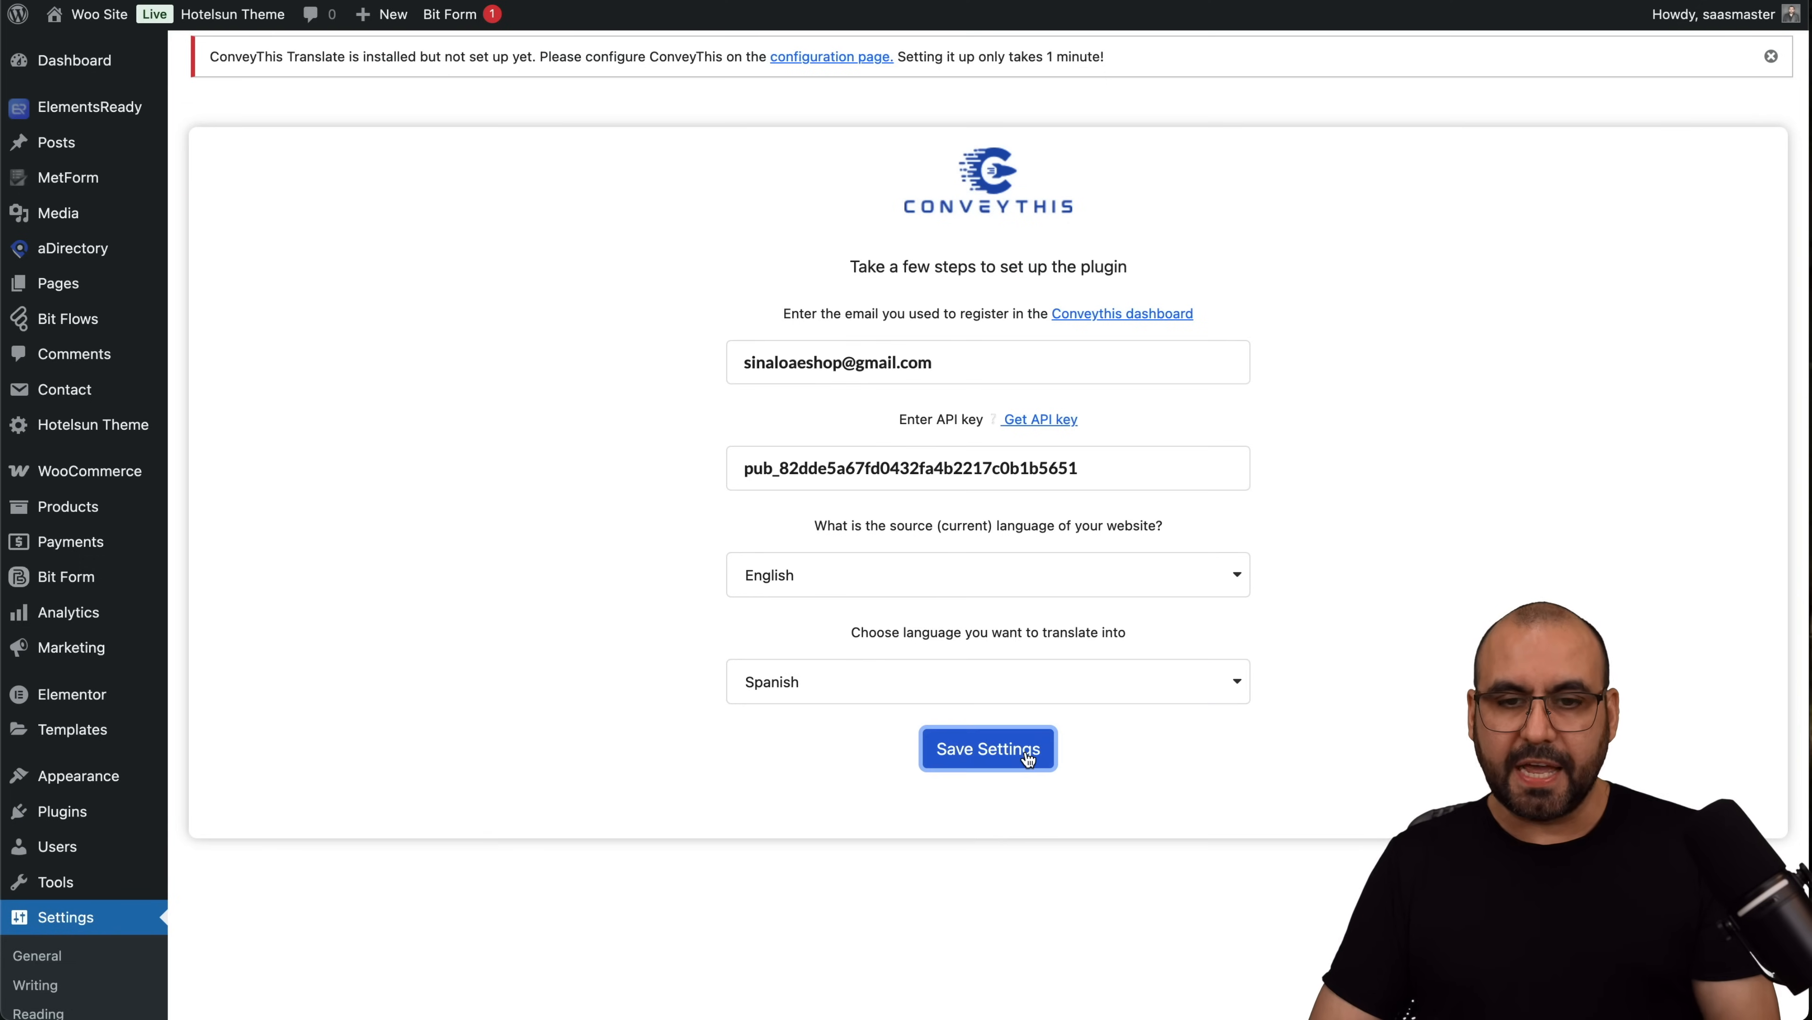
{"action": "left_click", "coordinate": [988, 748]}
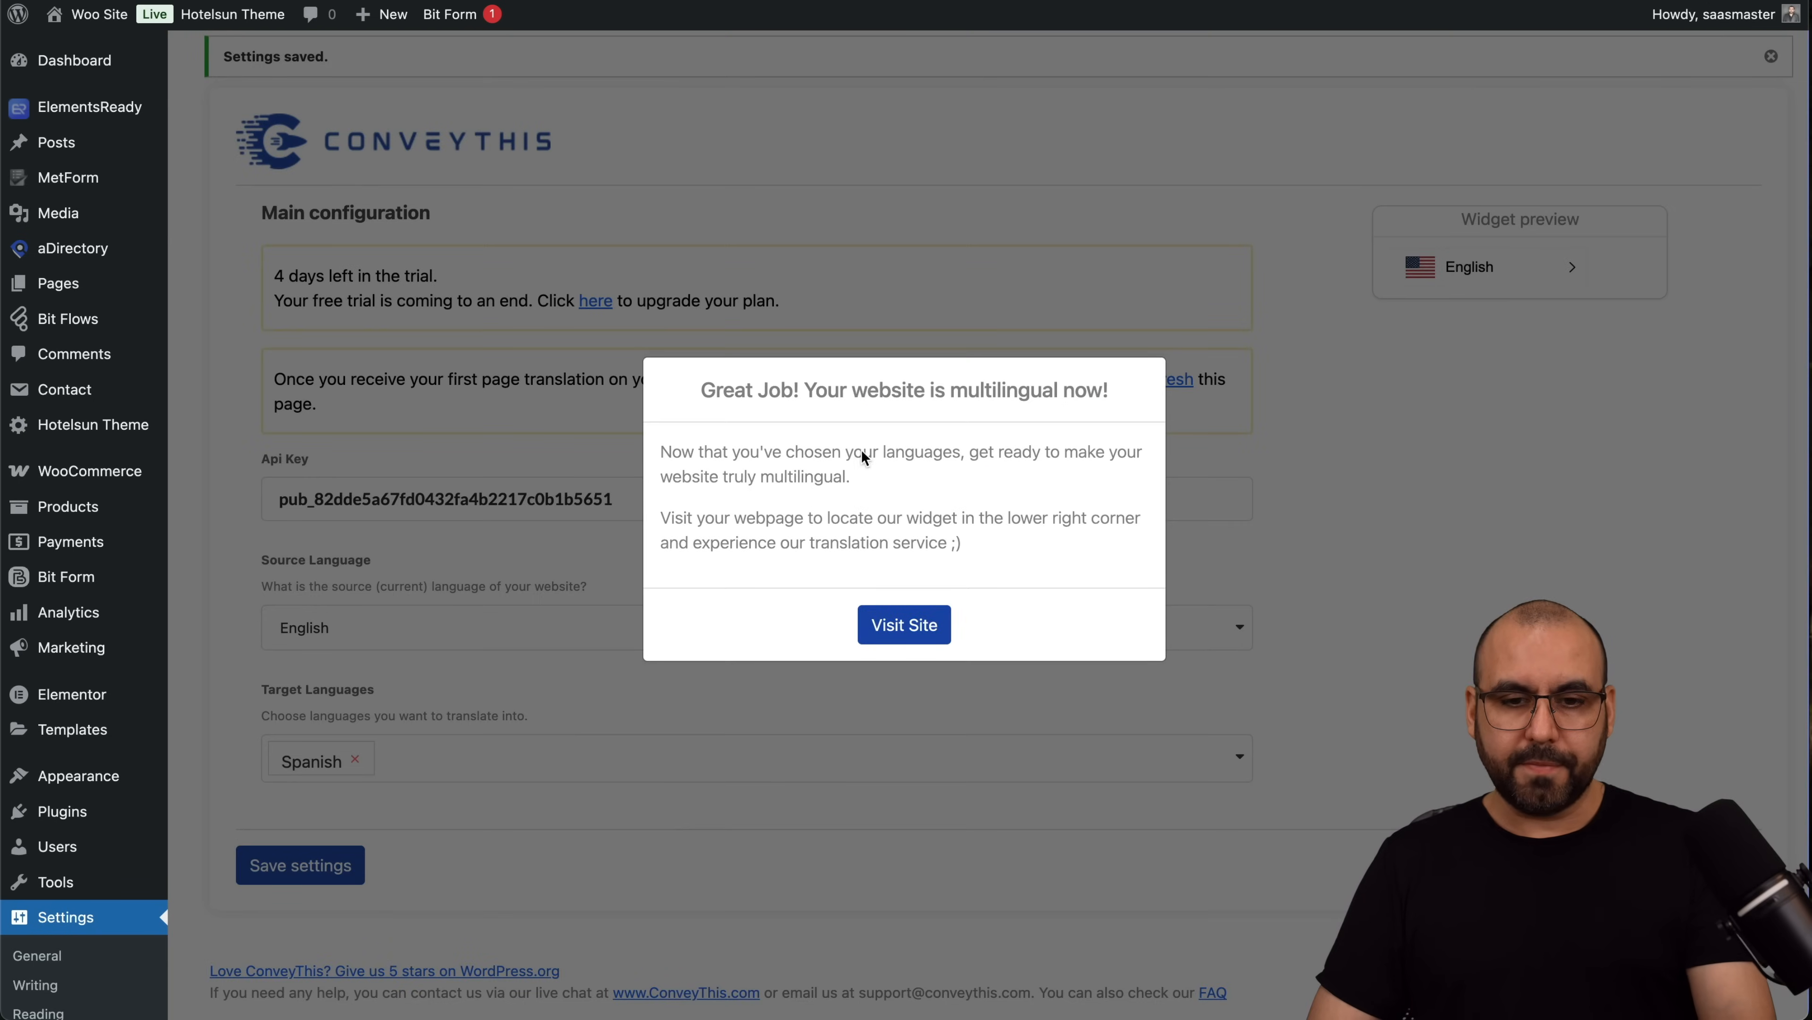
{"action": "mouse_move", "coordinate": [969, 525]}
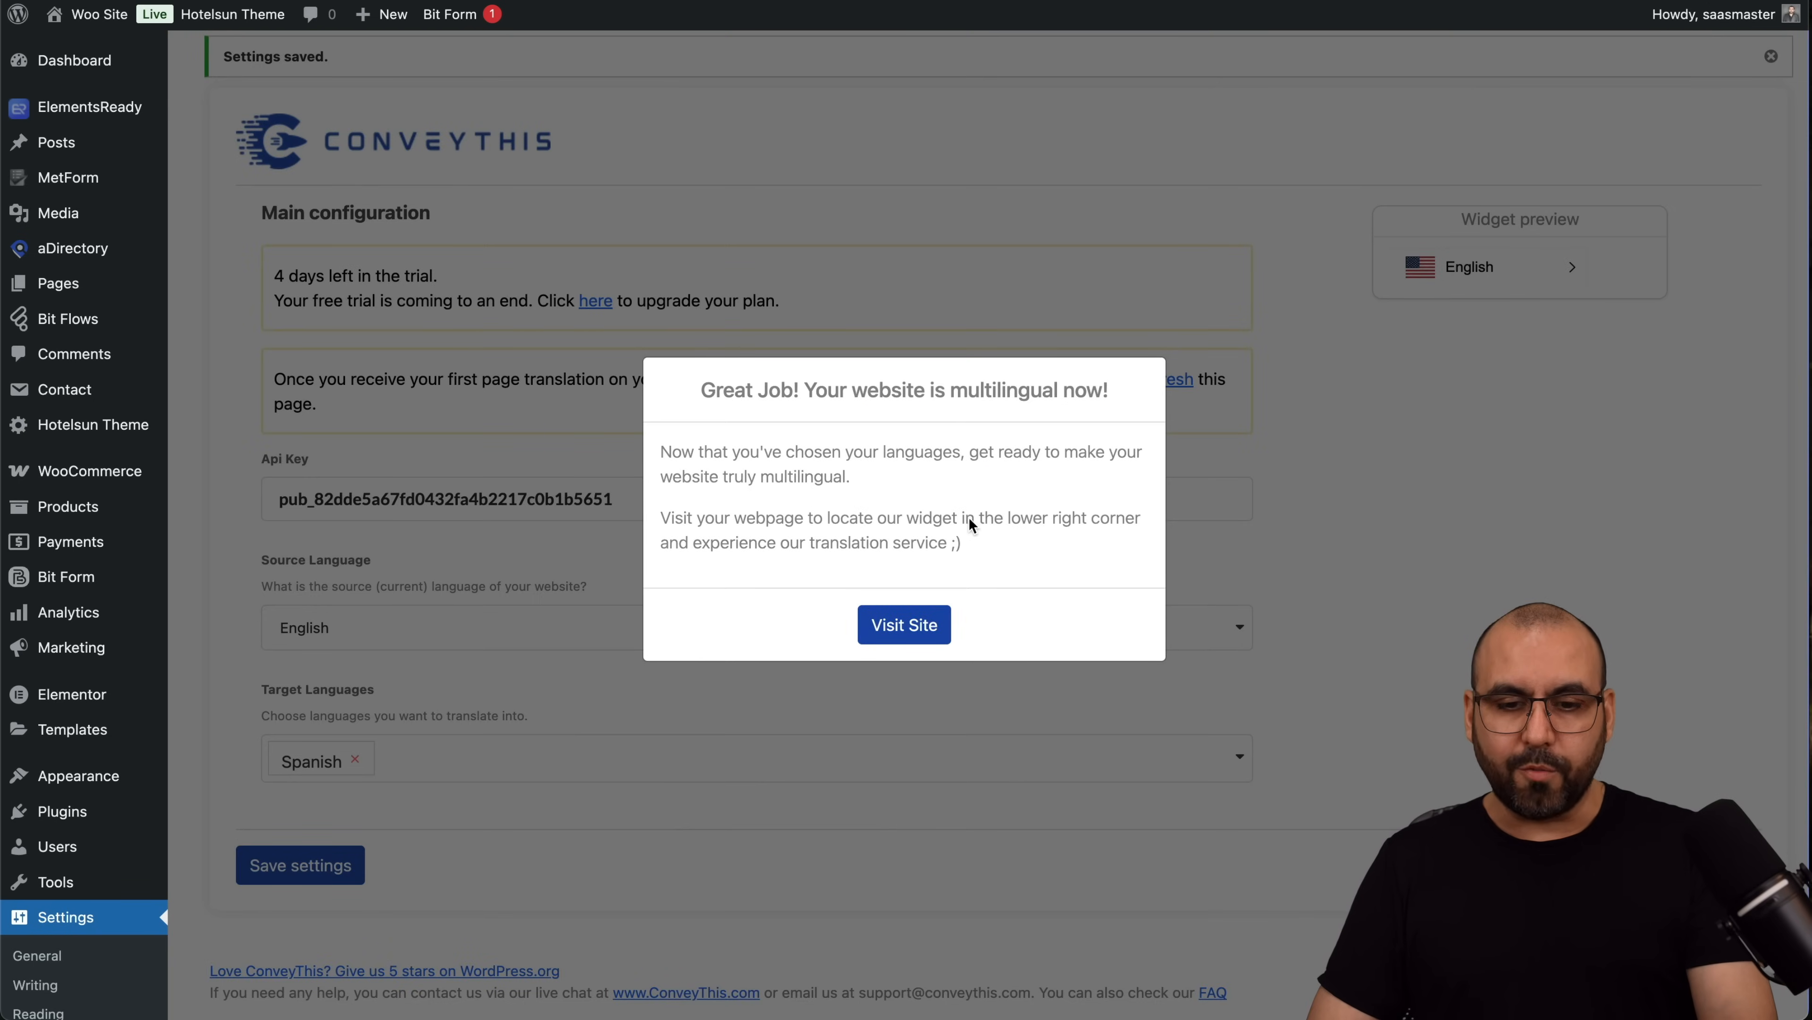
- Visit the live Hotelsun site and switch its language widget to Español
{"action": "left_click", "coordinate": [904, 624]}
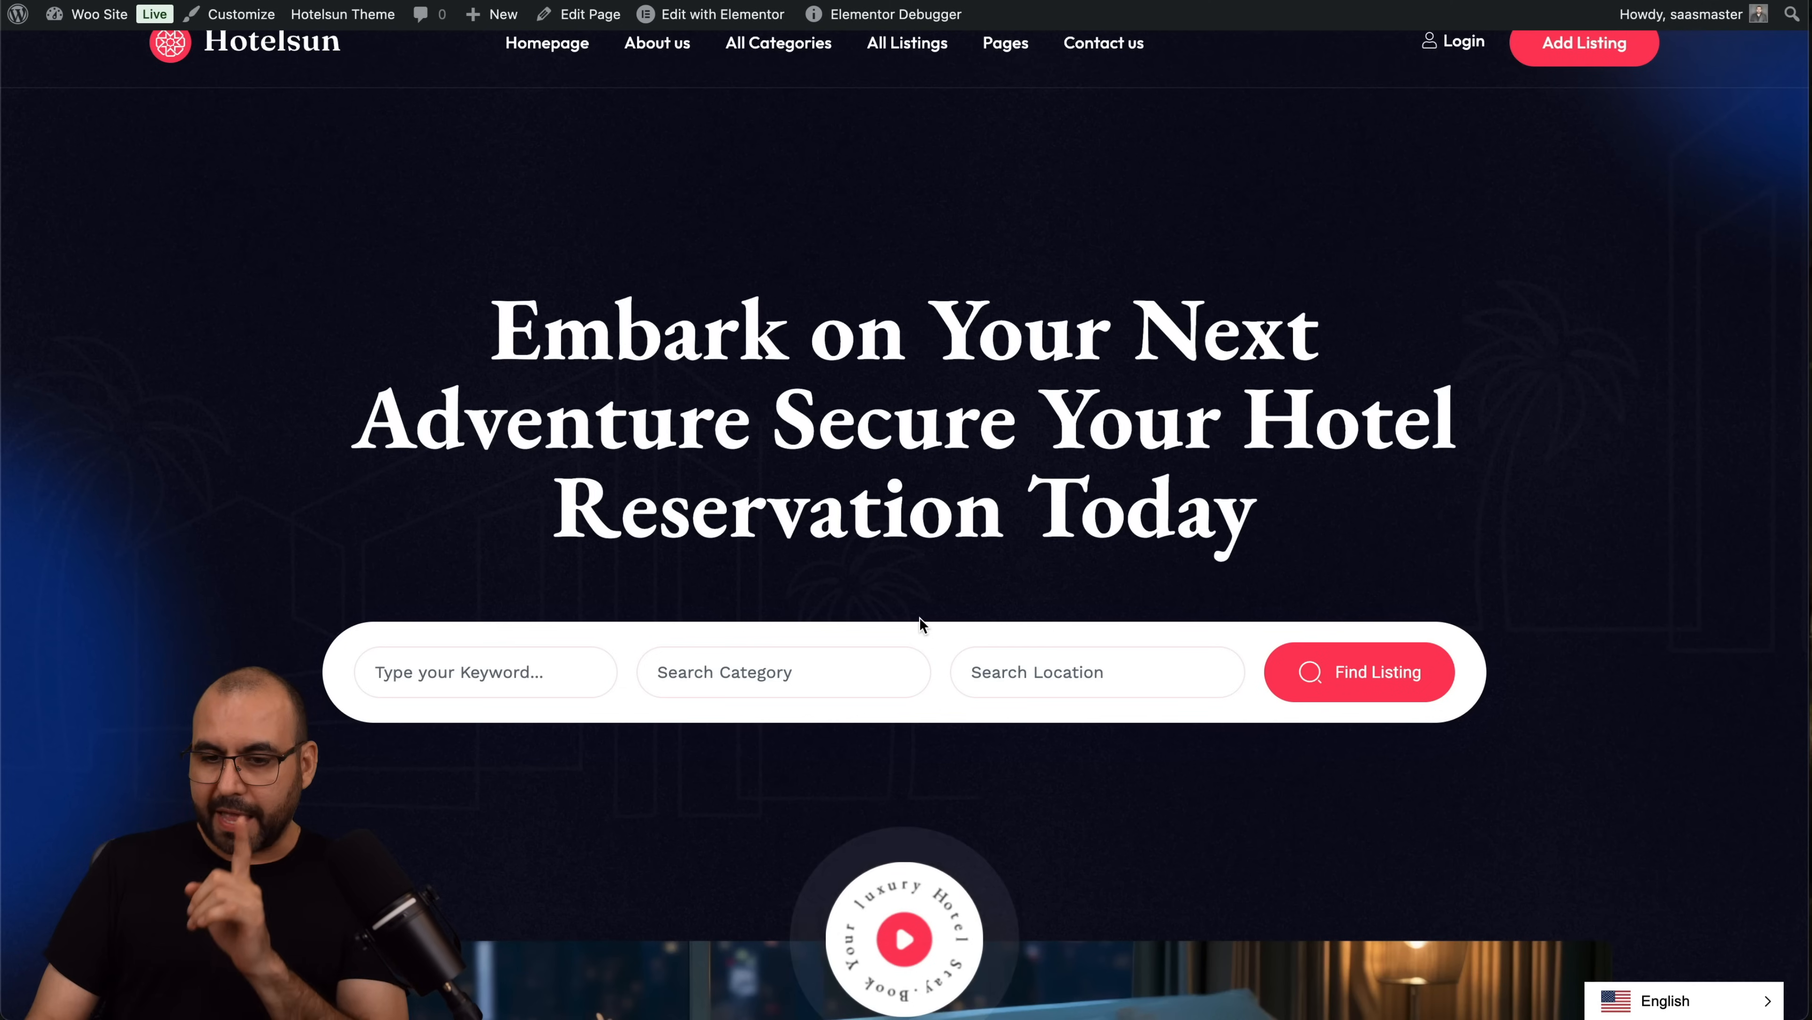
{"action": "scroll", "scroll_direction": "down", "scroll_amount": 3}
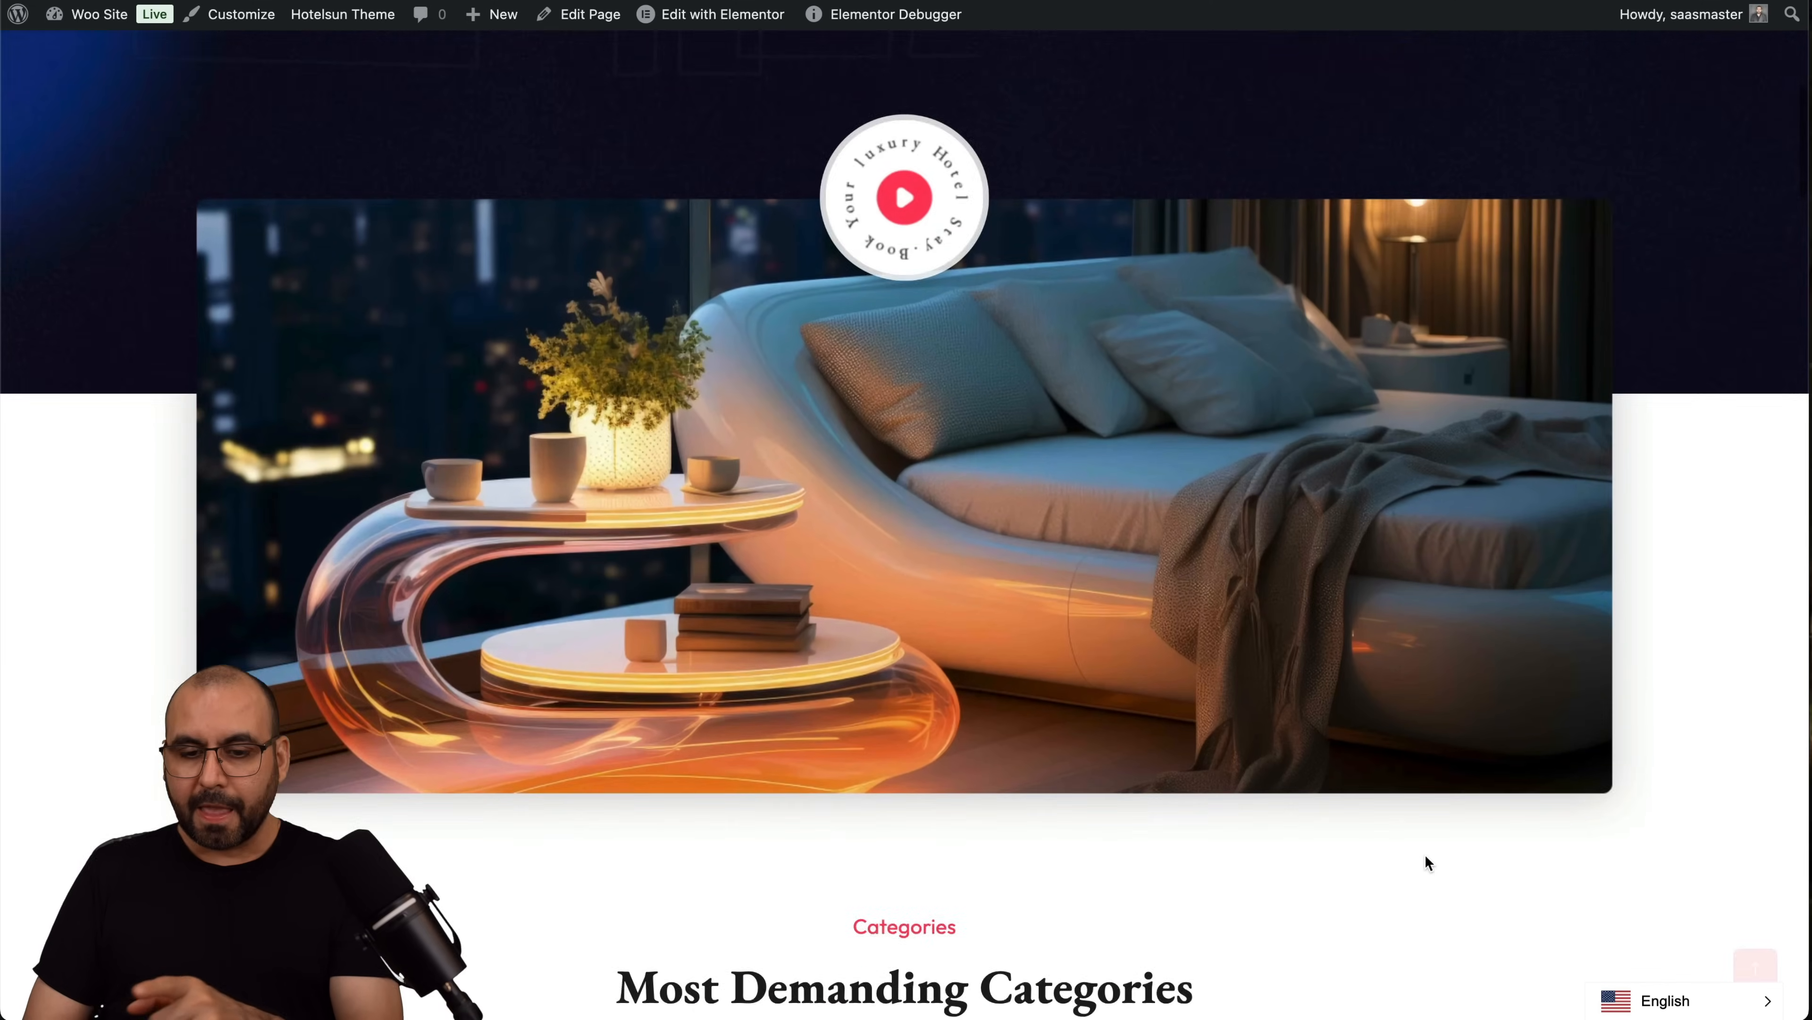
{"action": "scroll", "scroll_direction": "down", "scroll_amount": 3}
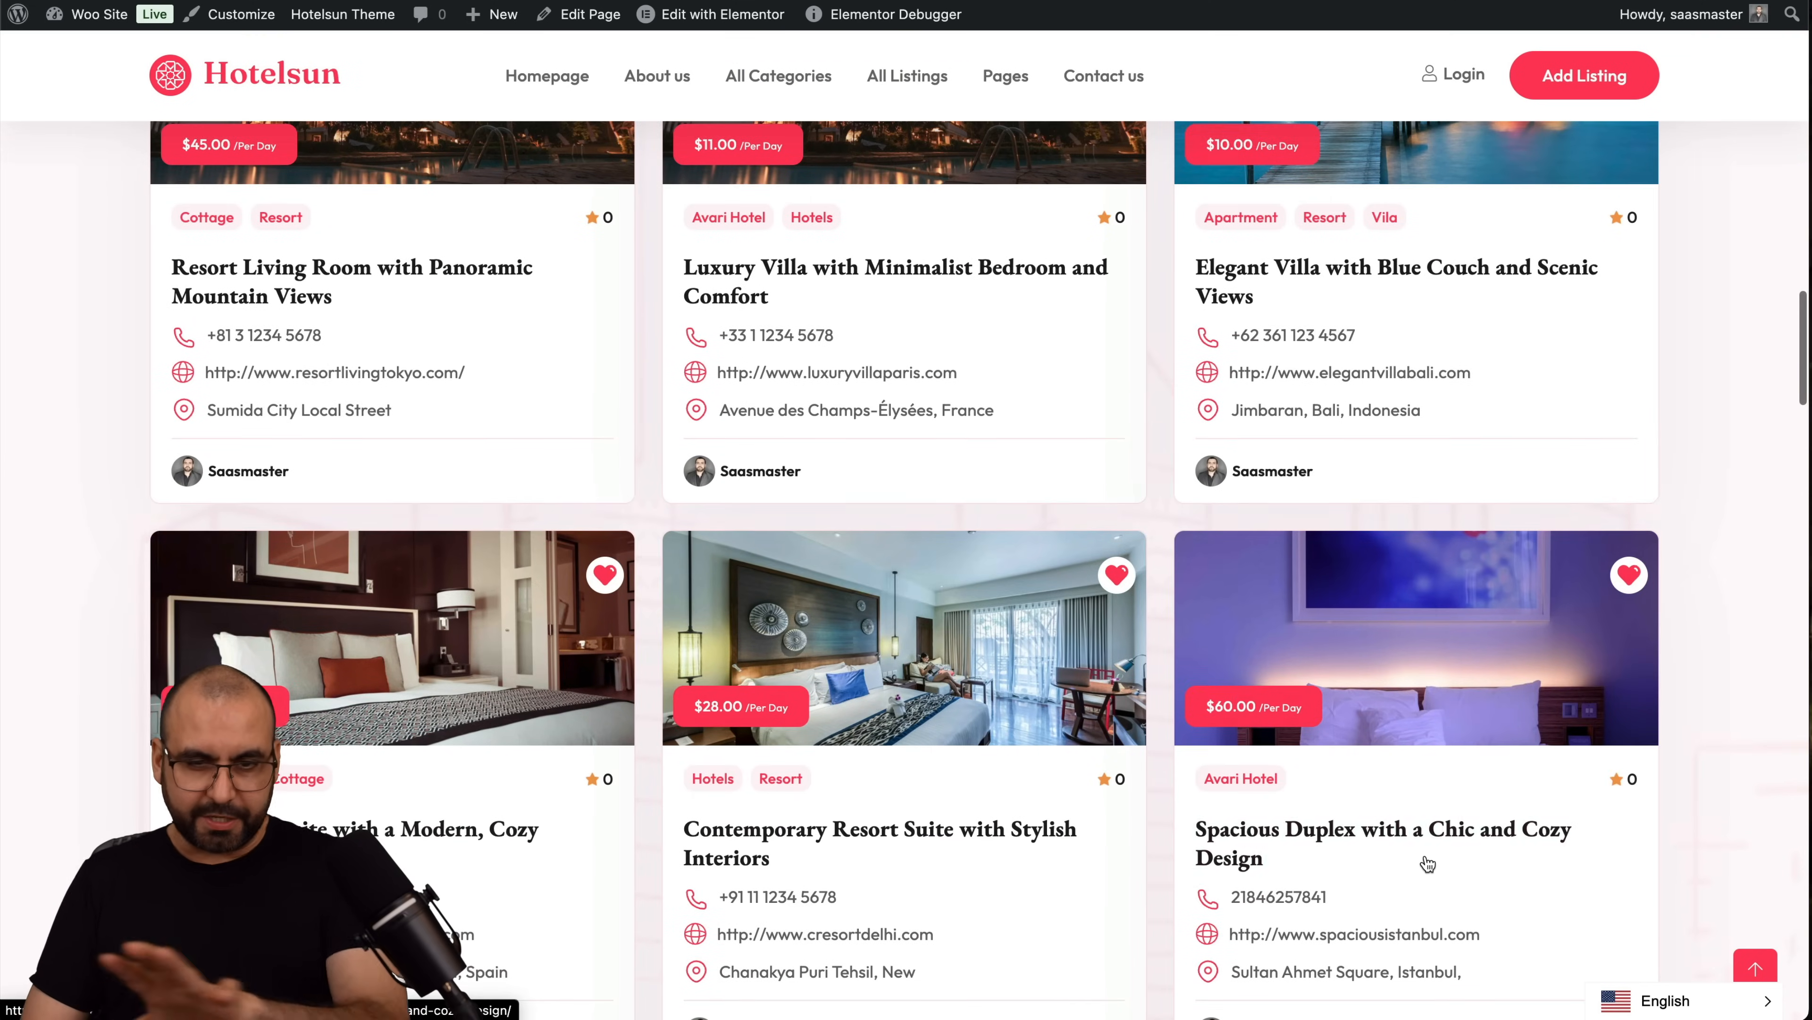
{"action": "left_click", "coordinate": [1667, 1000]}
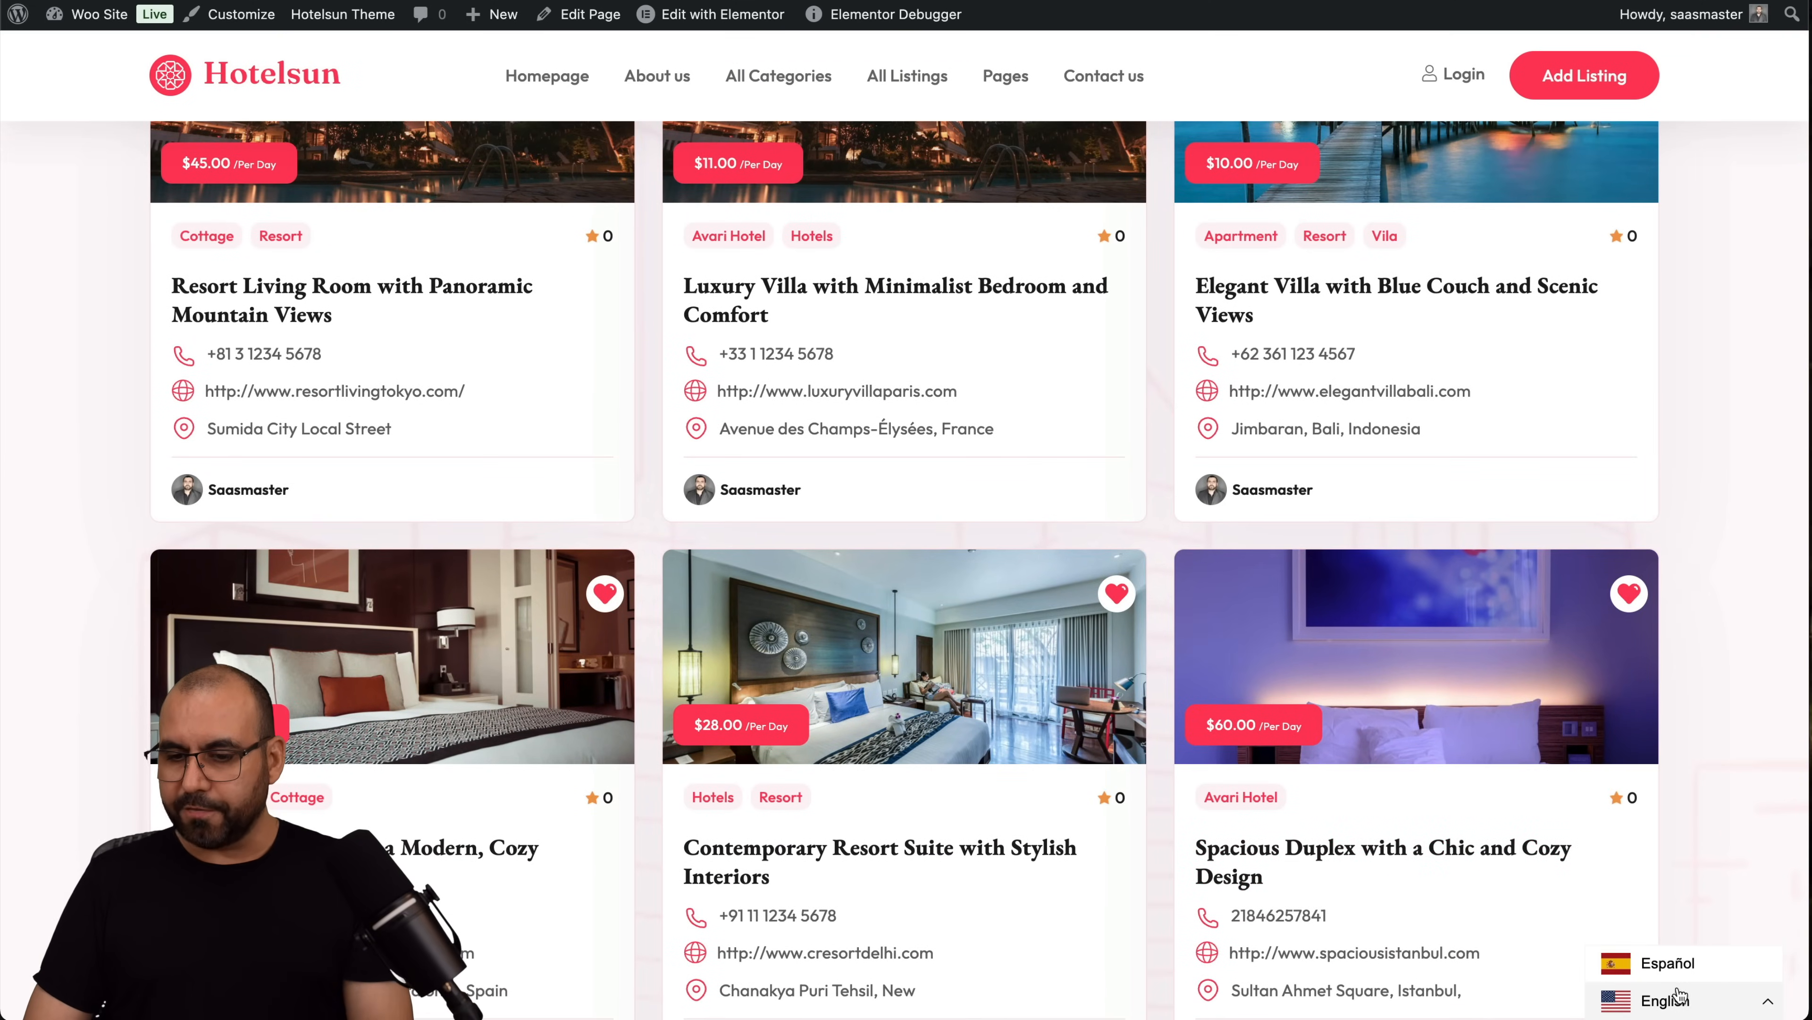
{"action": "left_click", "coordinate": [1665, 963]}
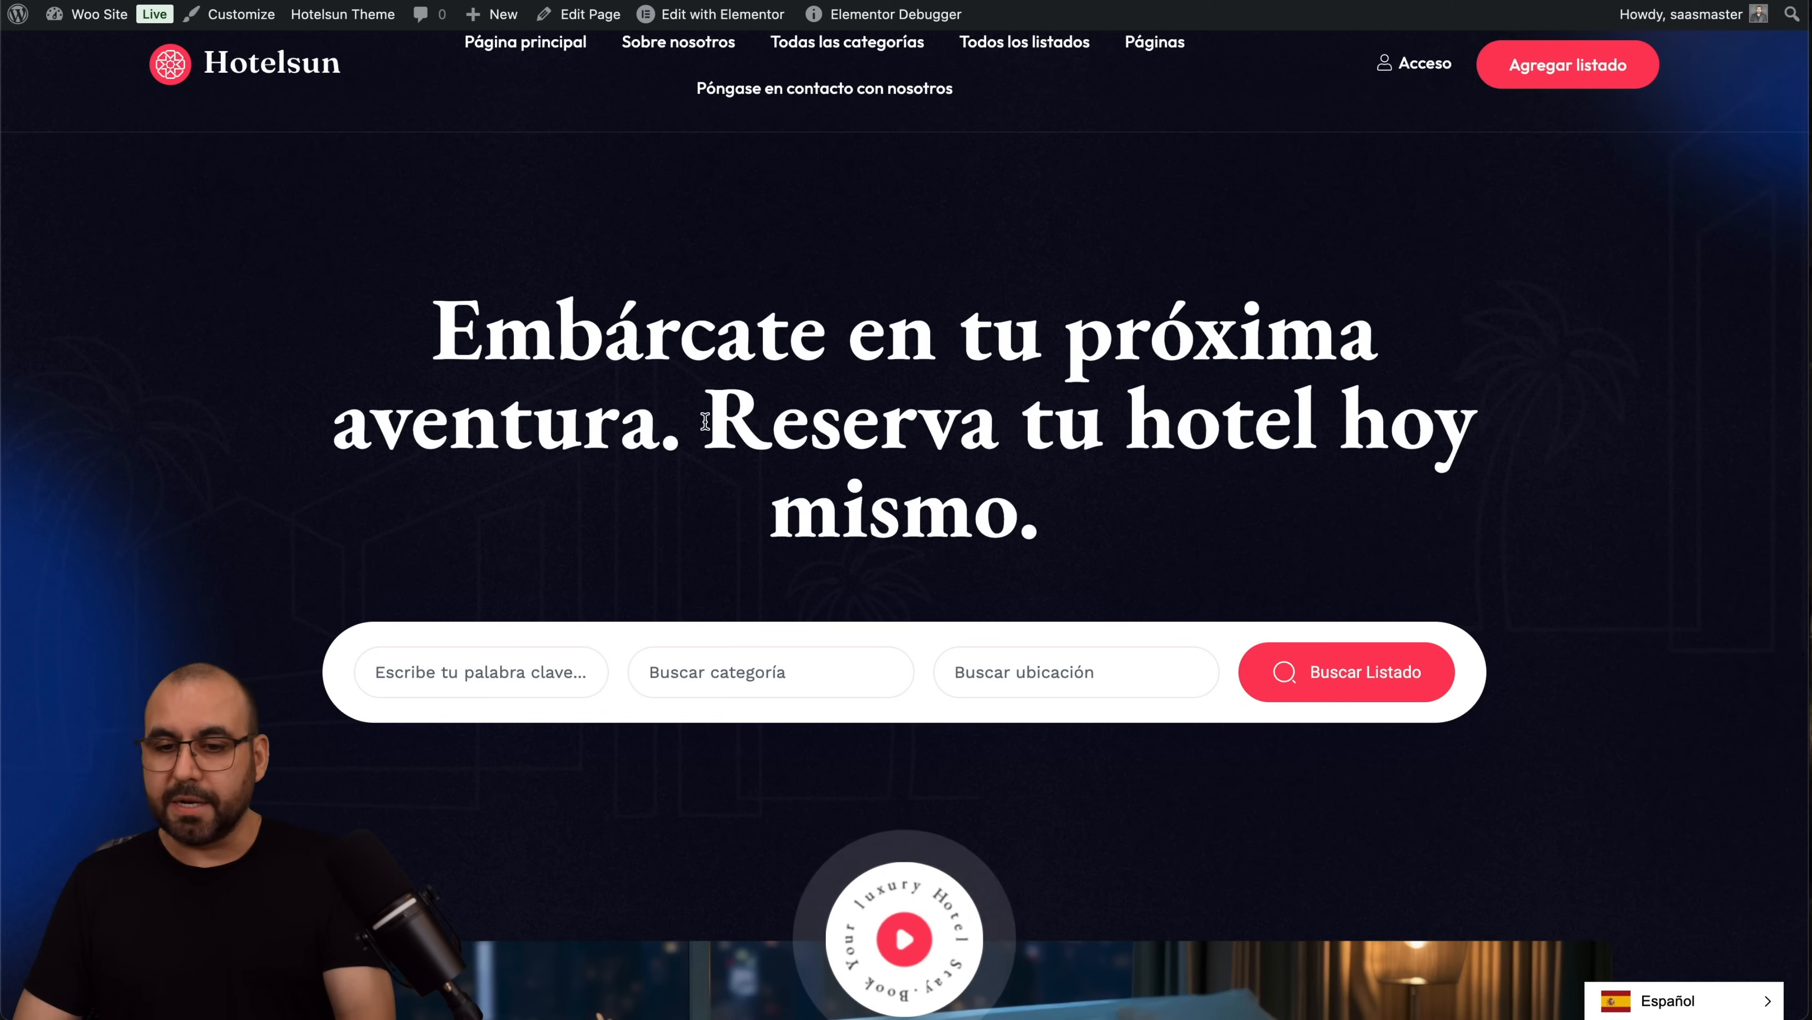
- Scroll through the Spanish-translated Hotelsun homepage to review the translation
{"action": "scroll", "scroll_direction": "down", "scroll_amount": 3}
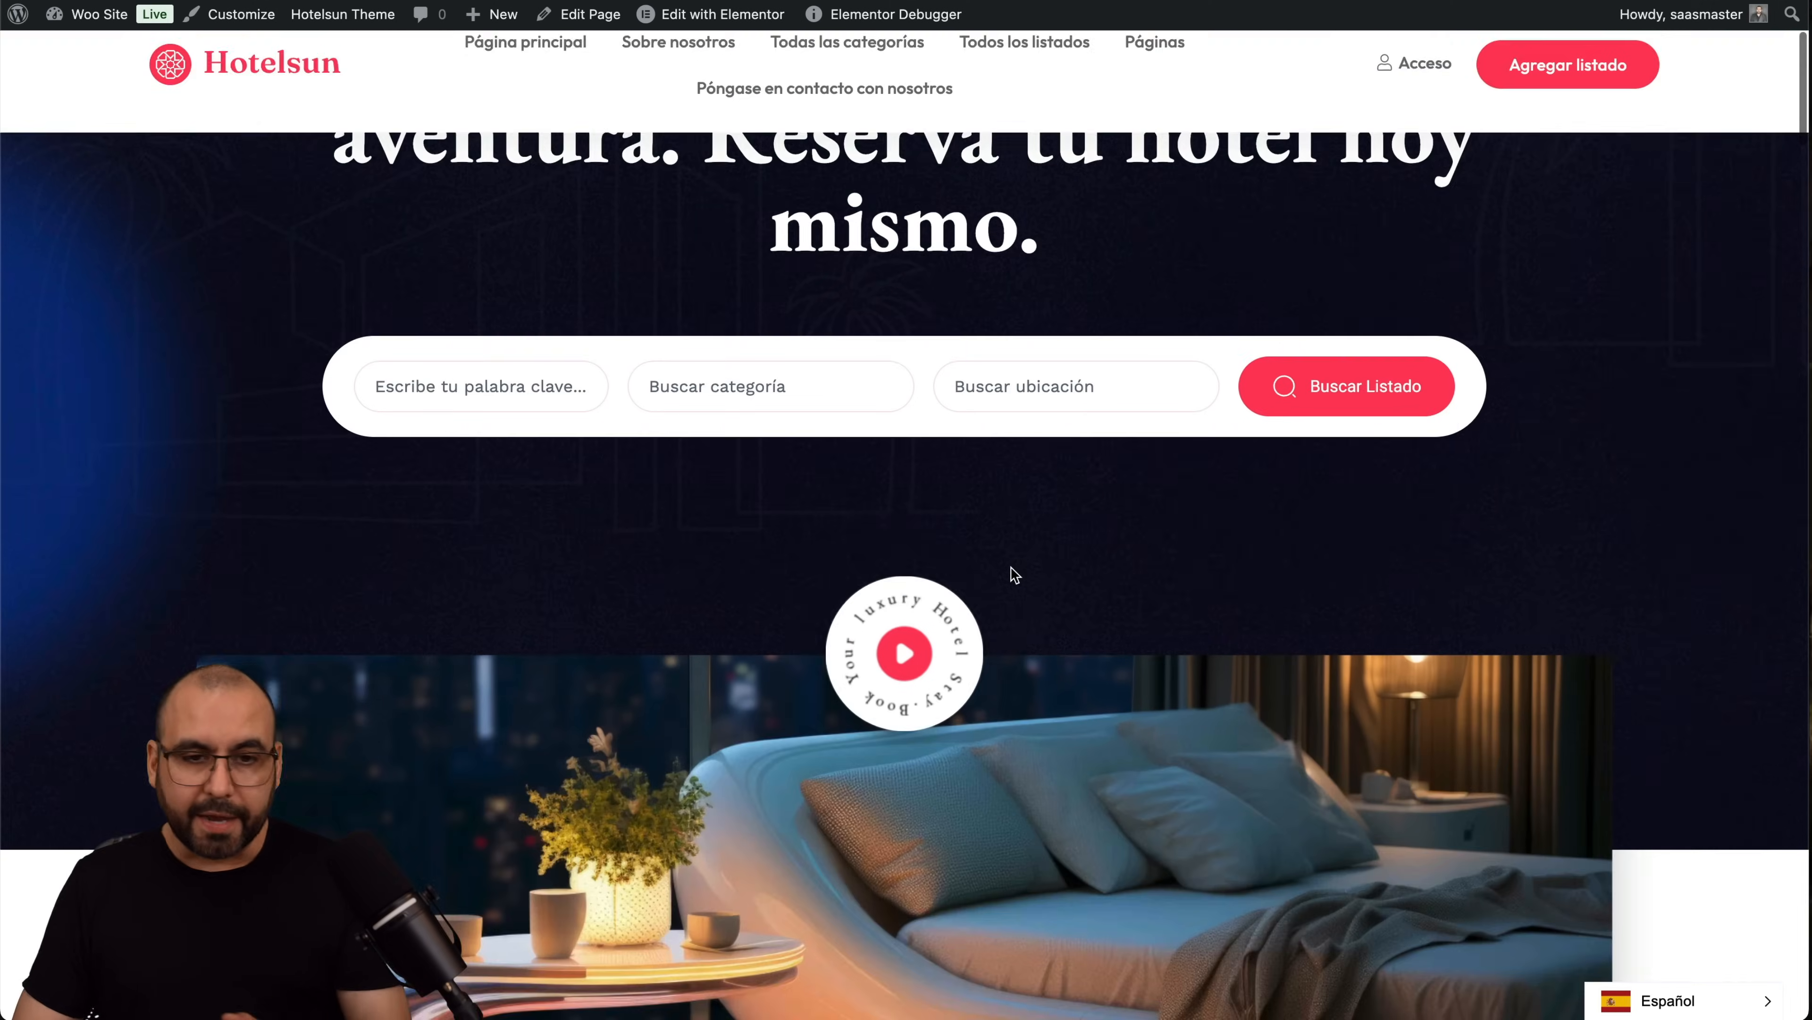
{"action": "scroll", "scroll_direction": "down", "scroll_amount": 3}
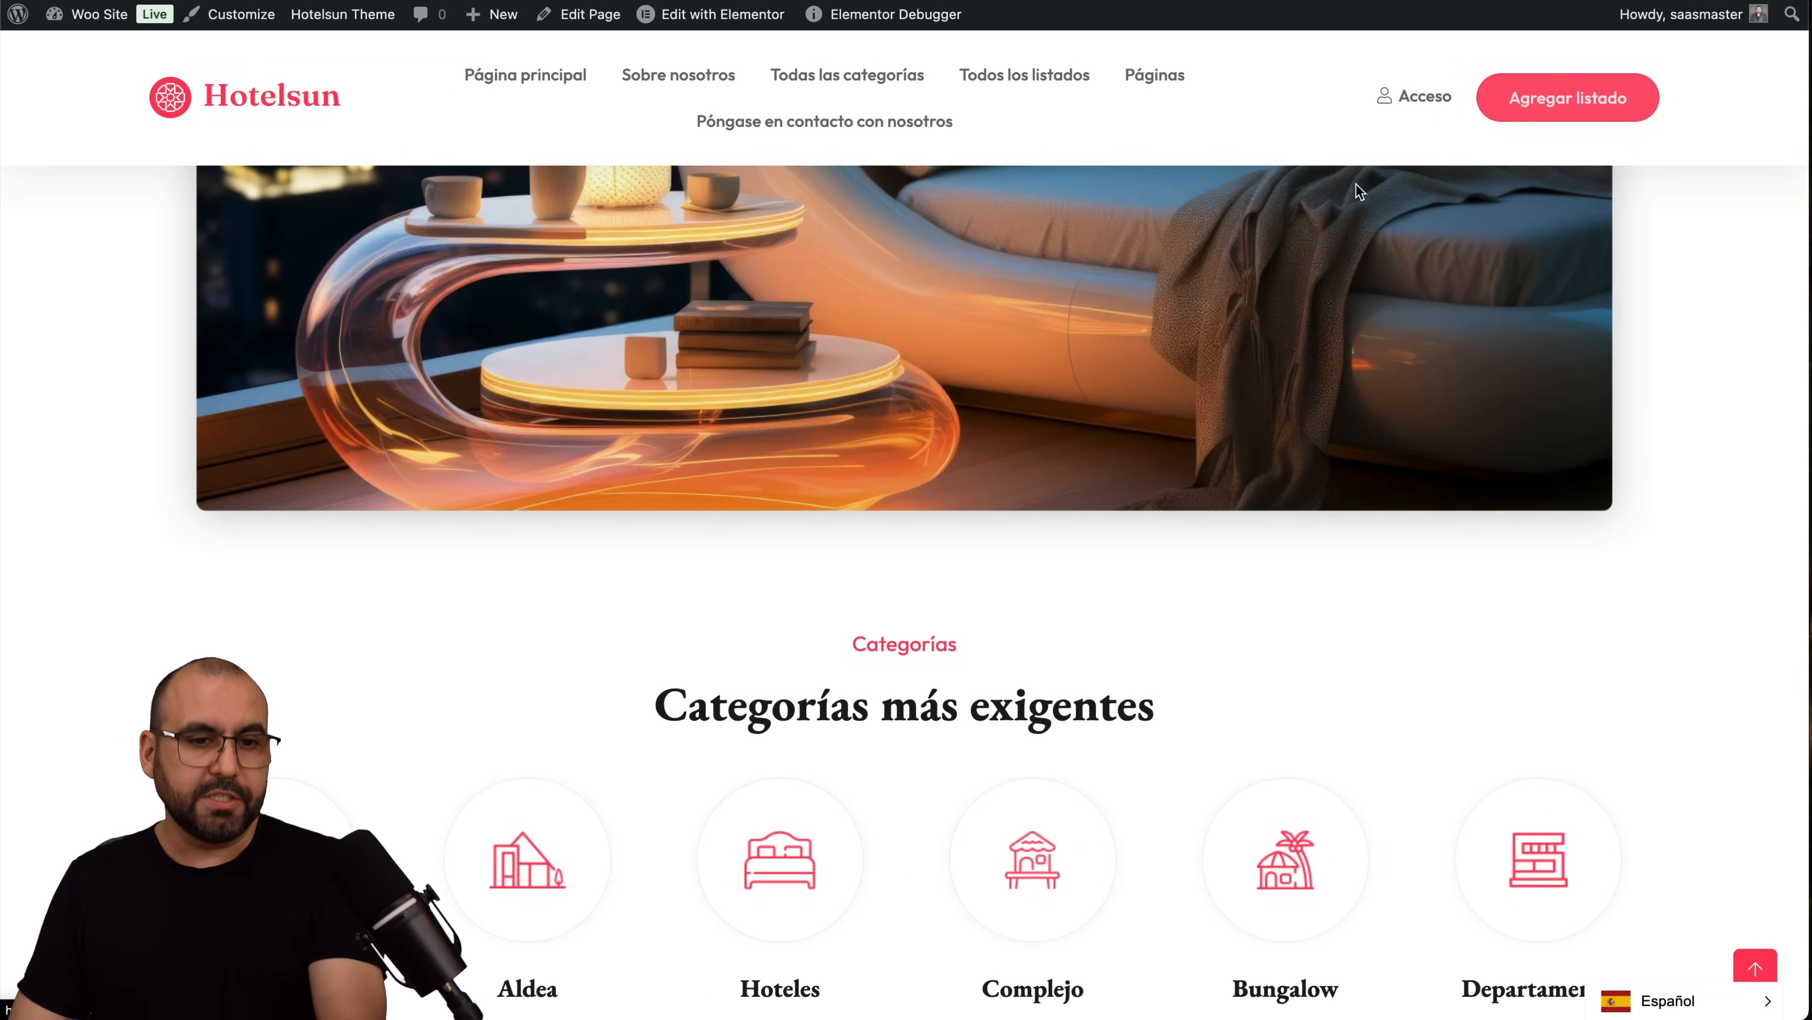
{"action": "scroll", "scroll_direction": "down", "scroll_amount": 3}
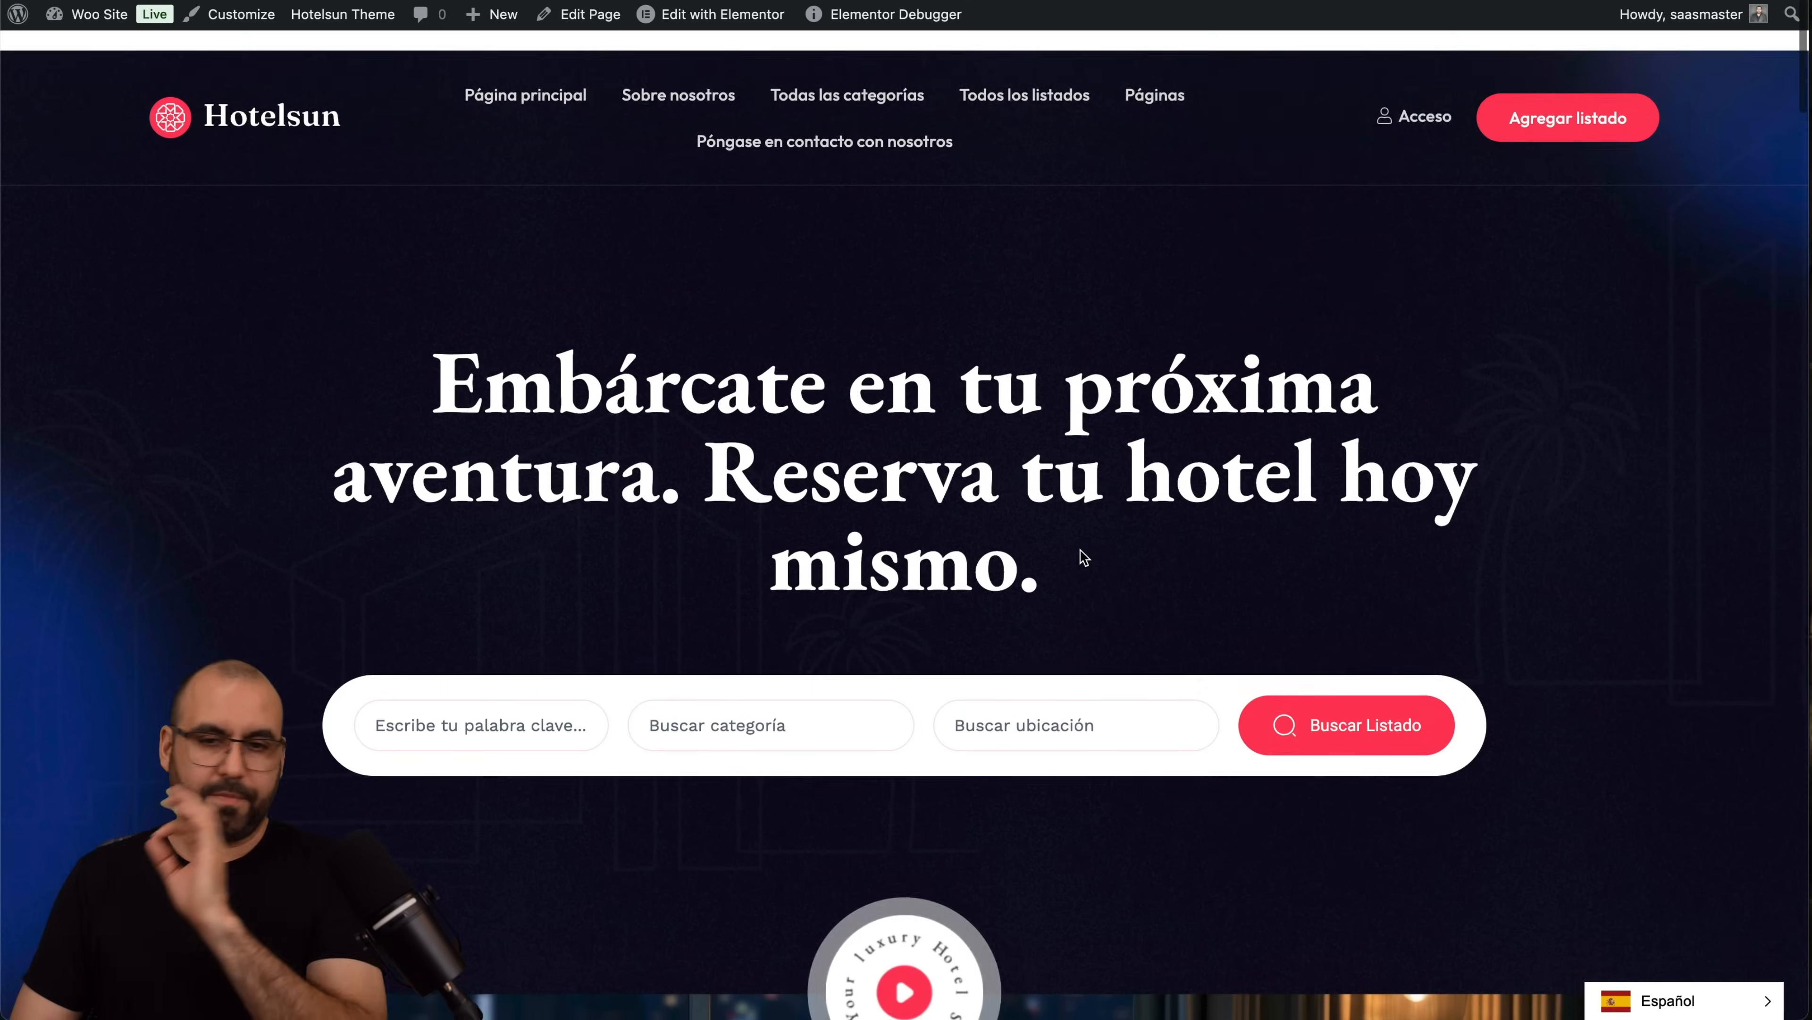
{"action": "scroll", "scroll_direction": "down", "scroll_amount": 3}
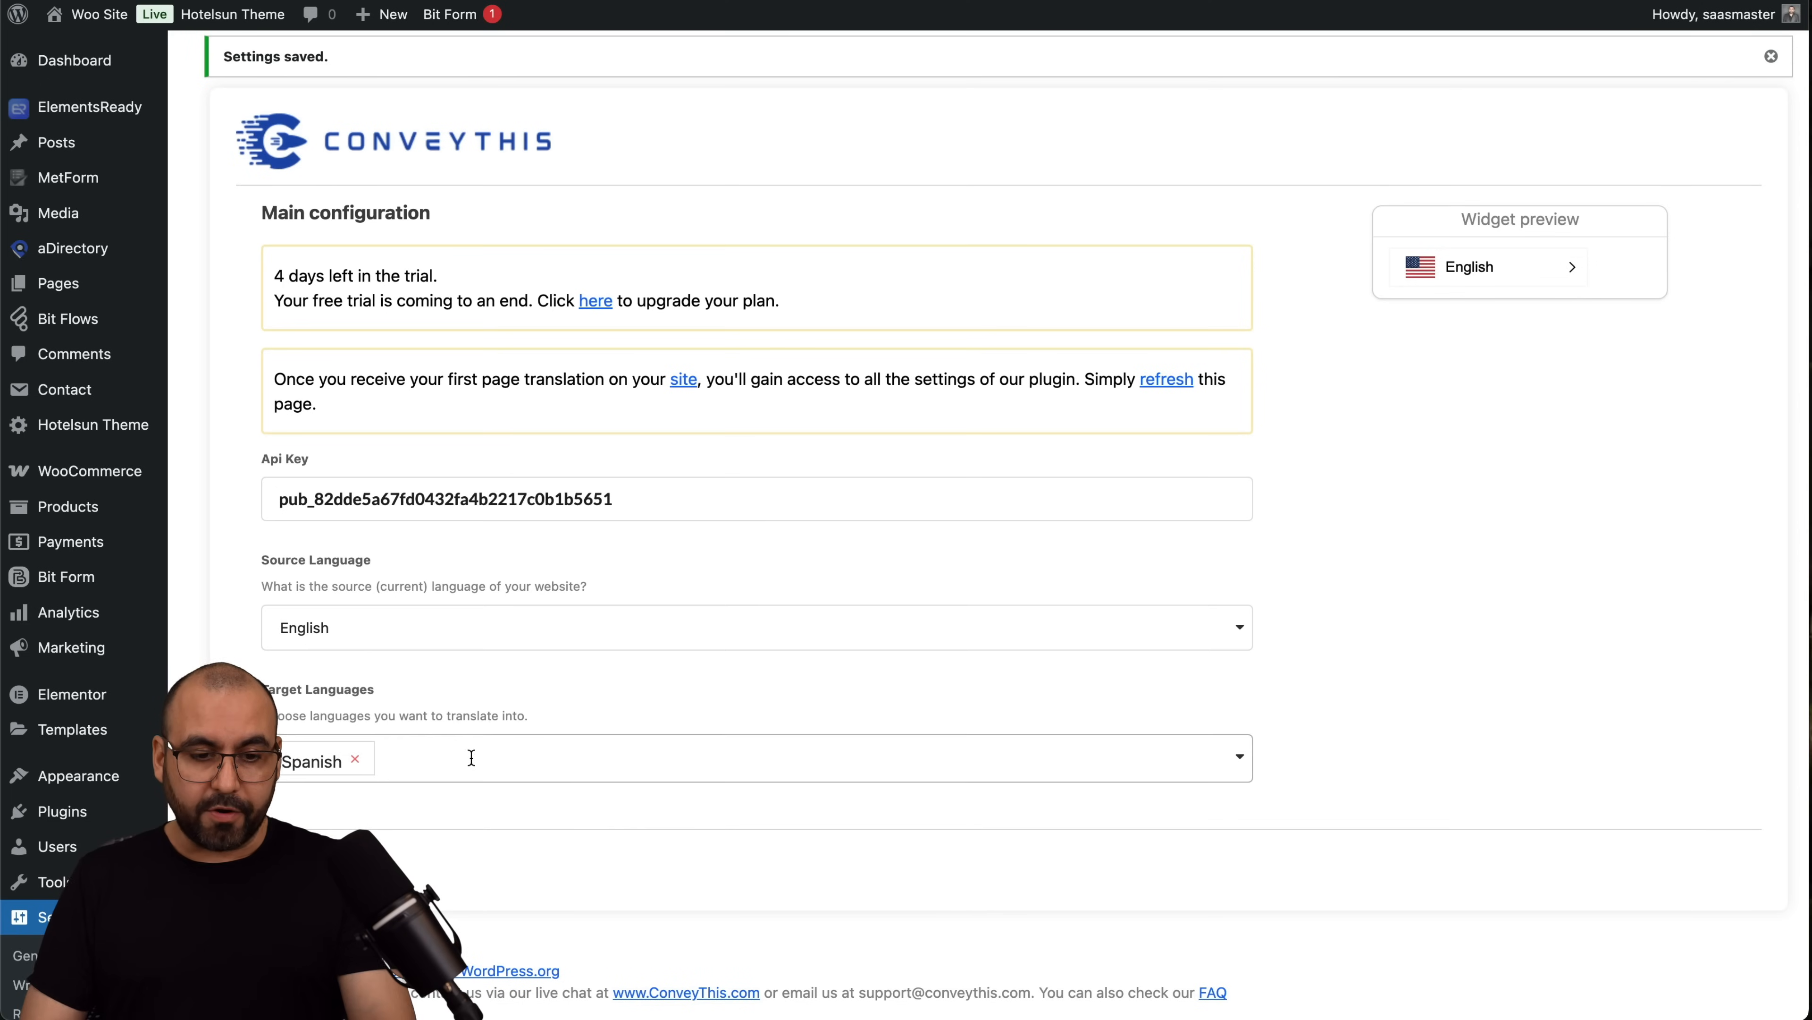
- Add Hindi as a target language in the ConveyThis settings
{"action": "type", "text": "hi"}
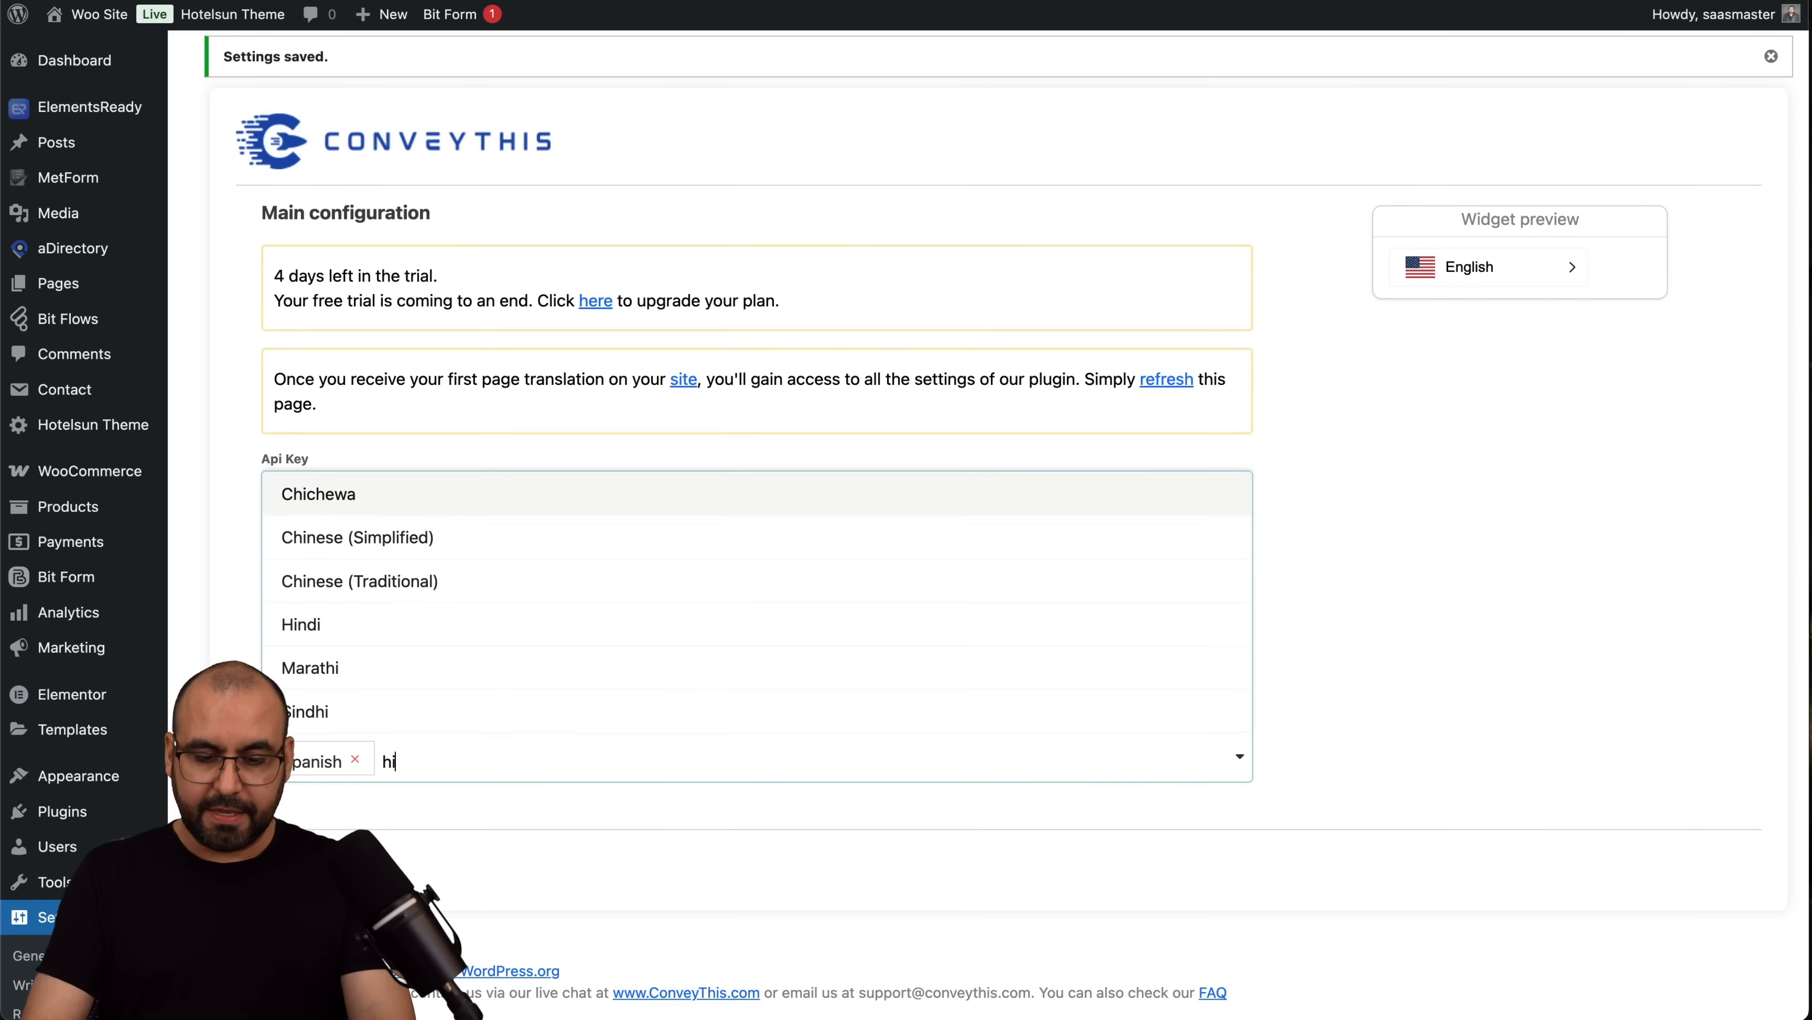
{"action": "left_click", "coordinate": [301, 624]}
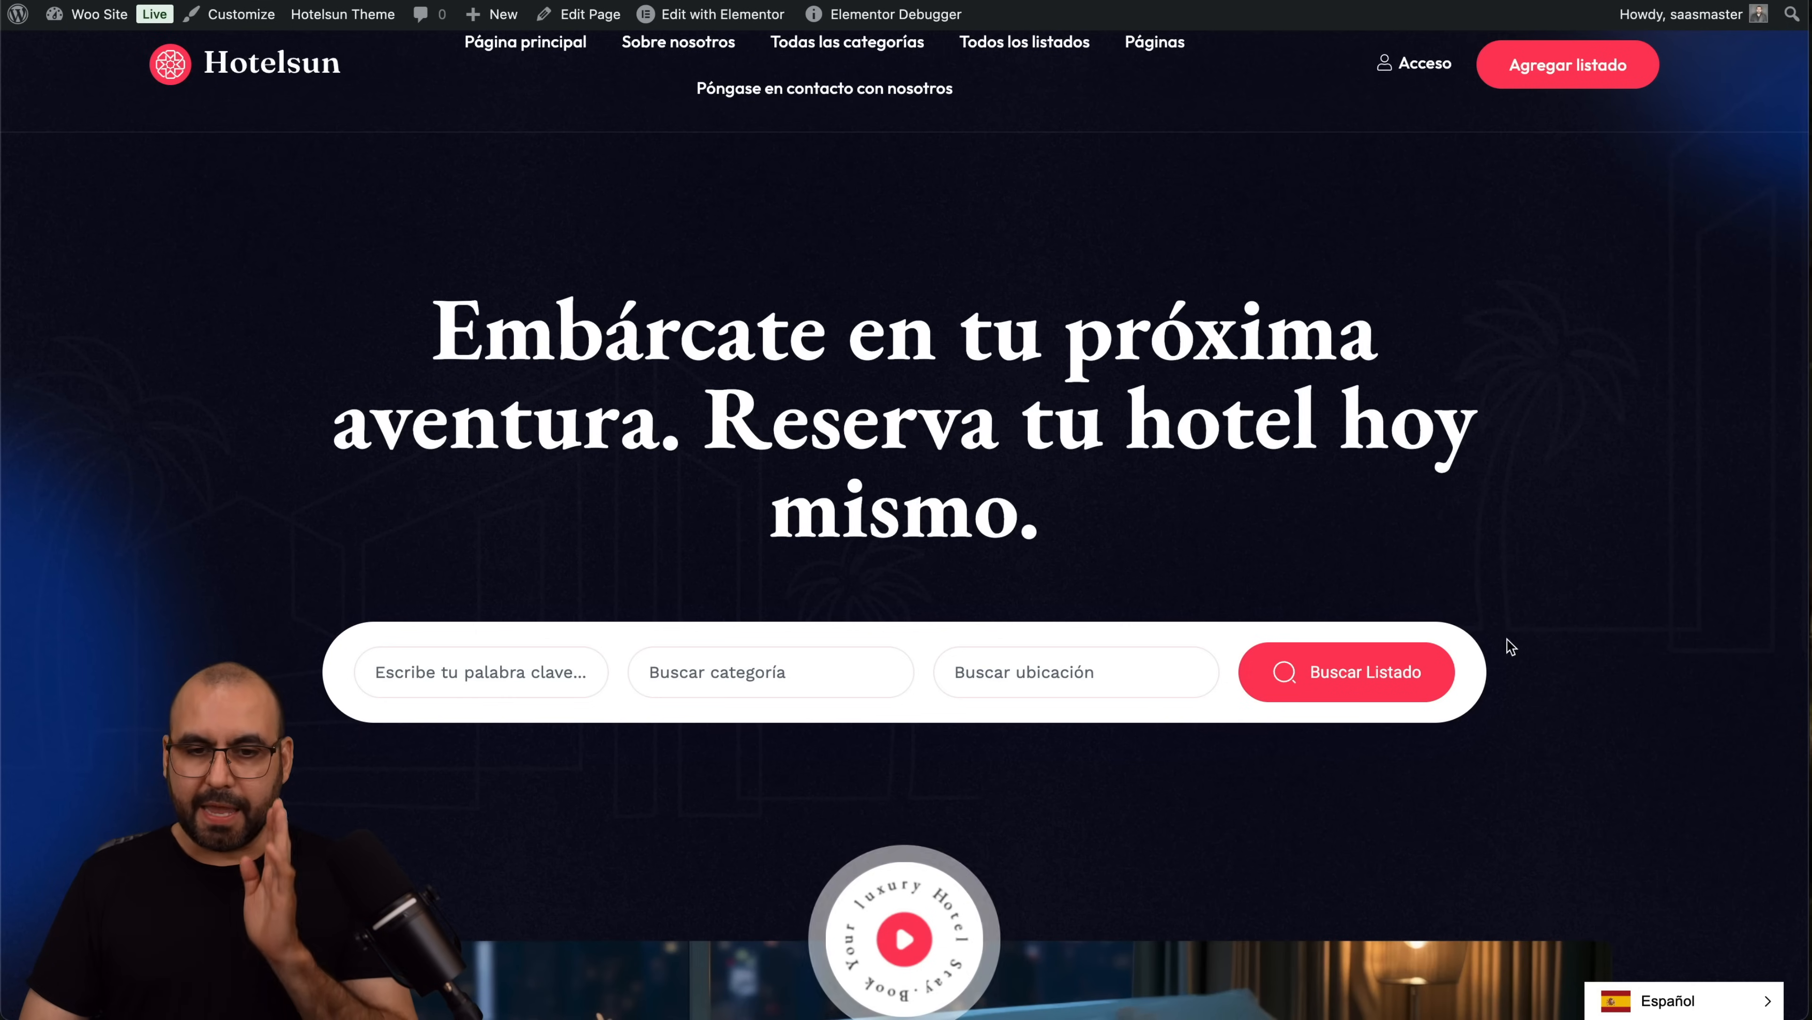
- Switch the live site to Hindi and dismiss the browser's Google Translate bar
{"action": "left_click", "coordinate": [1682, 1000]}
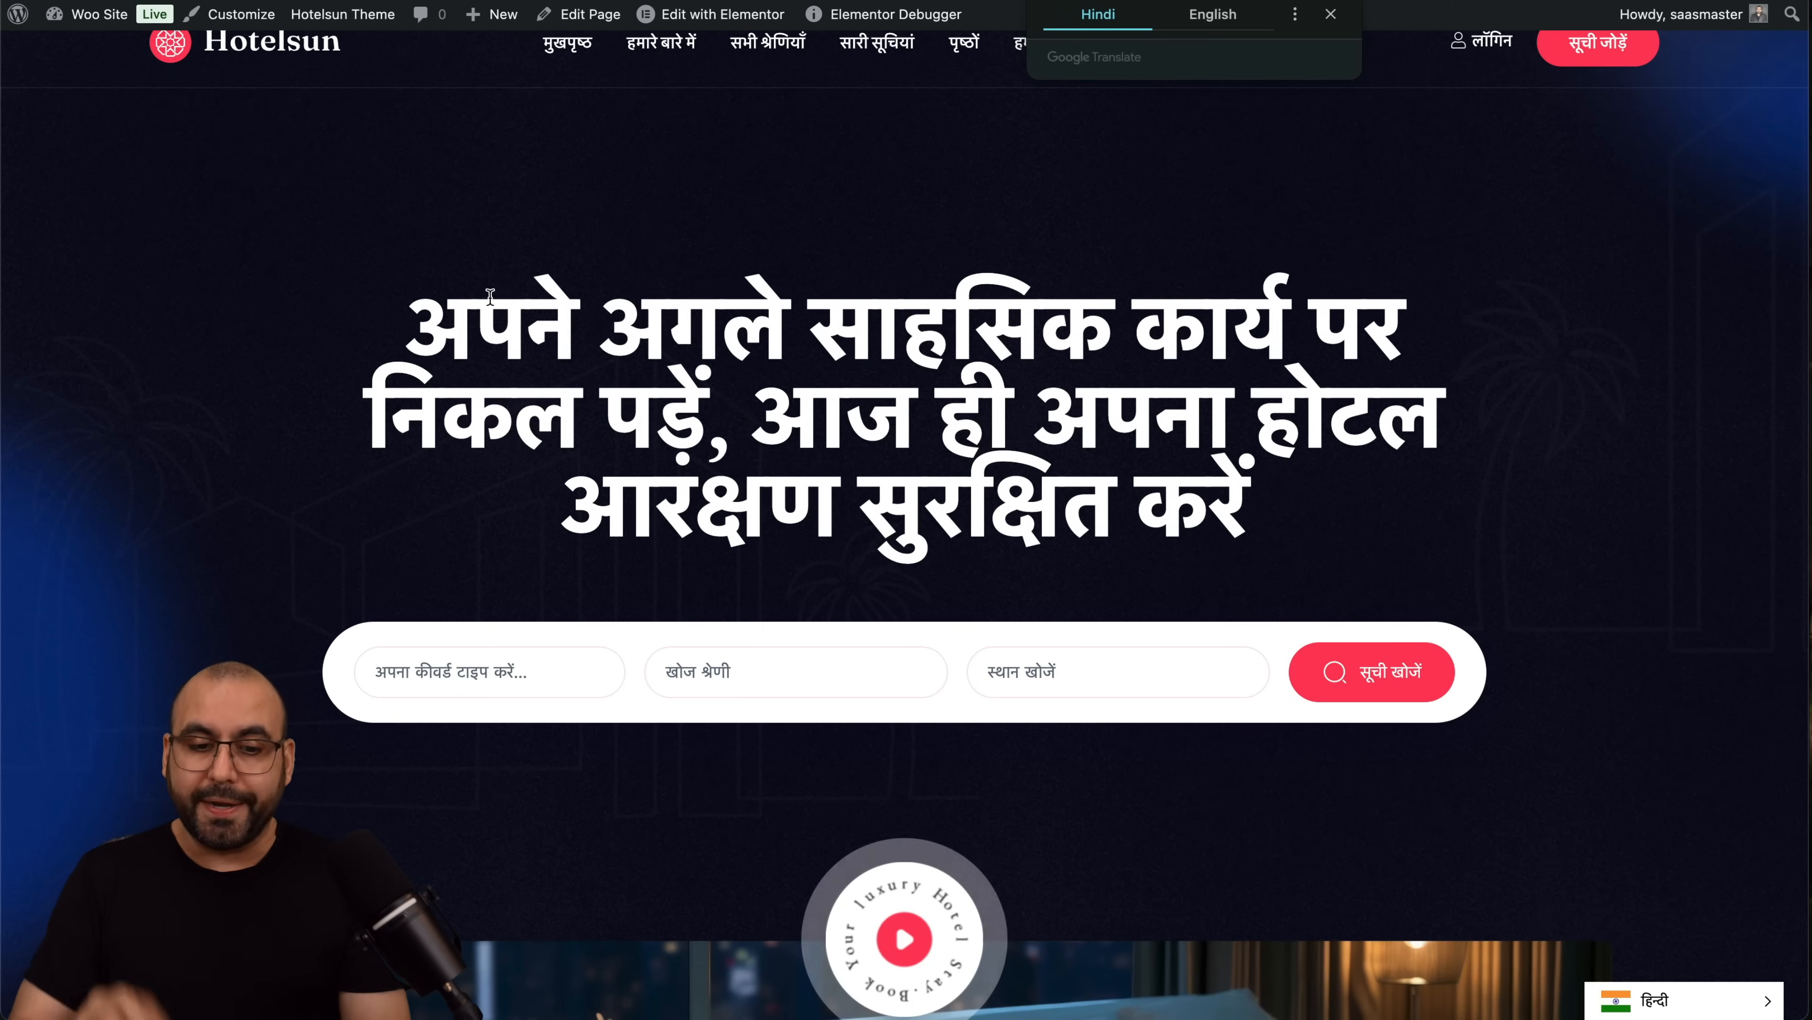
{"action": "scroll", "scroll_direction": "down", "scroll_amount": 3}
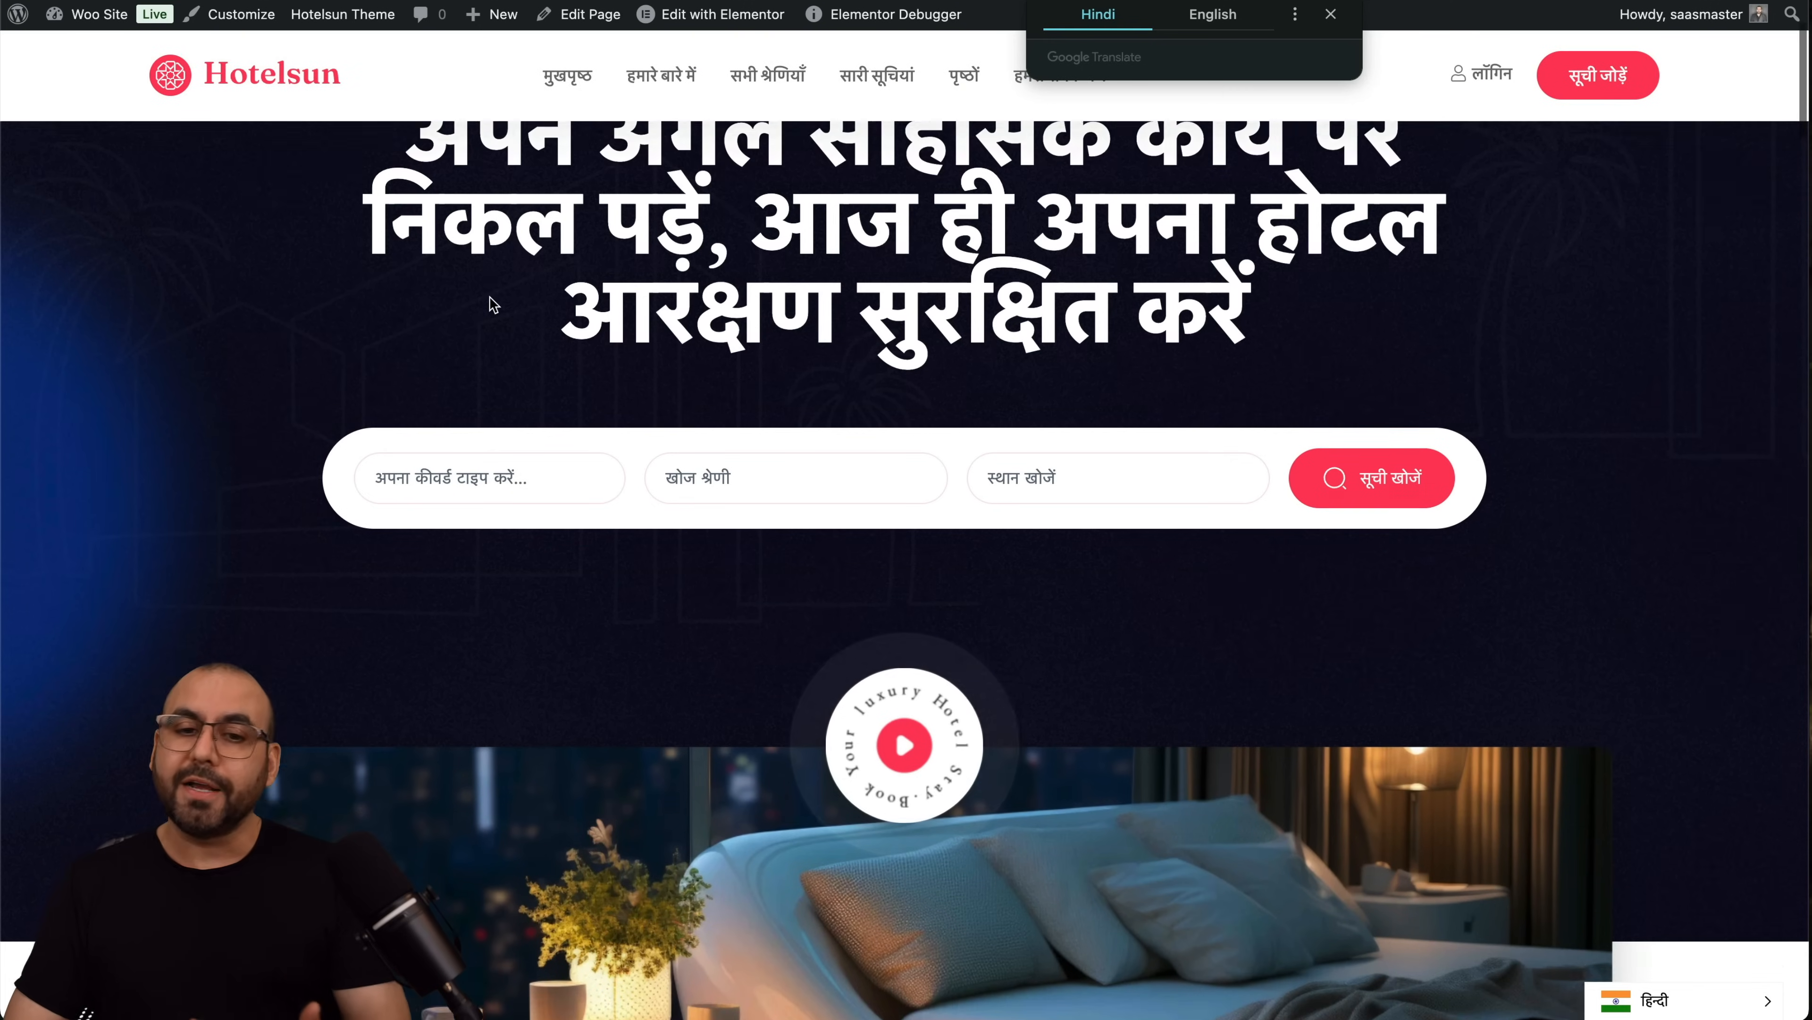
{"action": "scroll", "scroll_direction": "down", "scroll_amount": 3}
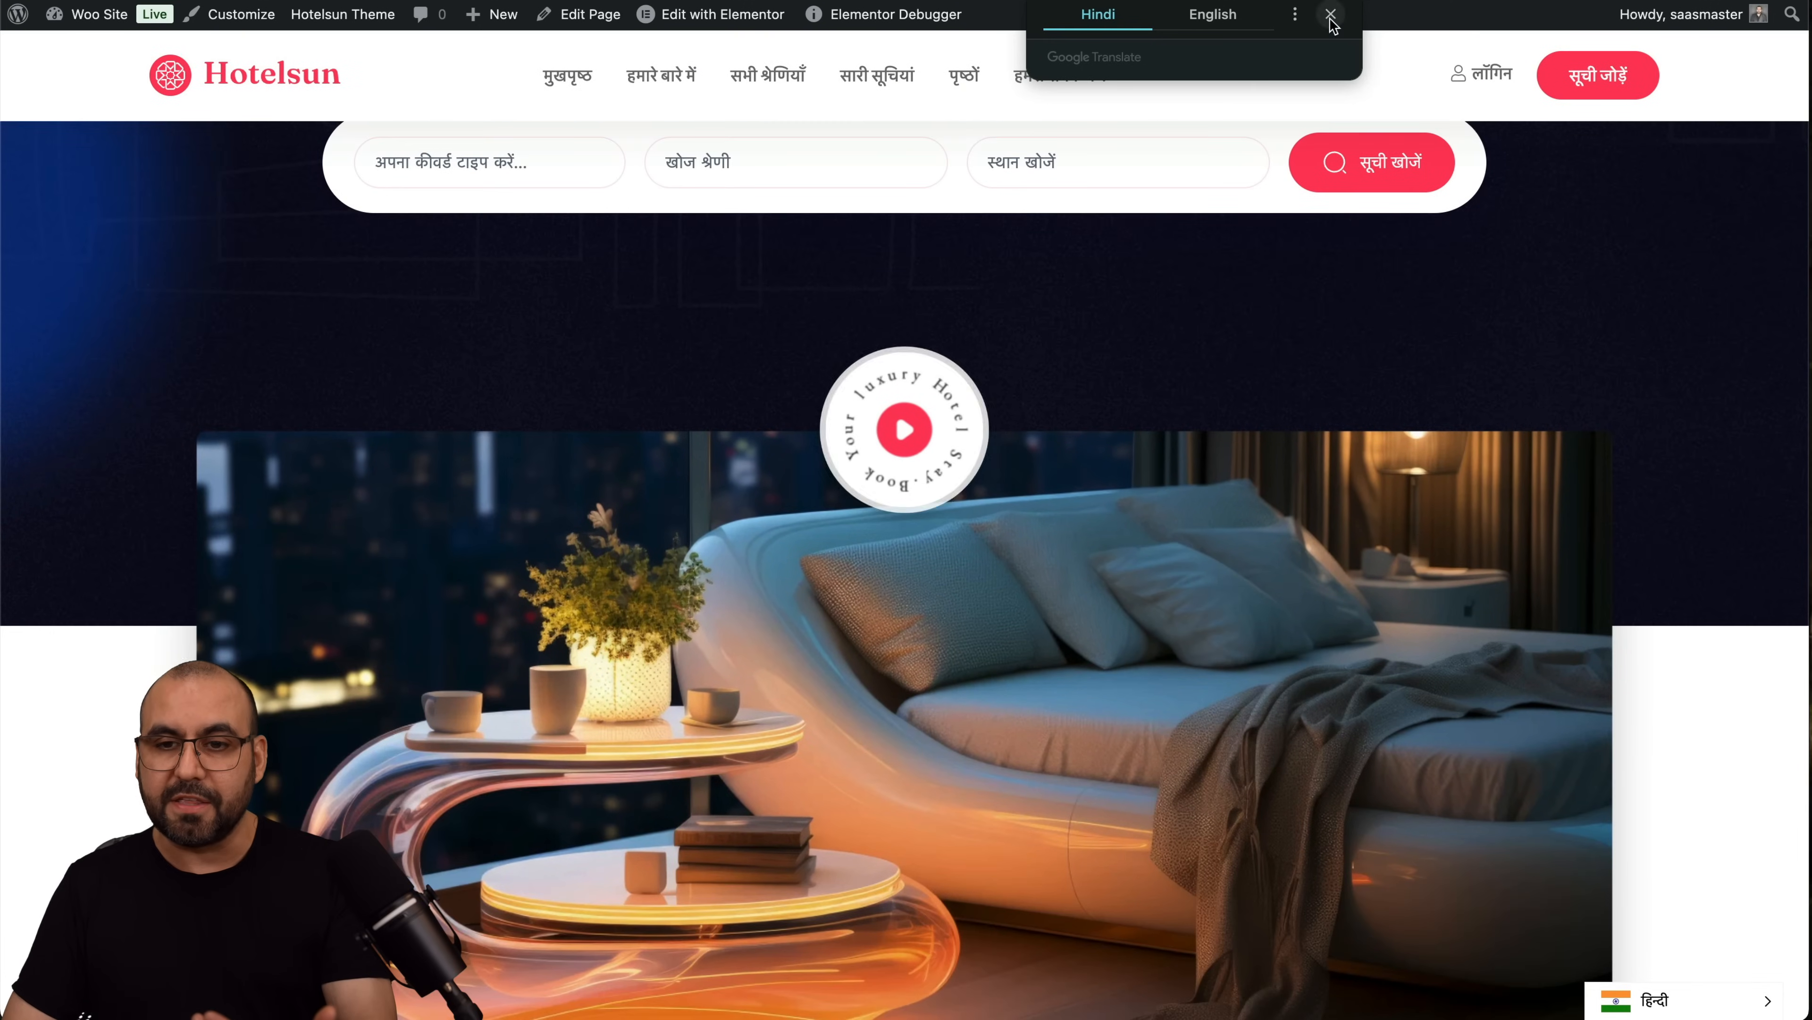
{"action": "left_click", "coordinate": [1330, 14]}
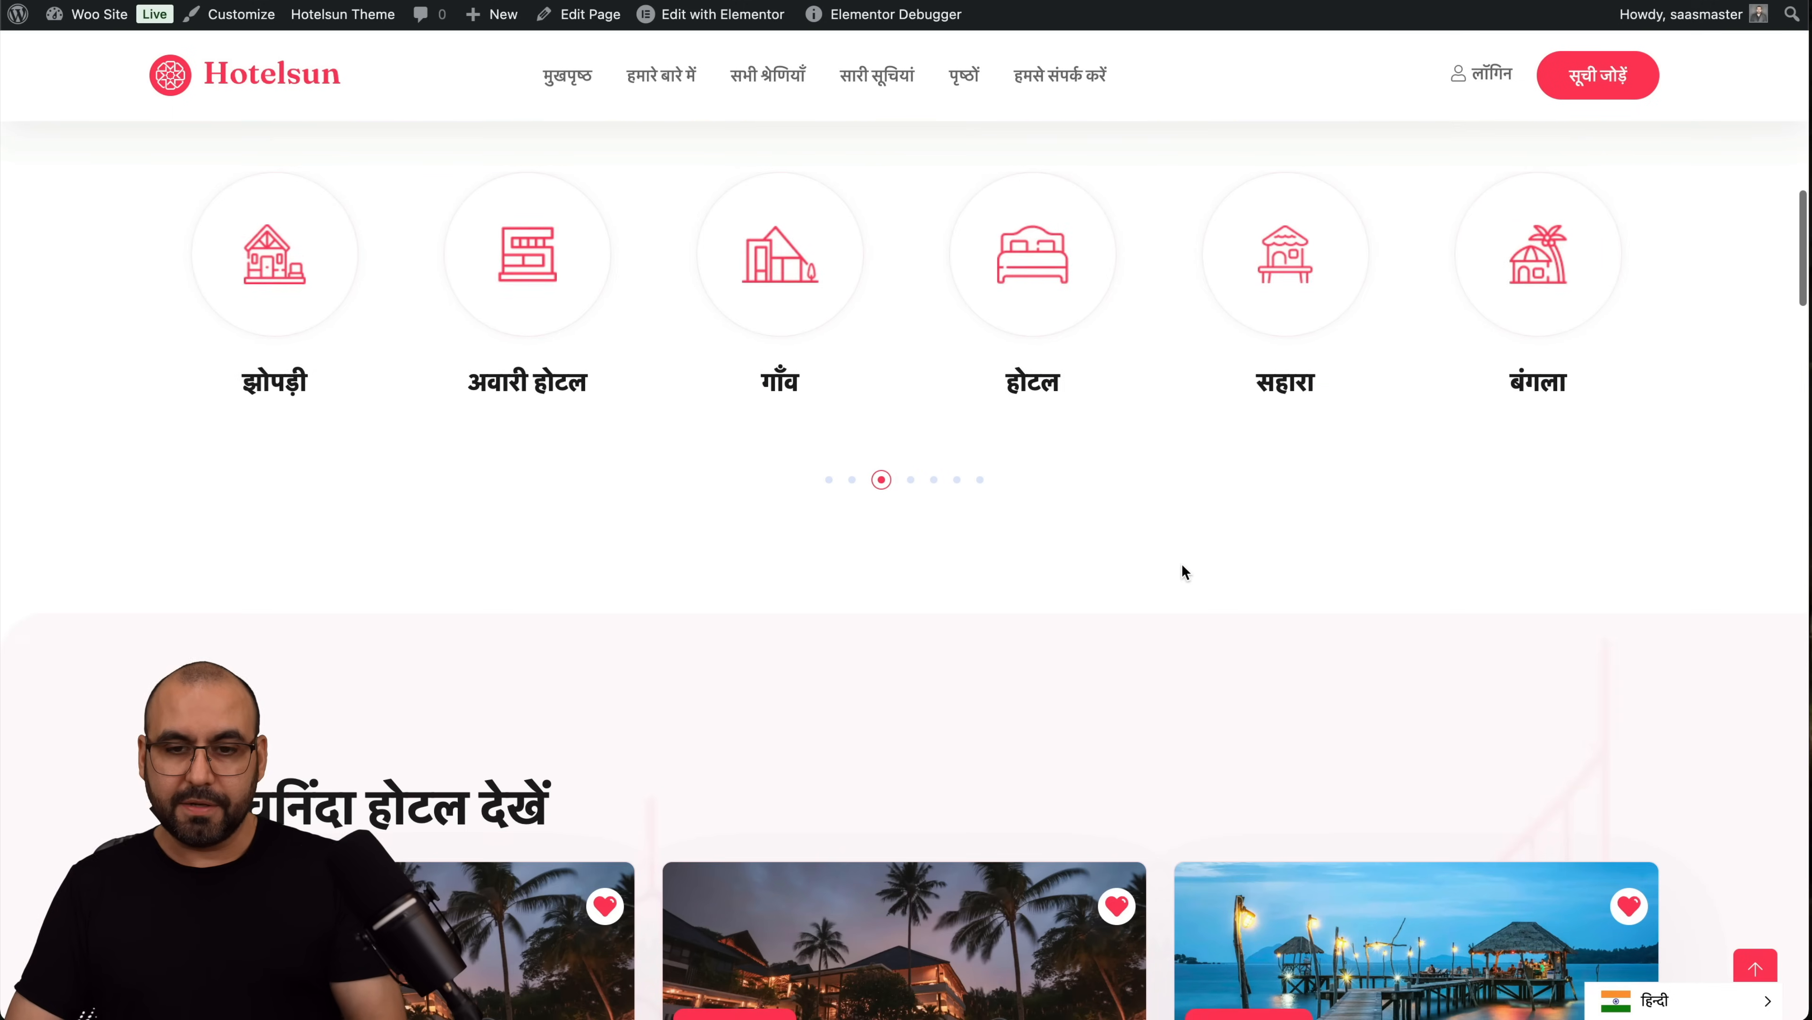
- Scroll through the Hindi-translated homepage and back to the top
{"action": "scroll", "scroll_direction": "down", "scroll_amount": 3}
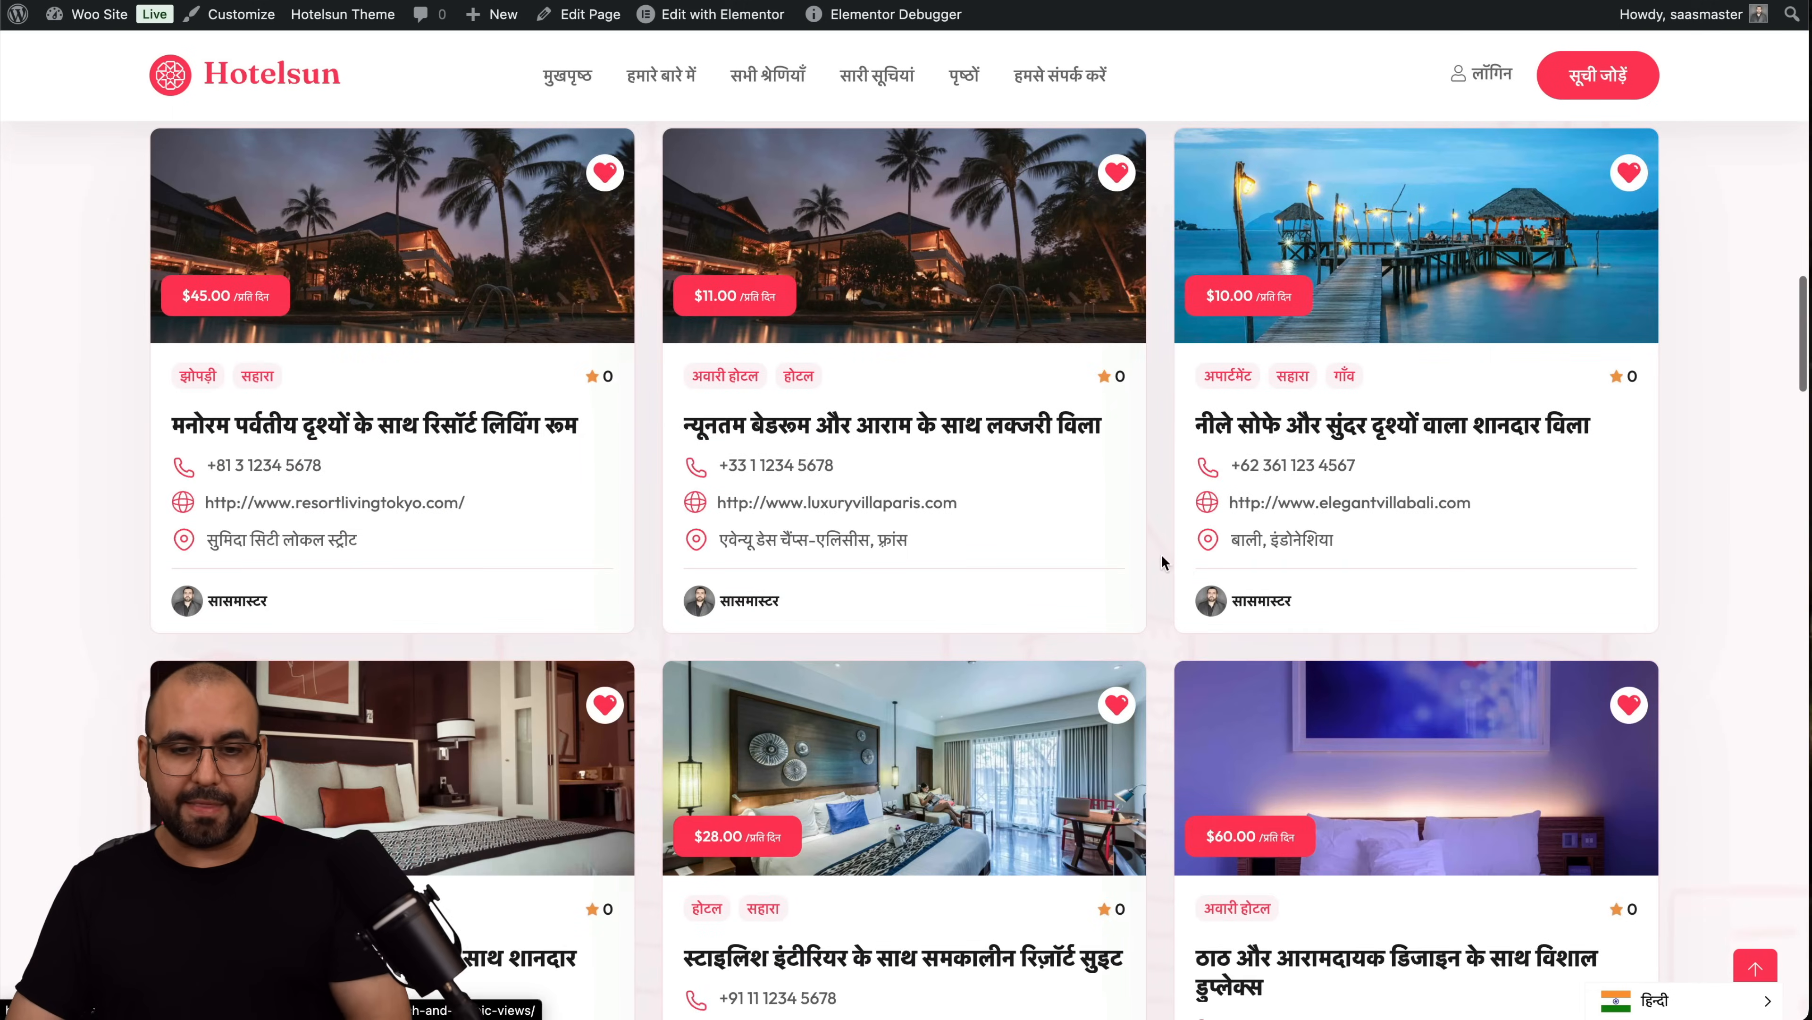
{"action": "scroll", "scroll_direction": "down", "scroll_amount": 3}
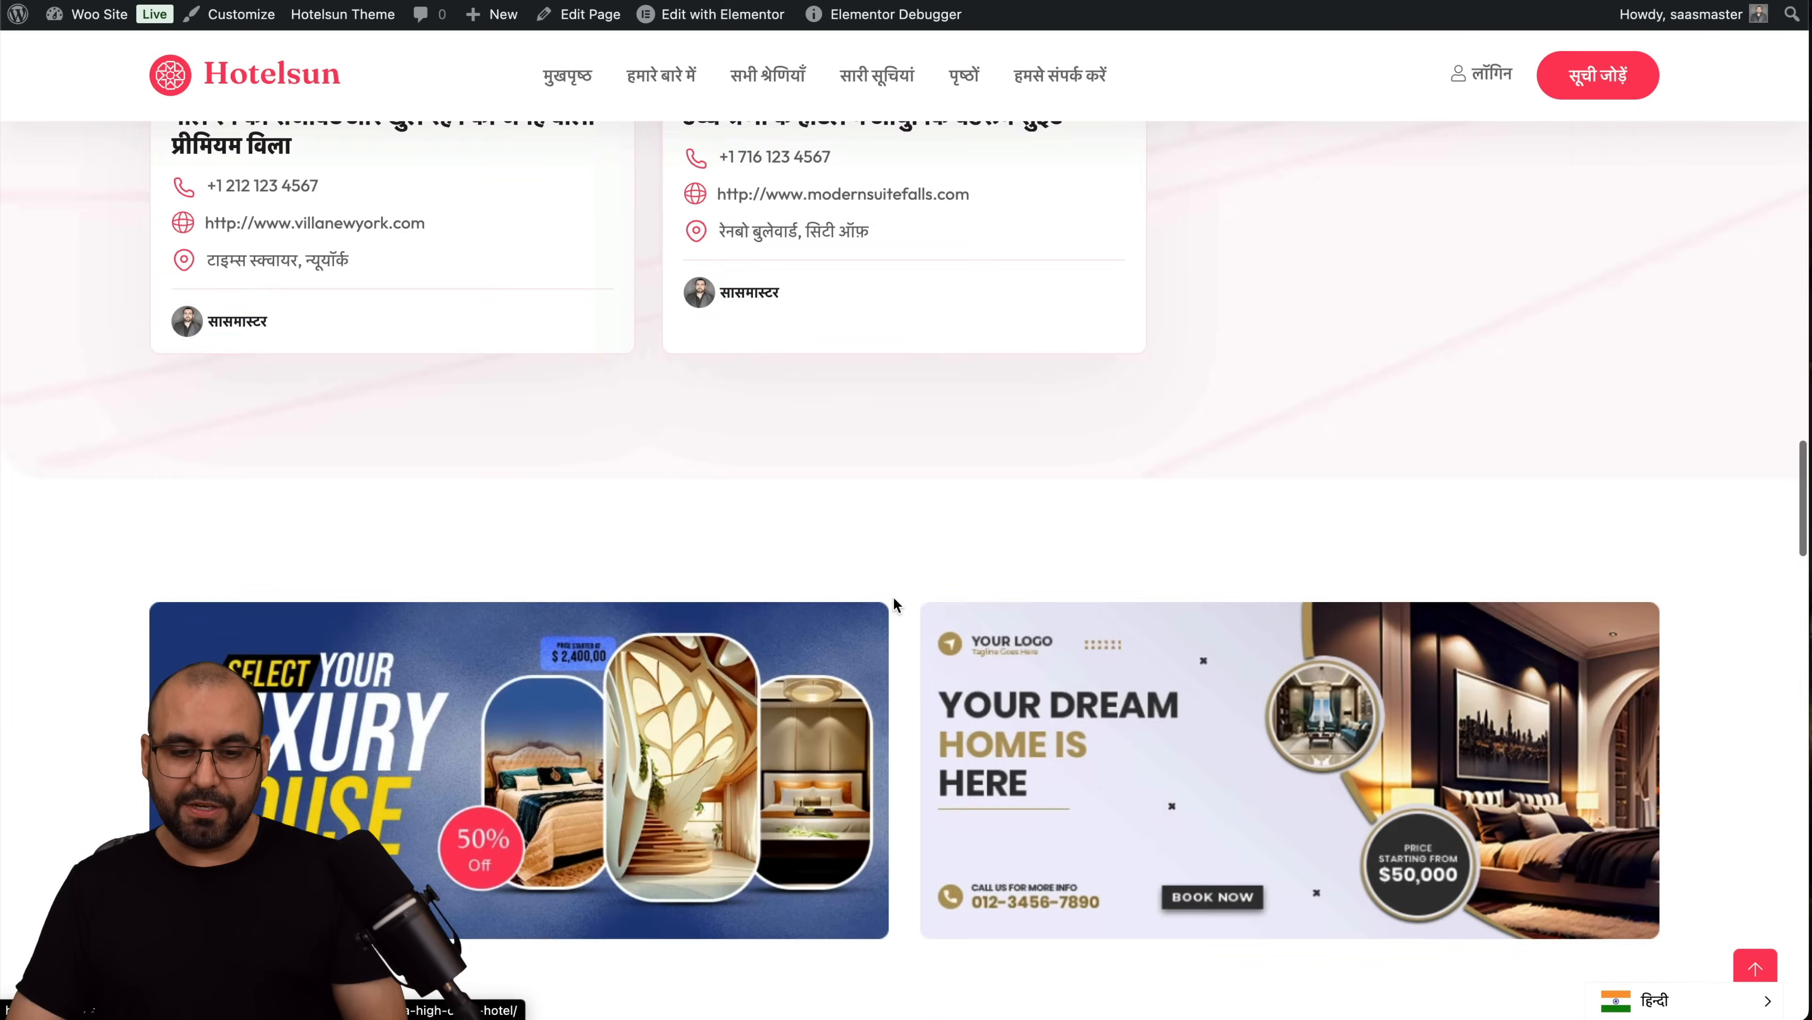
{"action": "scroll", "scroll_direction": "up", "scroll_amount": 3}
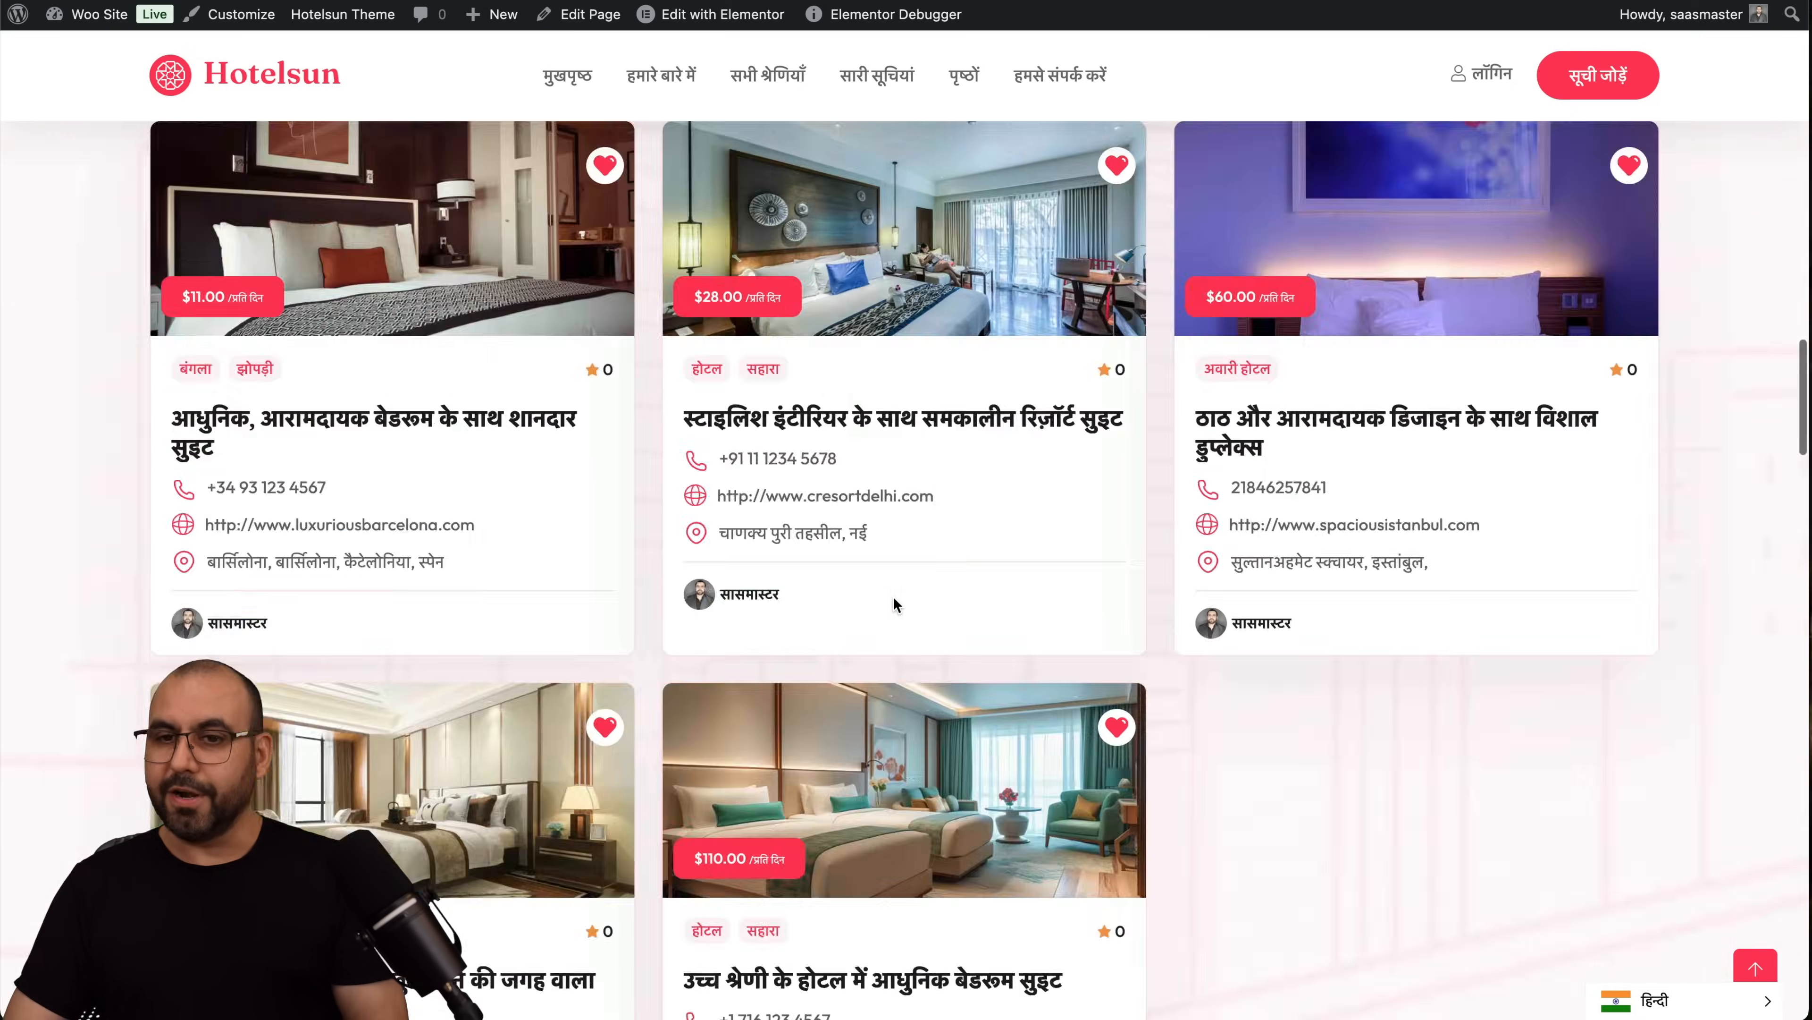
{"action": "scroll", "scroll_direction": "up", "scroll_amount": 3}
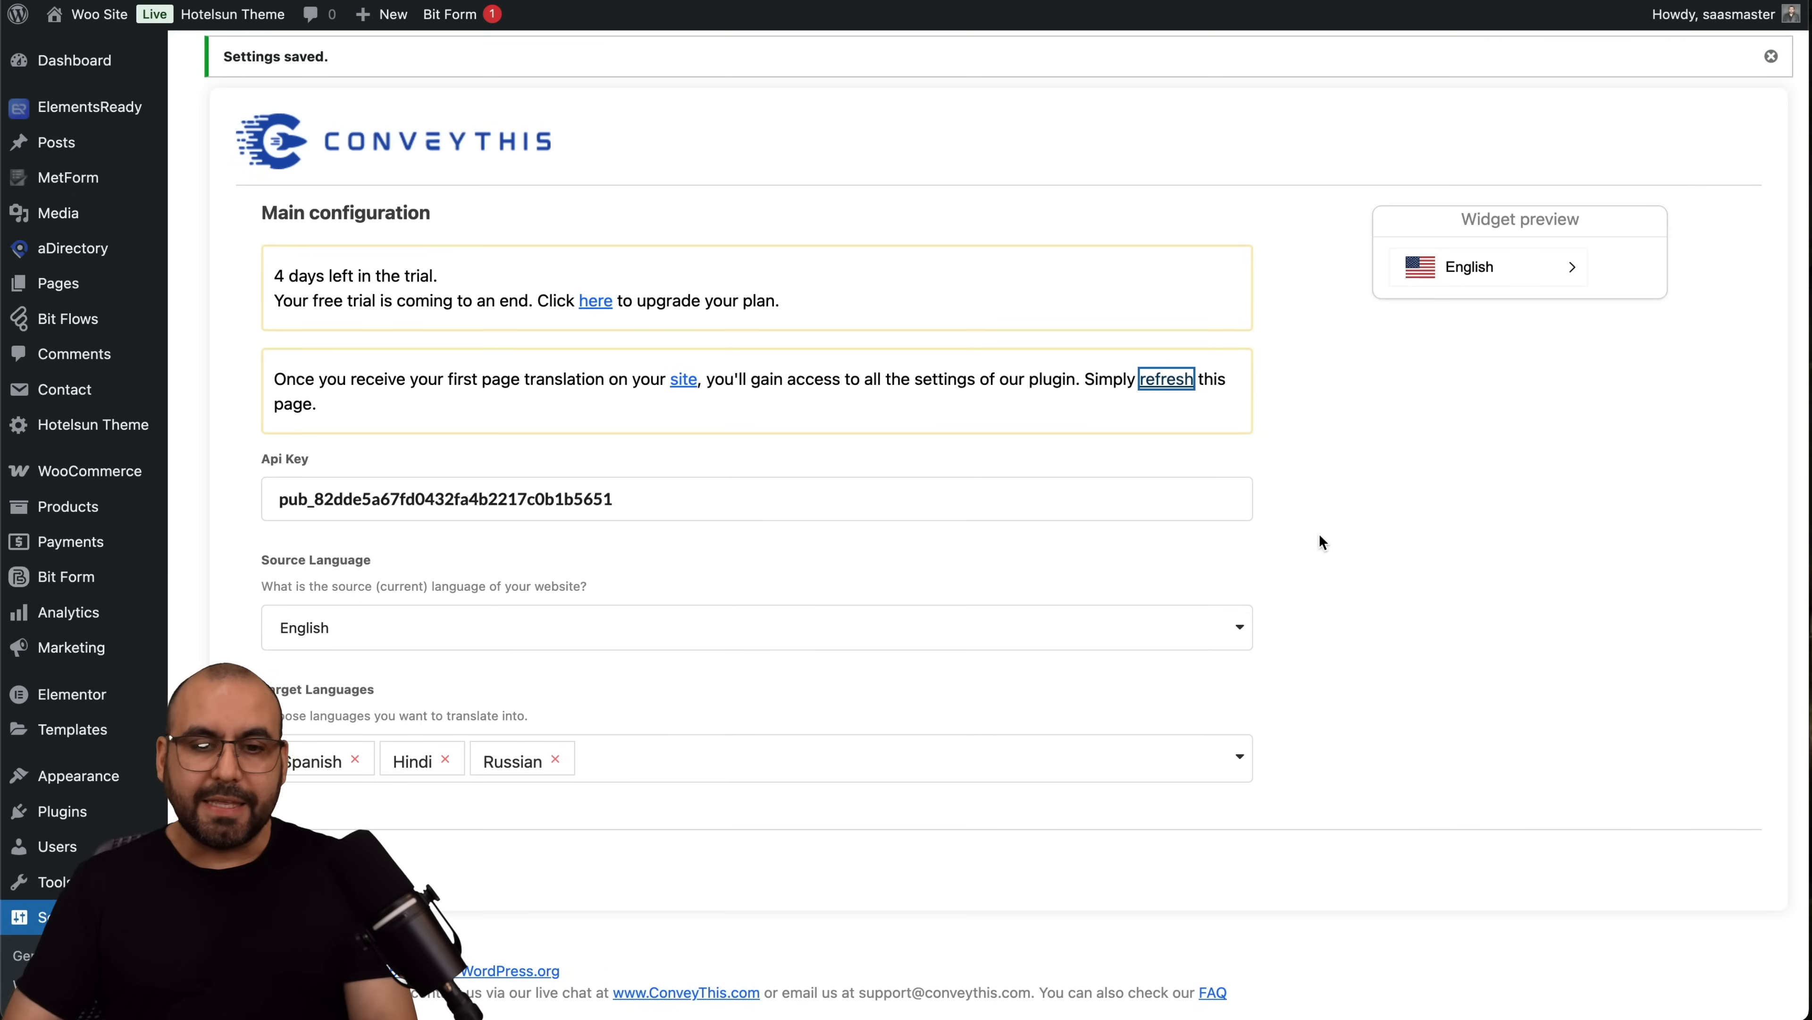
- Refresh to activate the plugin and show the remaining ConveyThis settings
{"action": "left_click", "coordinate": [1165, 378]}
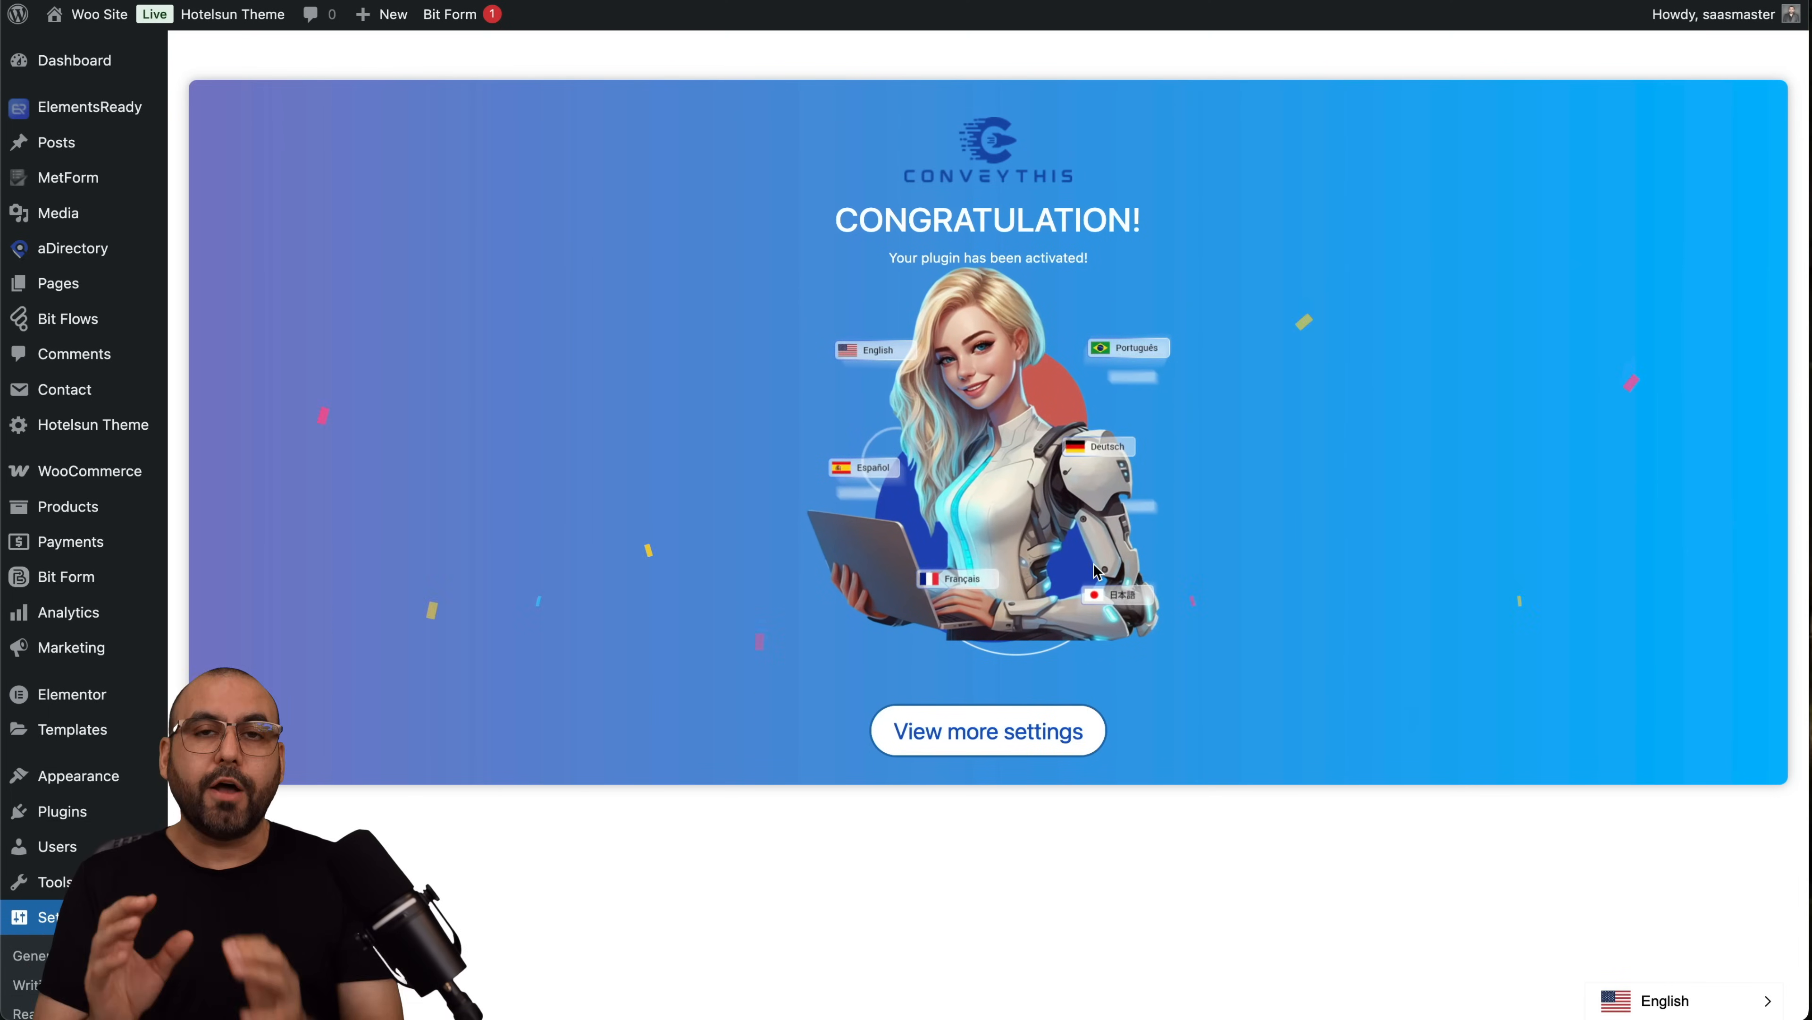
{"action": "left_click", "coordinate": [987, 730]}
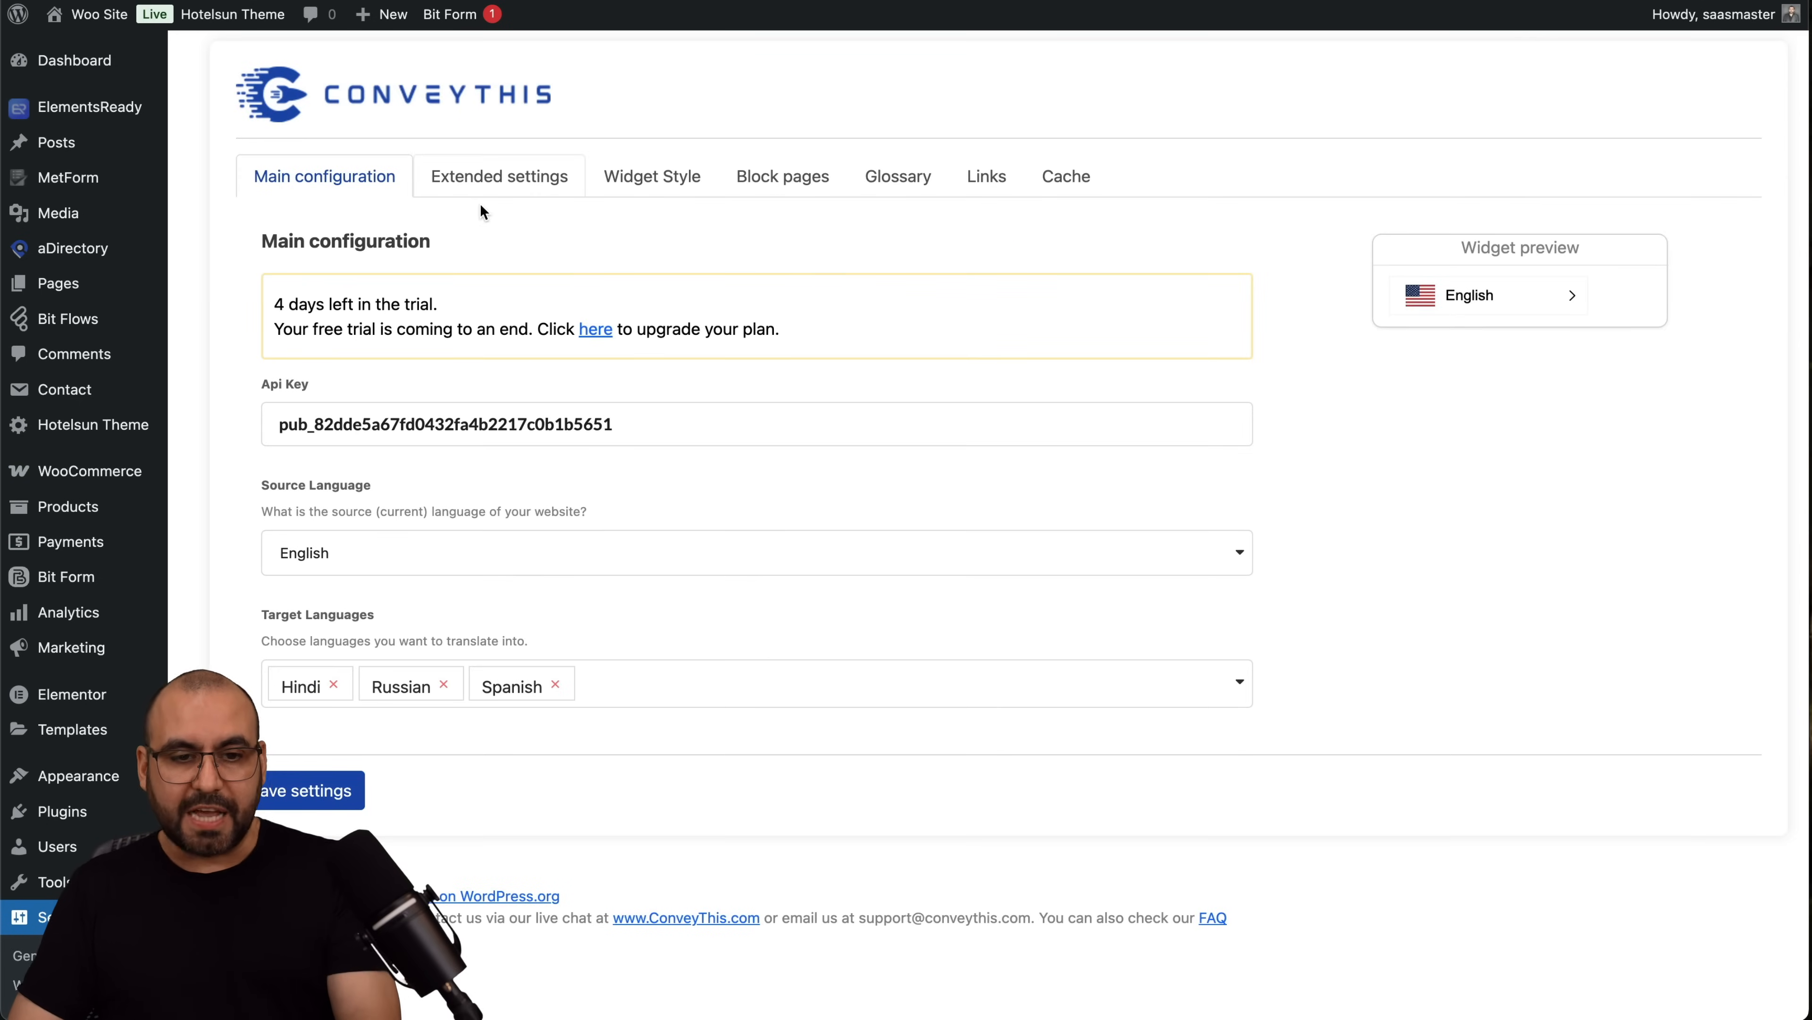
{"action": "left_click", "coordinate": [498, 176]}
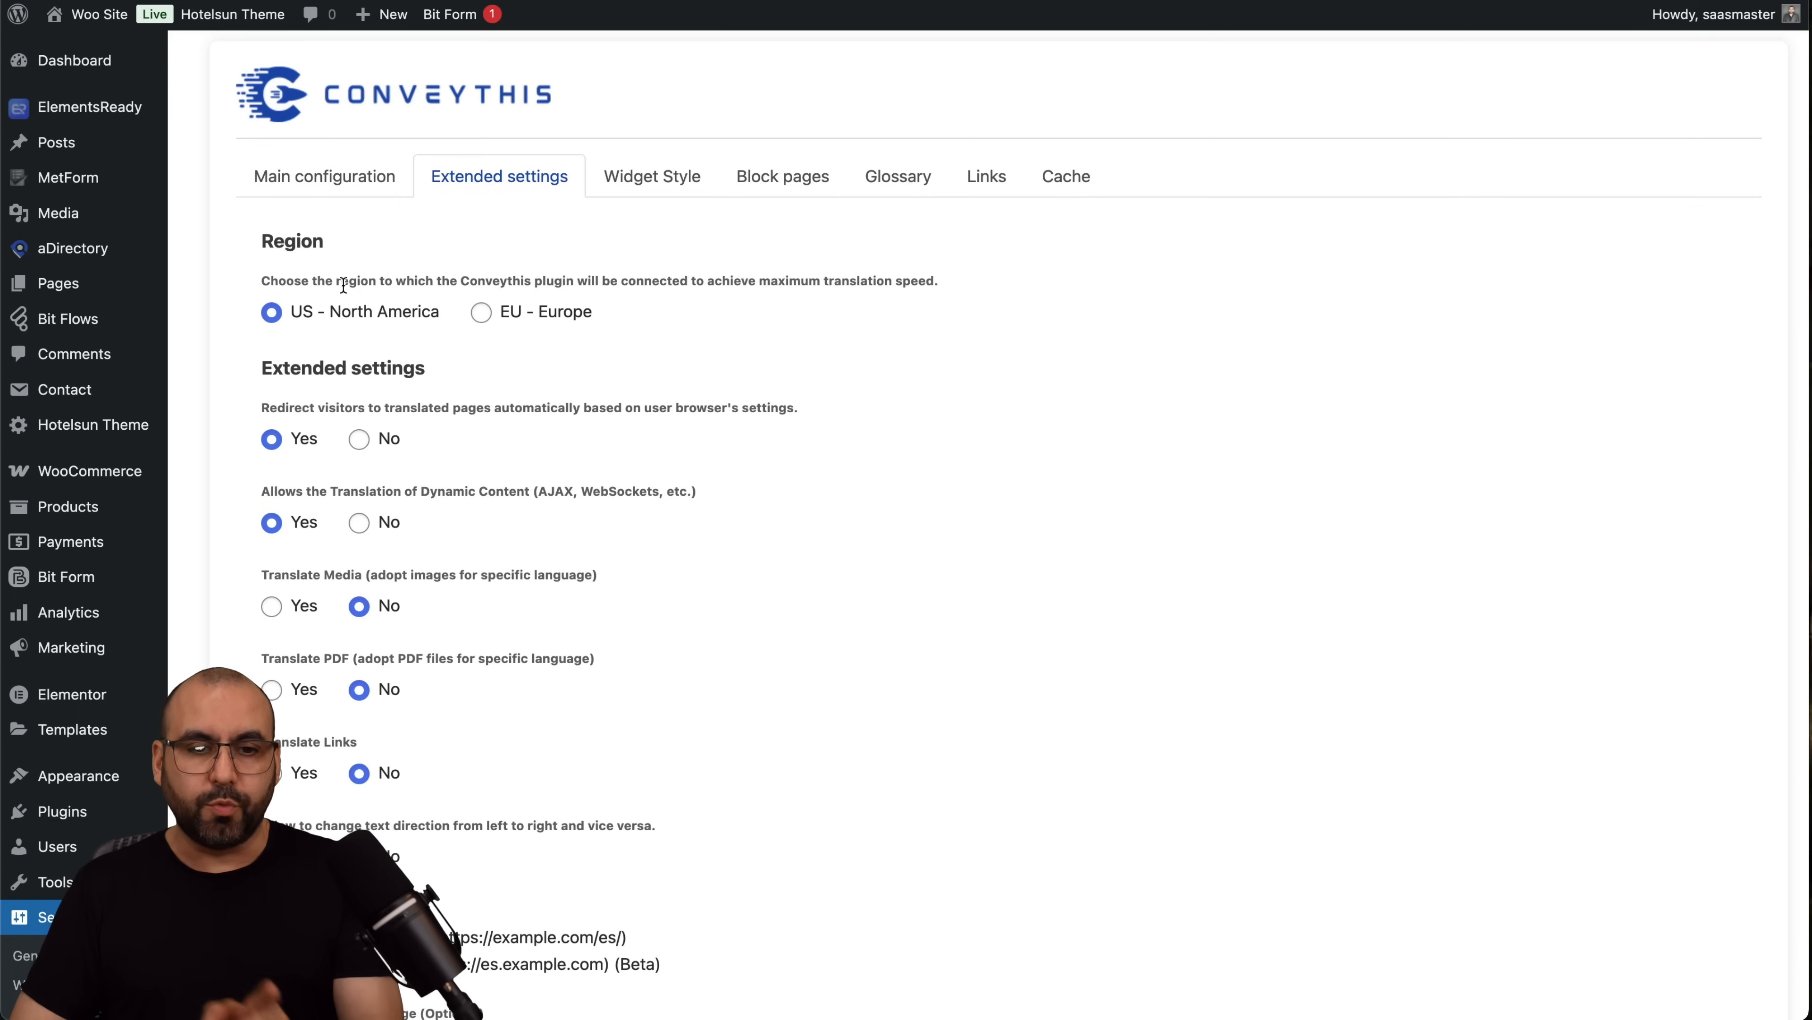
{"action": "mouse_move", "coordinate": [585, 294]}
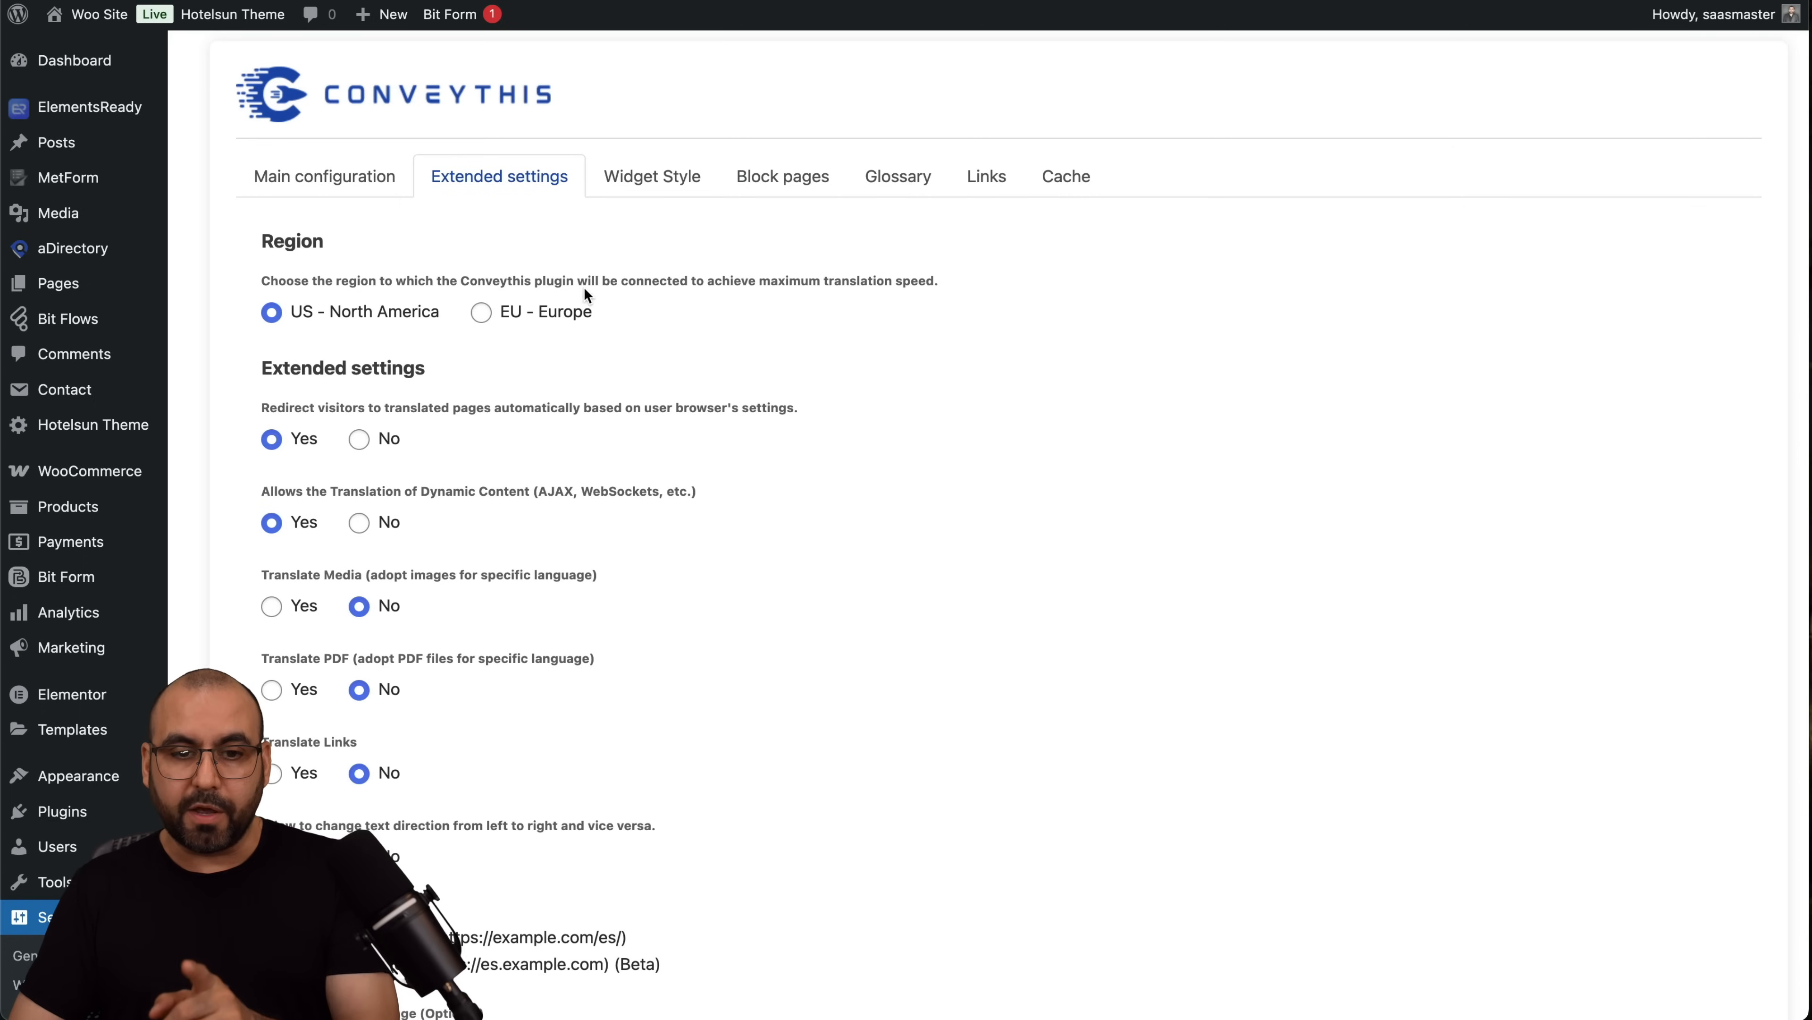
{"action": "mouse_move", "coordinate": [829, 297]}
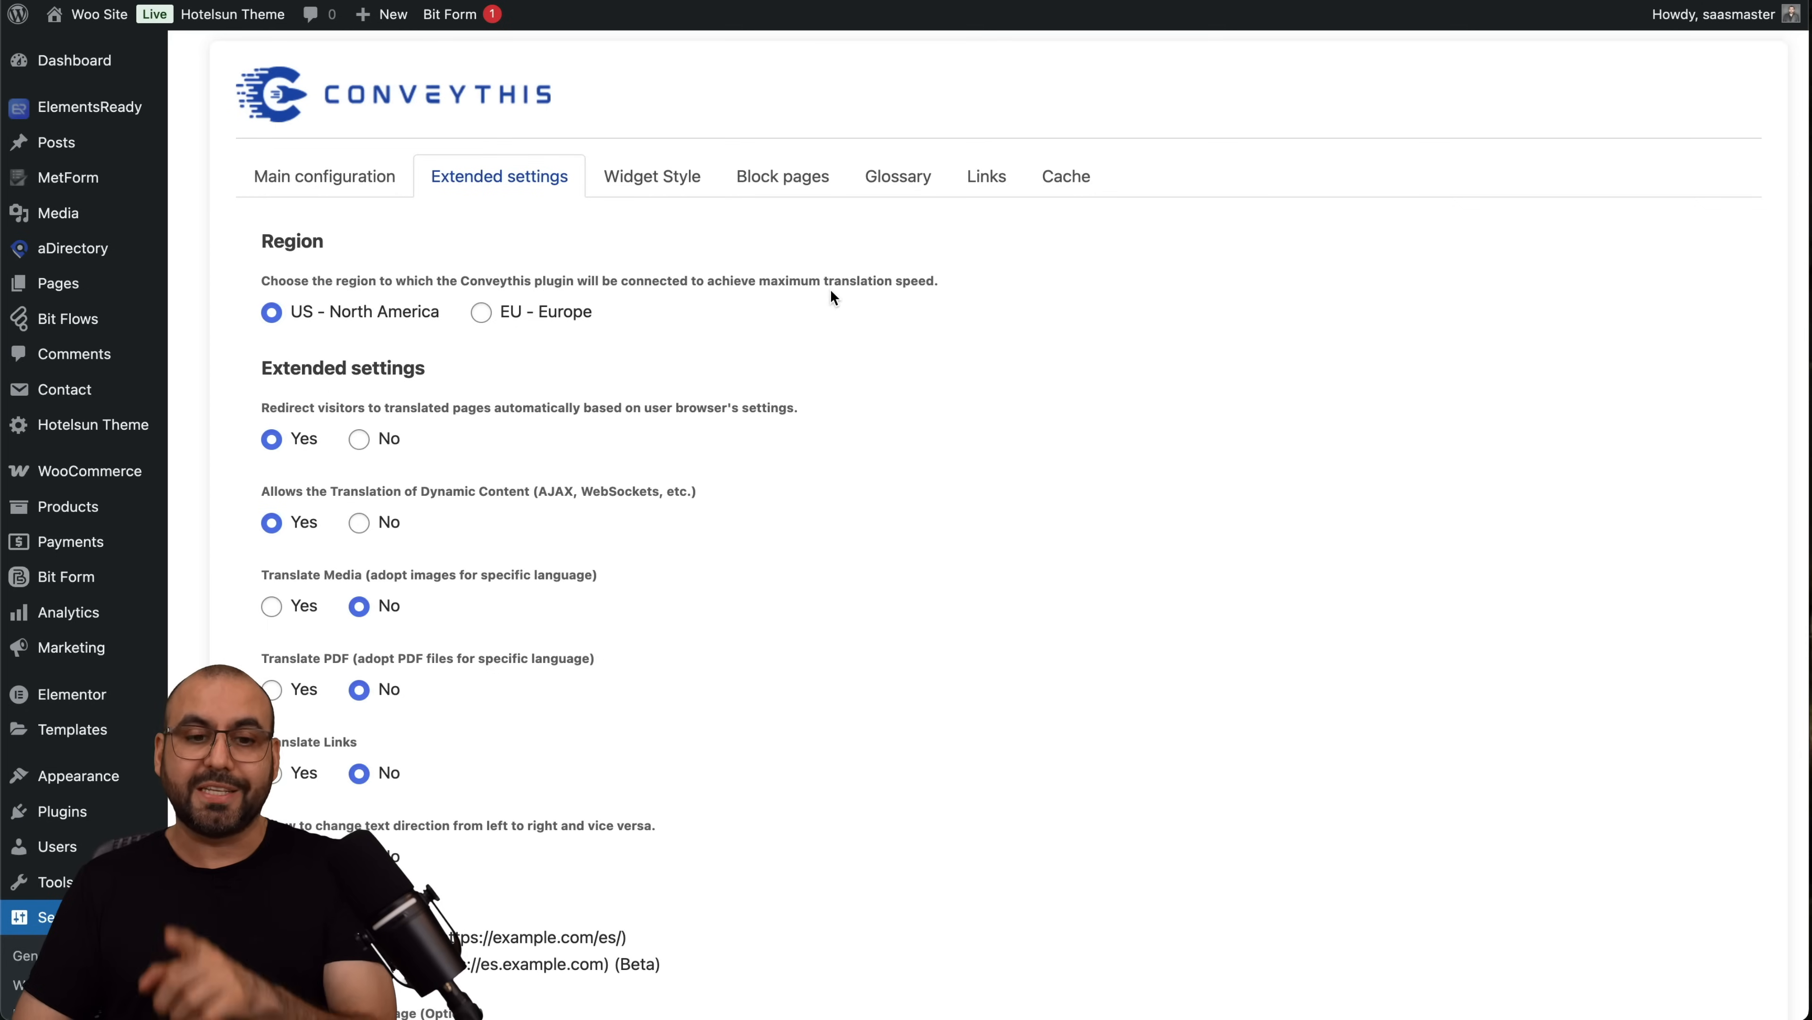
{"action": "mouse_move", "coordinate": [449, 328]}
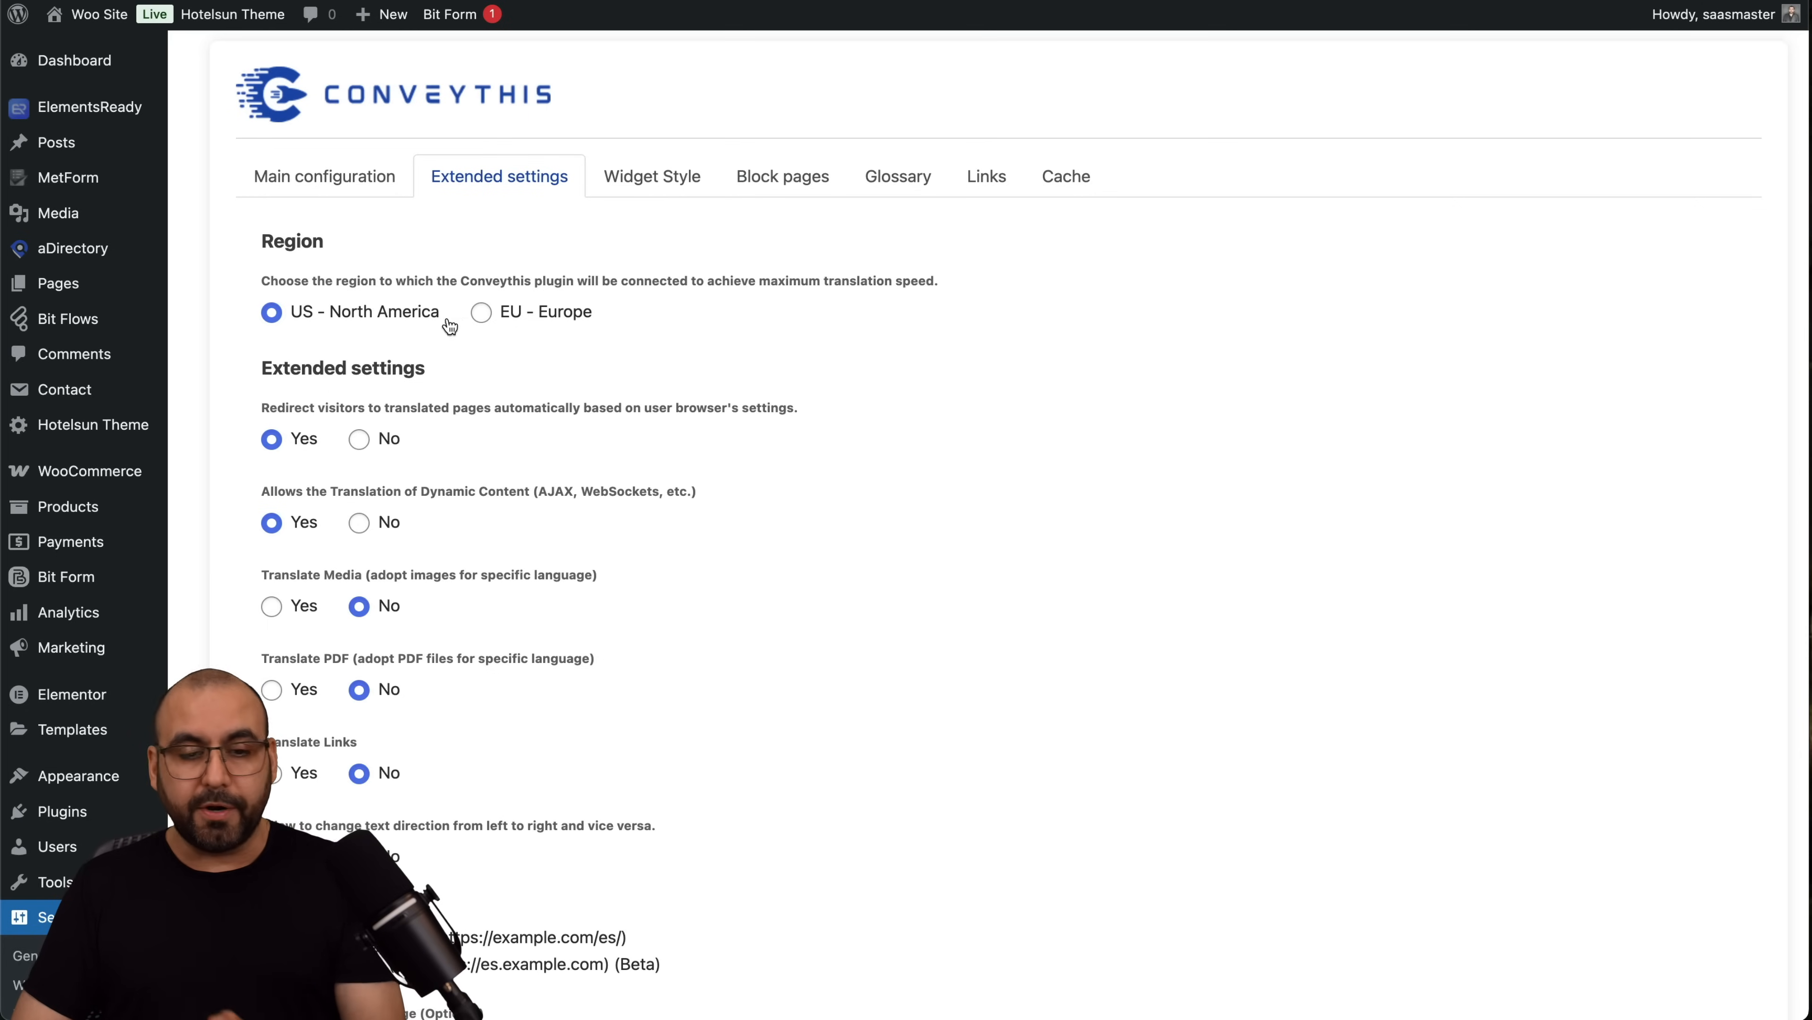
{"action": "mouse_move", "coordinate": [657, 334]}
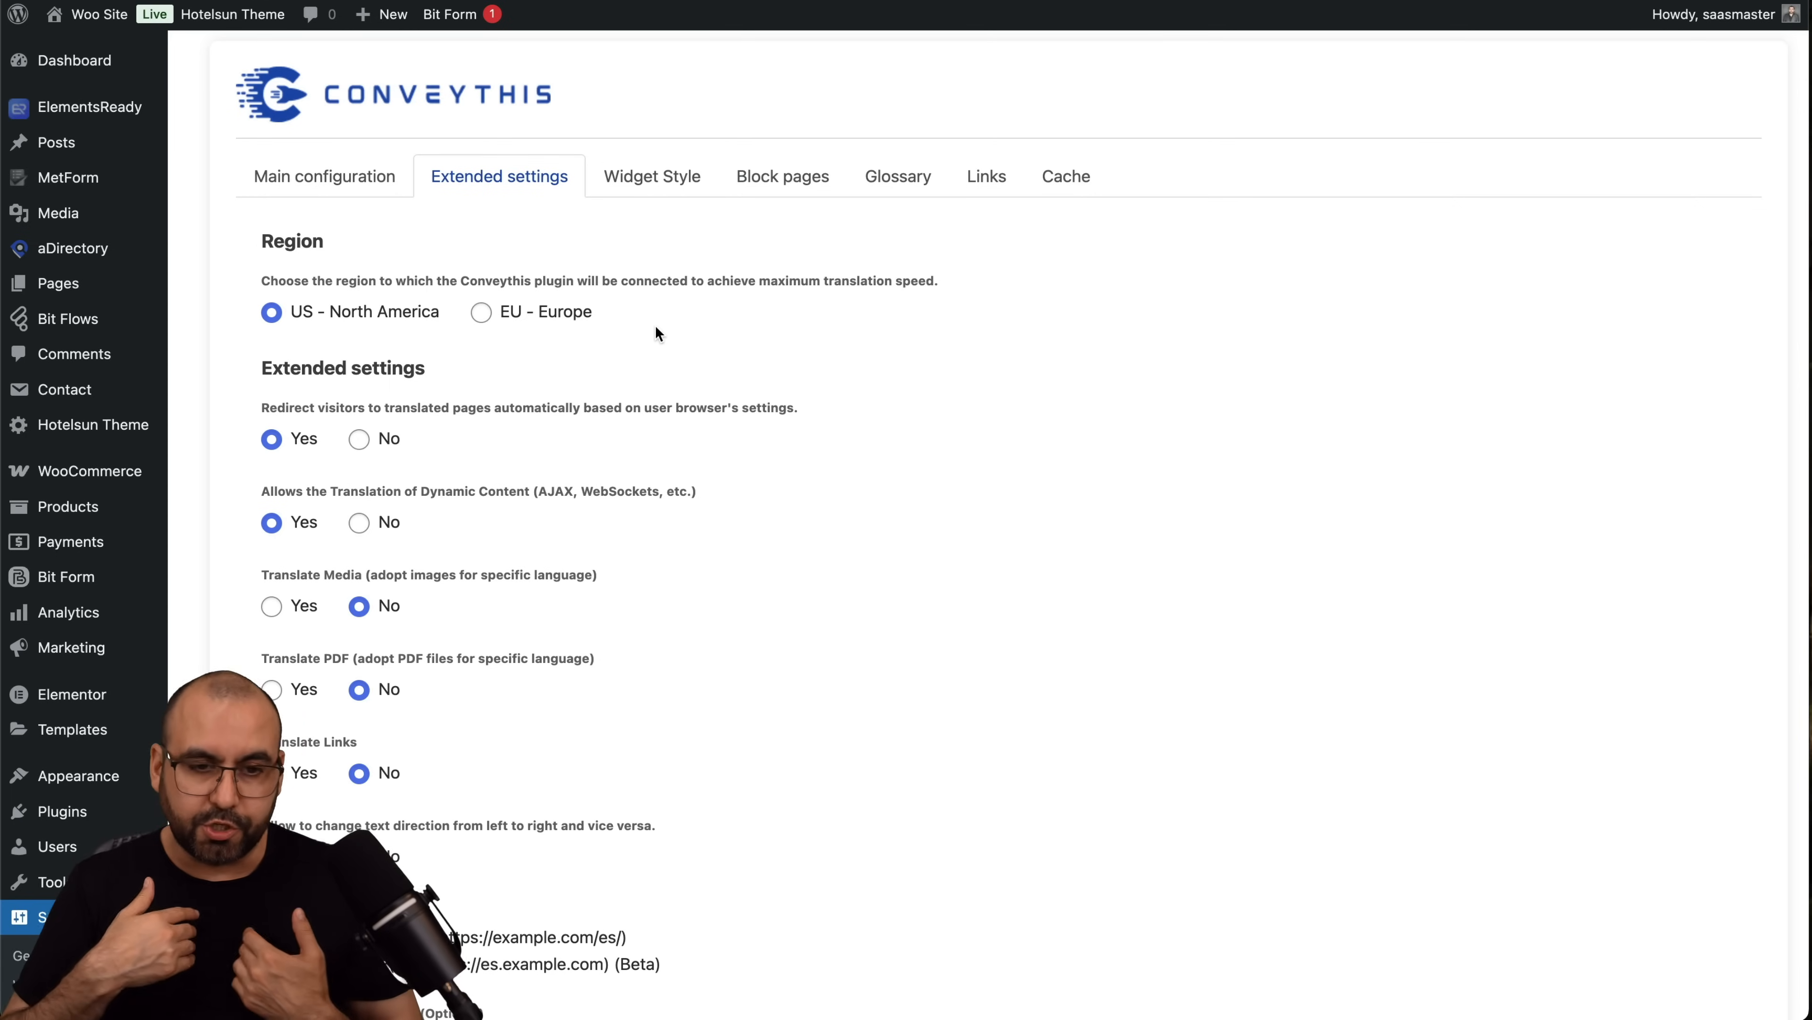
{"action": "scroll", "scroll_direction": "down", "scroll_amount": 3}
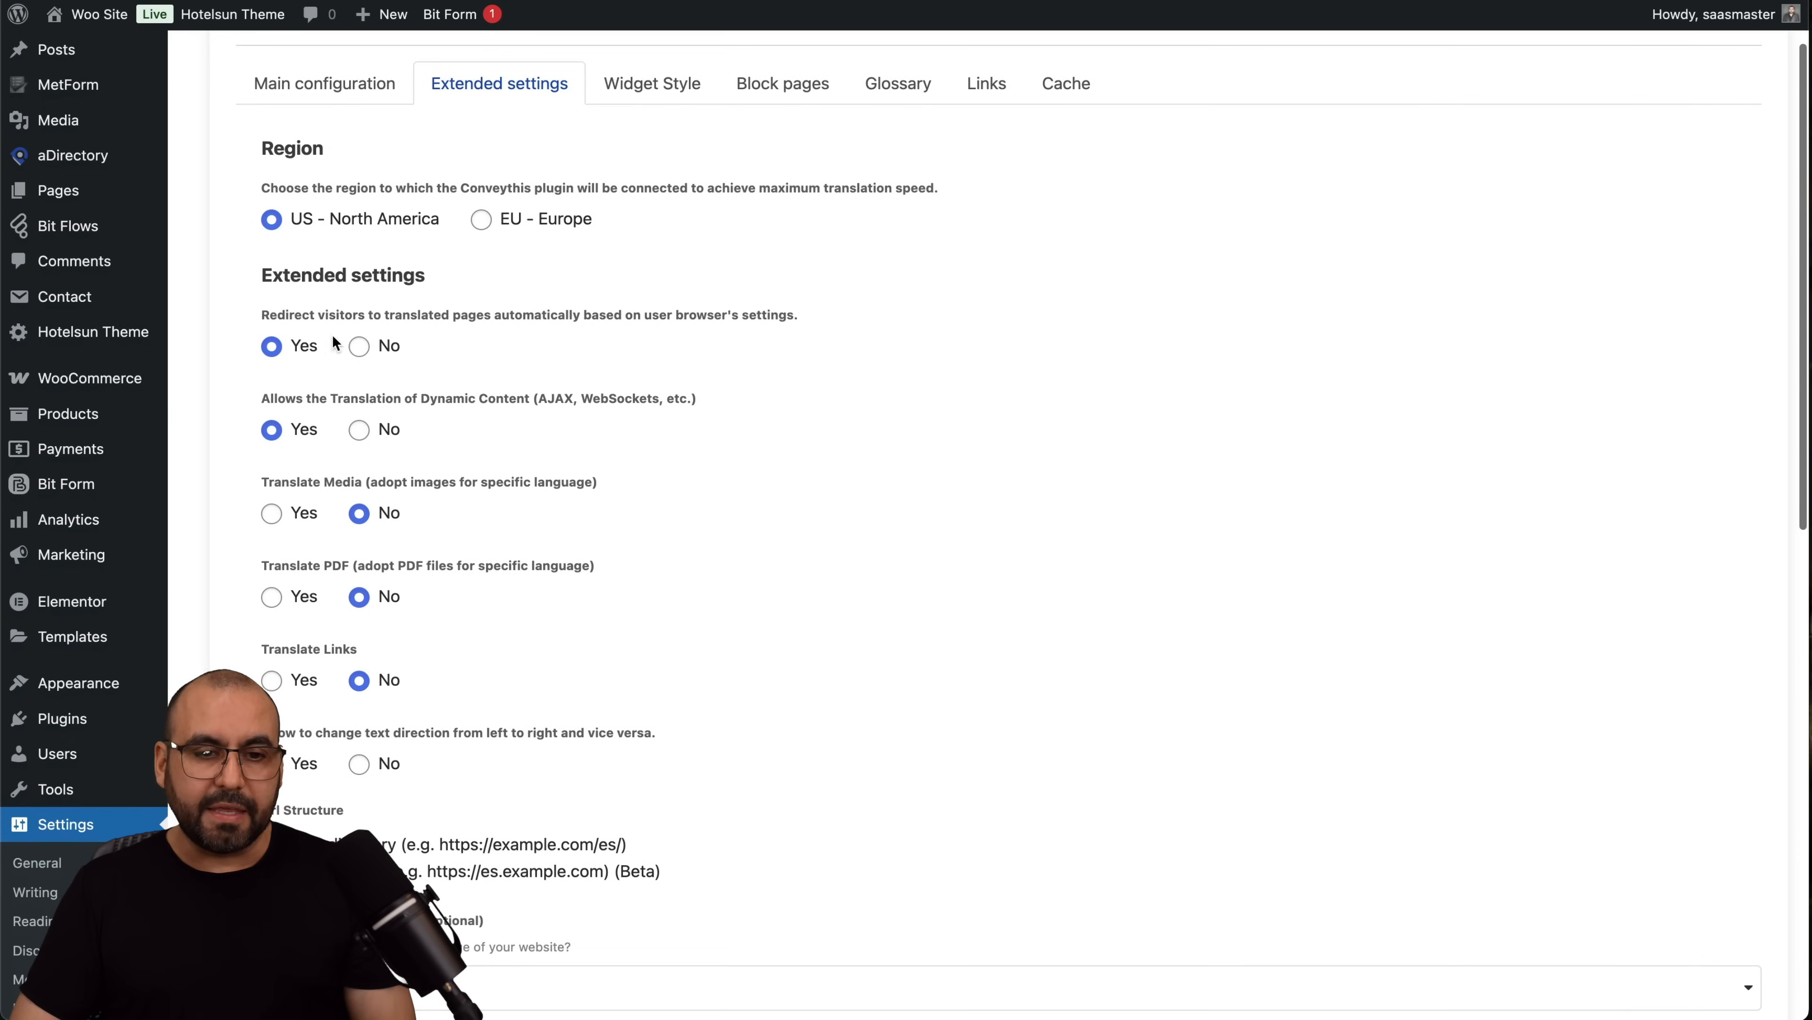
{"action": "mouse_move", "coordinate": [581, 330]}
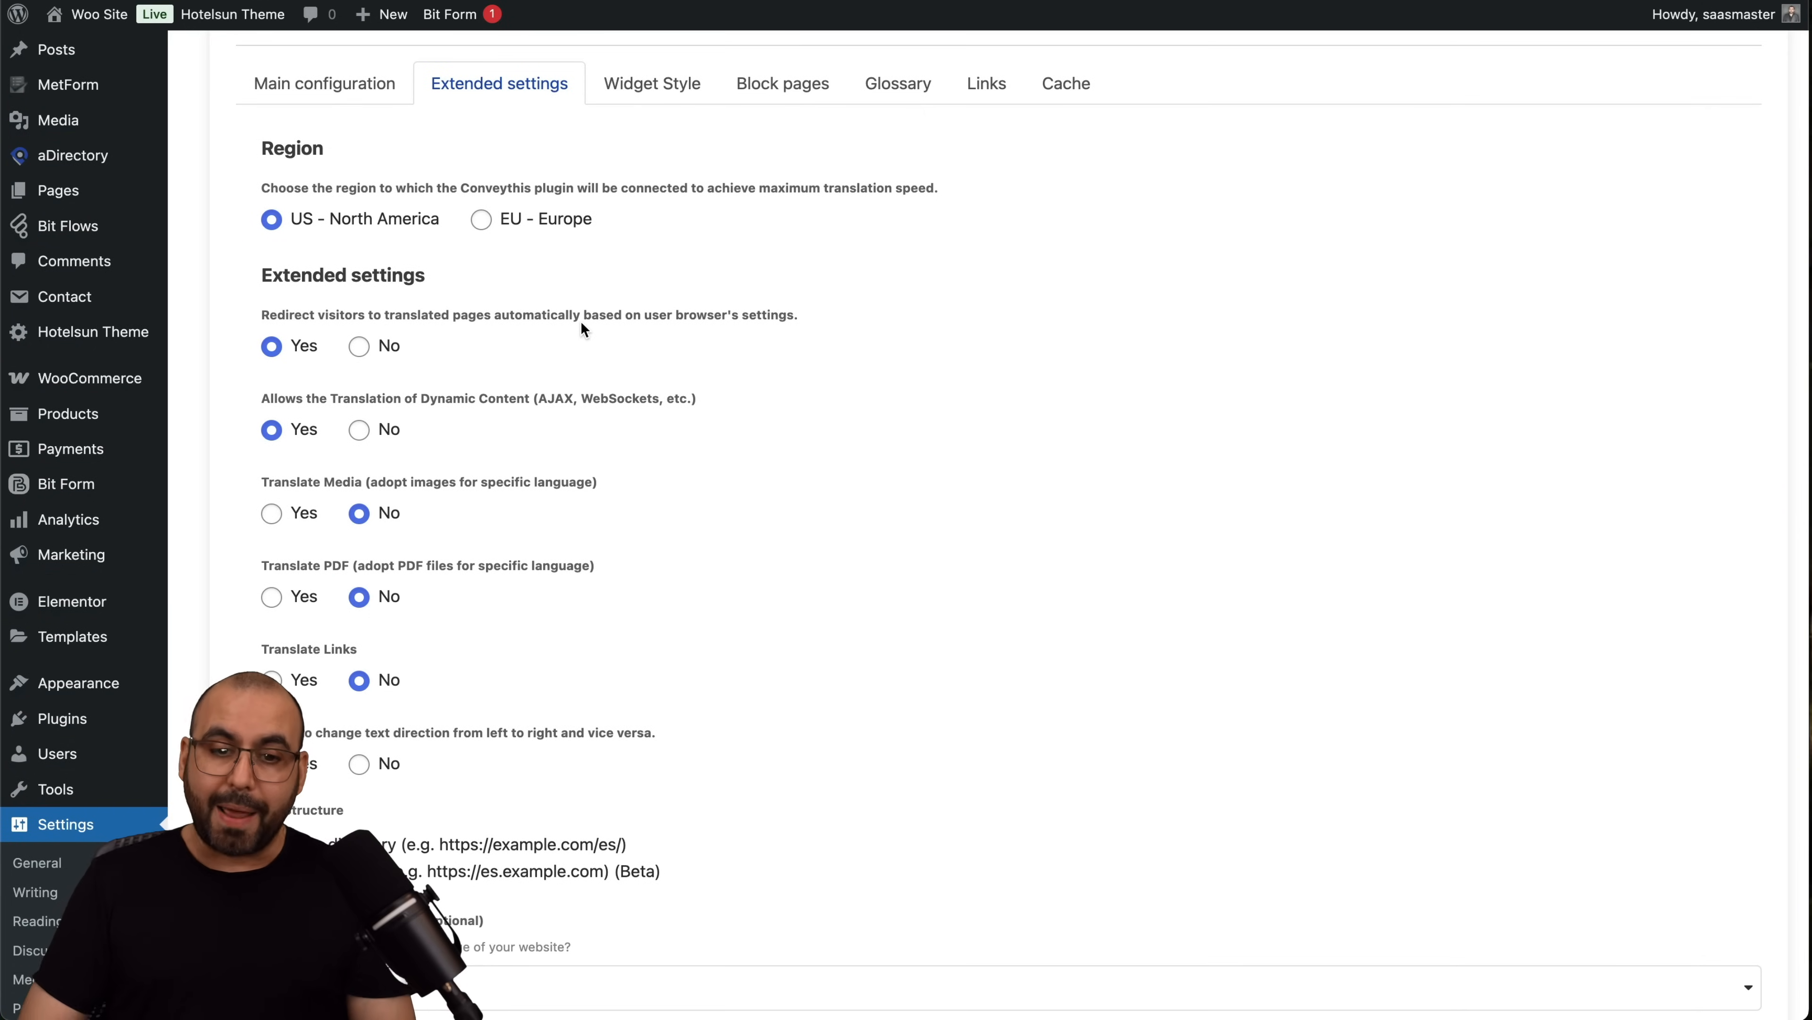
{"action": "mouse_move", "coordinate": [758, 334]}
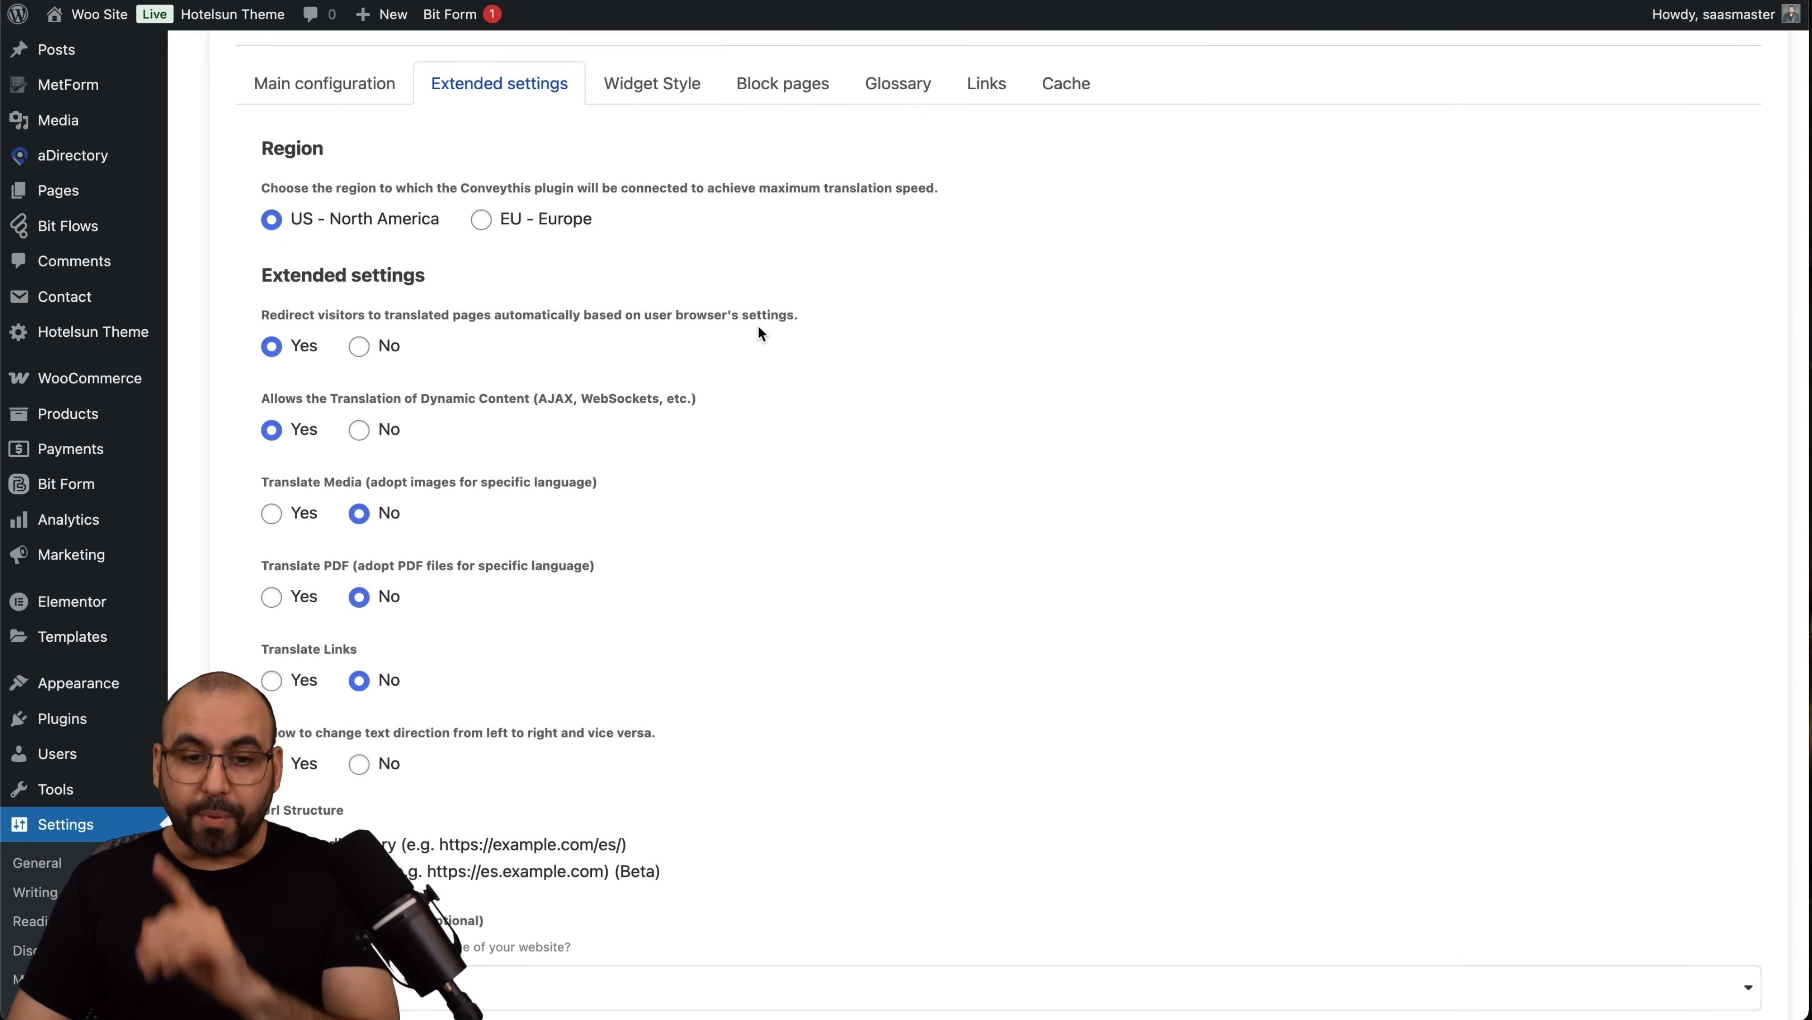
{"action": "mouse_move", "coordinate": [470, 354]}
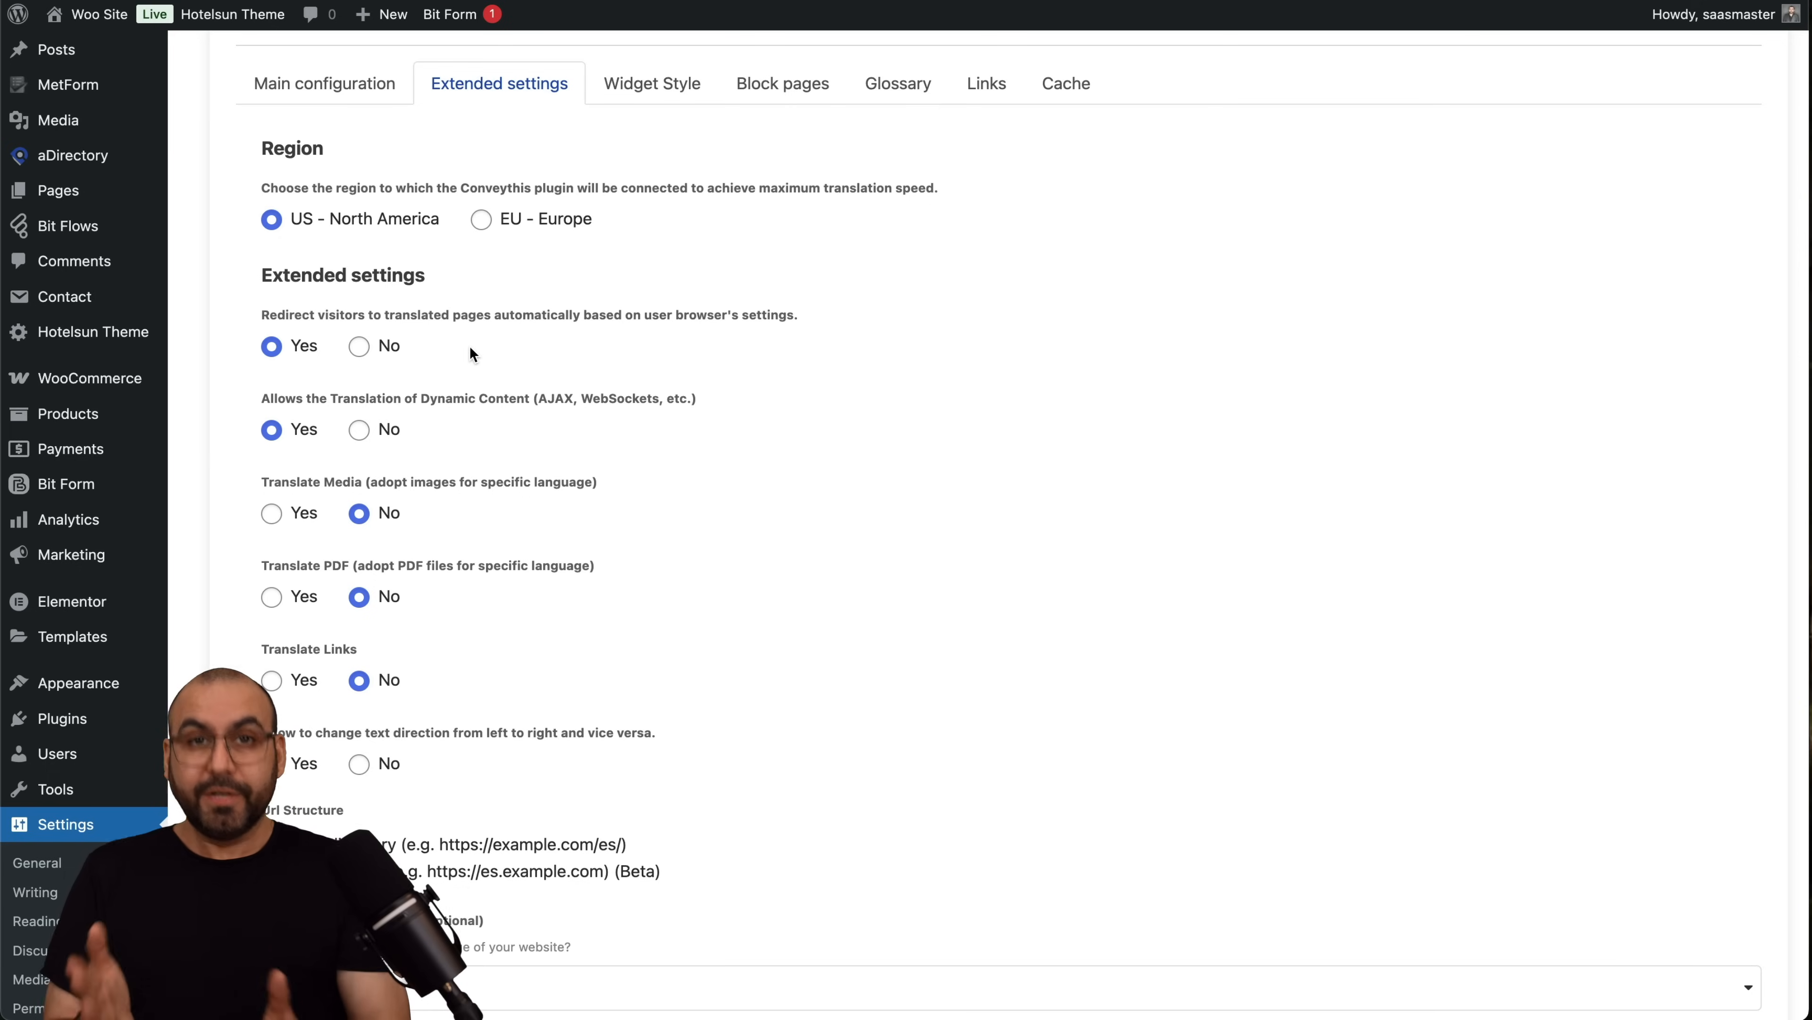
{"action": "left_click", "coordinate": [271, 762]}
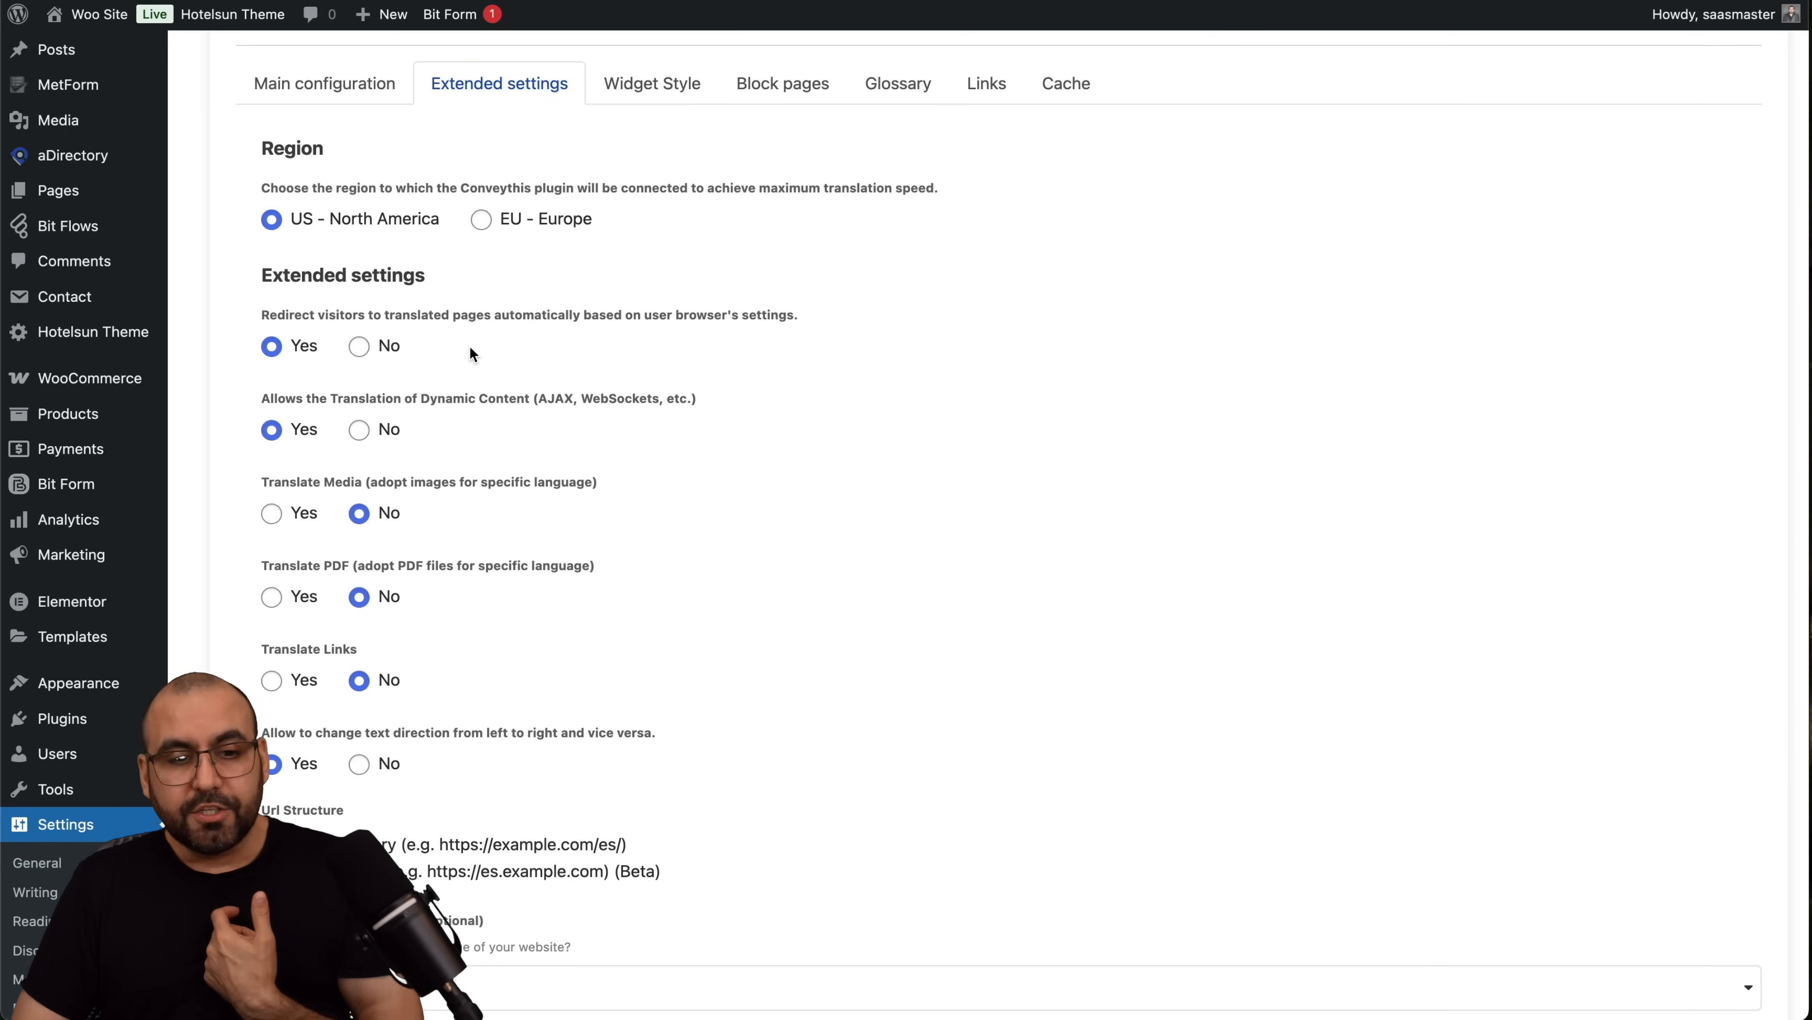
{"action": "mouse_move", "coordinate": [661, 302]}
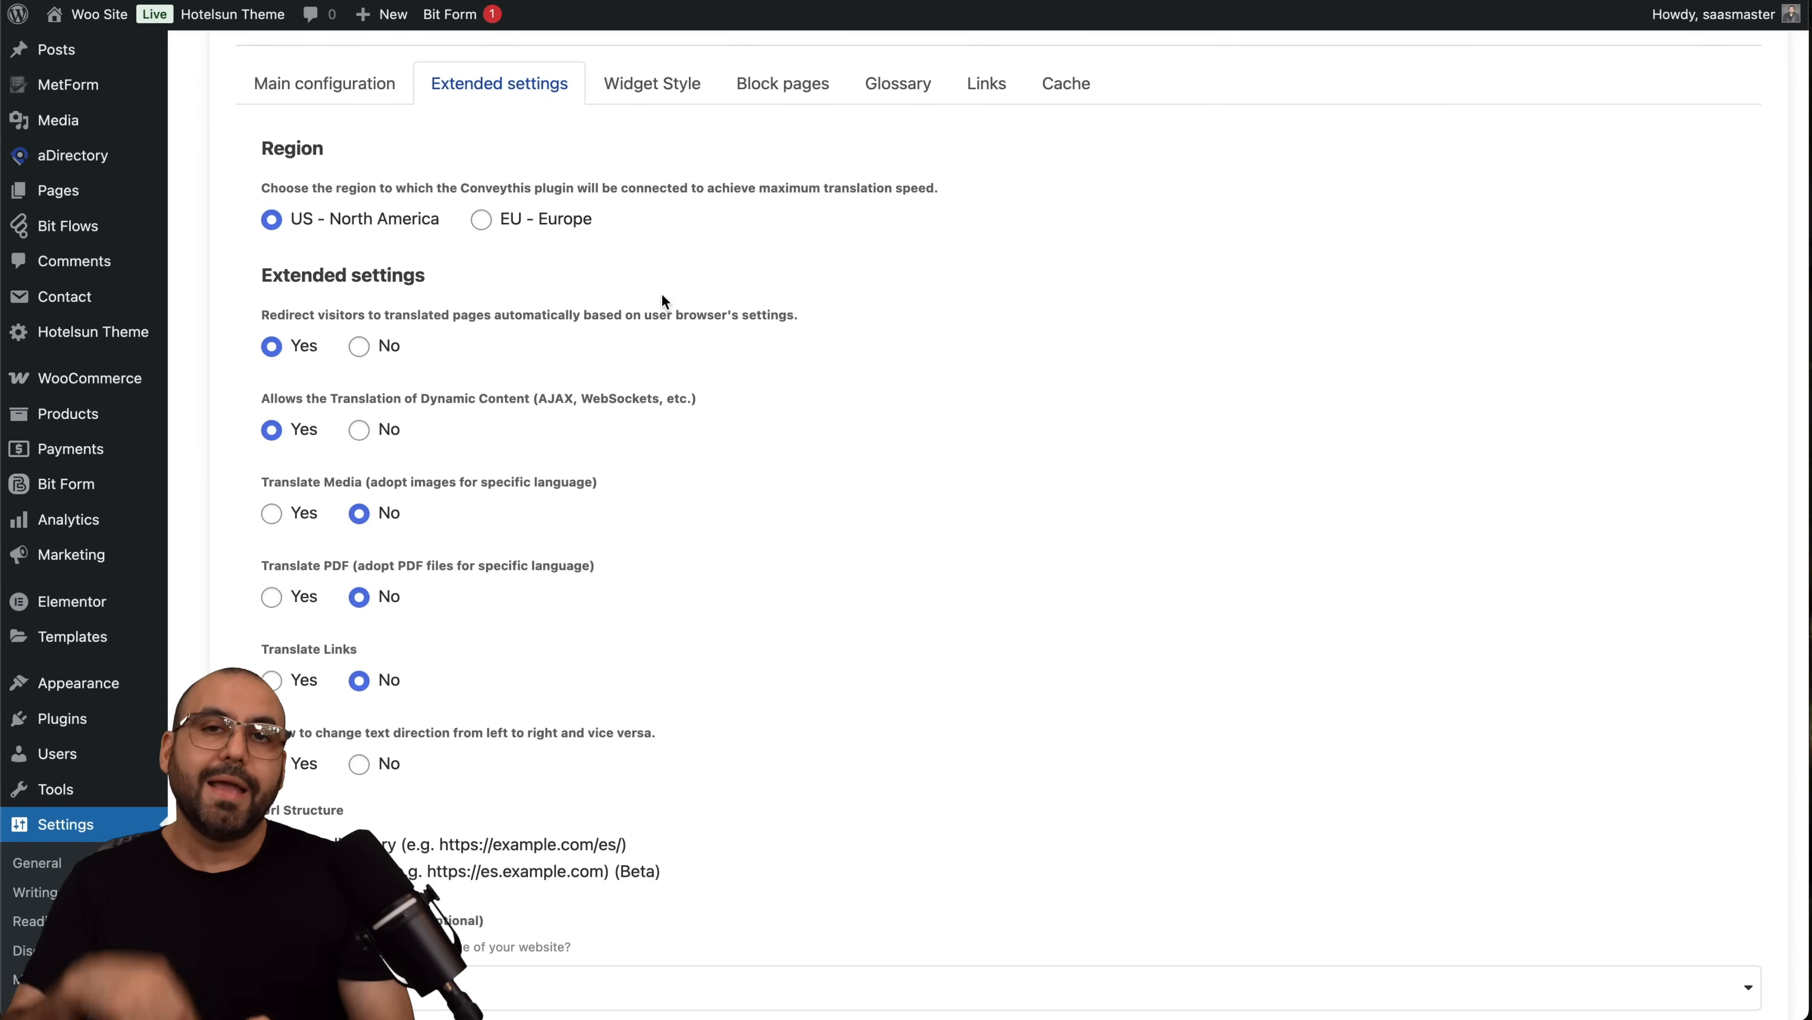
{"action": "mouse_move", "coordinate": [457, 350]}
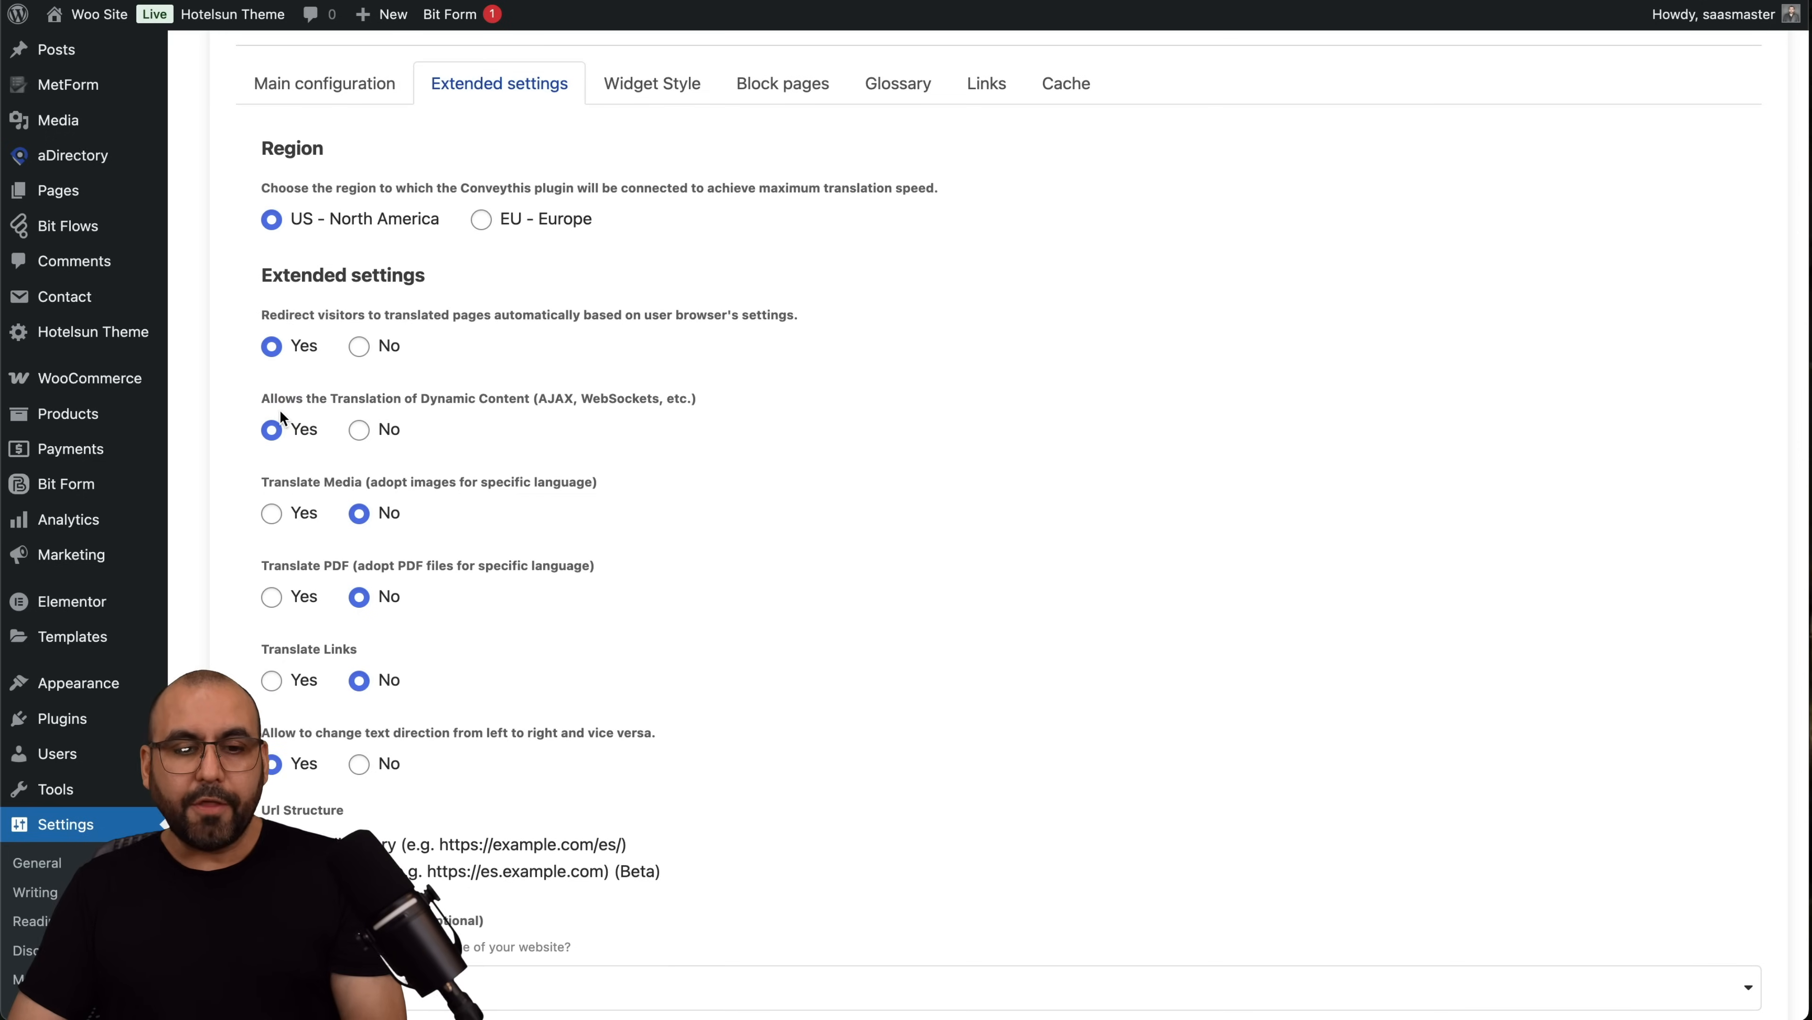
{"action": "mouse_move", "coordinate": [548, 417]}
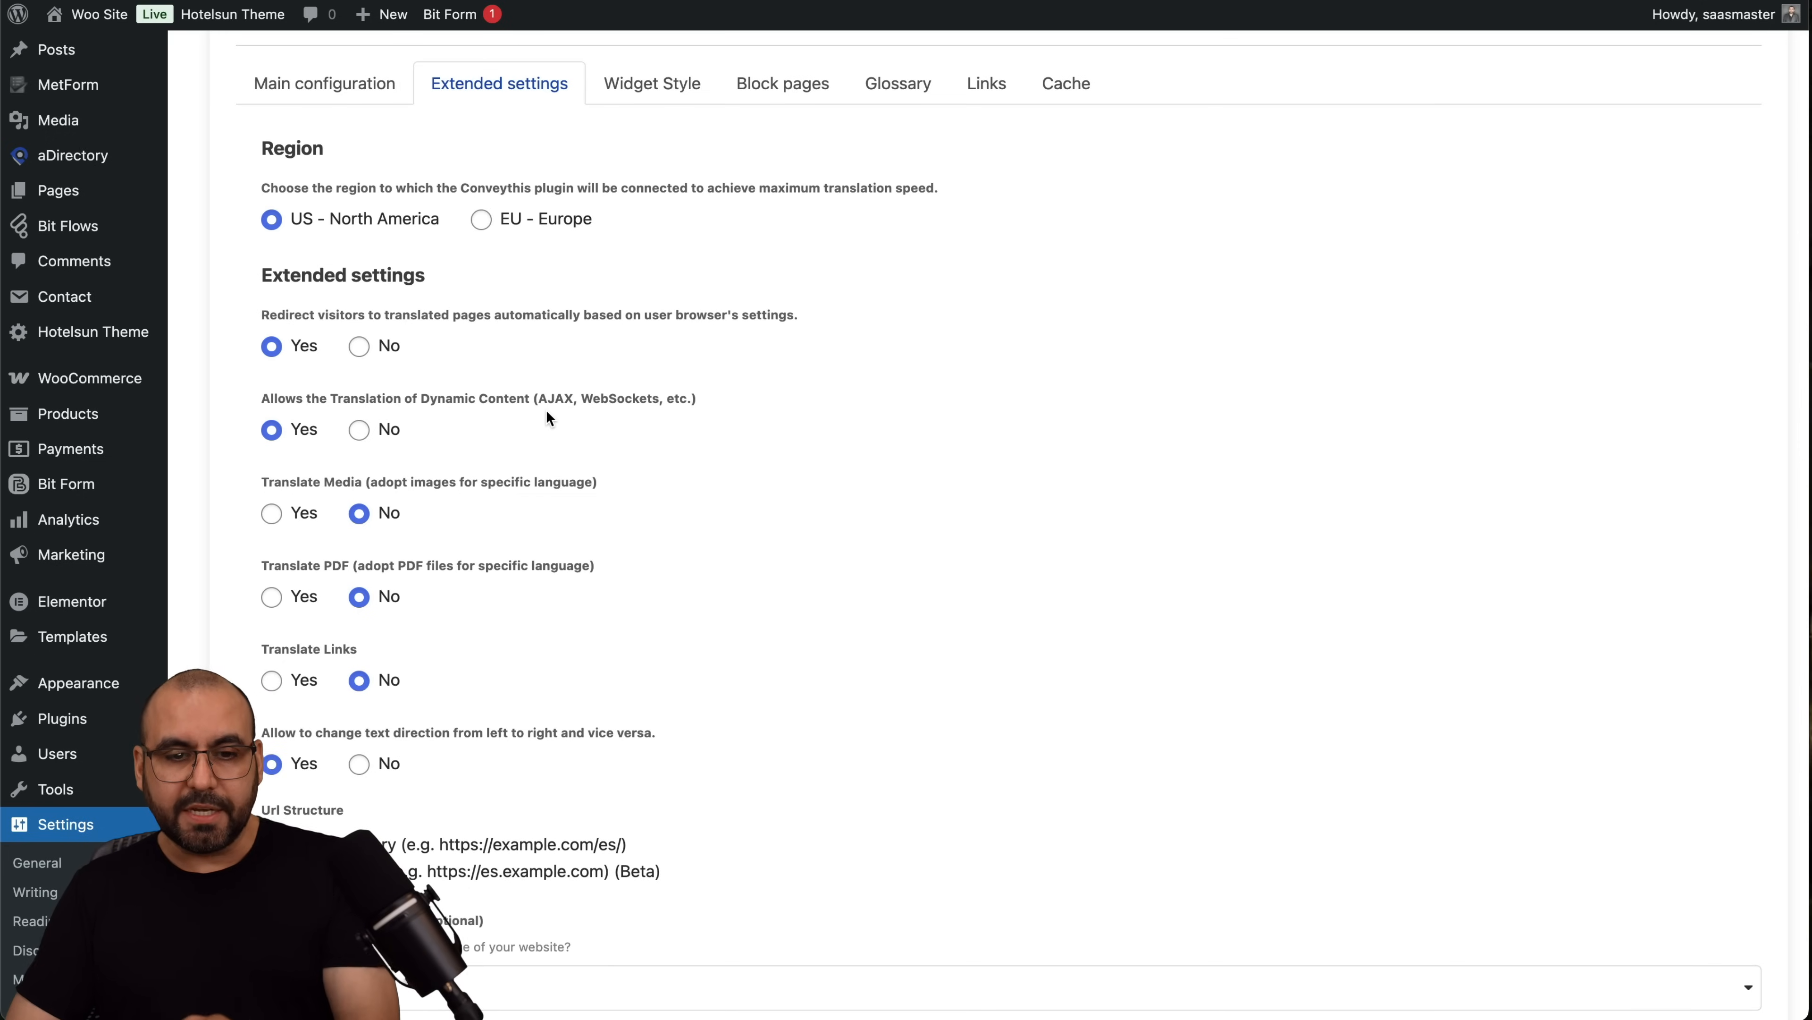
{"action": "scroll", "scroll_direction": "down", "scroll_amount": 3}
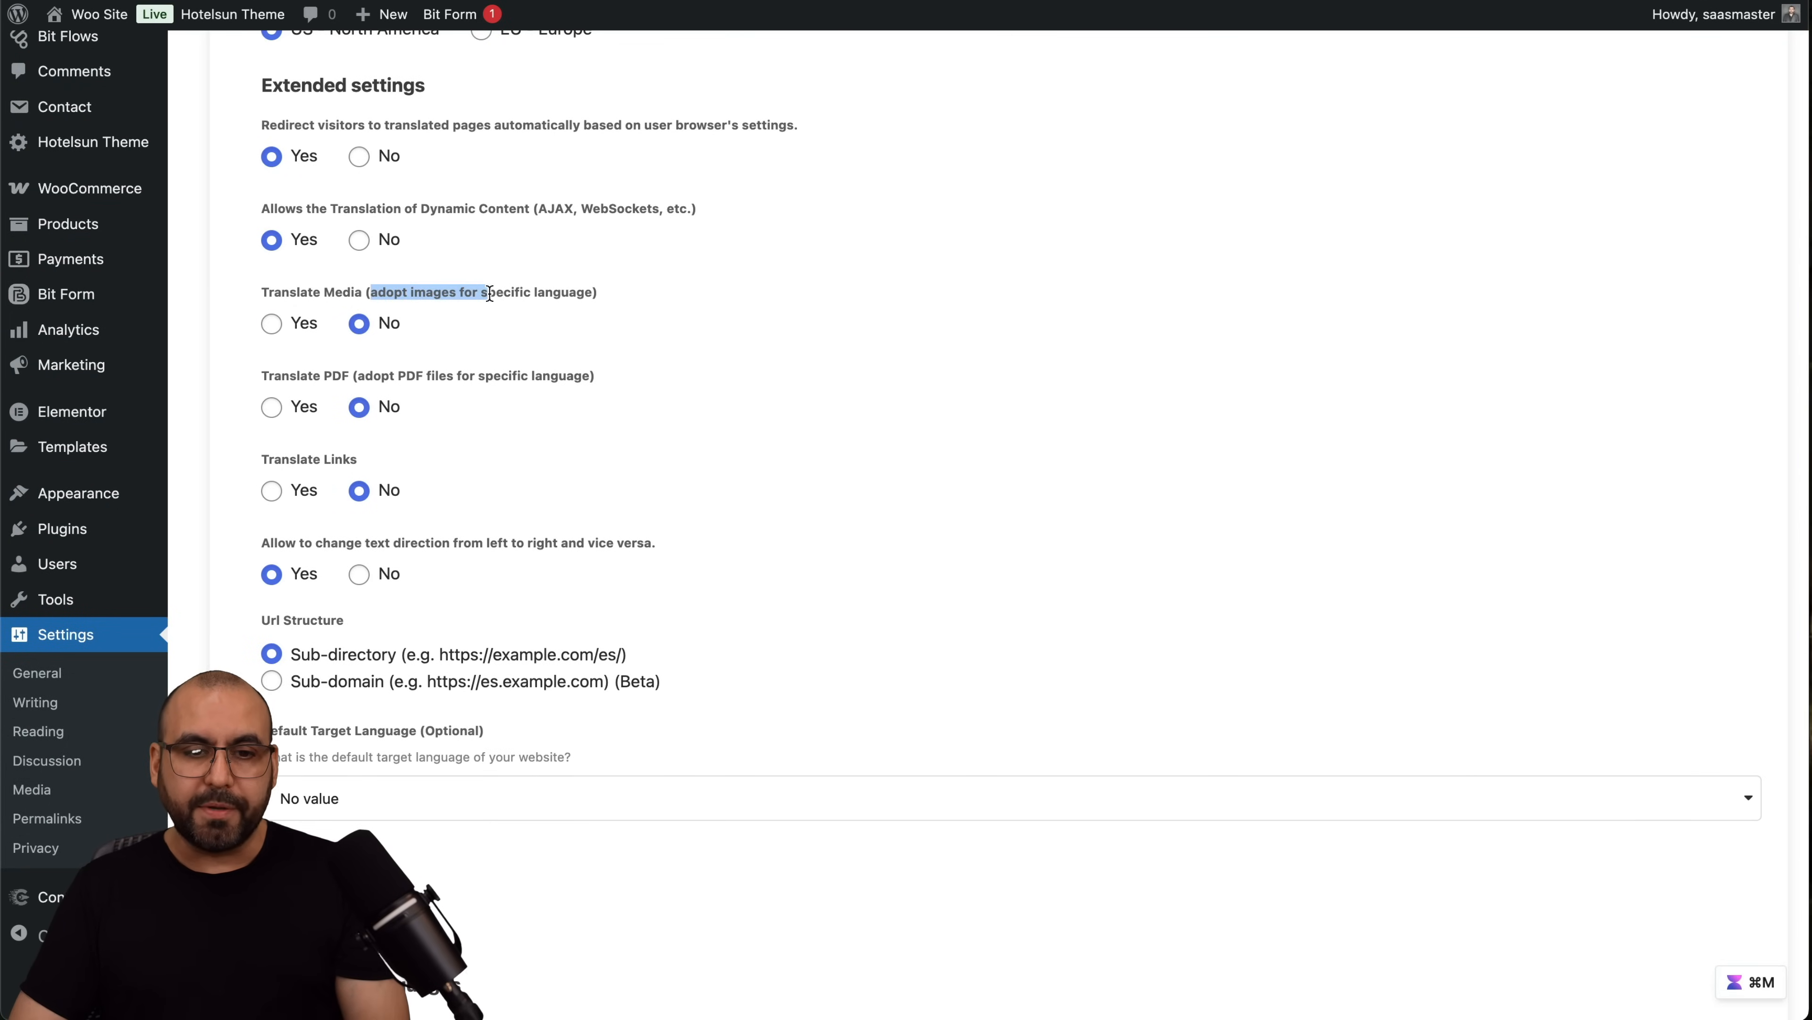
{"action": "mouse_move", "coordinate": [624, 385]}
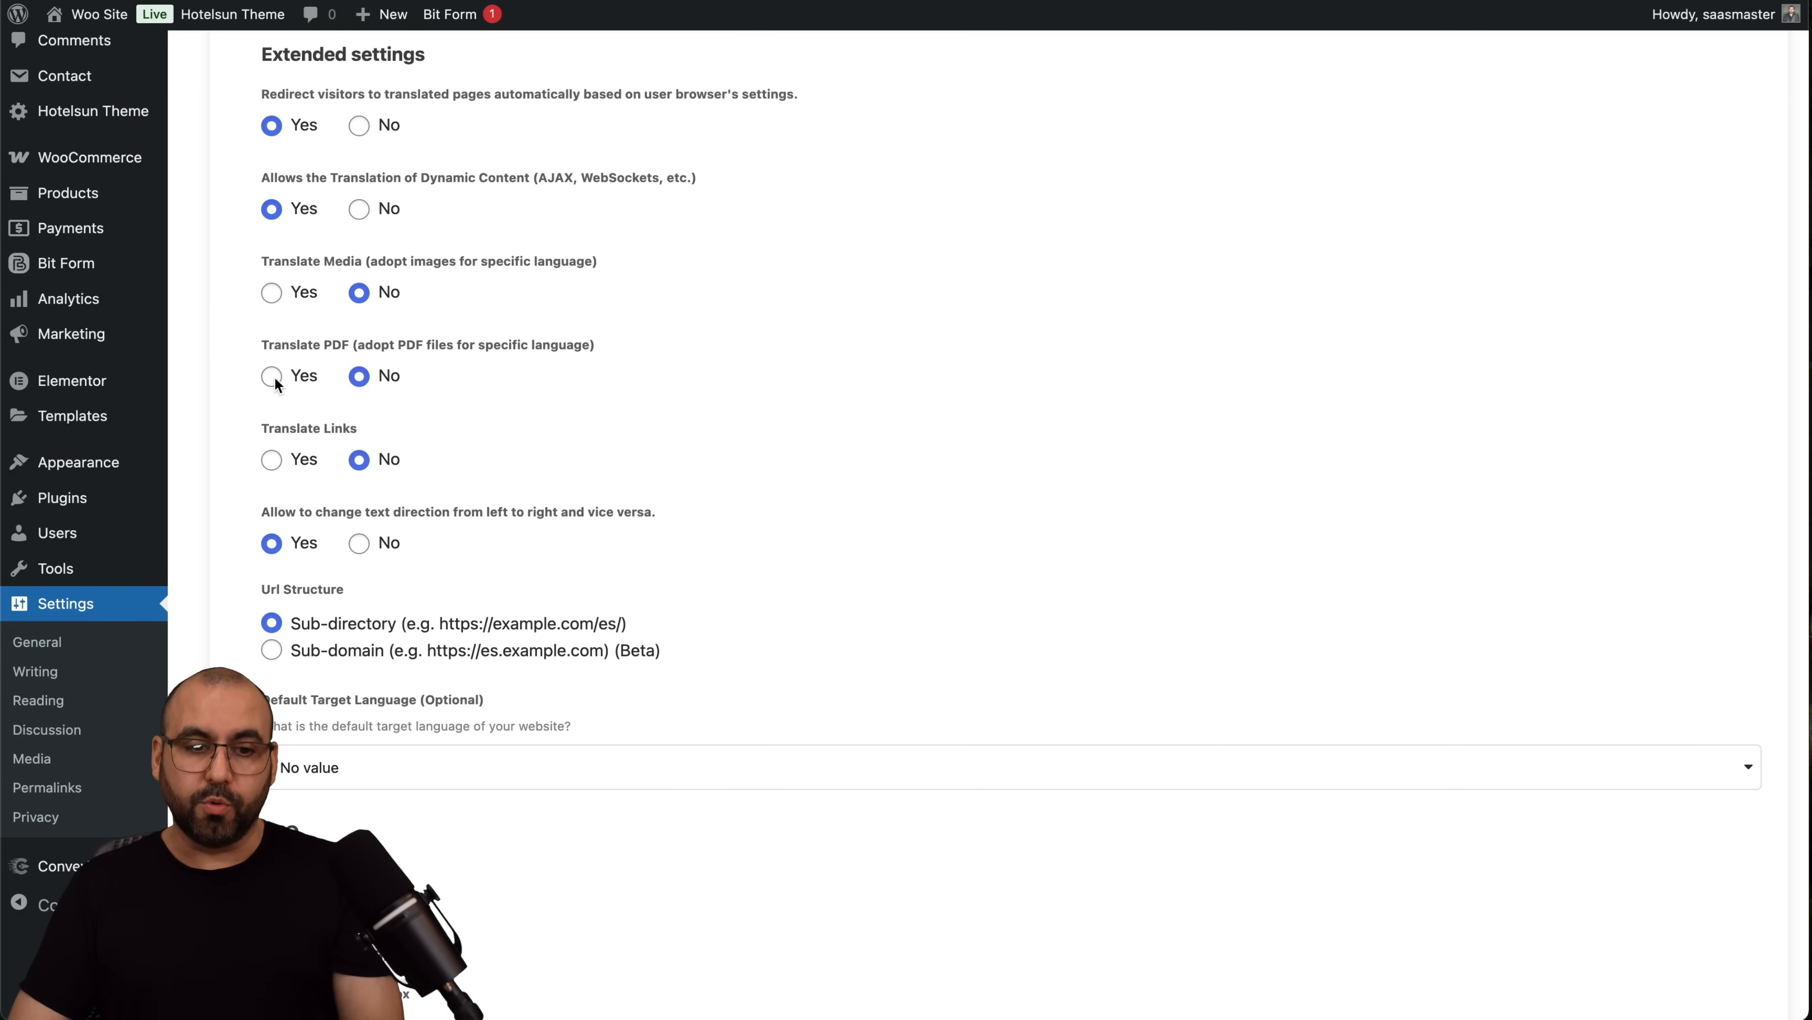
- Scroll down the Extended settings to the Translate Links option
{"action": "scroll", "scroll_direction": "down", "scroll_amount": 3}
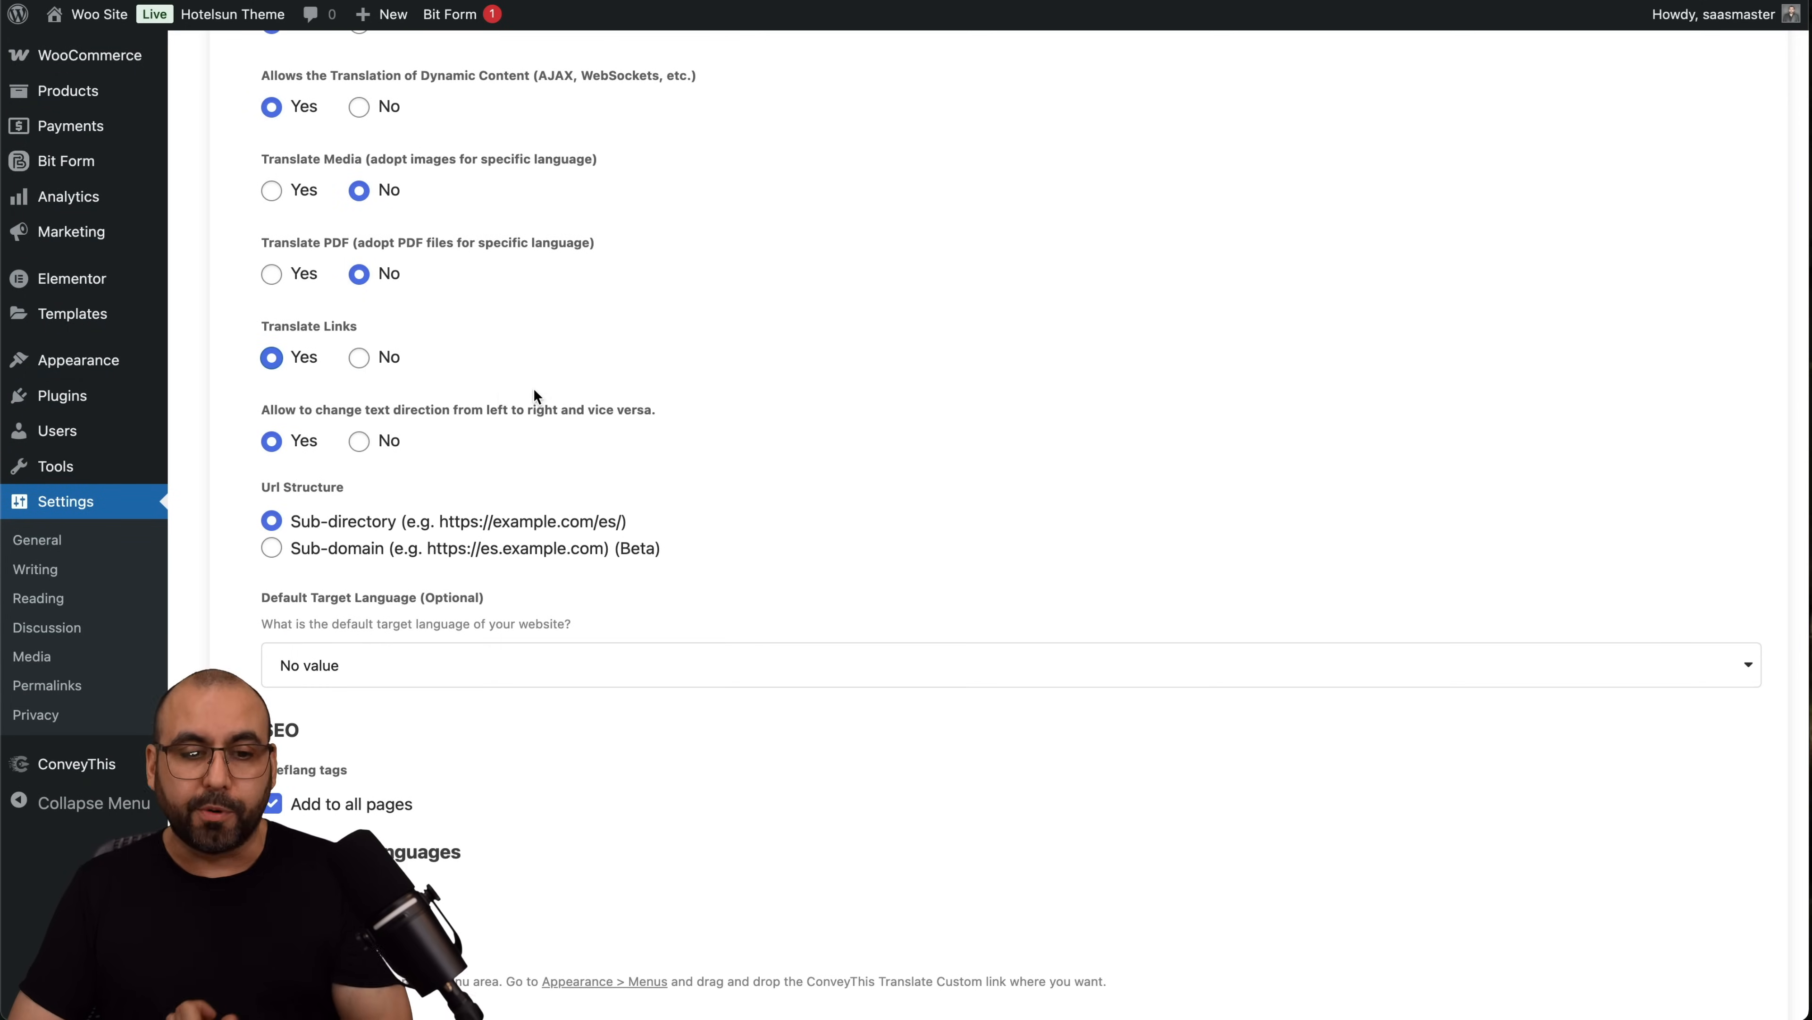
{"action": "scroll", "scroll_direction": "down", "scroll_amount": 3}
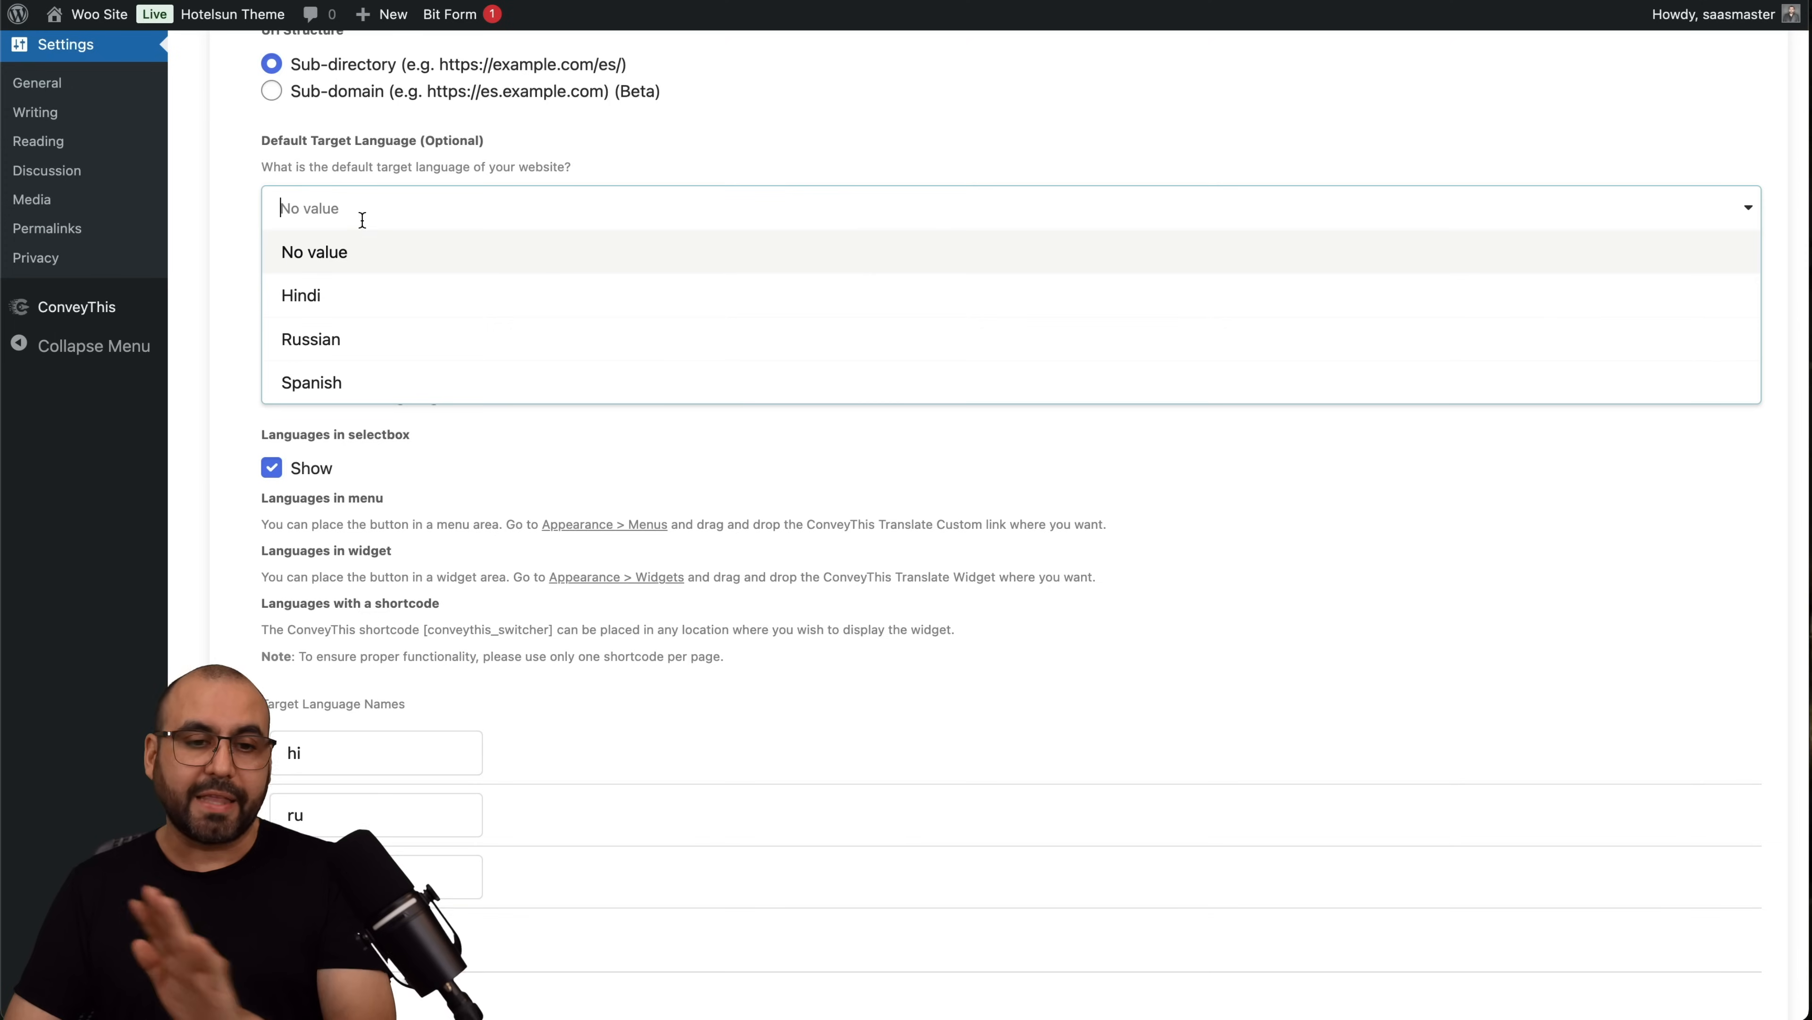
{"action": "mouse_move", "coordinate": [388, 296]}
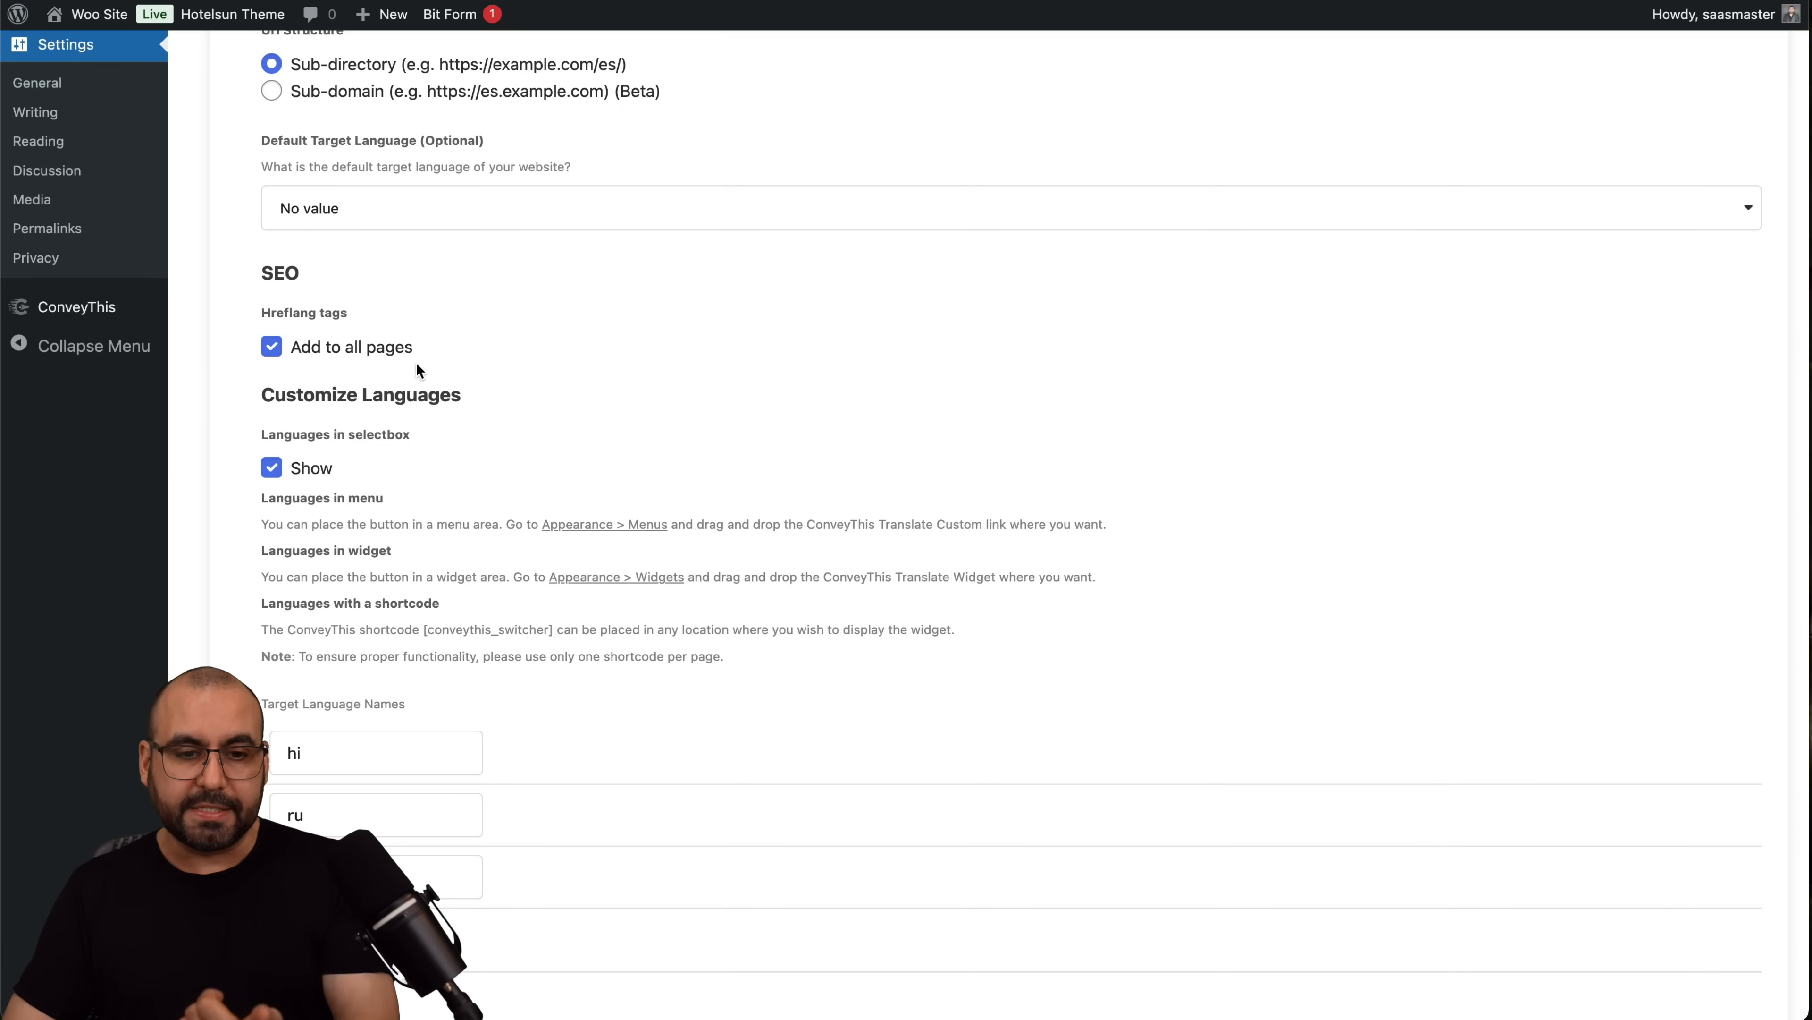
- Leave Default Target Language at No value, check the Hindi and Spanish name fields, and save
{"action": "left_click", "coordinate": [271, 347]}
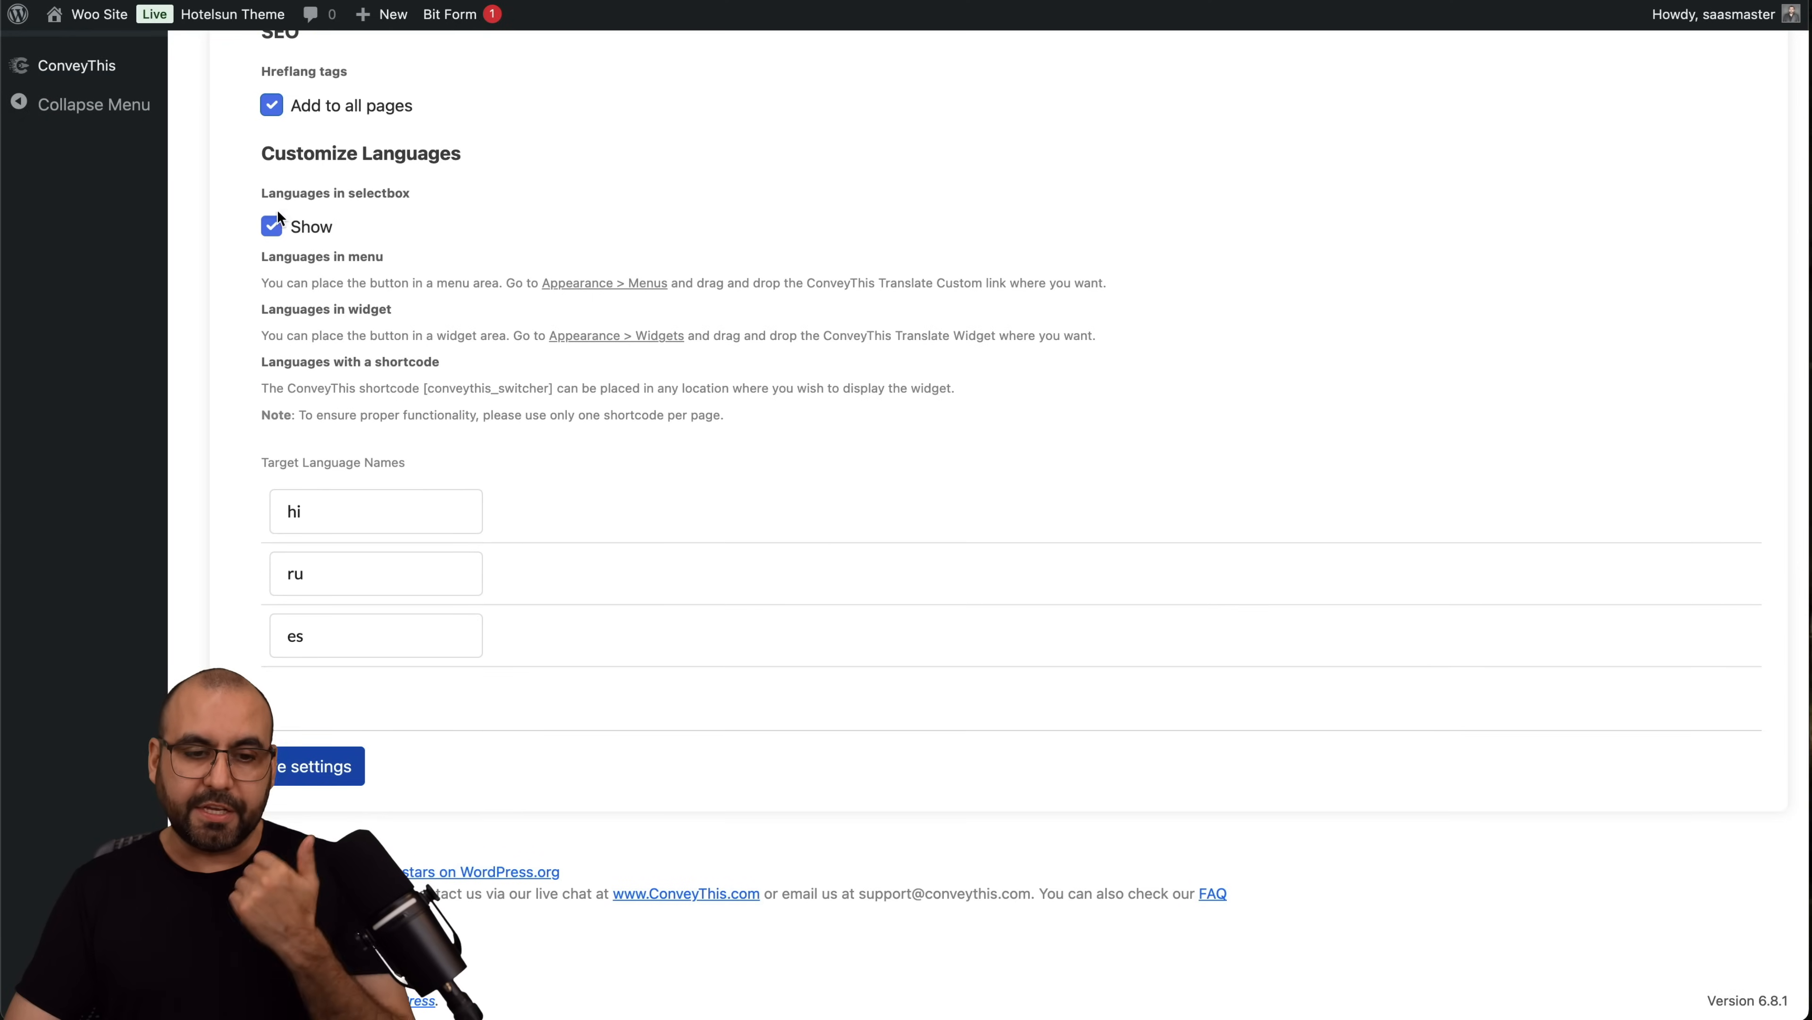
{"action": "left_click", "coordinate": [375, 511]}
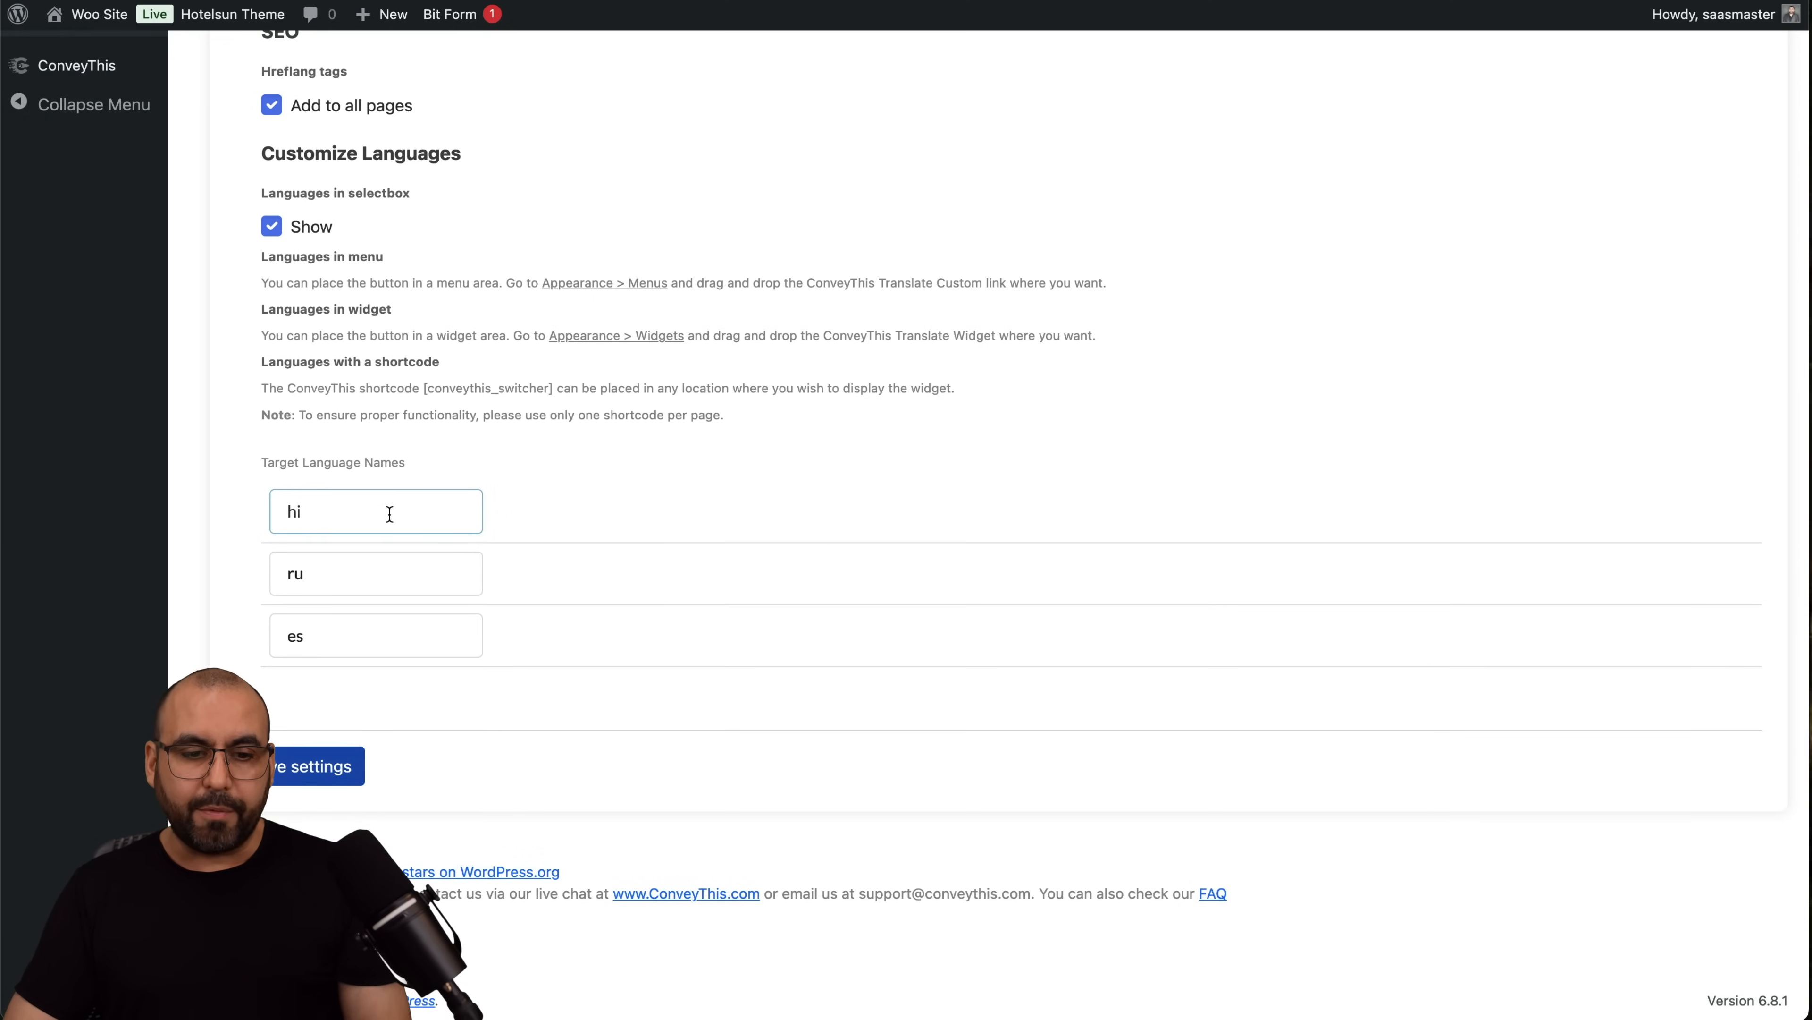
{"action": "left_click", "coordinate": [376, 634]}
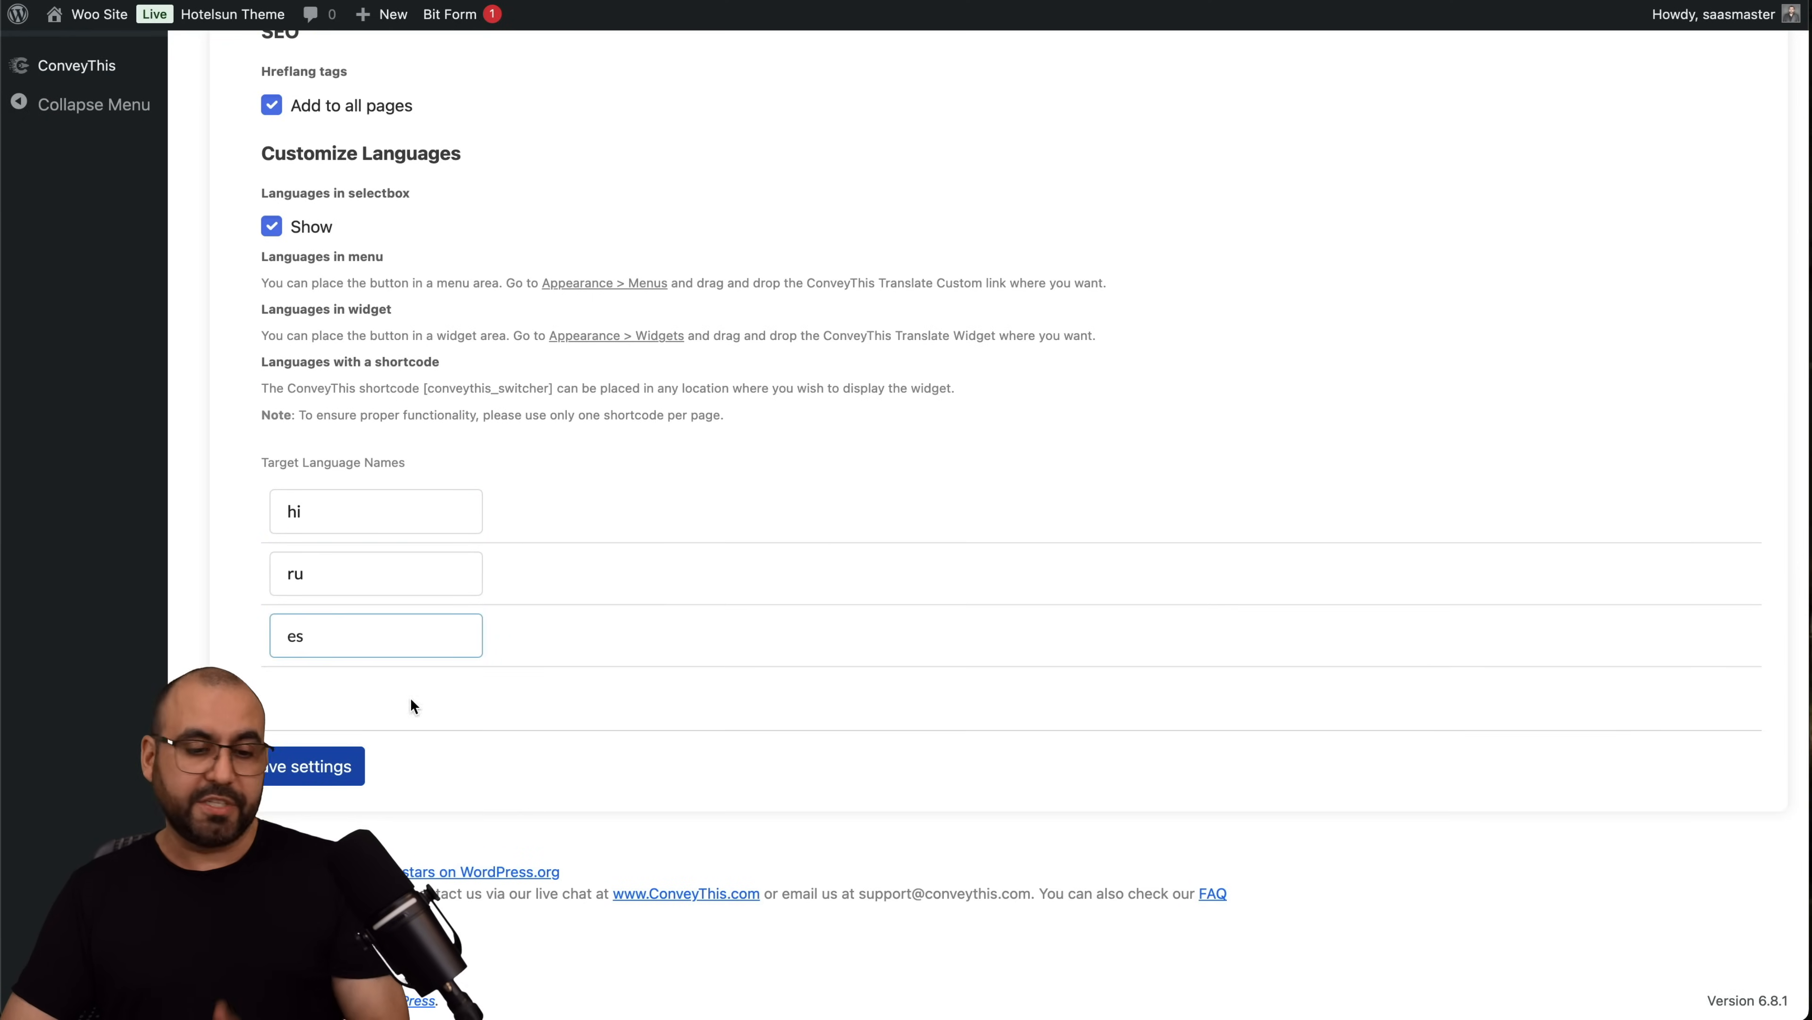
{"action": "left_click", "coordinate": [499, 175]}
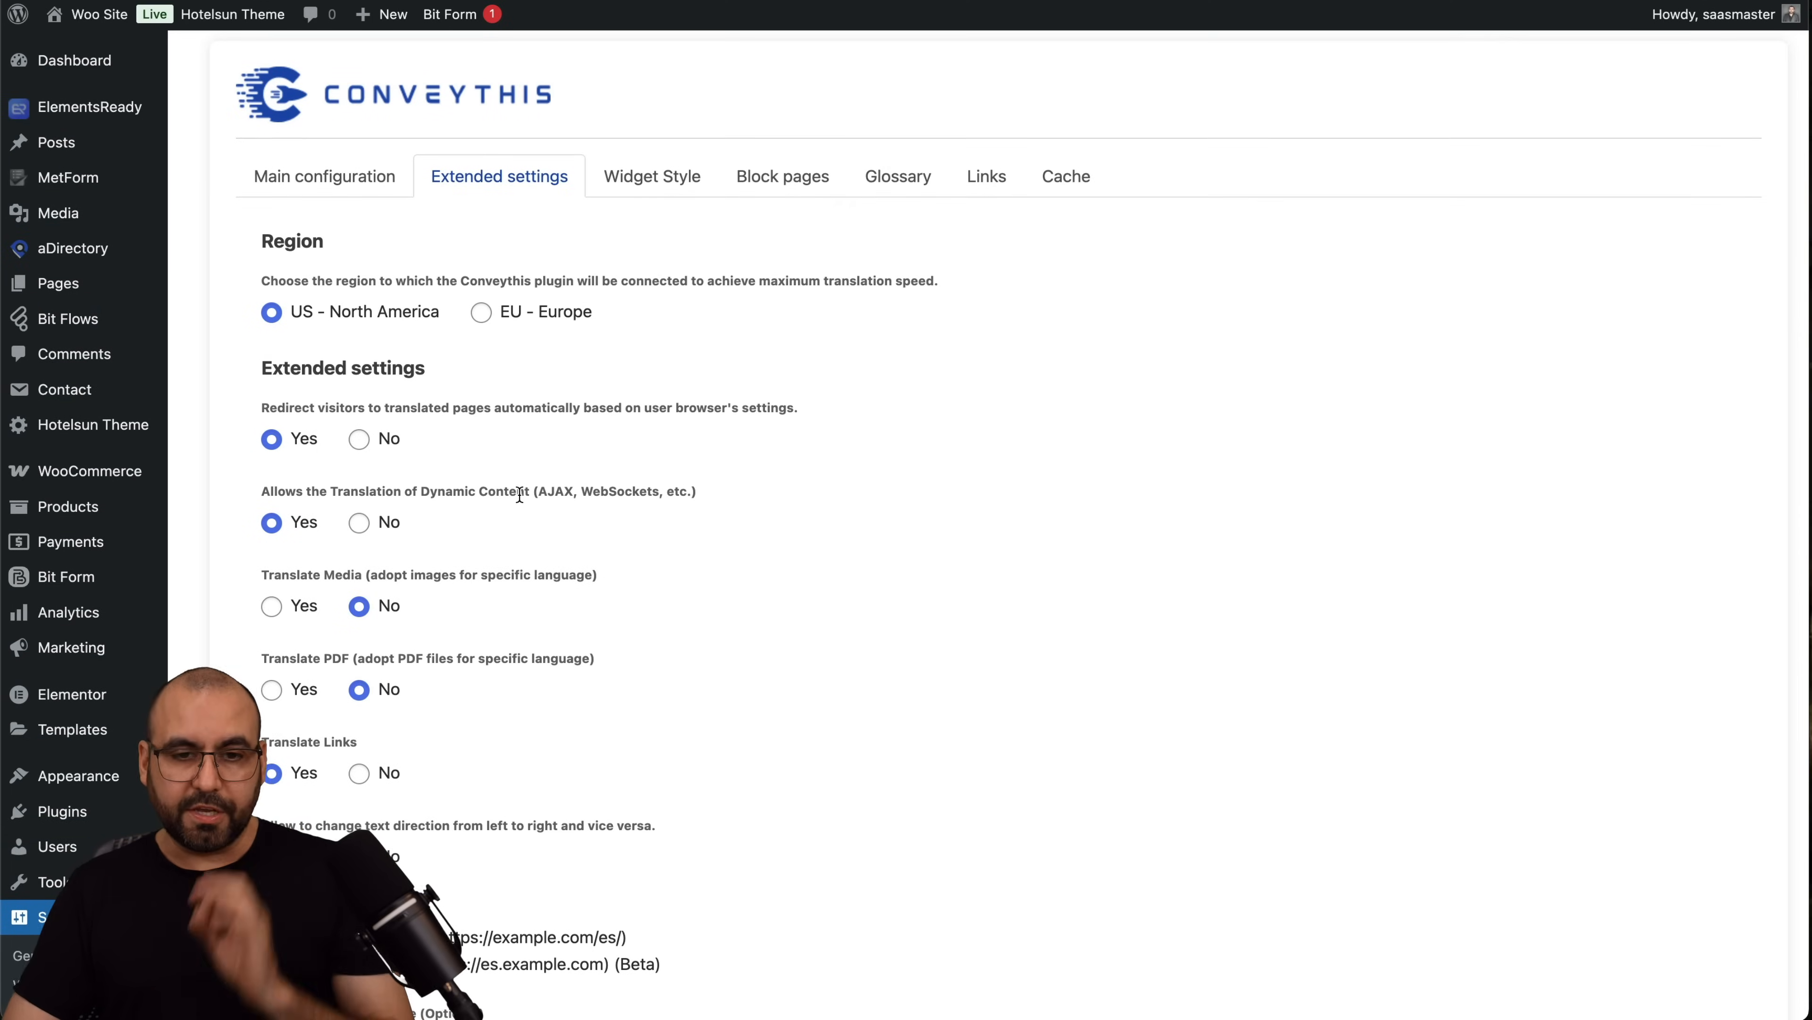
- Make the language widget a Horizontal list layout
{"action": "left_click", "coordinate": [650, 176]}
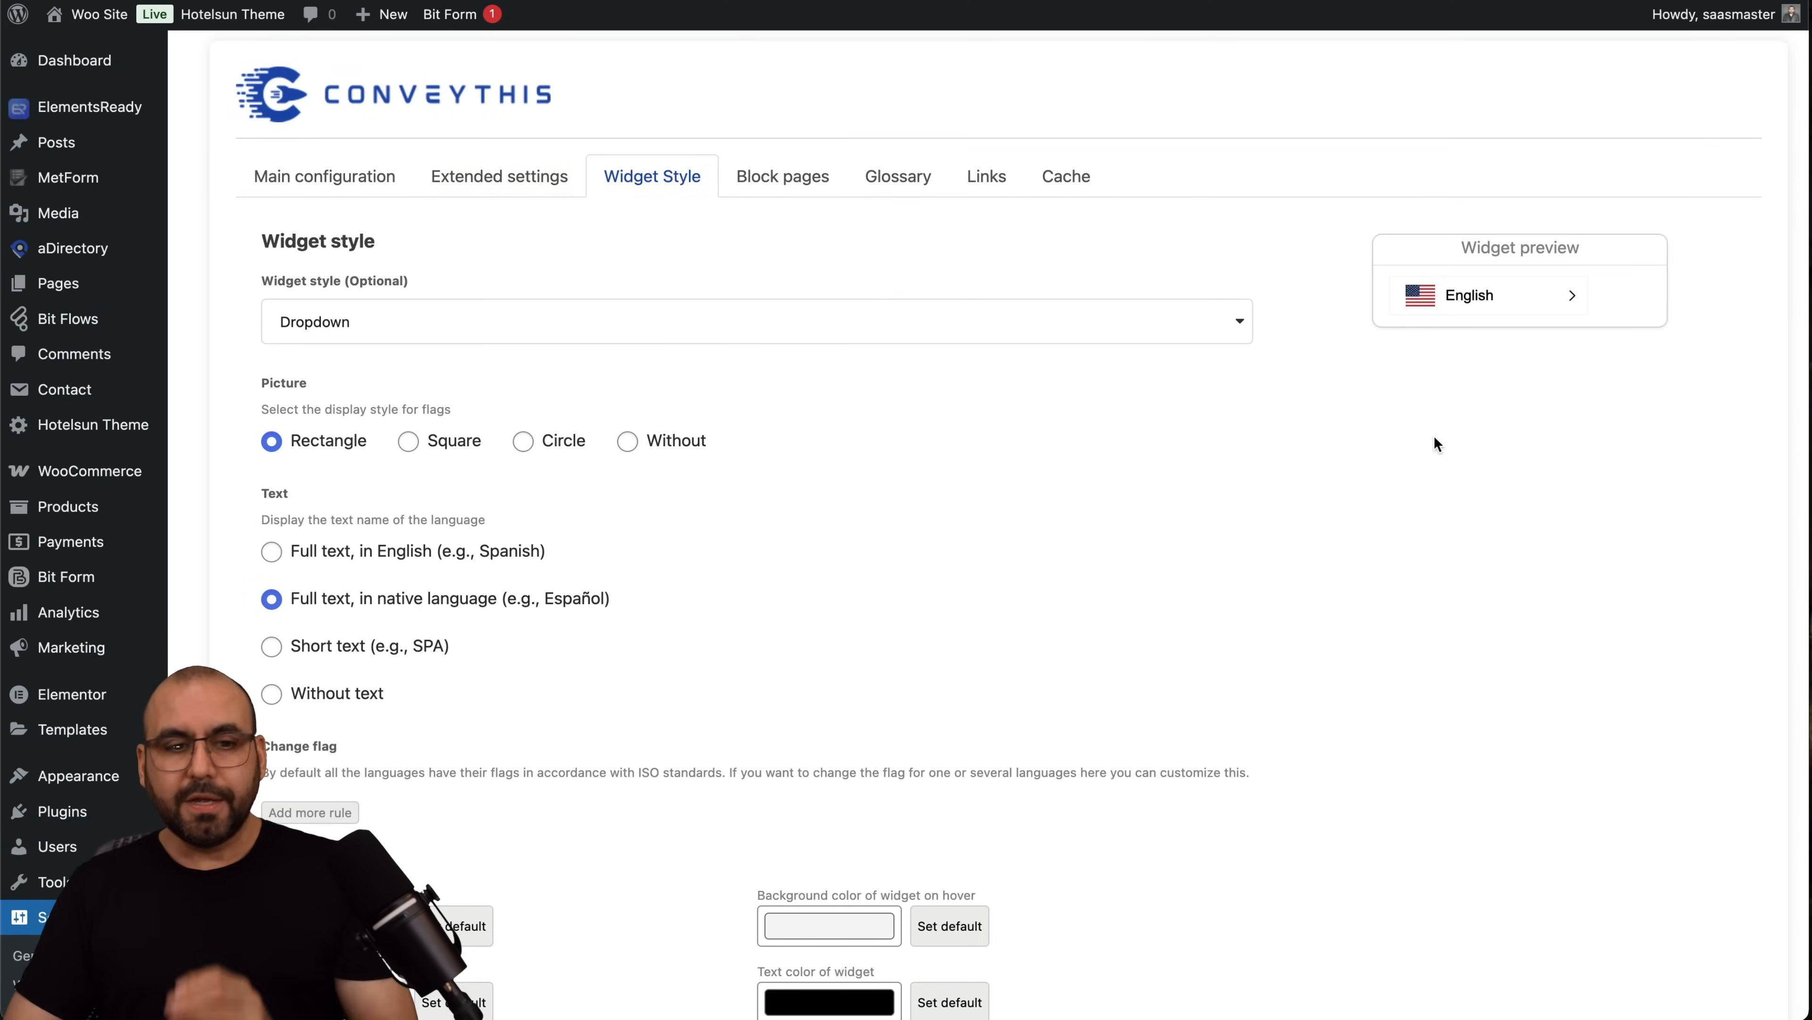
{"action": "left_click", "coordinate": [756, 321]}
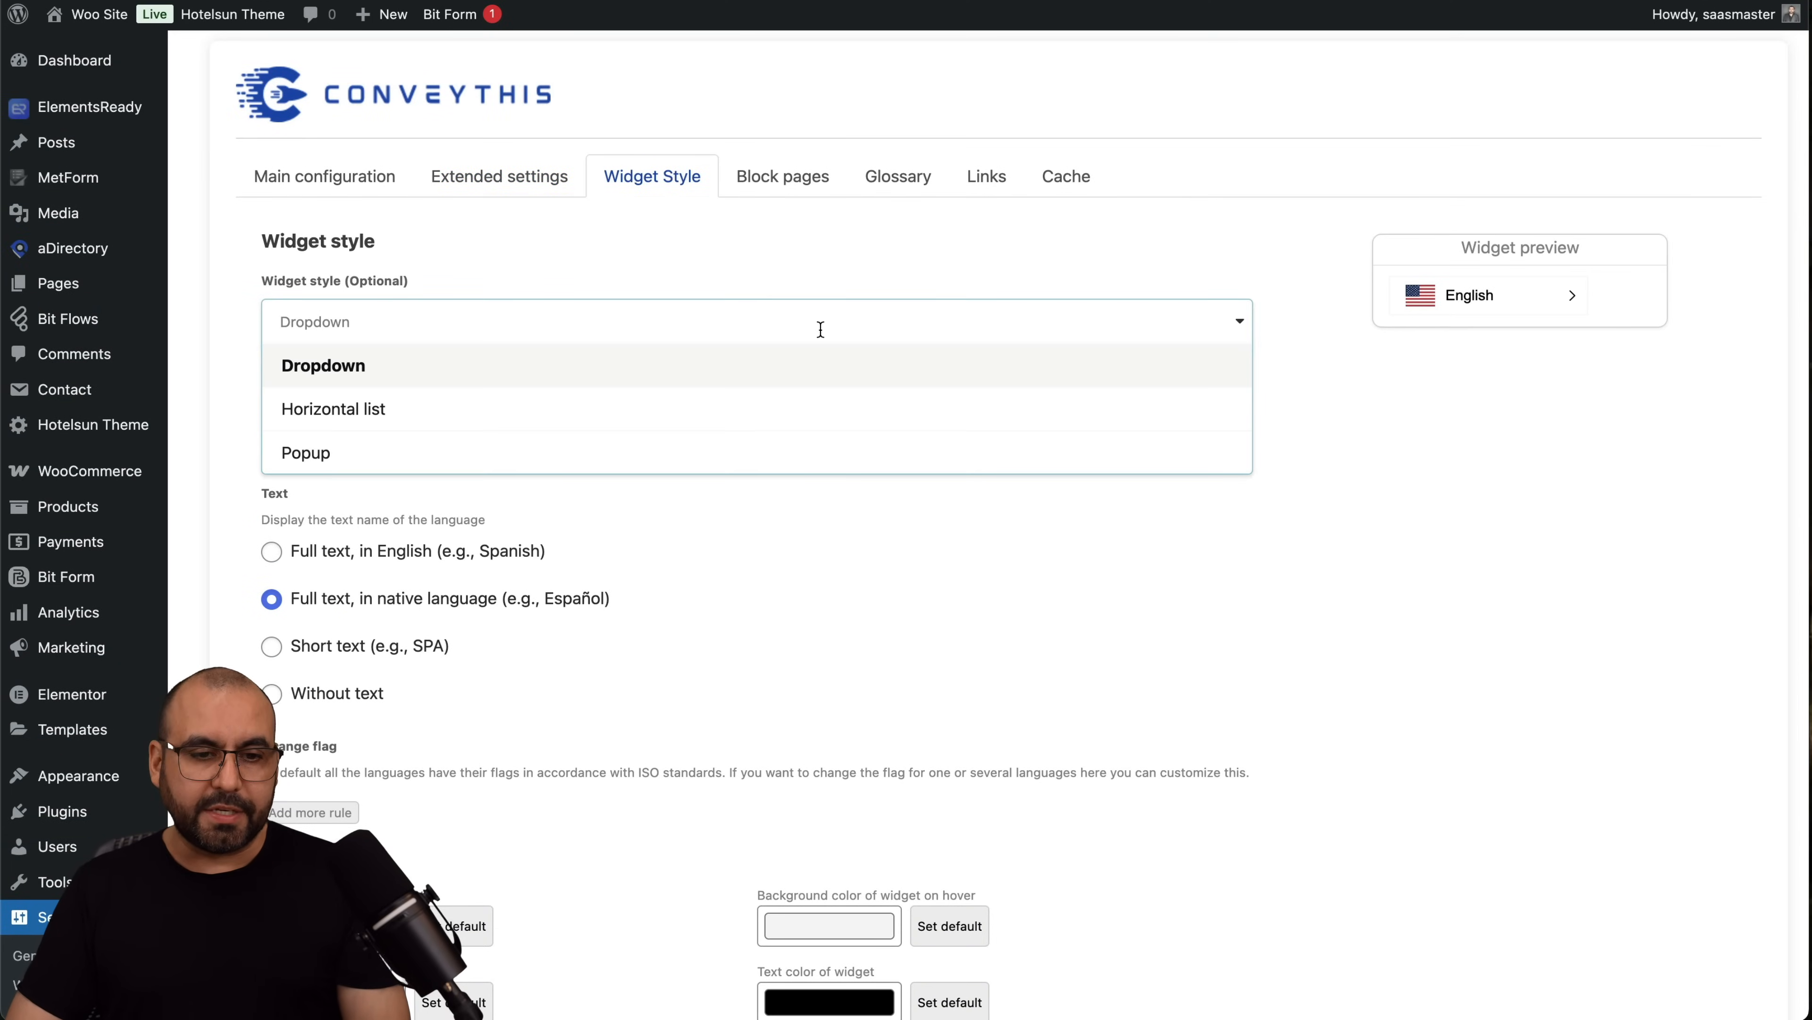
{"action": "left_click", "coordinate": [333, 408]}
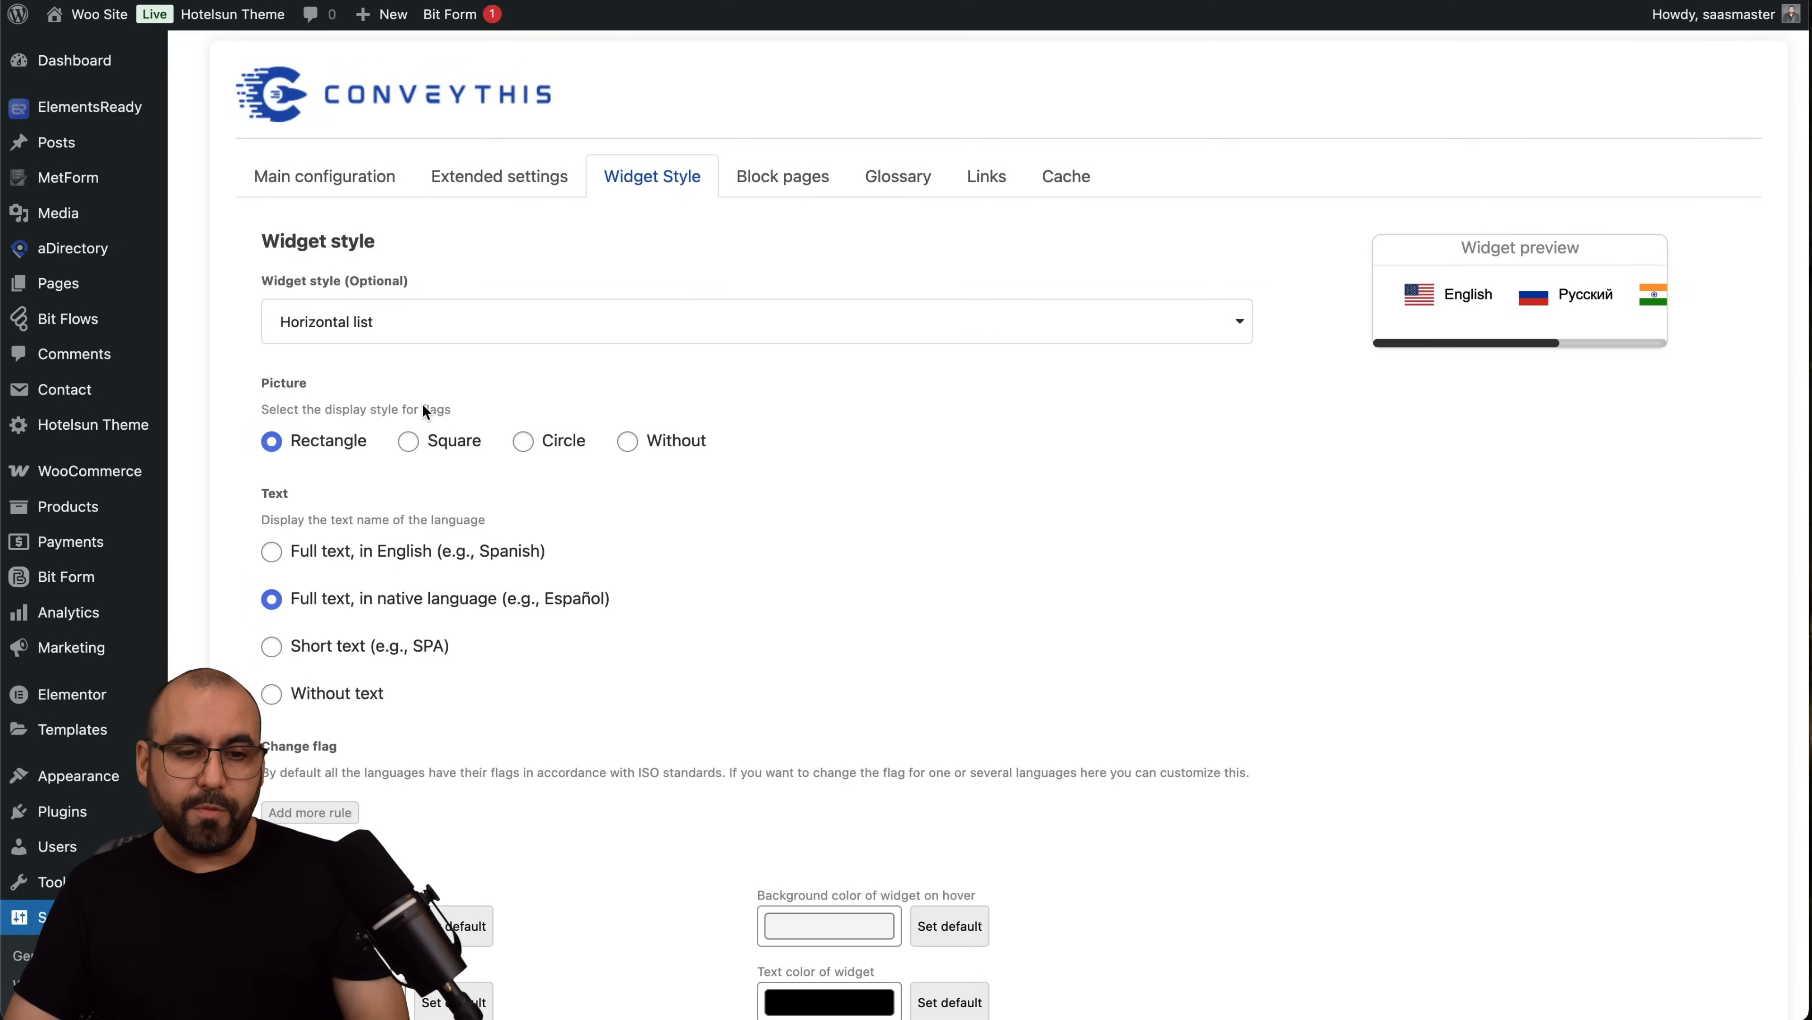
- Try square flags and no flags, then settle on circle flags
{"action": "left_click", "coordinate": [408, 441]}
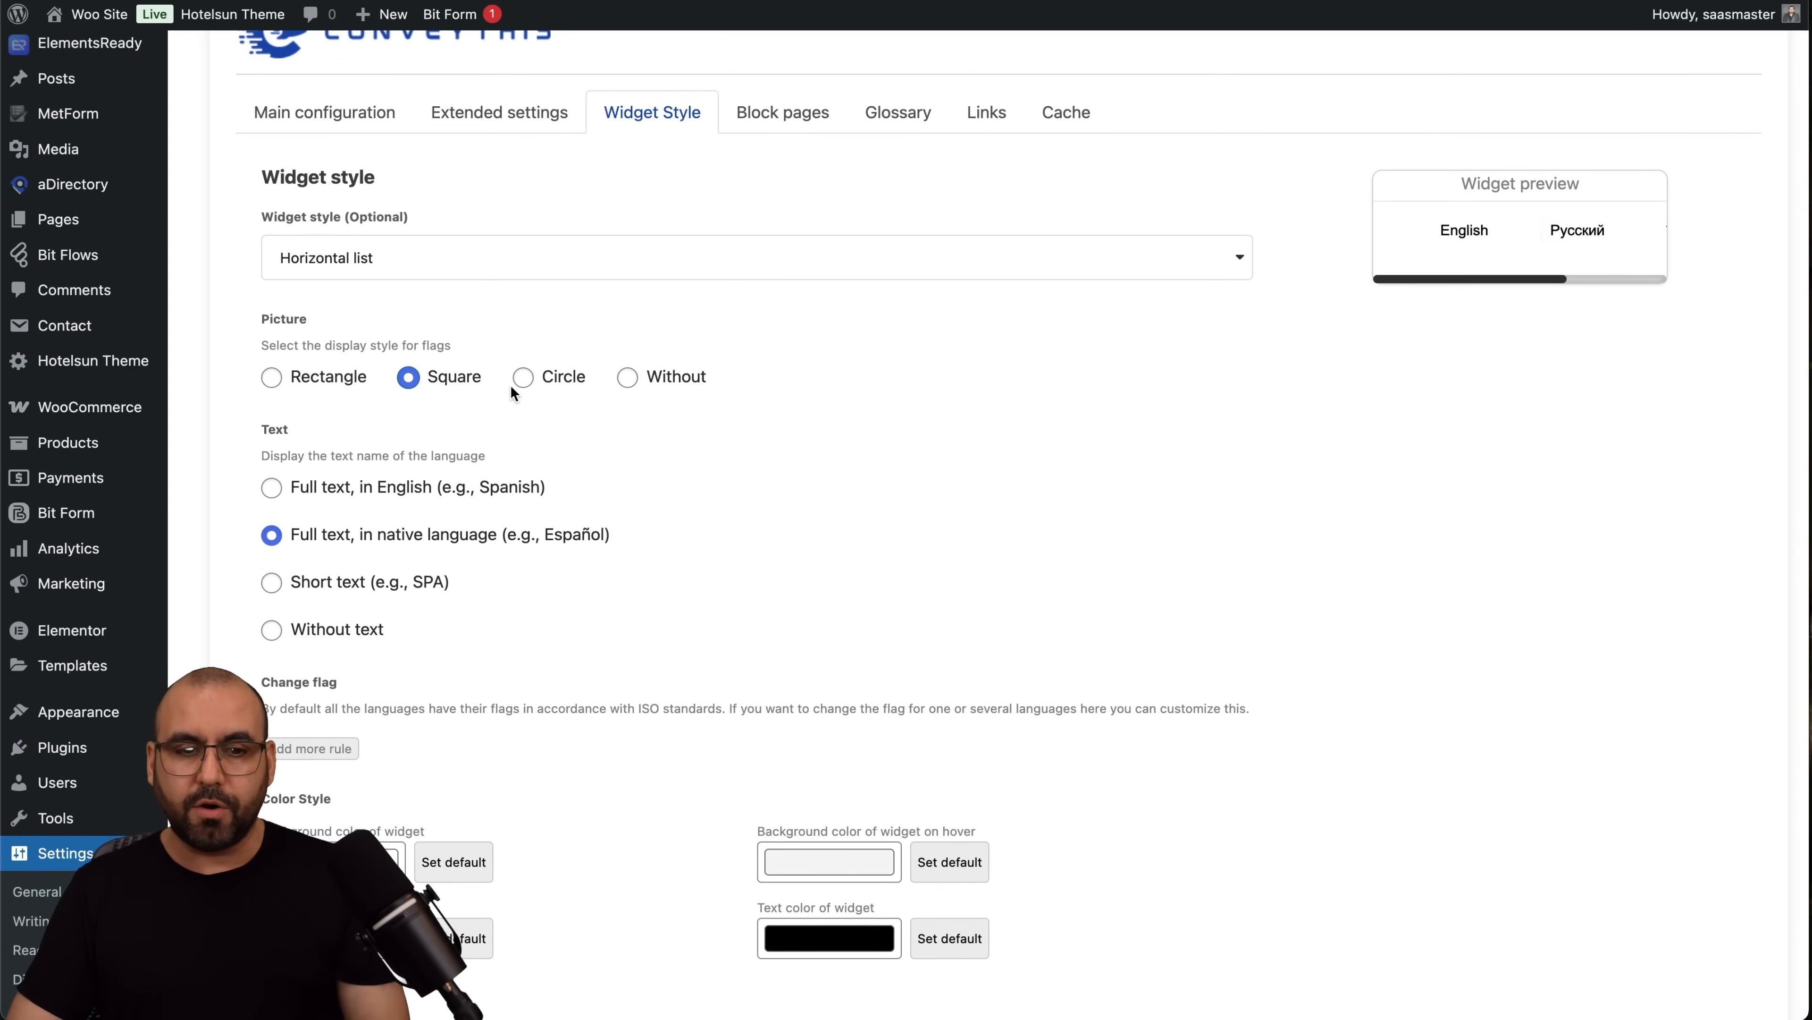
{"action": "left_click", "coordinate": [627, 377]}
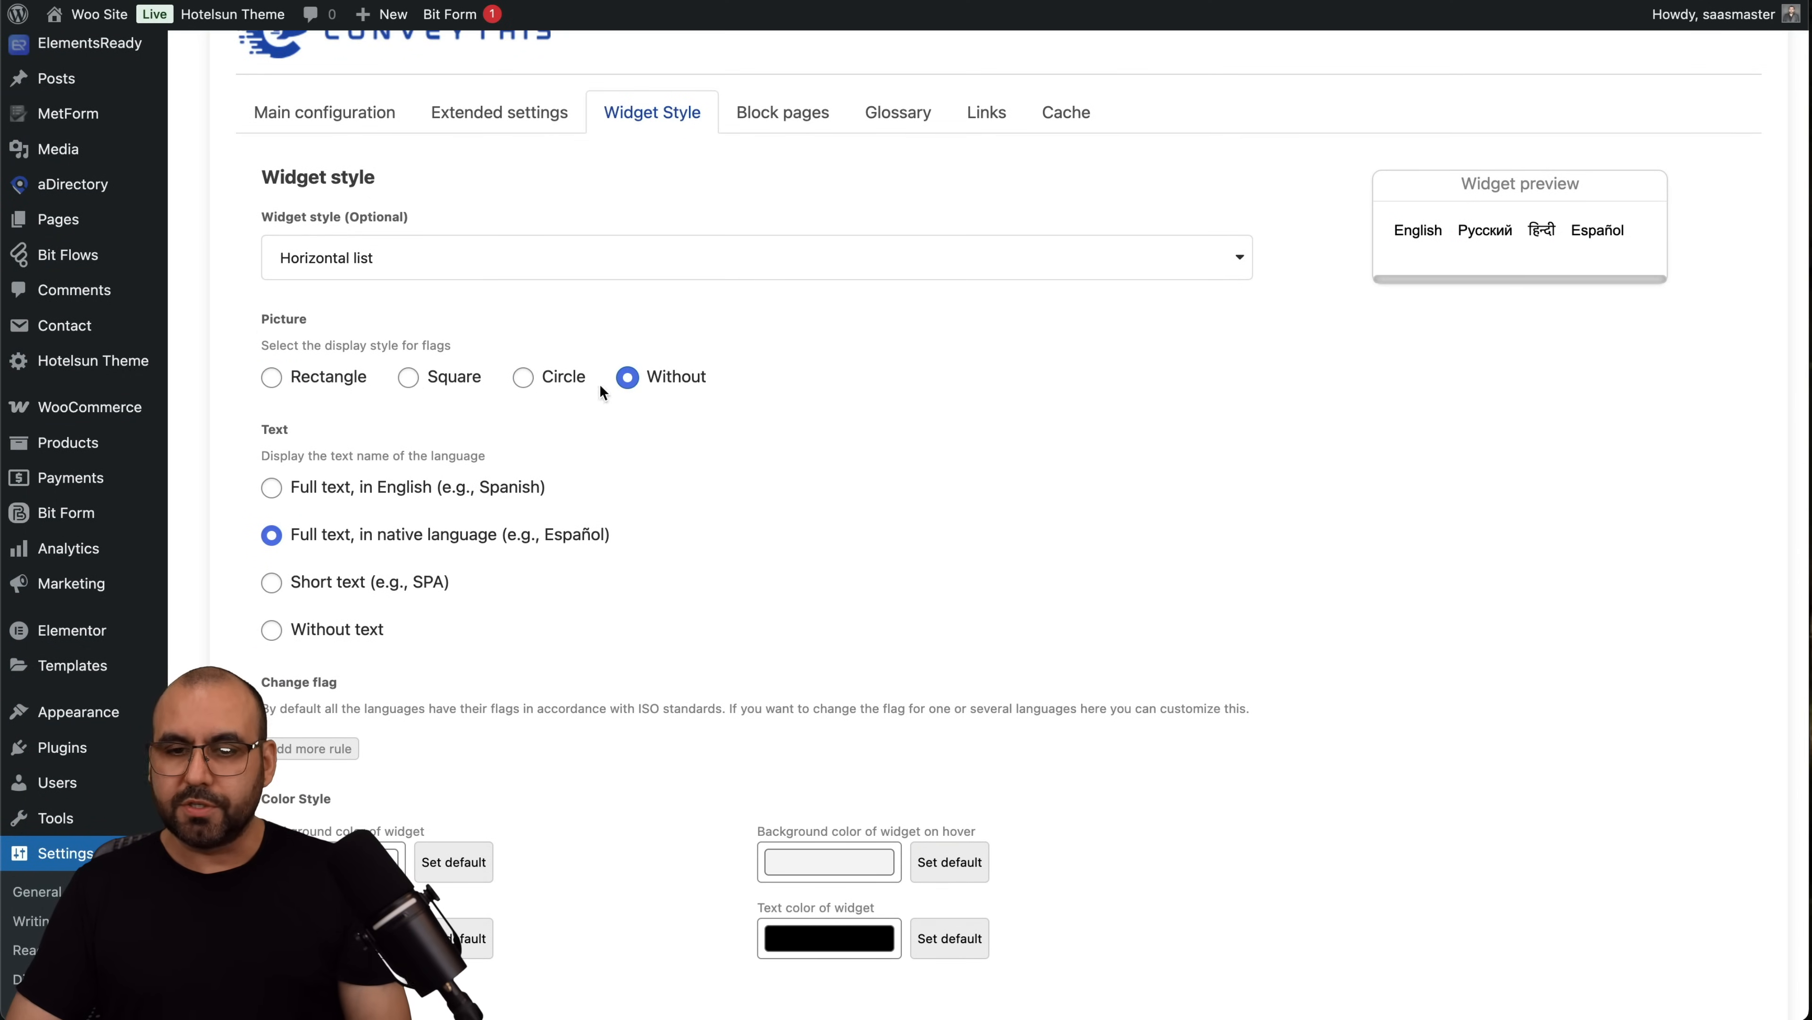
{"action": "left_click", "coordinate": [522, 376]}
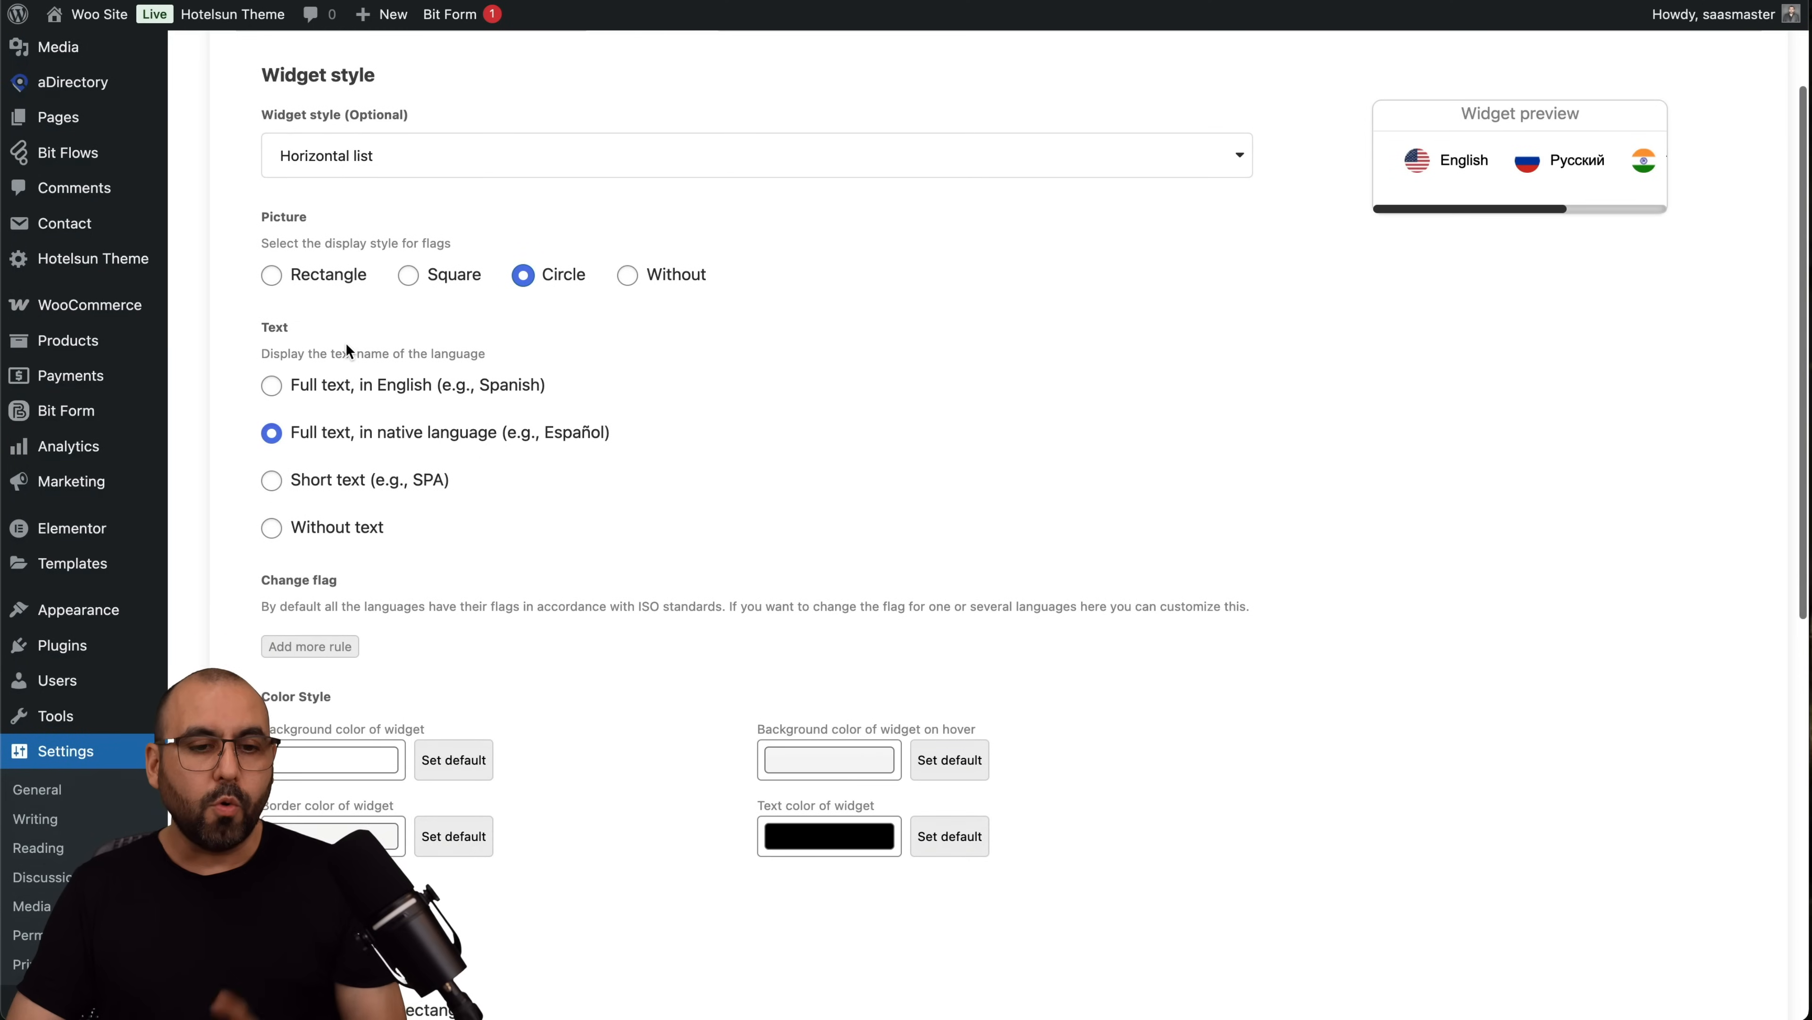
{"action": "mouse_move", "coordinate": [296, 452]}
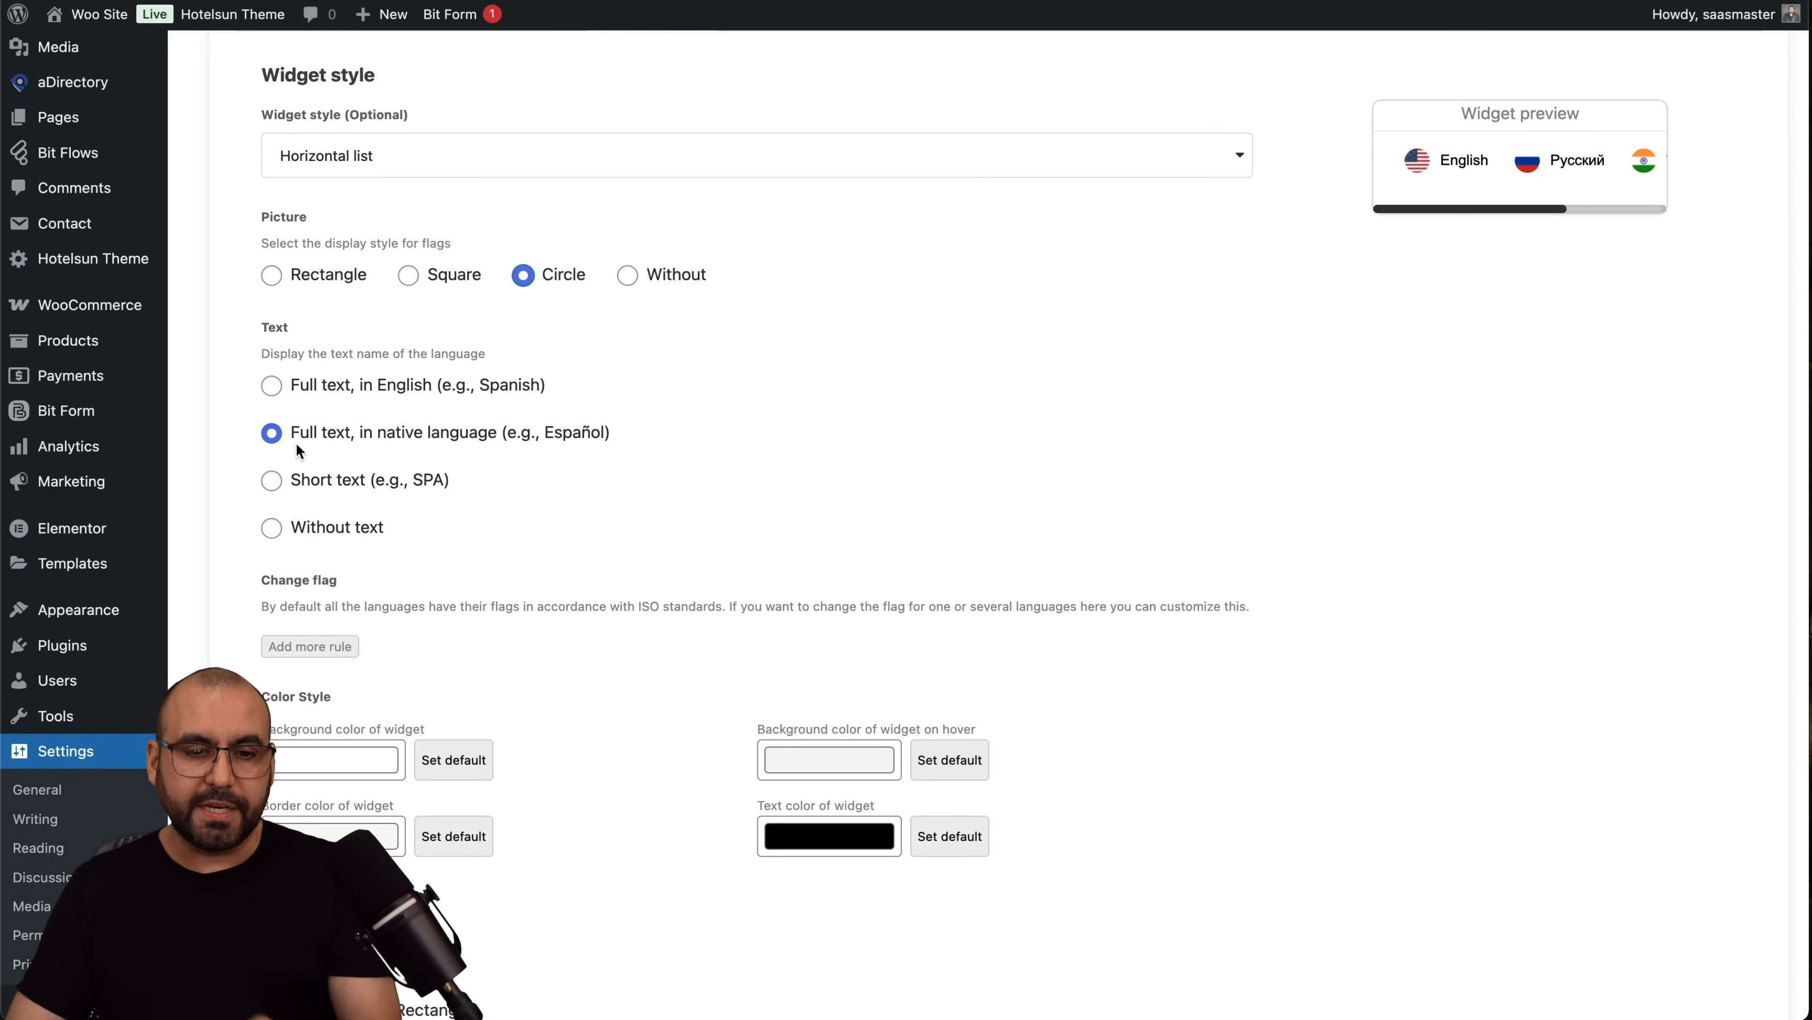
{"action": "mouse_move", "coordinate": [623, 487]}
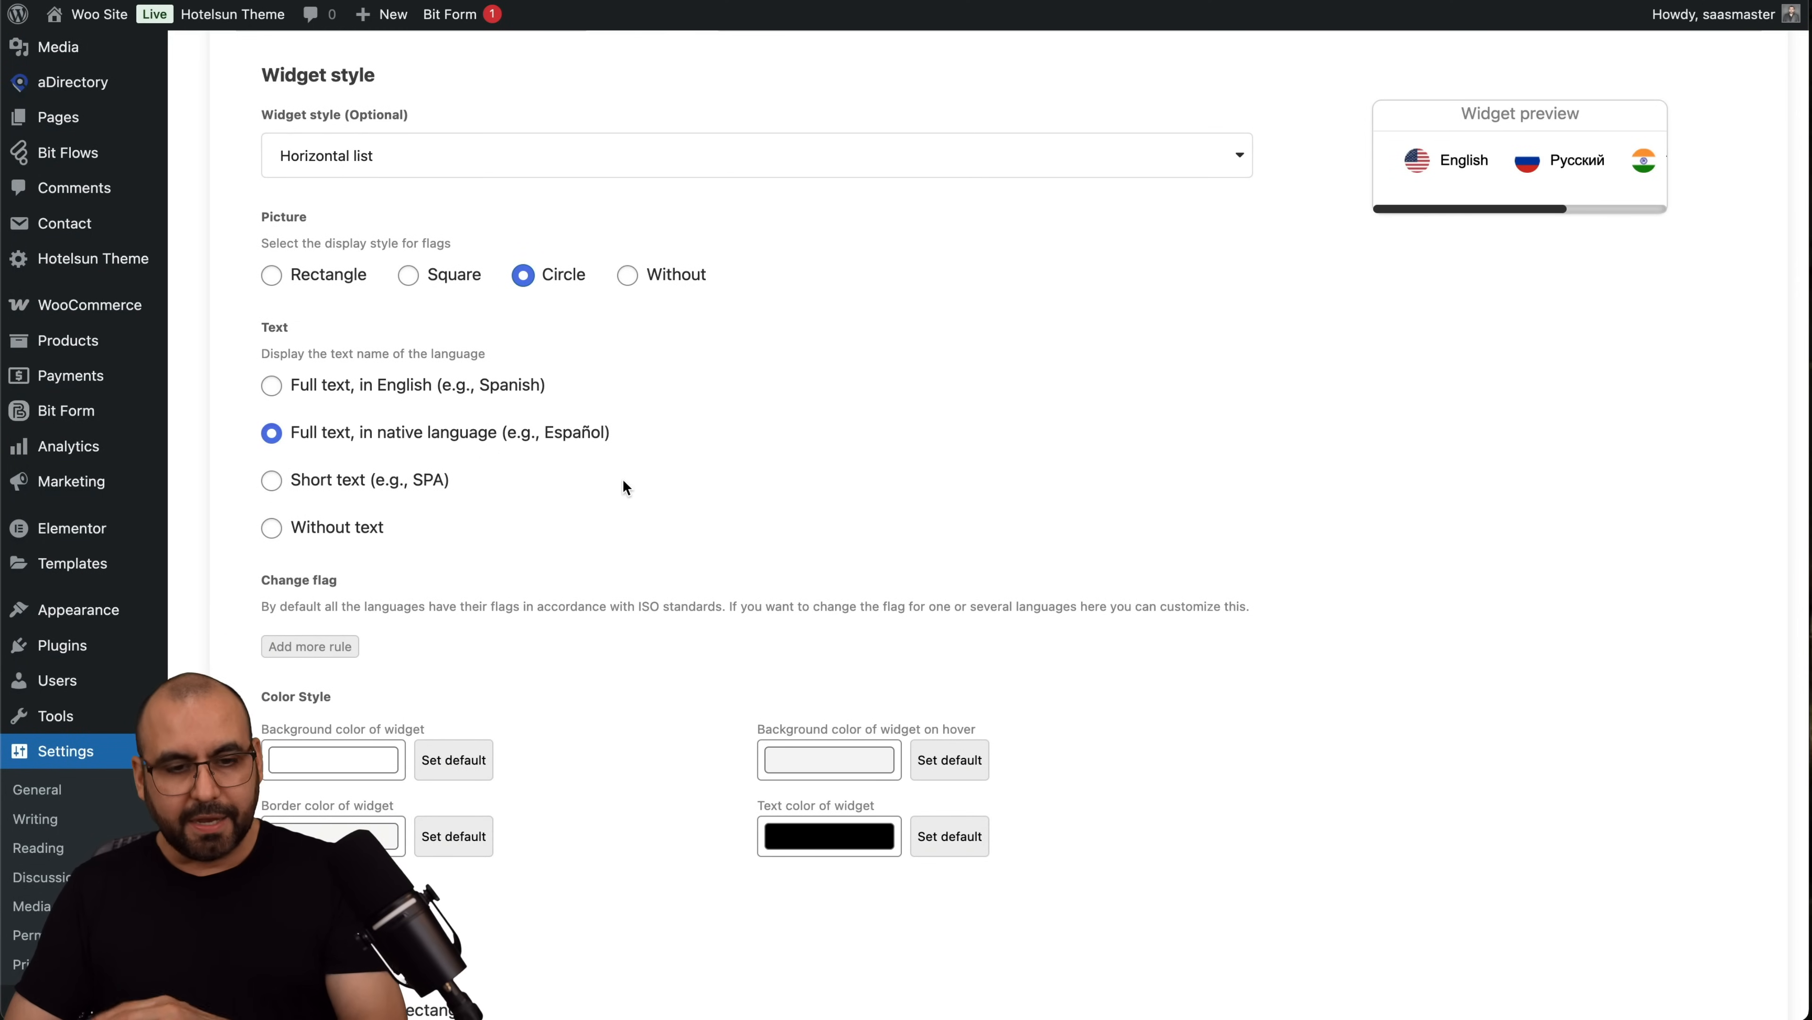
{"action": "scroll", "scroll_direction": "down", "scroll_amount": 3}
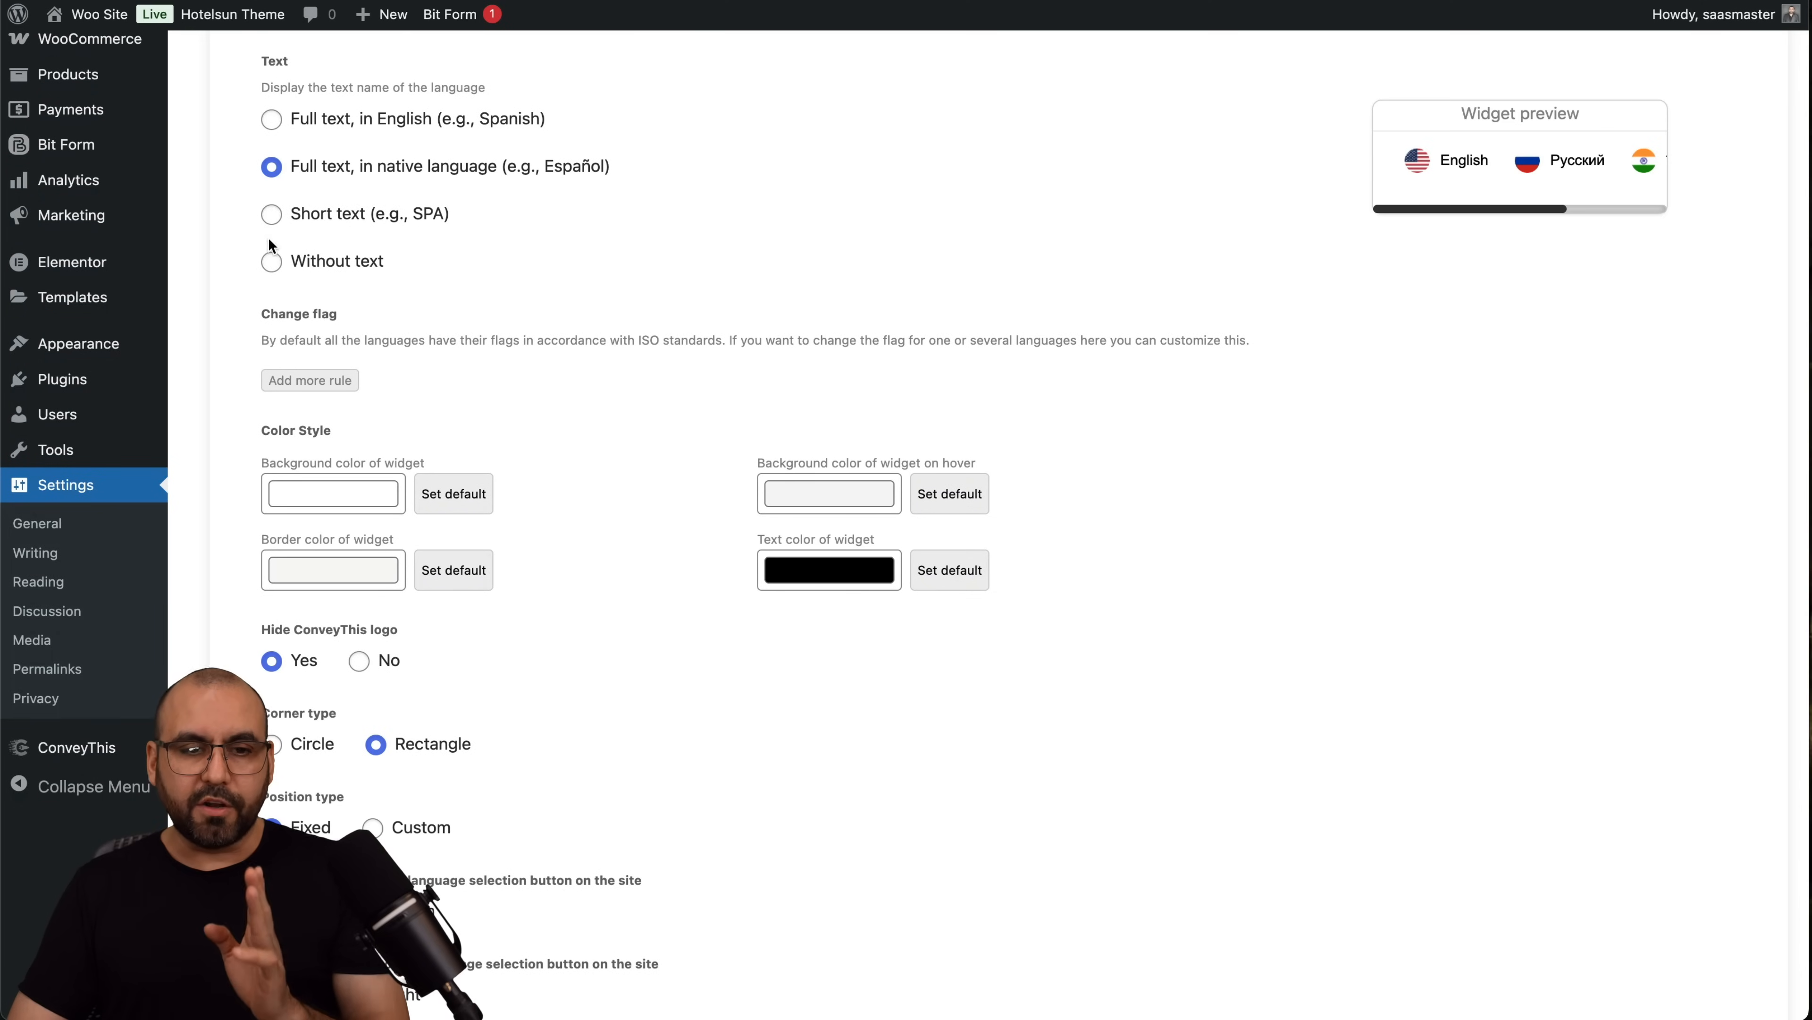
{"action": "left_click", "coordinate": [272, 261]}
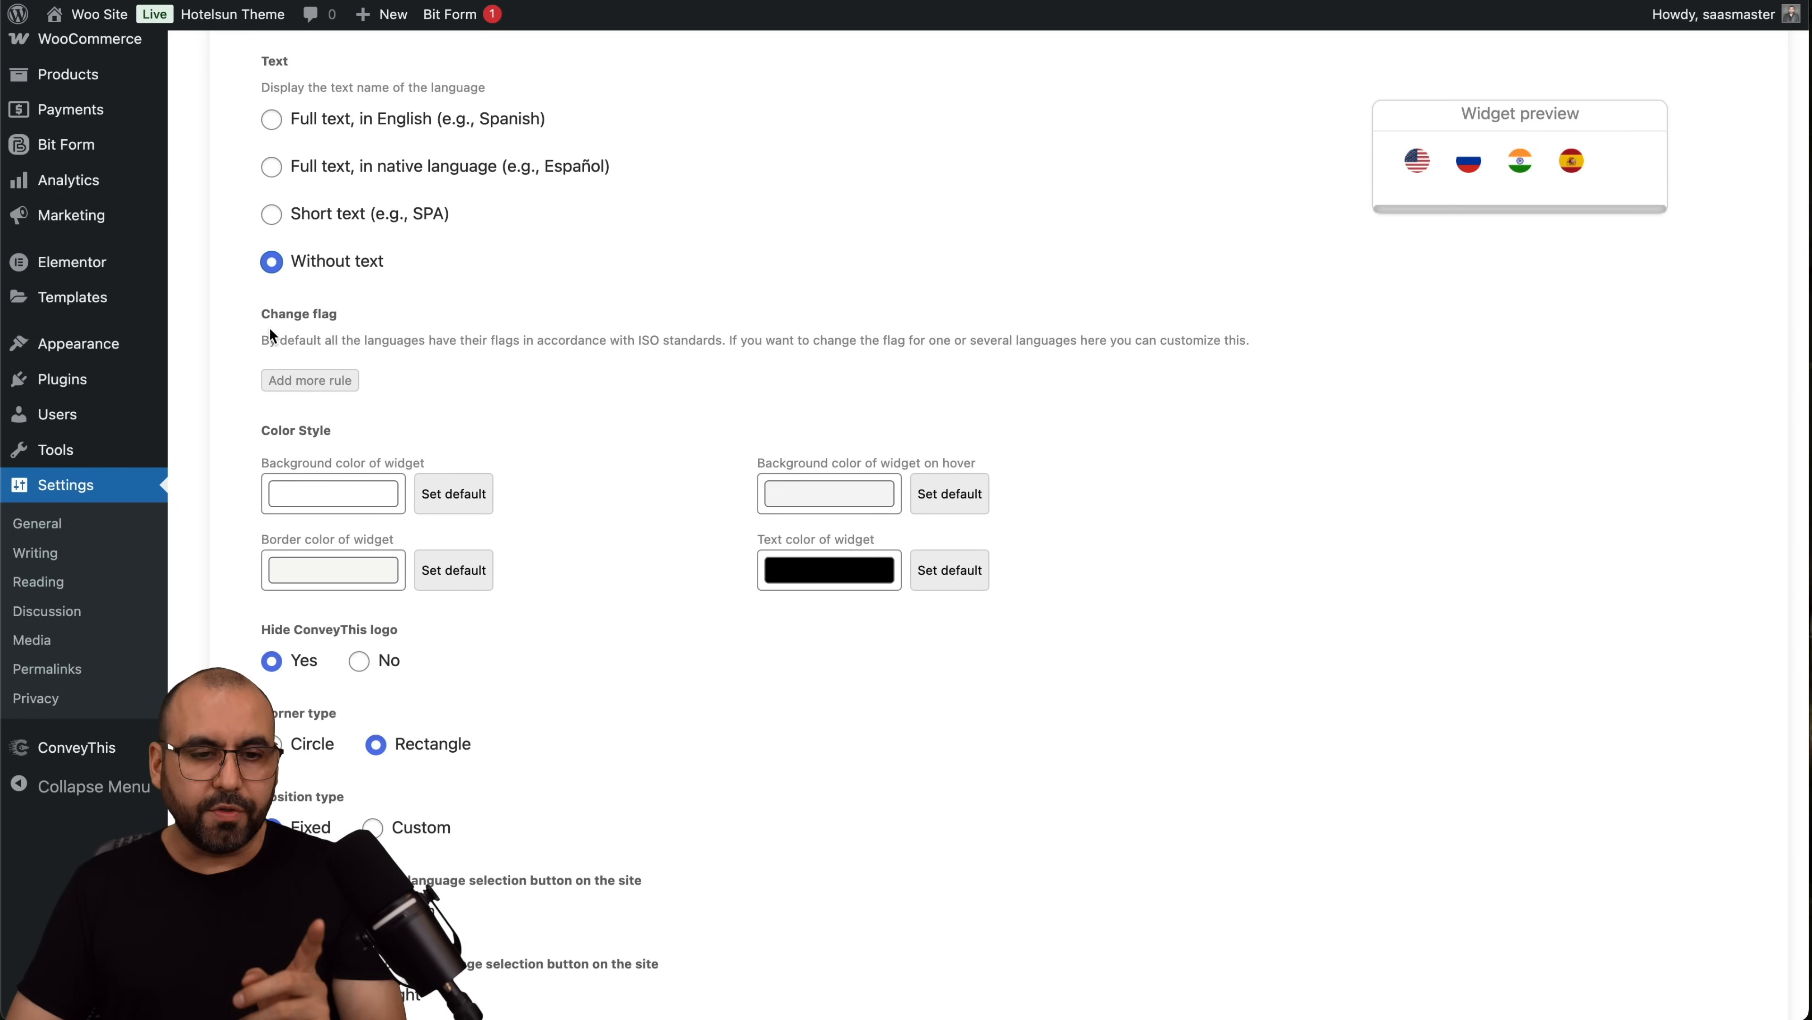
{"action": "mouse_move", "coordinate": [497, 443]}
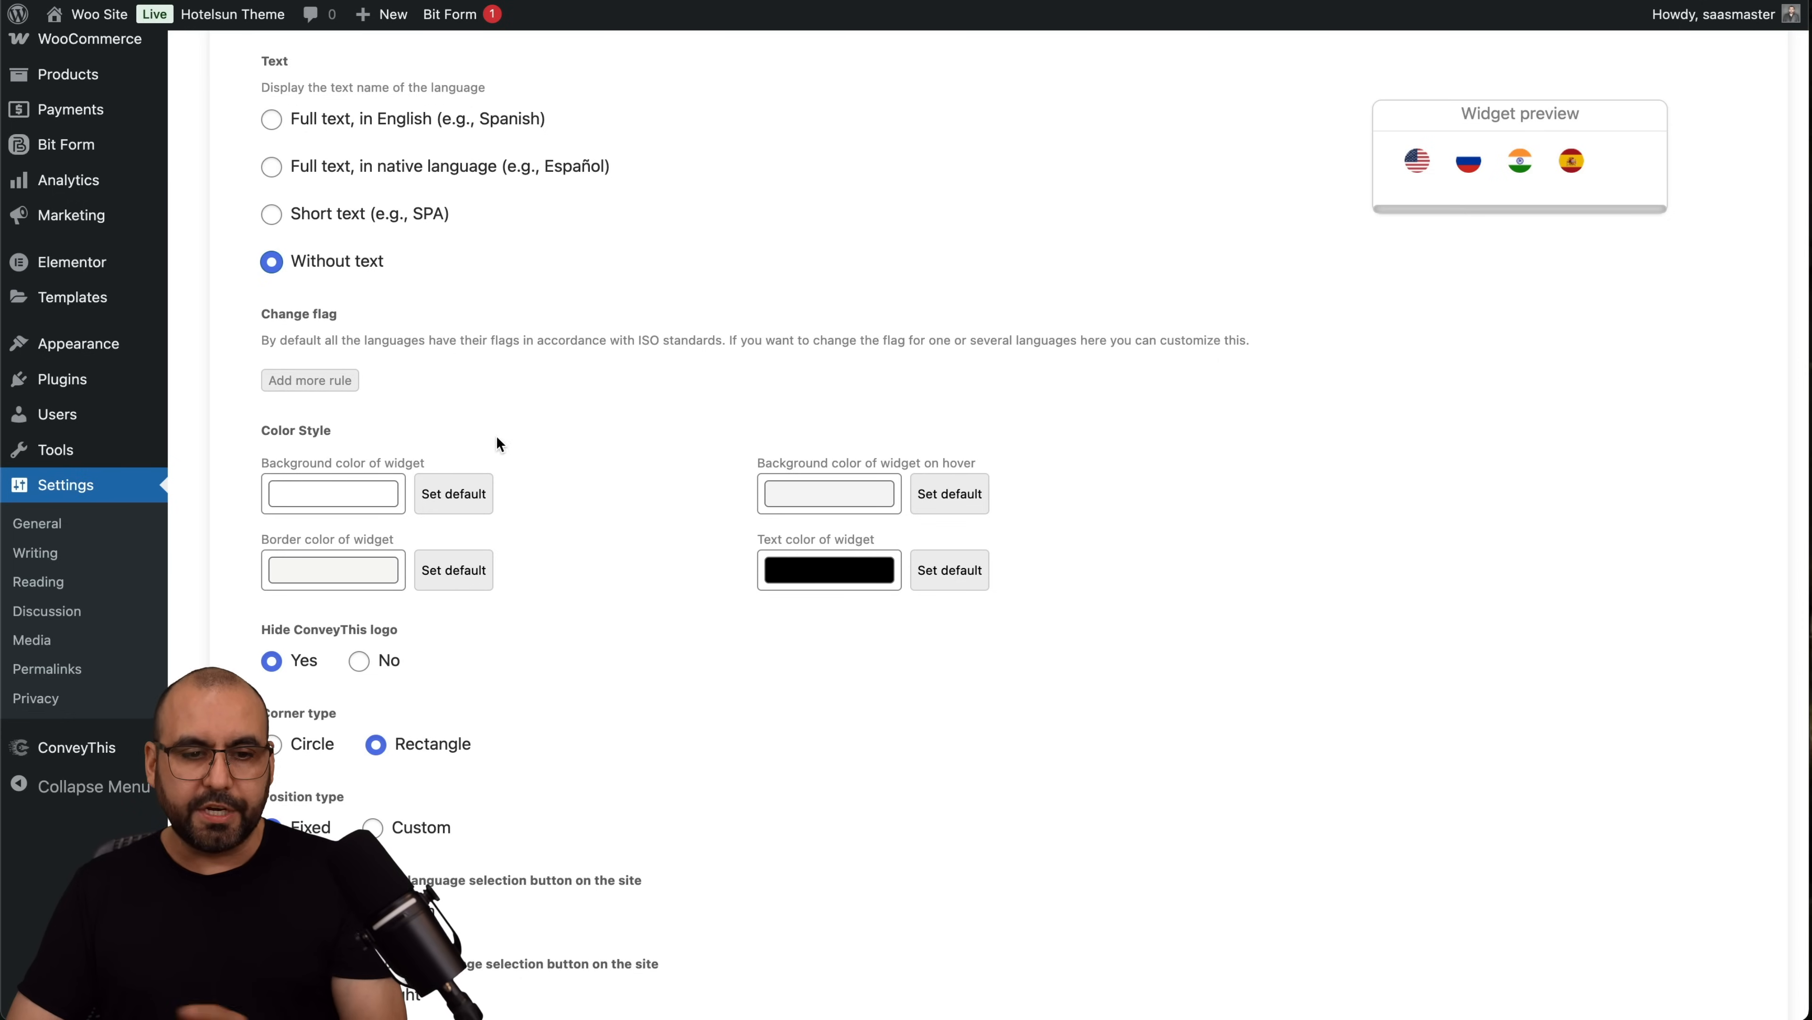
{"action": "scroll", "scroll_direction": "down", "scroll_amount": 3}
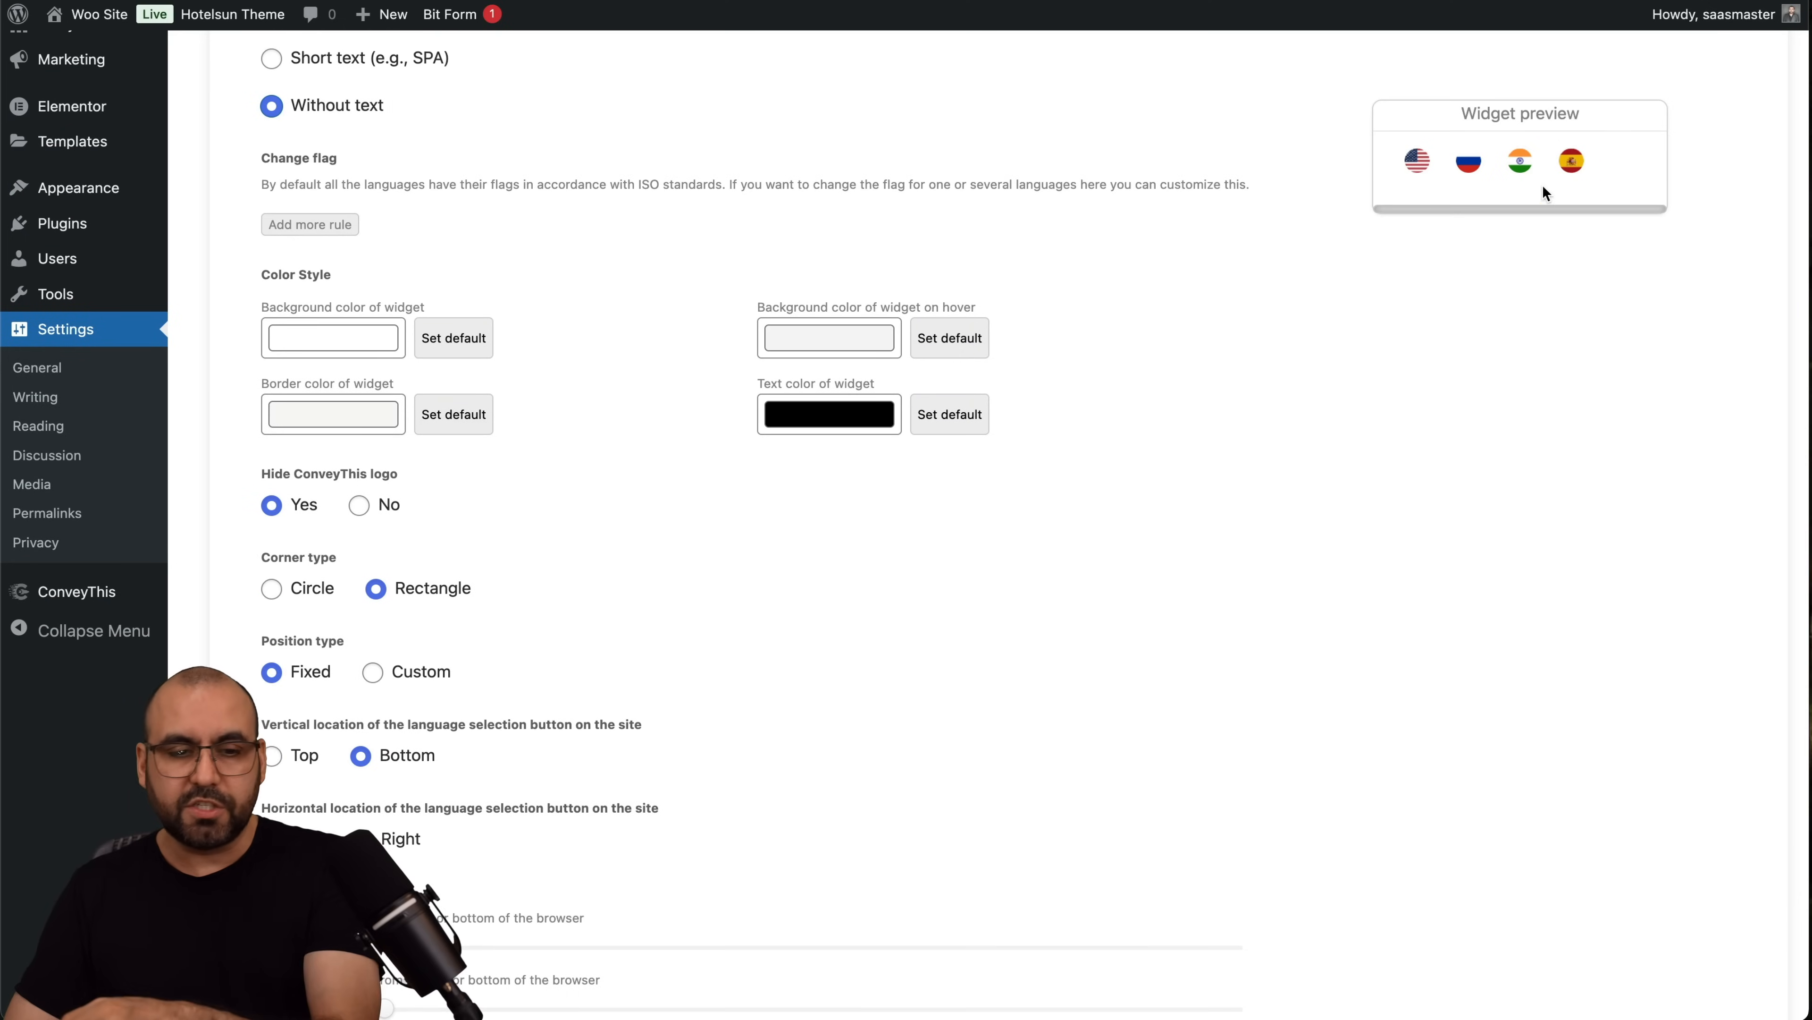
{"action": "mouse_move", "coordinate": [511, 400]}
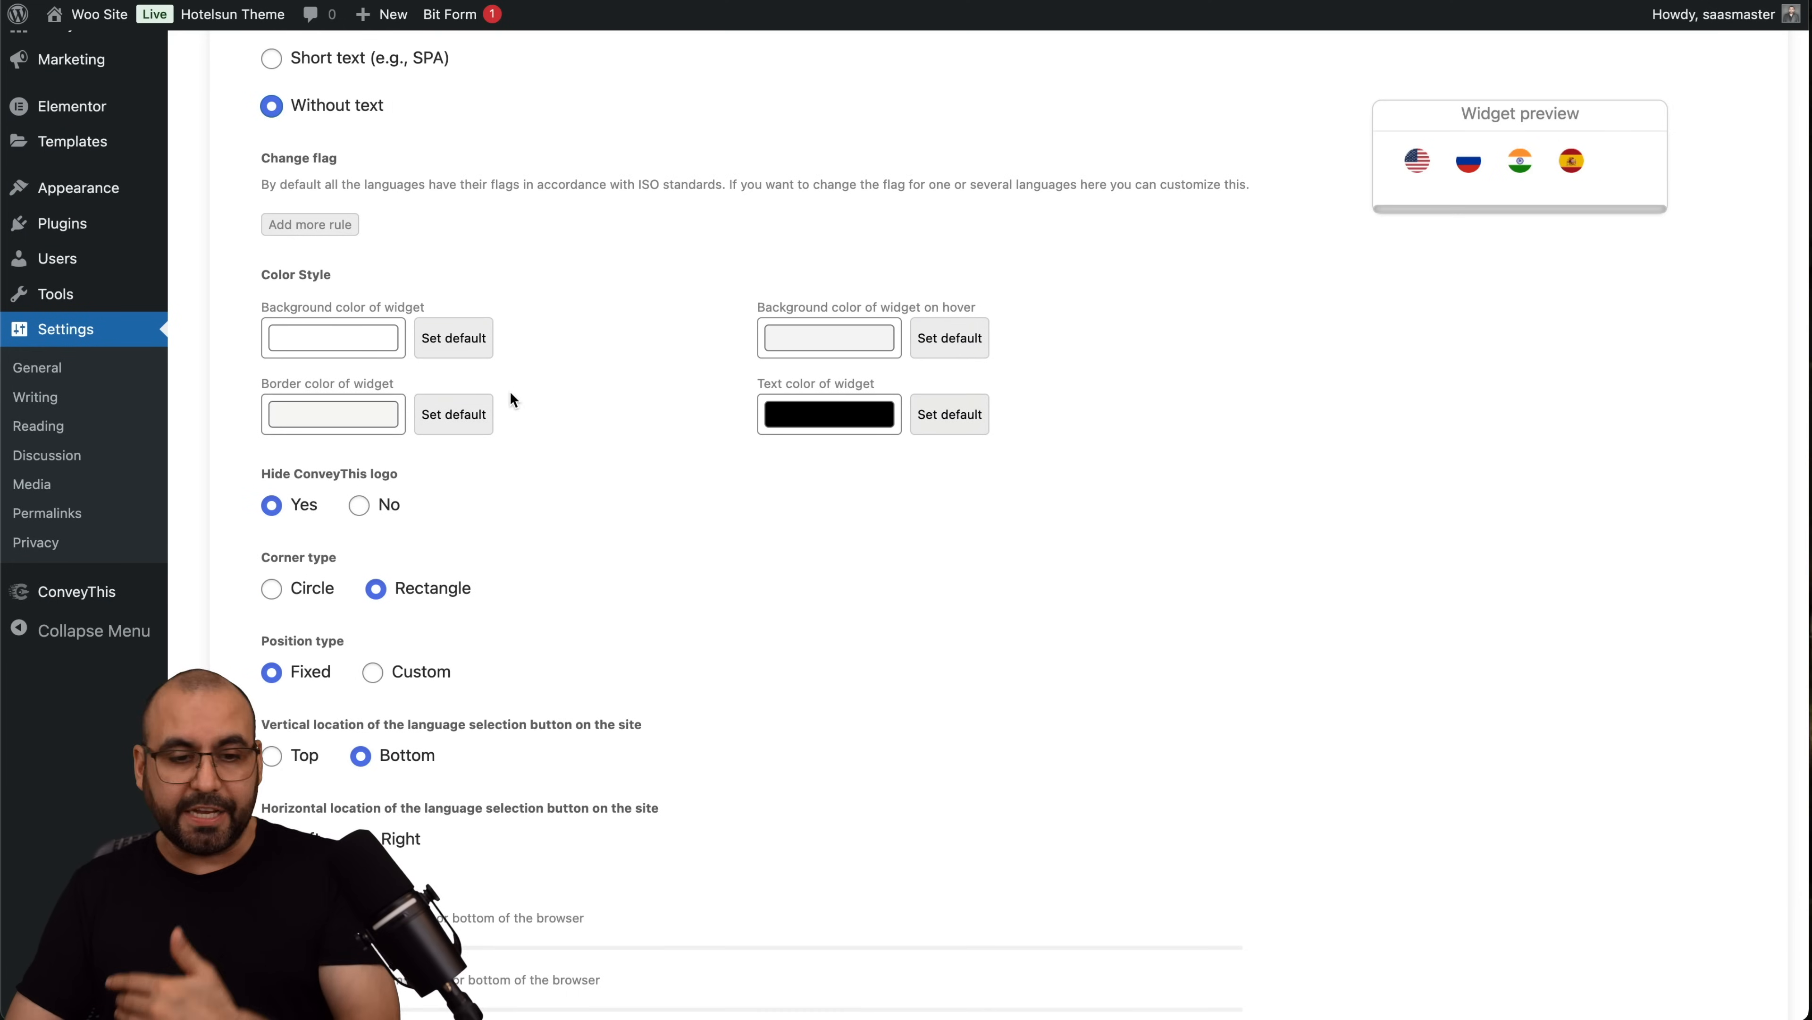
{"action": "scroll", "scroll_direction": "down", "scroll_amount": 3}
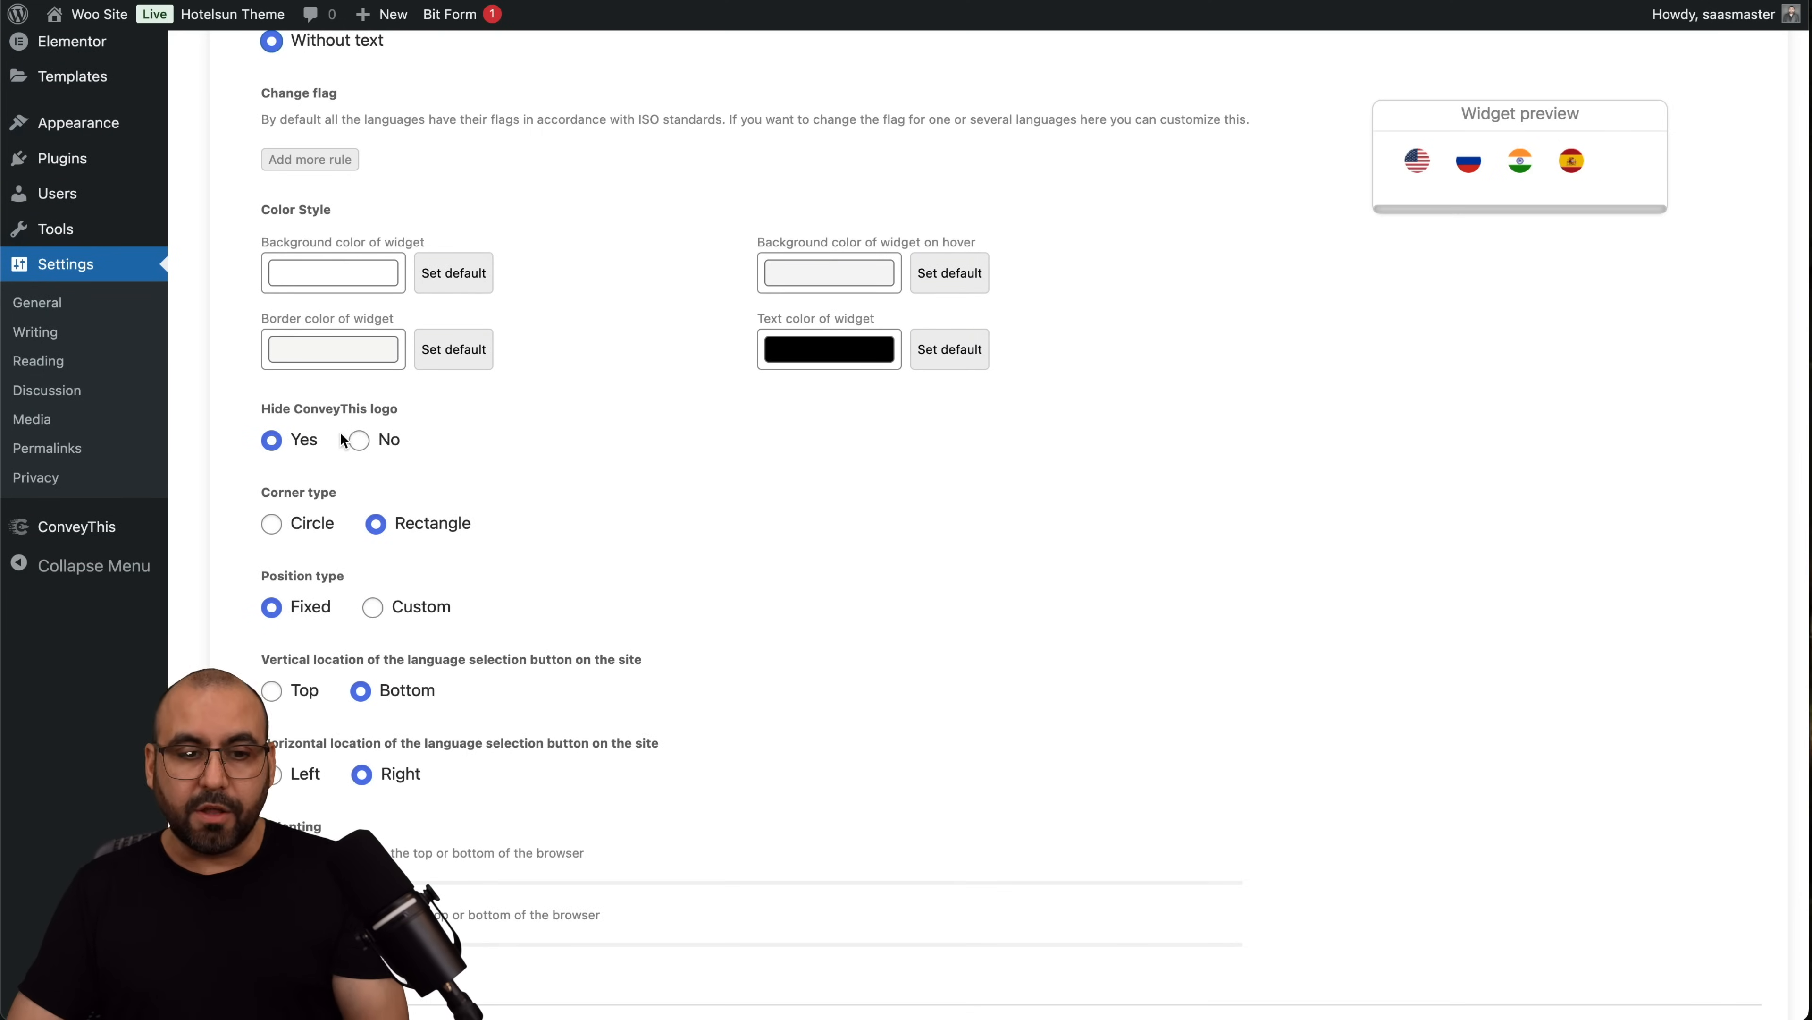
{"action": "left_click", "coordinate": [359, 439]}
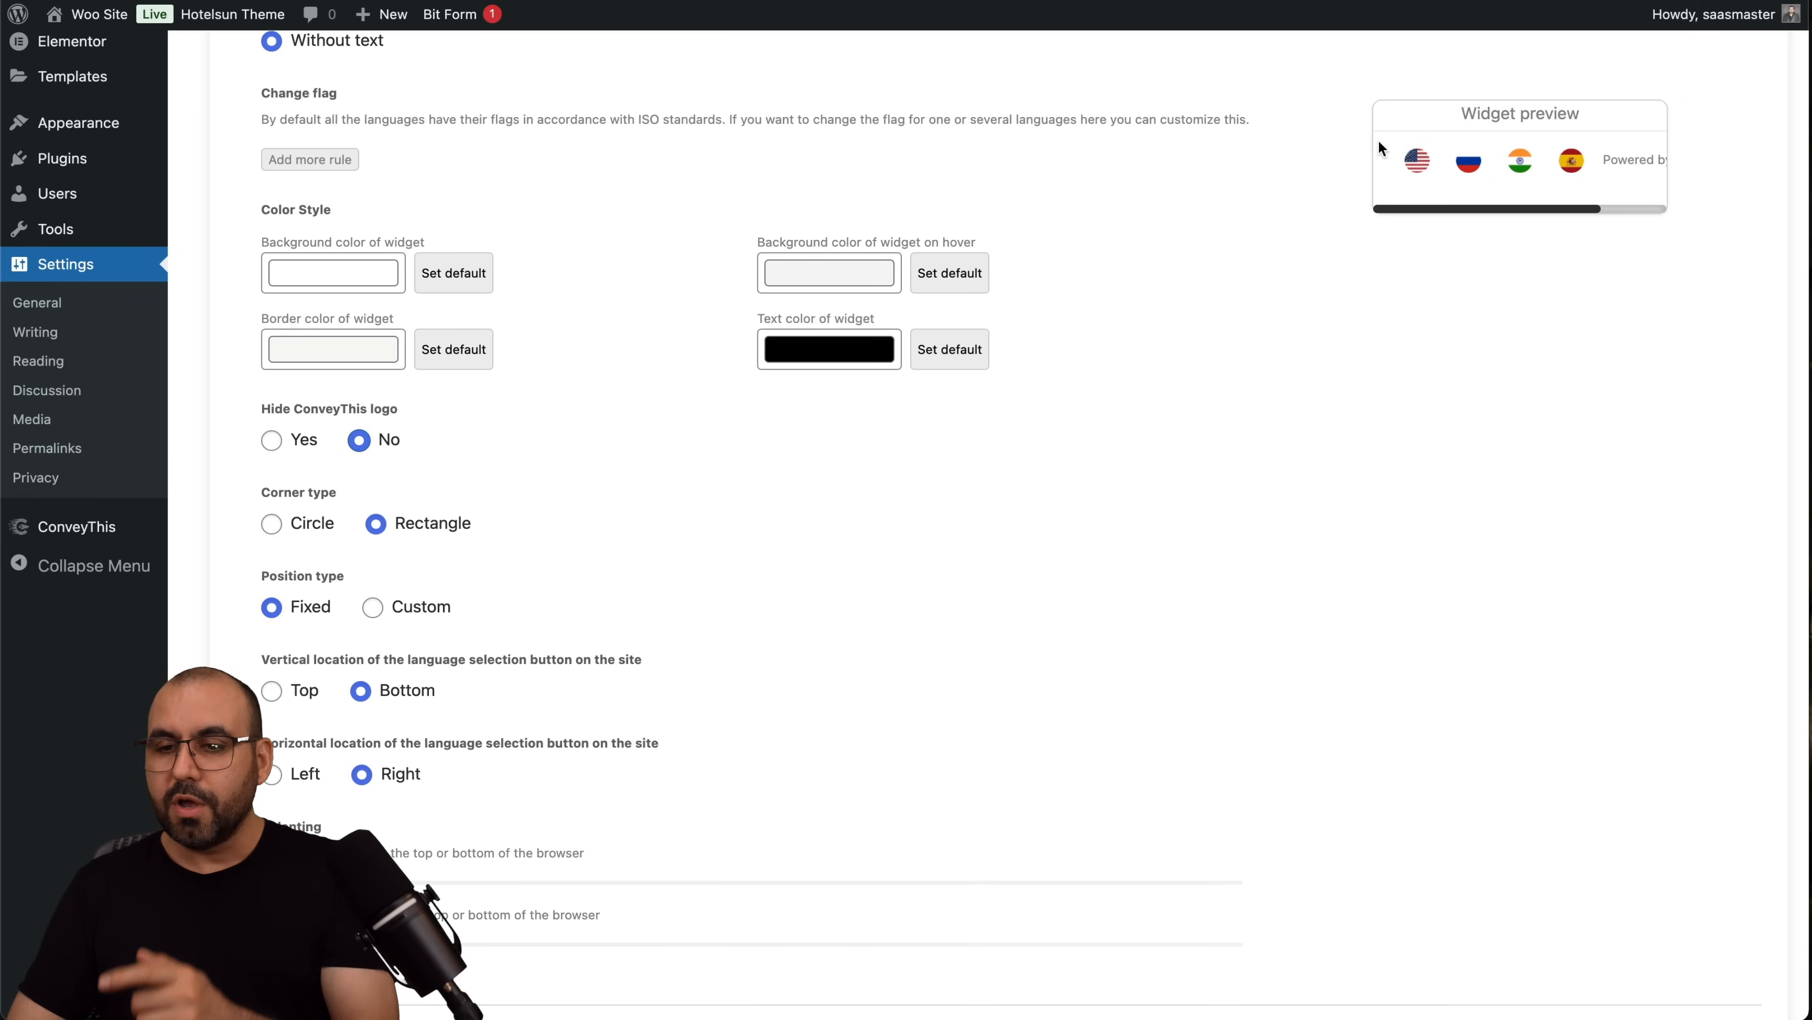
{"action": "mouse_move", "coordinate": [291, 436]}
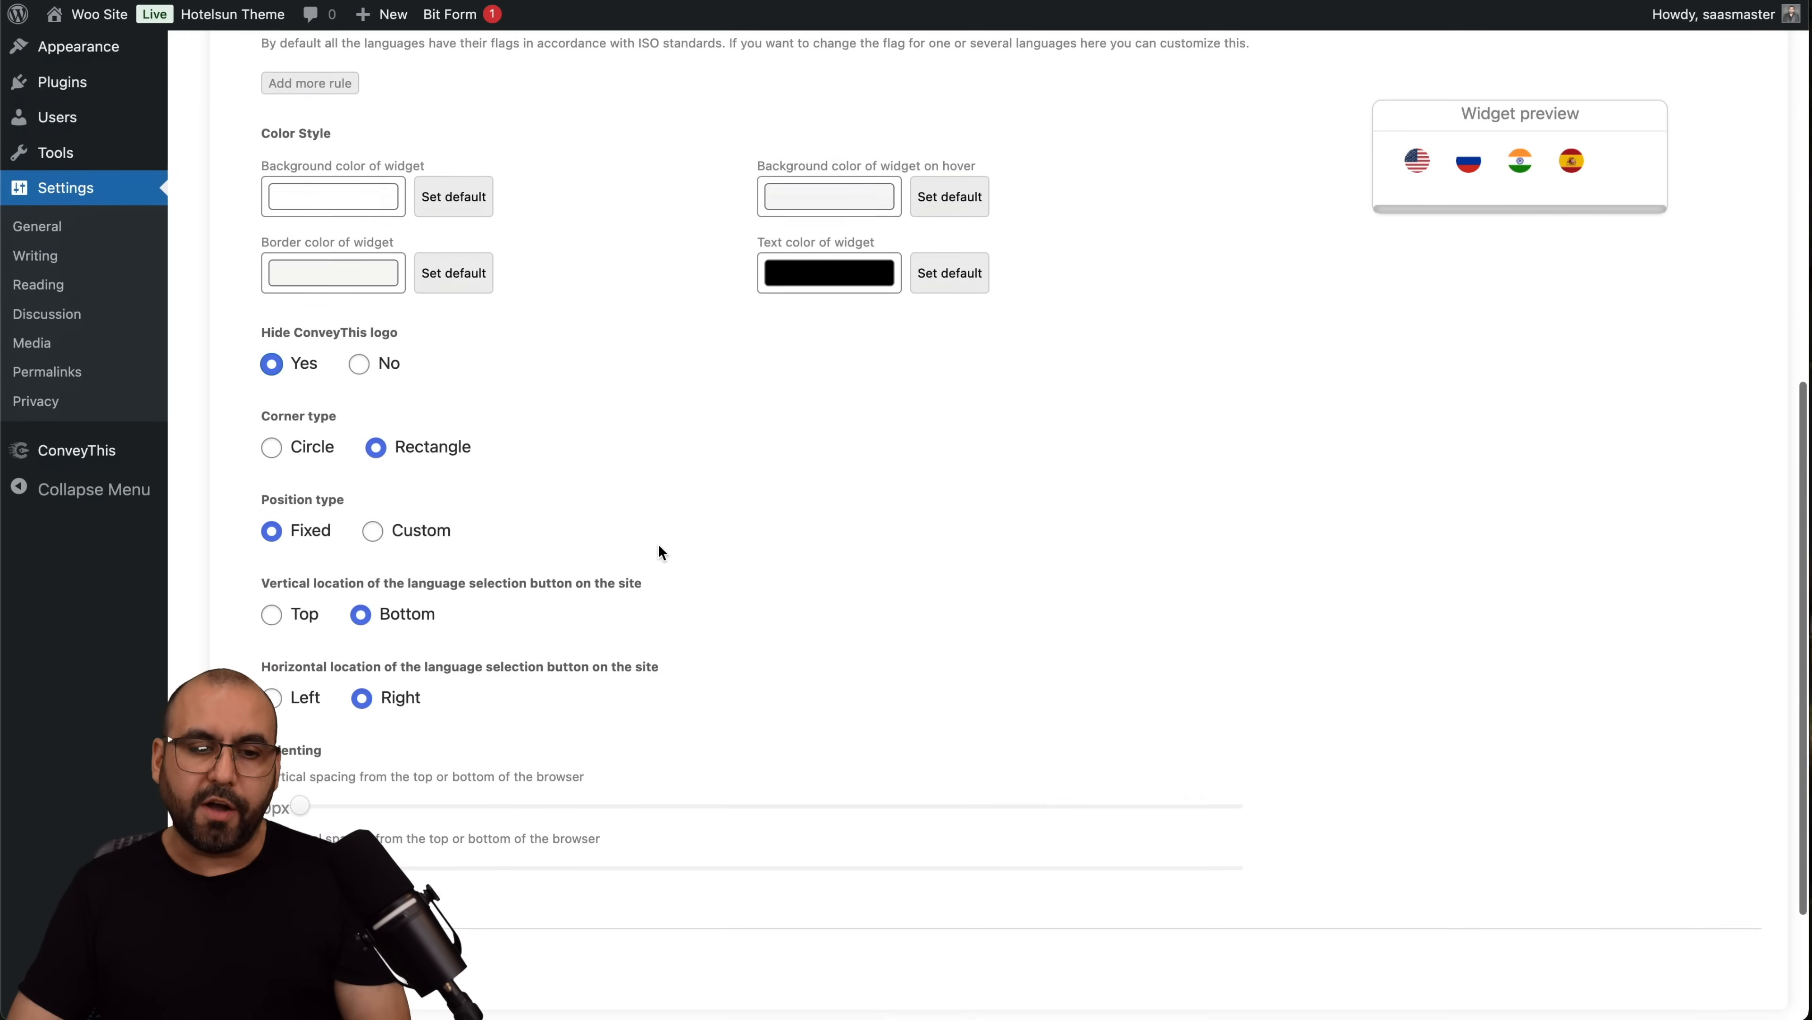
{"action": "scroll", "scroll_direction": "down", "scroll_amount": 3}
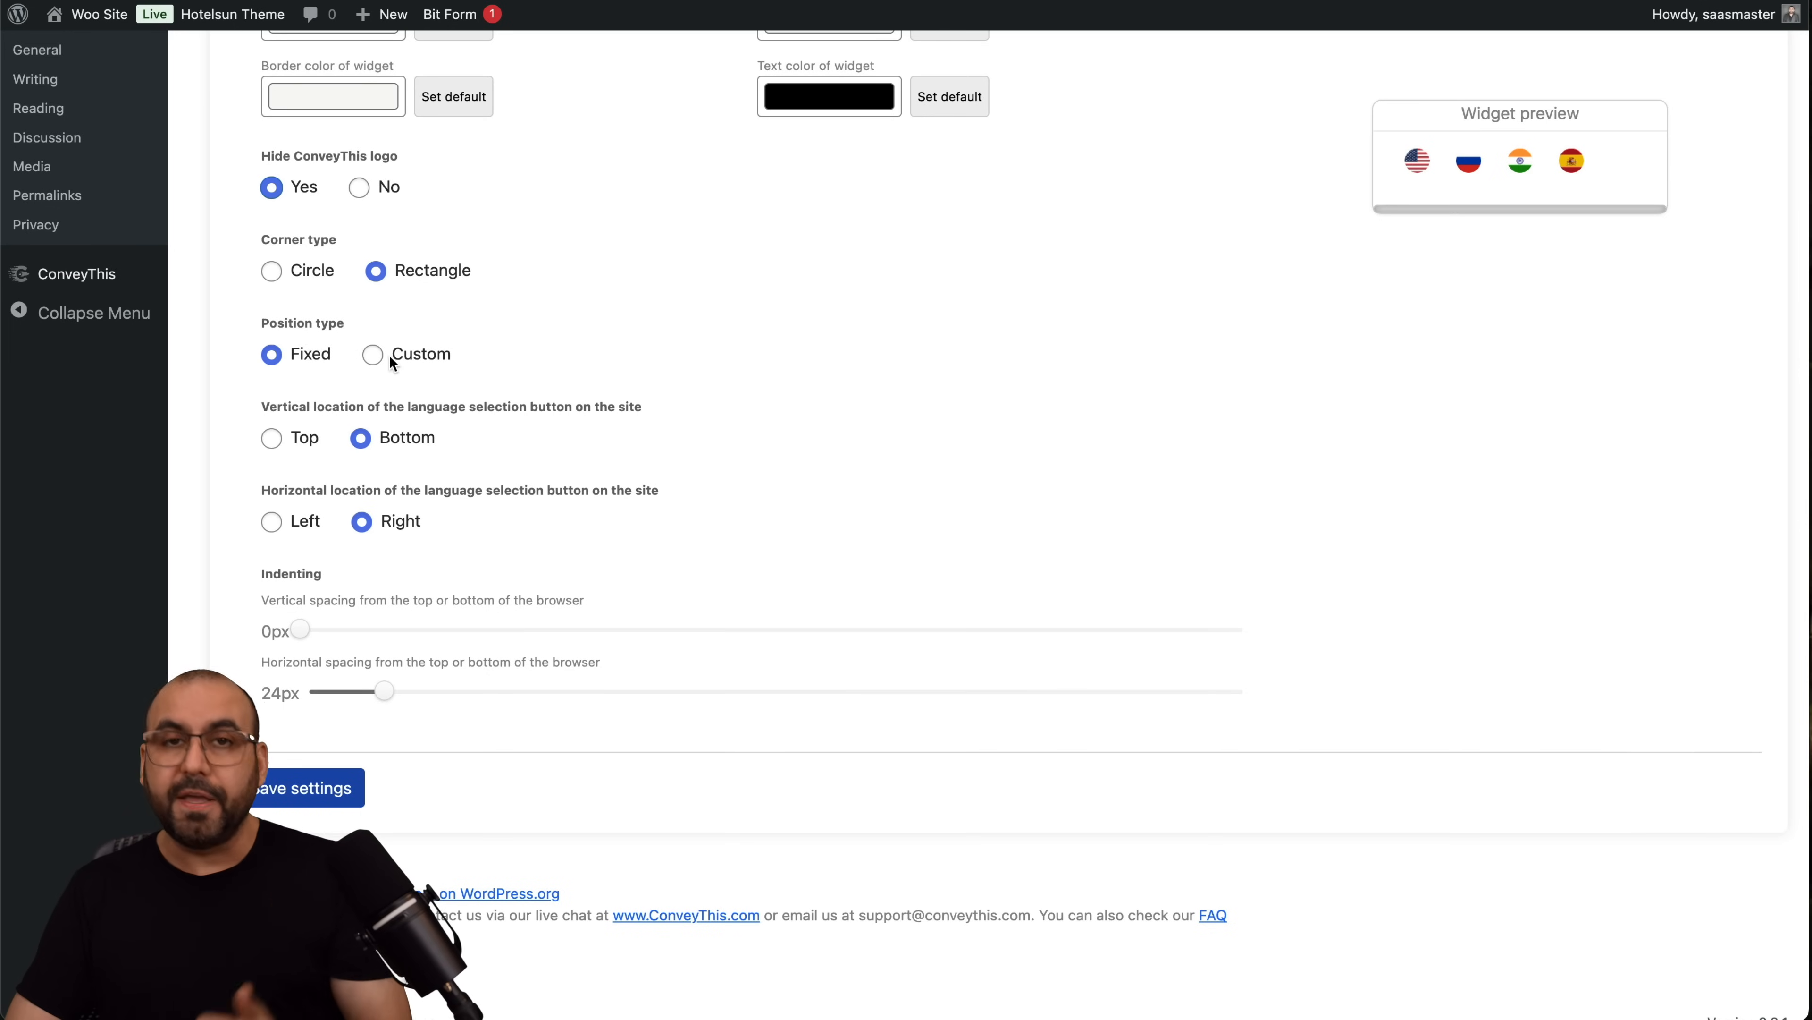
{"action": "left_click", "coordinate": [372, 354]}
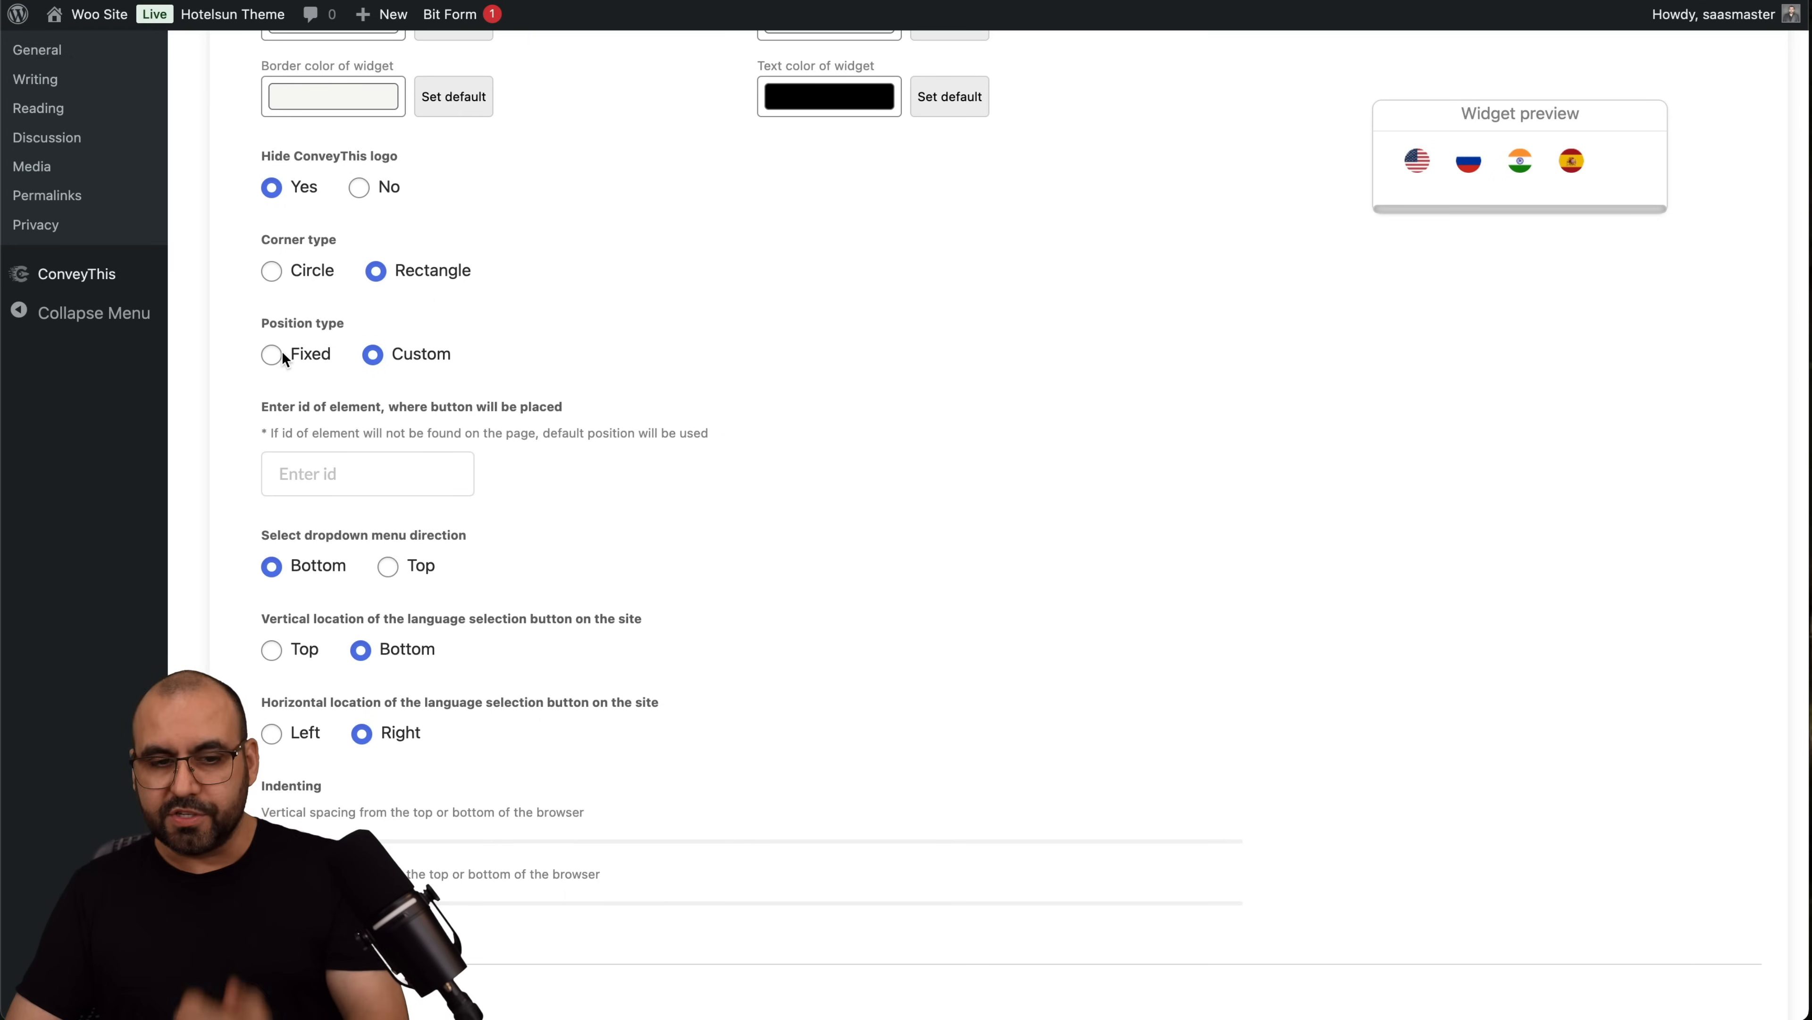
{"action": "left_click", "coordinate": [272, 354]}
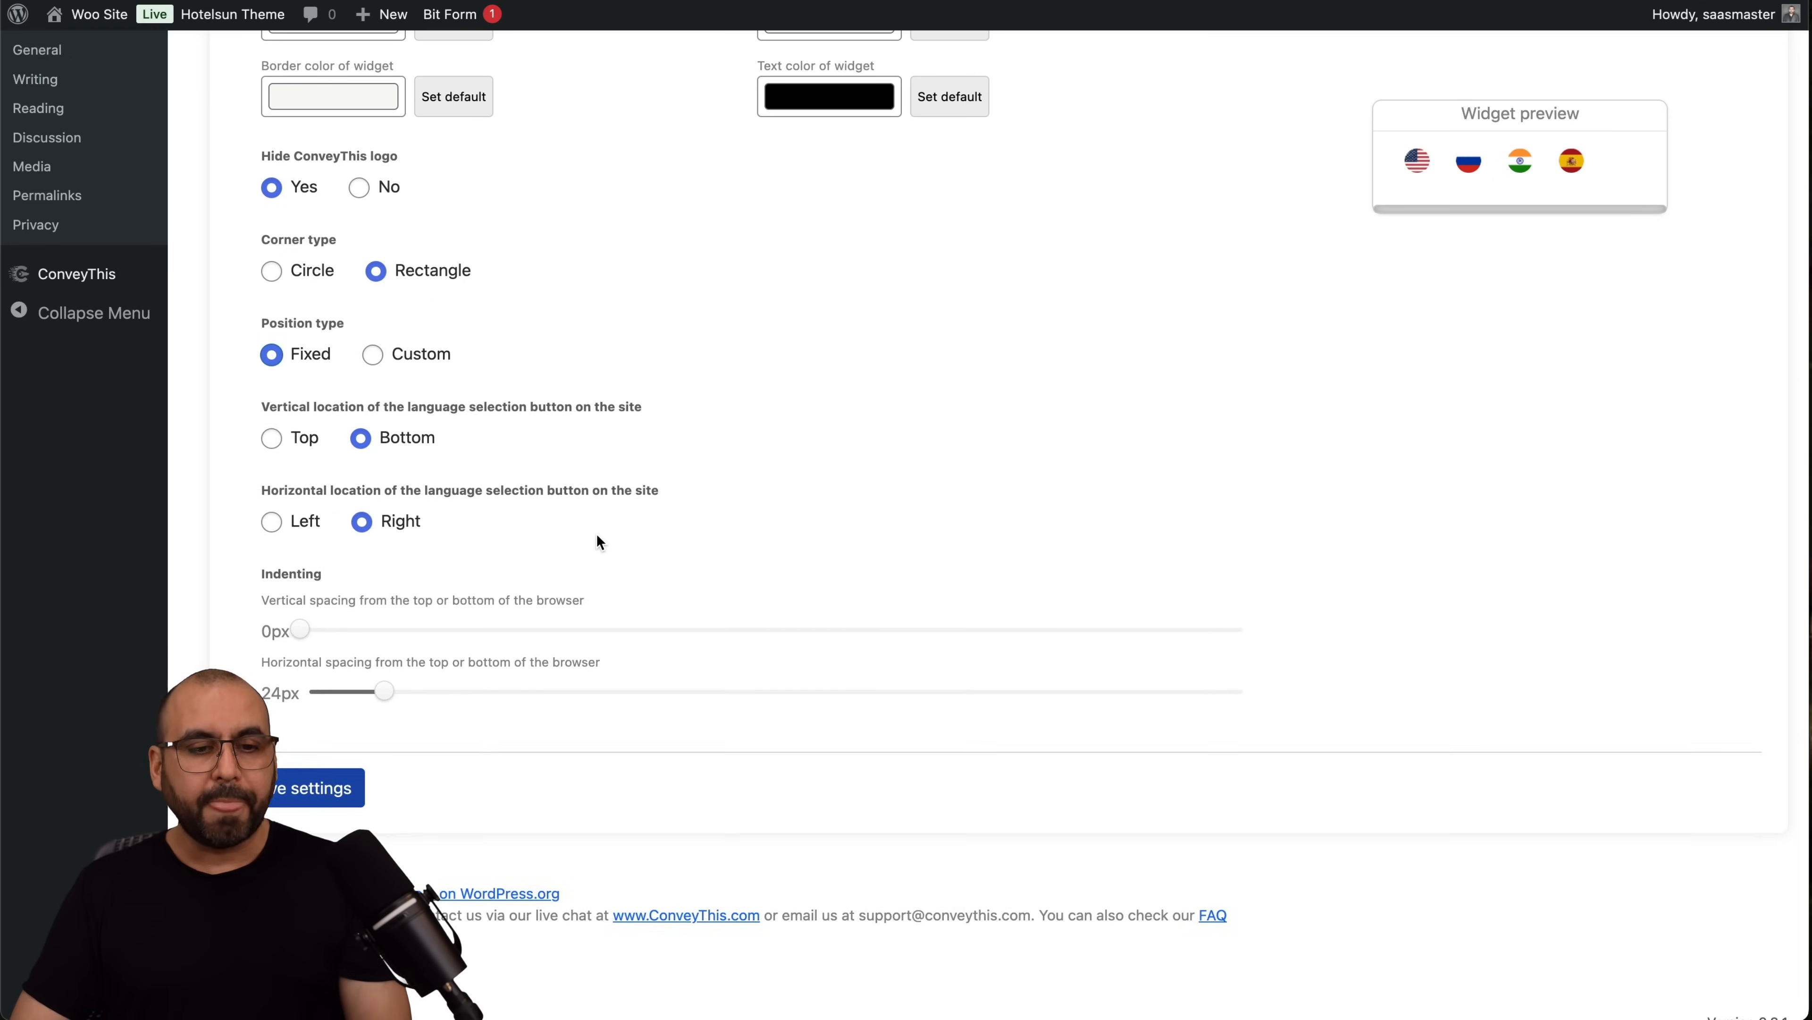
{"action": "scroll", "scroll_direction": "down", "scroll_amount": 3}
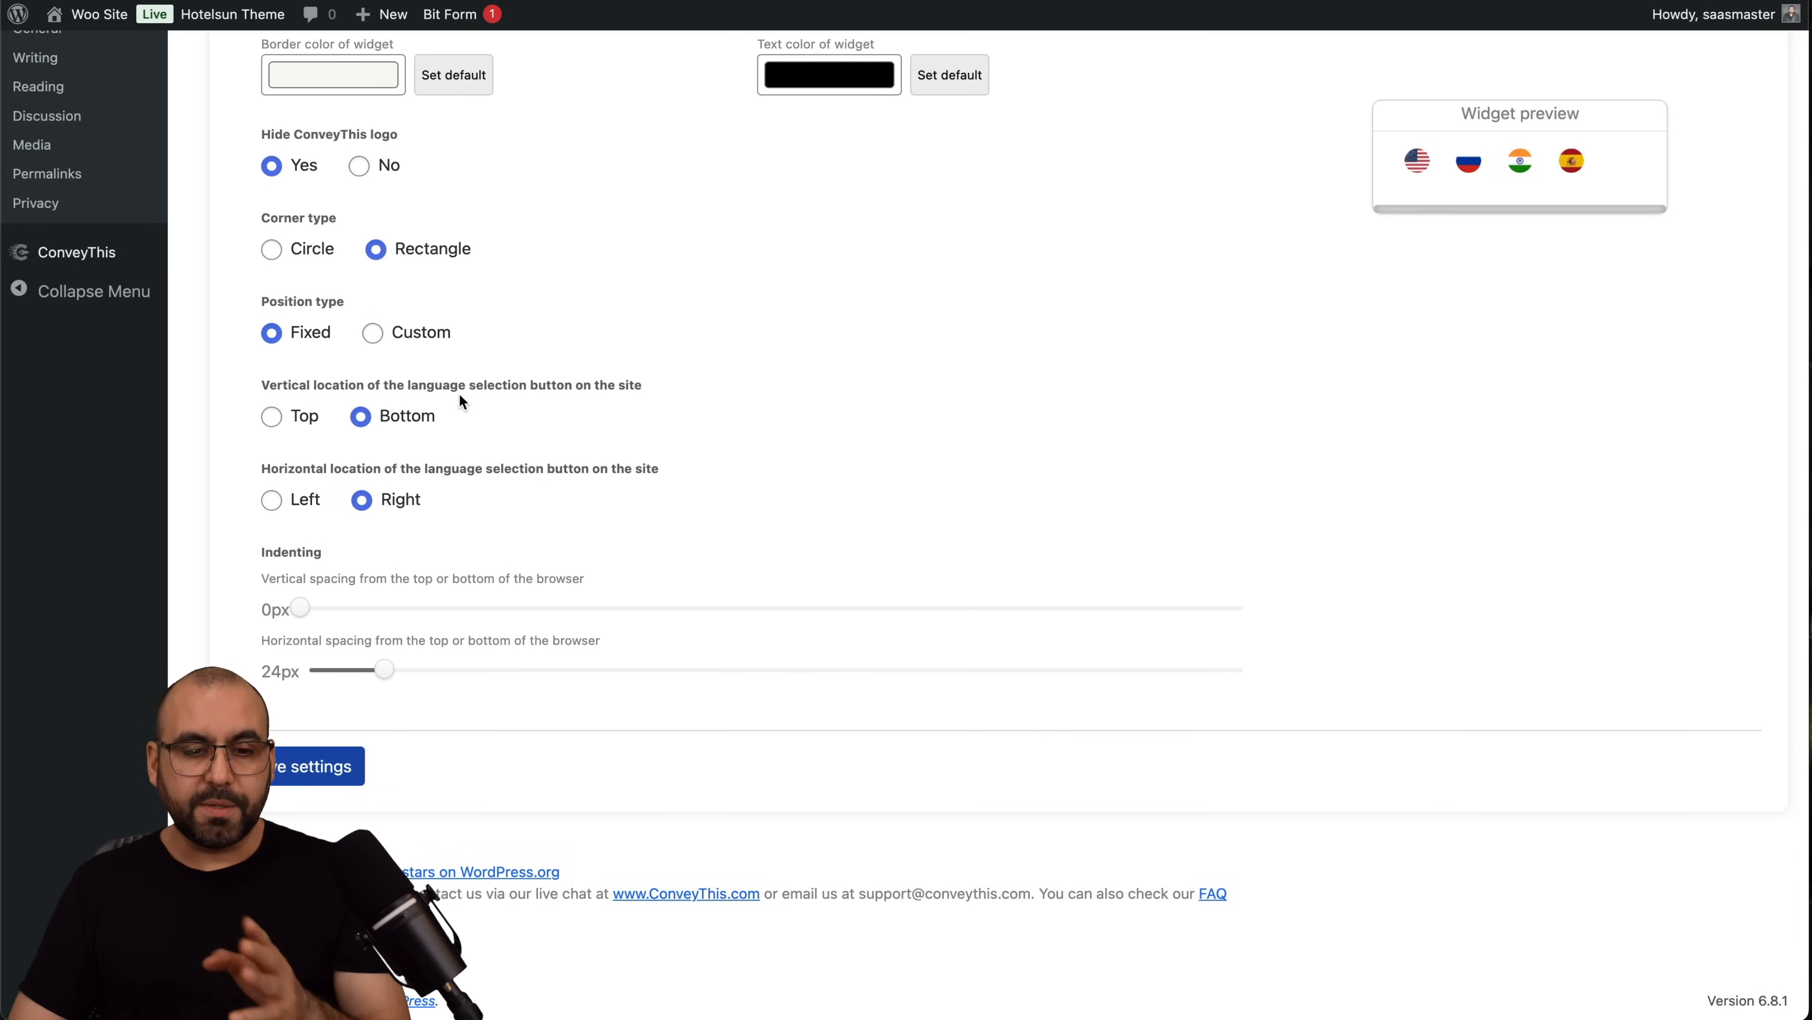
- Save the widget style settings with logo hidden and fixed bottom-right position
{"action": "left_click", "coordinate": [313, 765]}
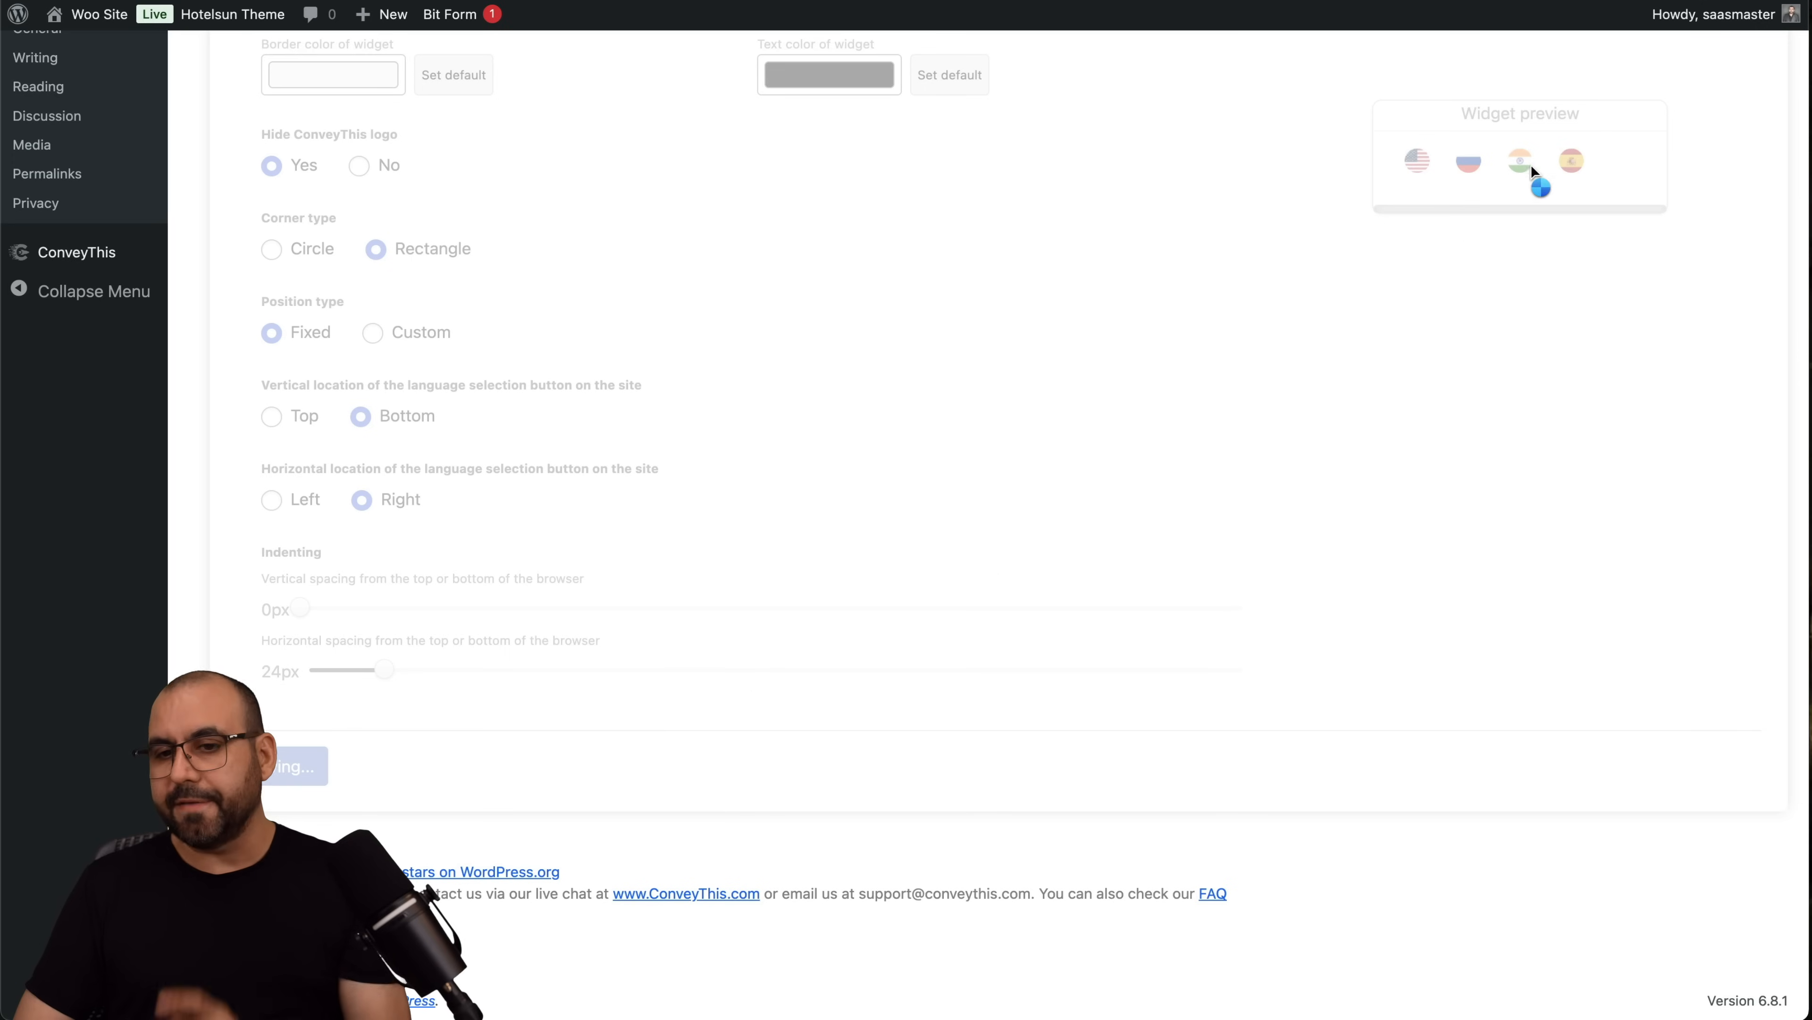
{"action": "mouse_move", "coordinate": [1427, 228]}
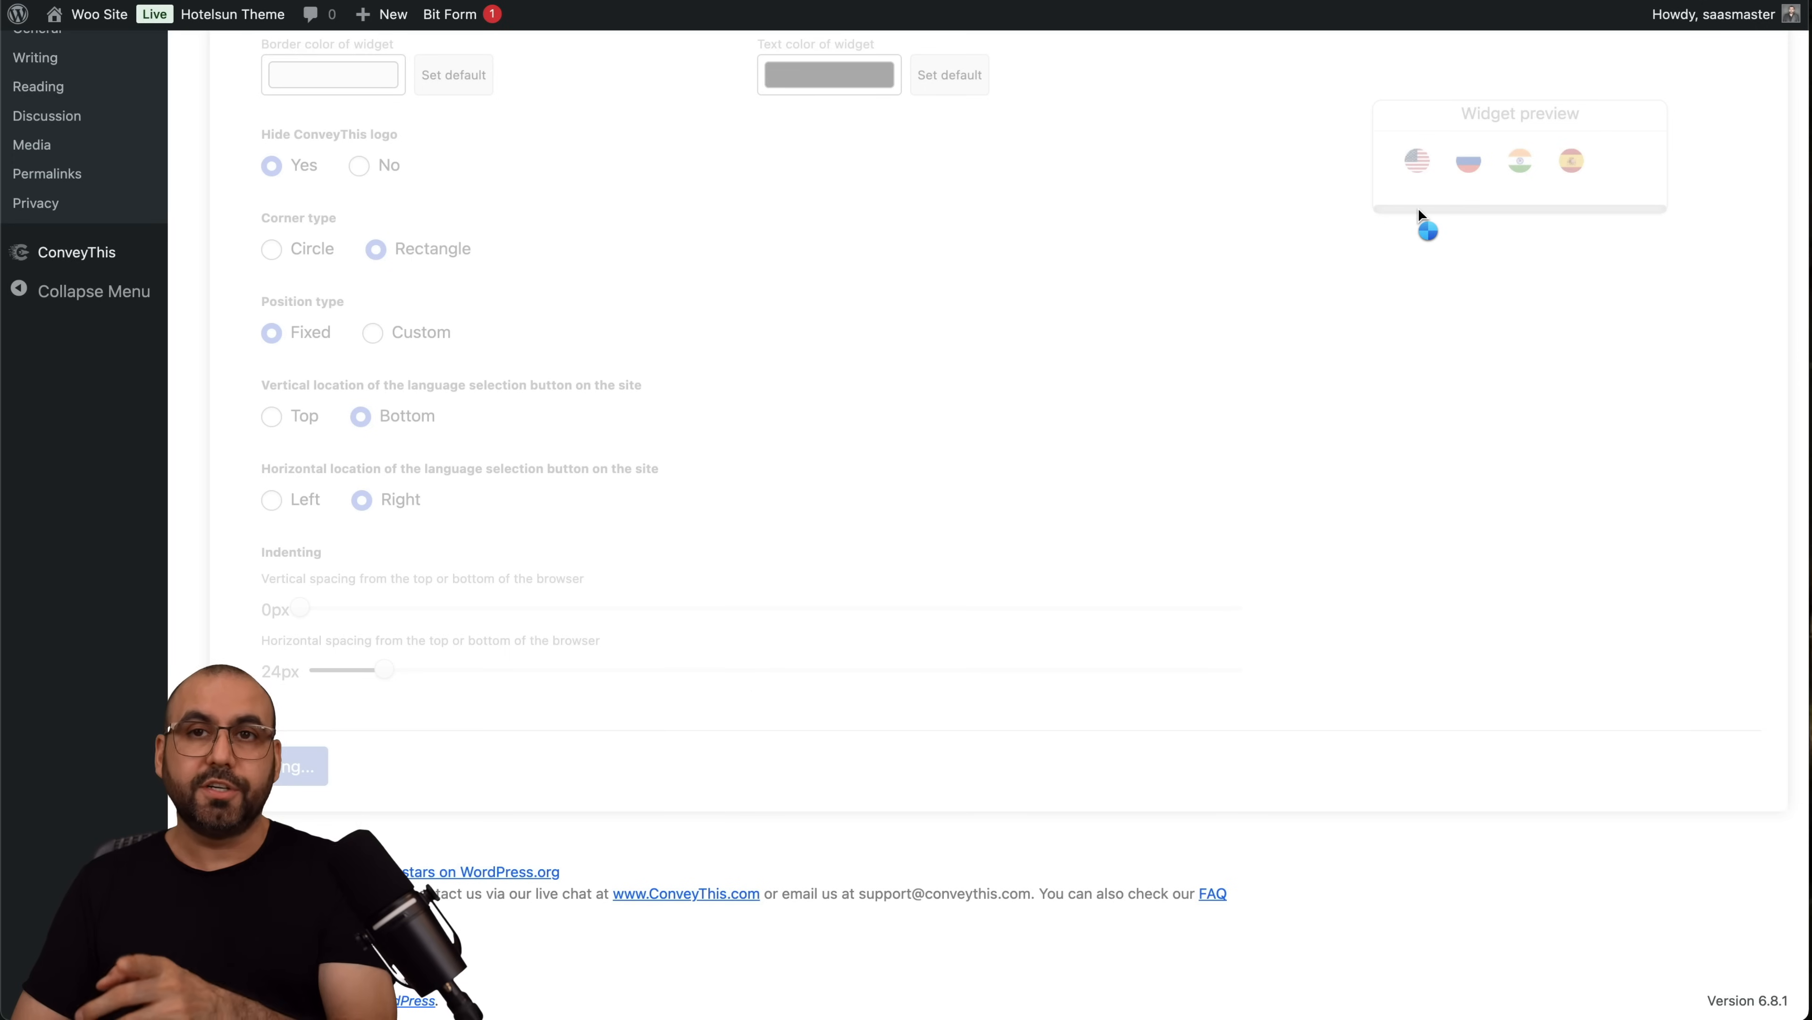
{"action": "left_click", "coordinate": [314, 766]}
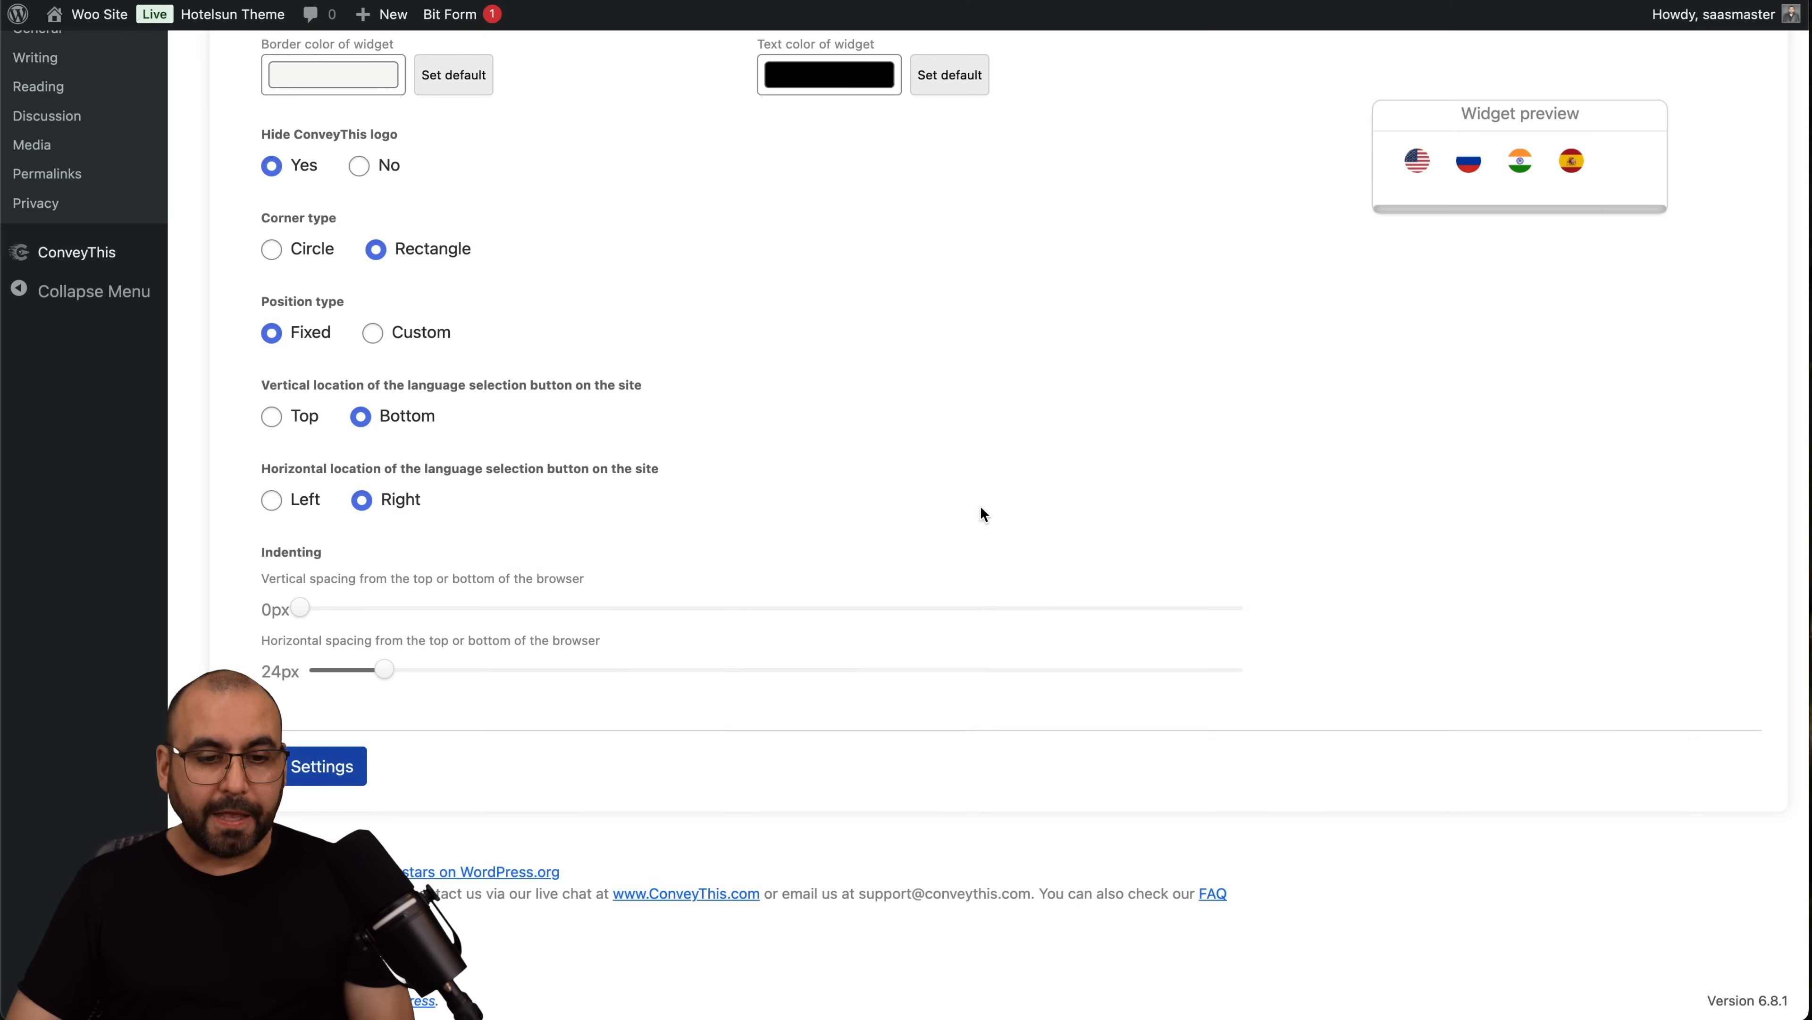
- Add one empty Block pages exclusion rule matching URL Start
{"action": "left_click", "coordinate": [783, 176]}
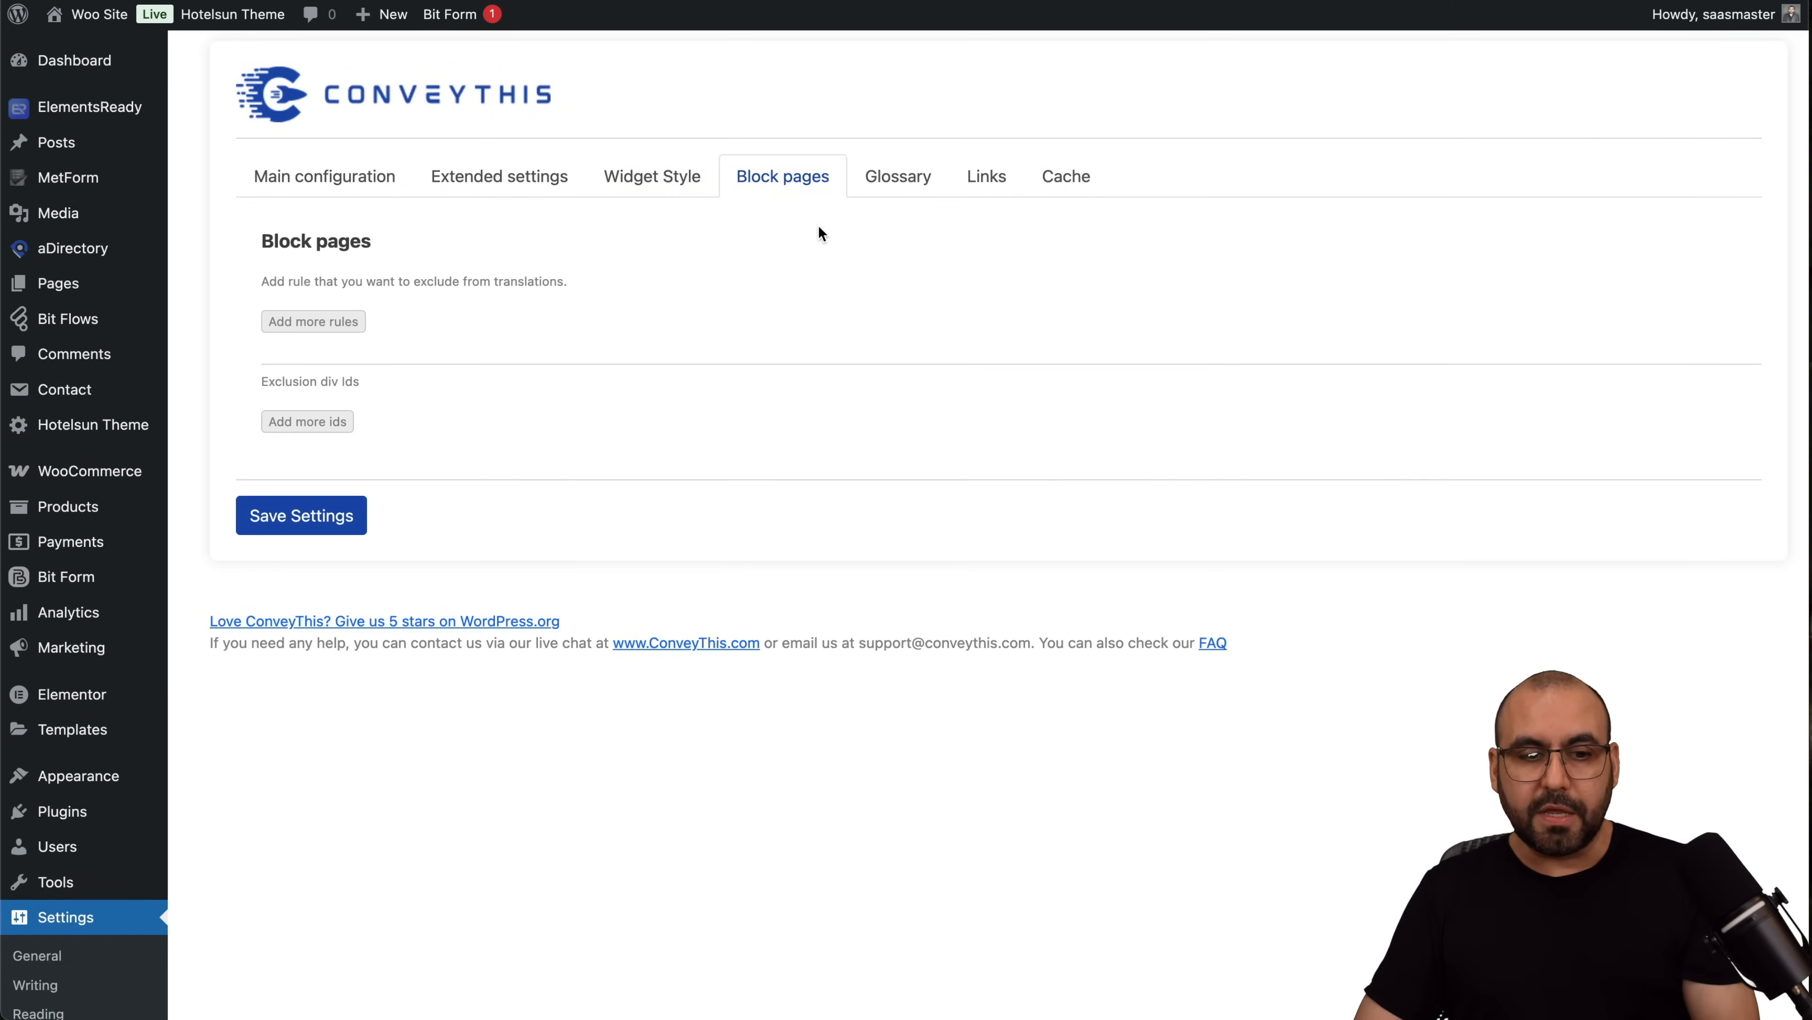
{"action": "mouse_move", "coordinate": [312, 321]}
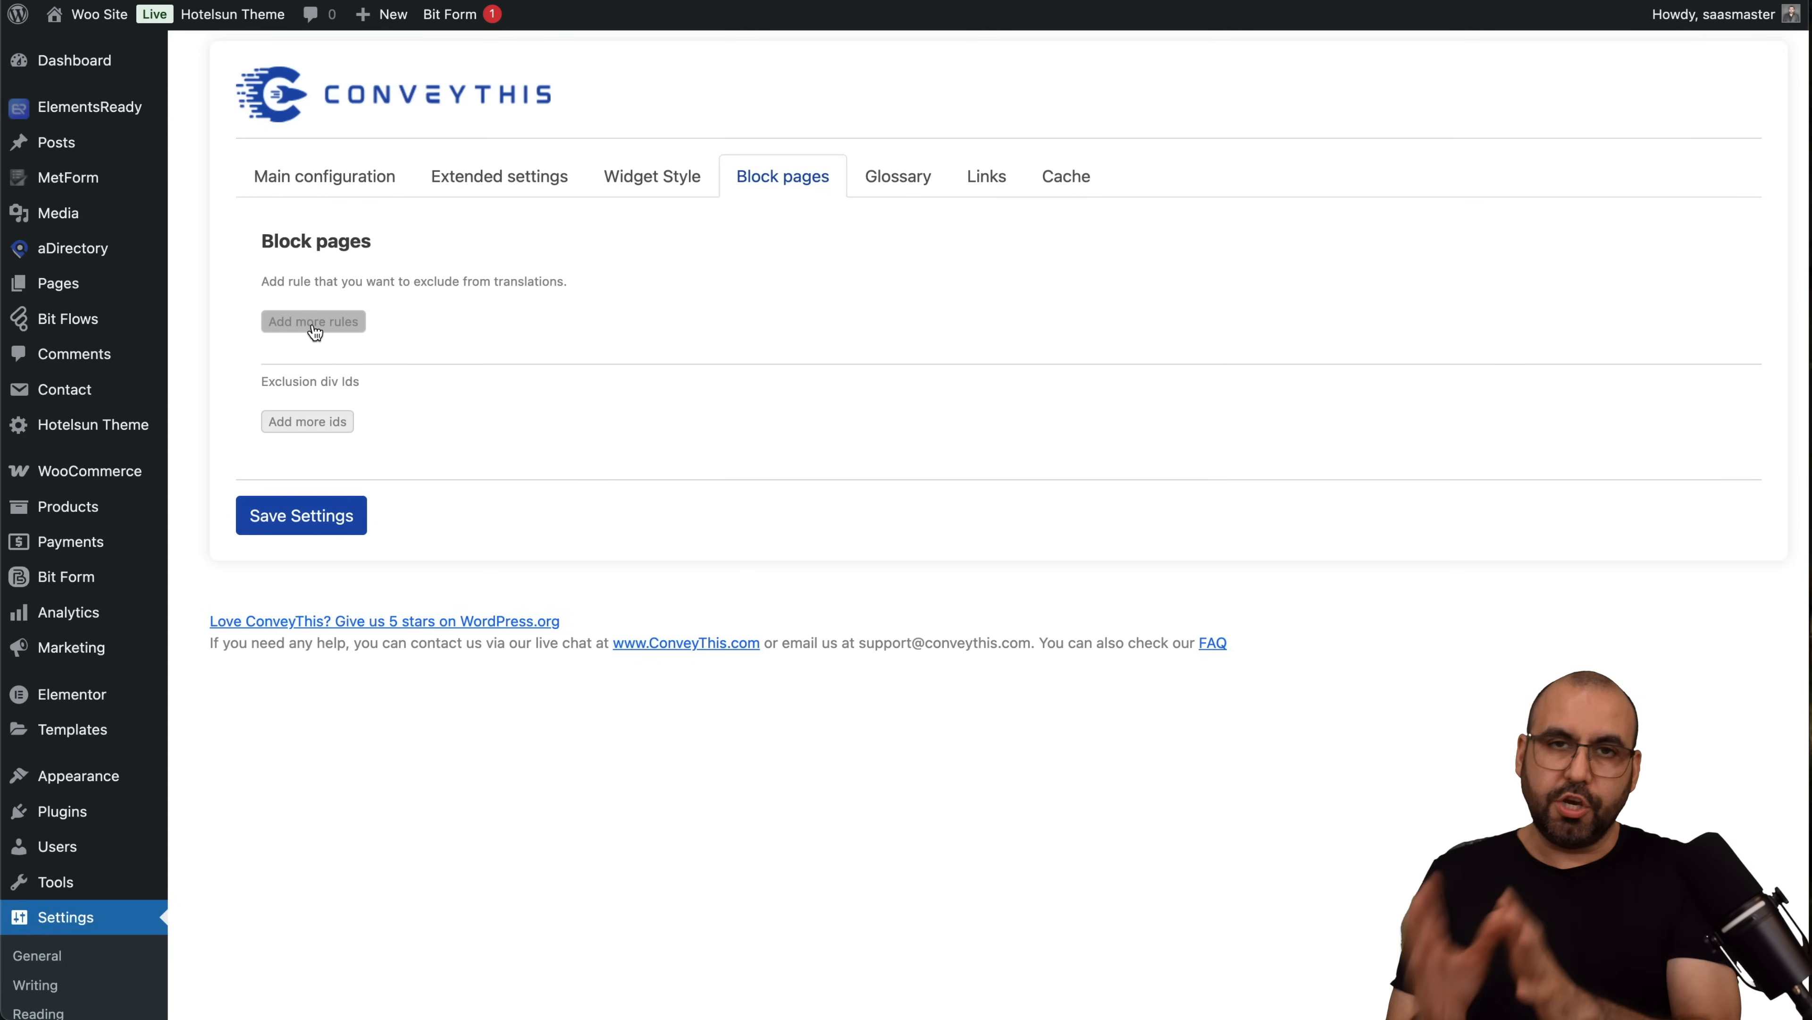
{"action": "left_click", "coordinate": [312, 321]}
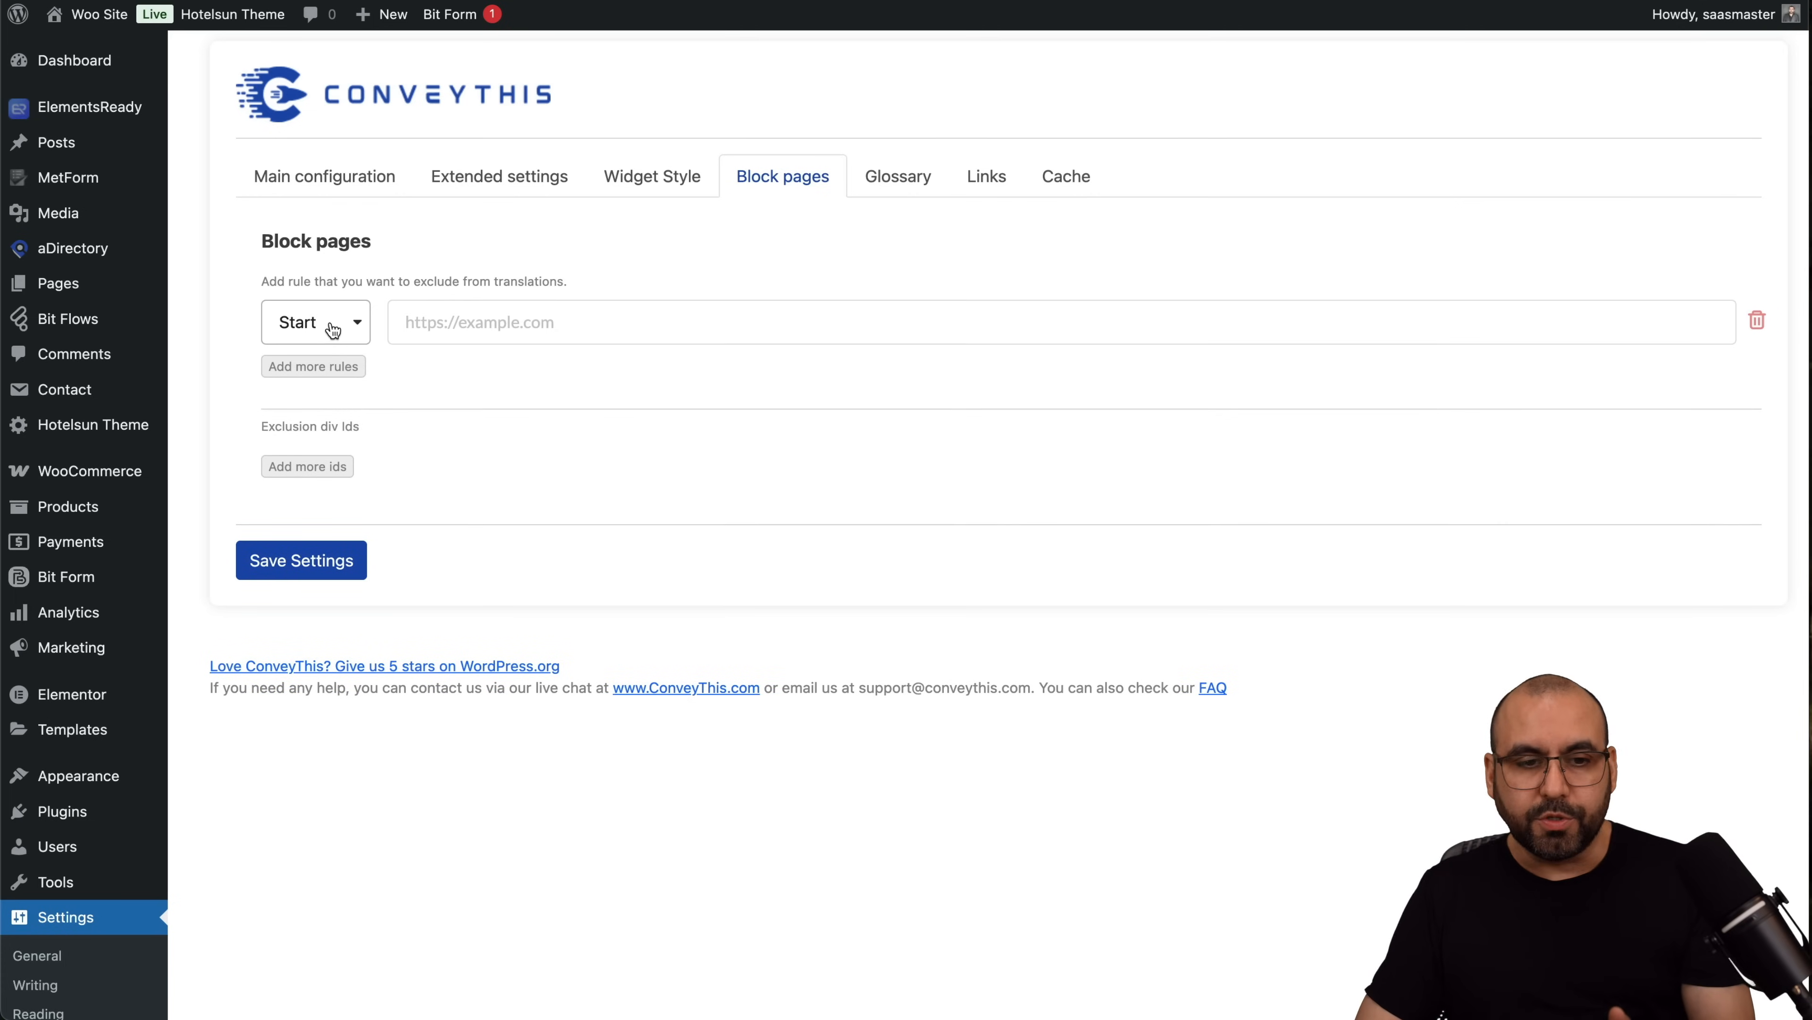
{"action": "left_click", "coordinate": [314, 321]}
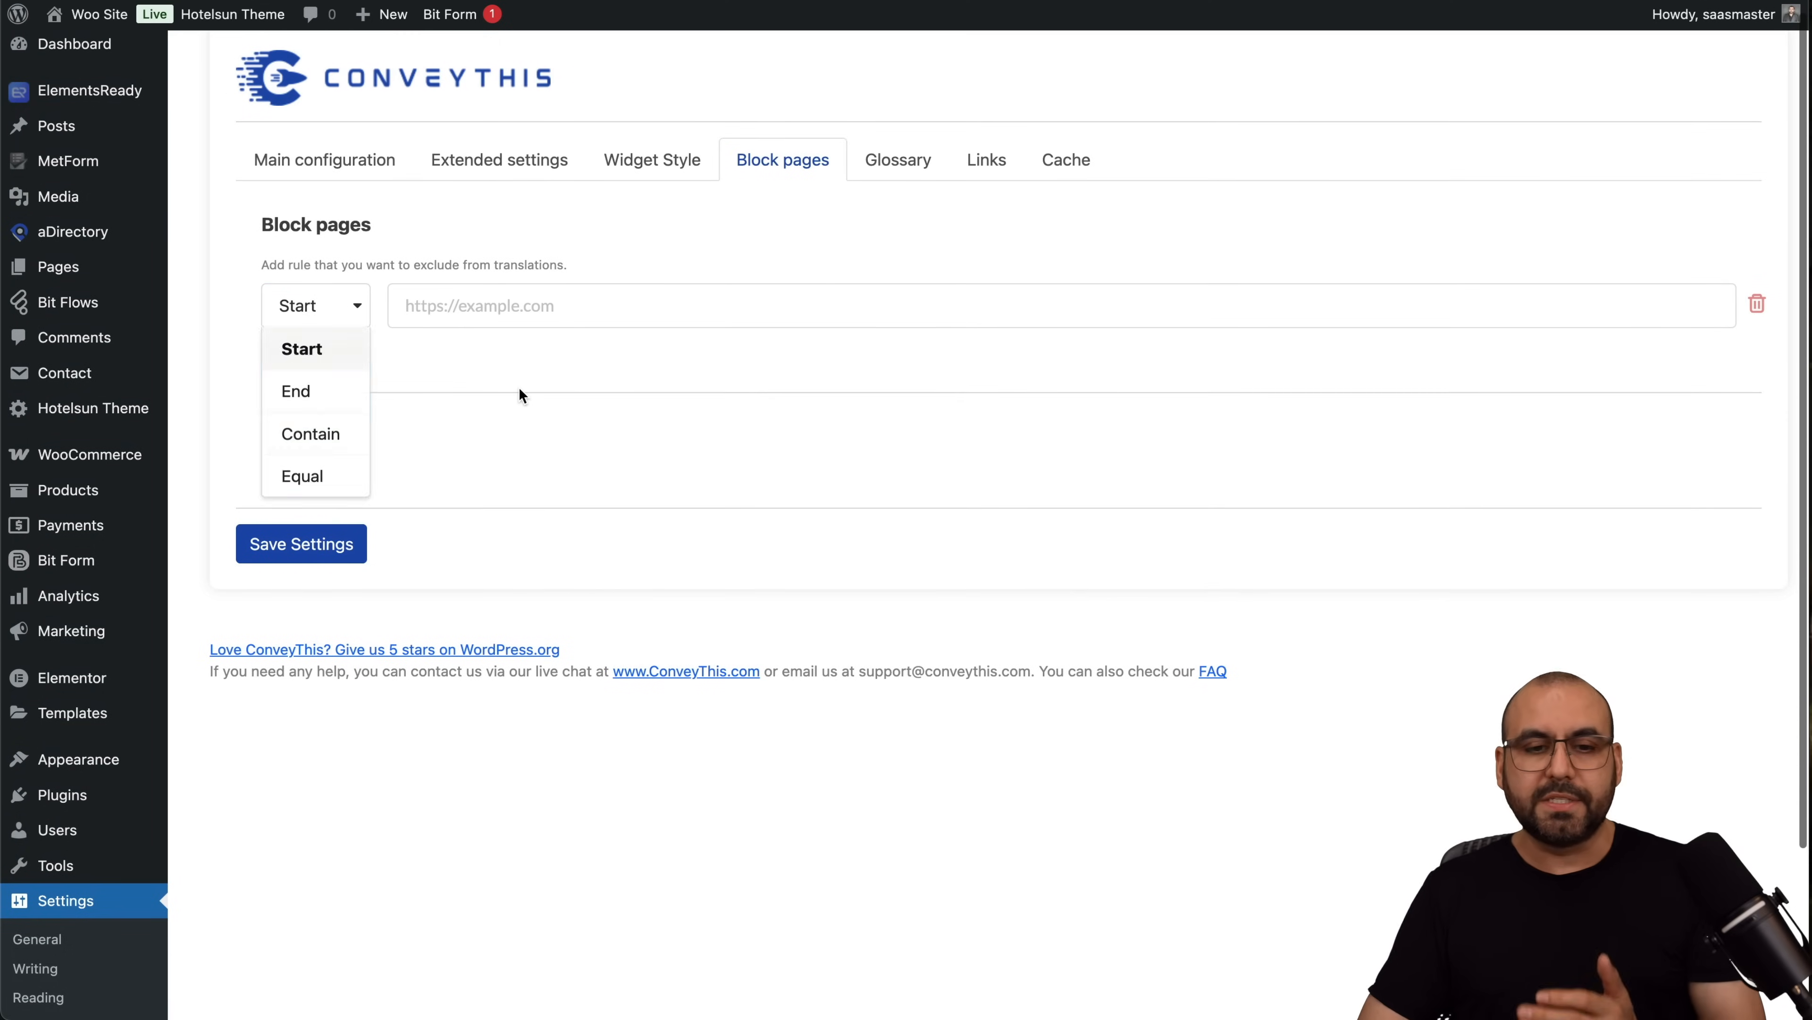
{"action": "left_click", "coordinate": [300, 348]}
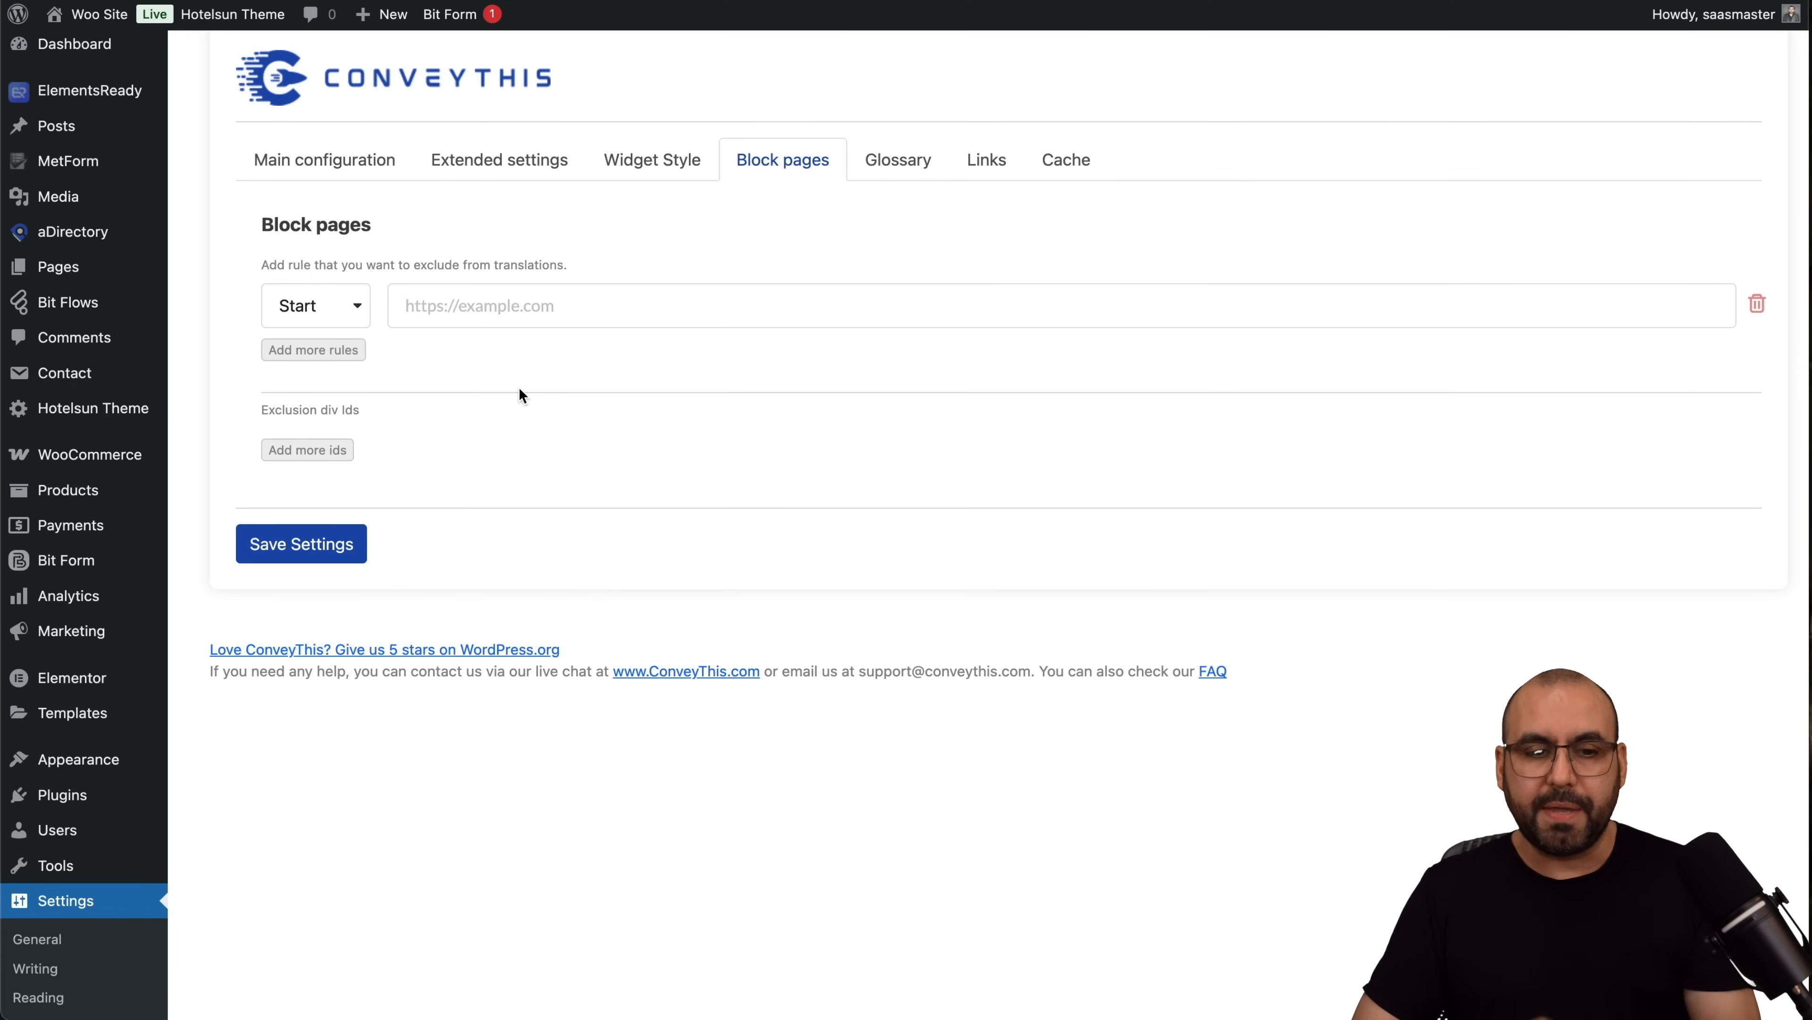
{"action": "mouse_move", "coordinate": [645, 359]}
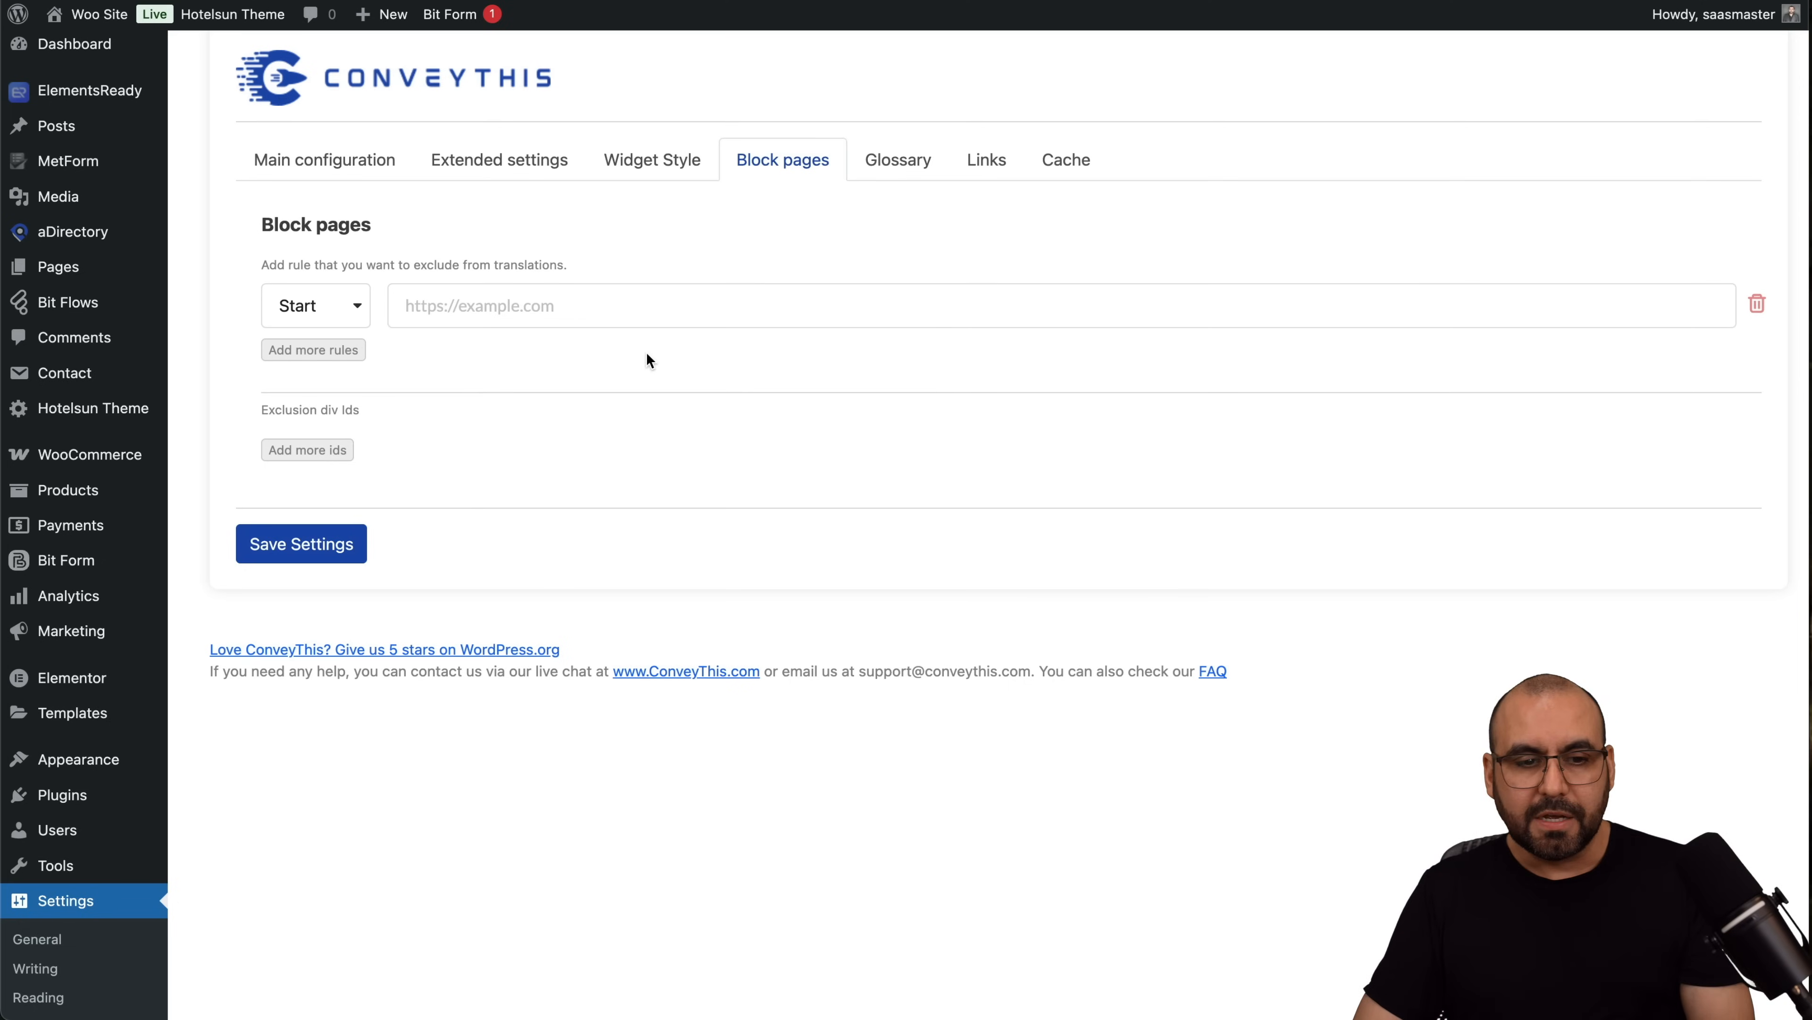
{"action": "mouse_move", "coordinate": [308, 450]}
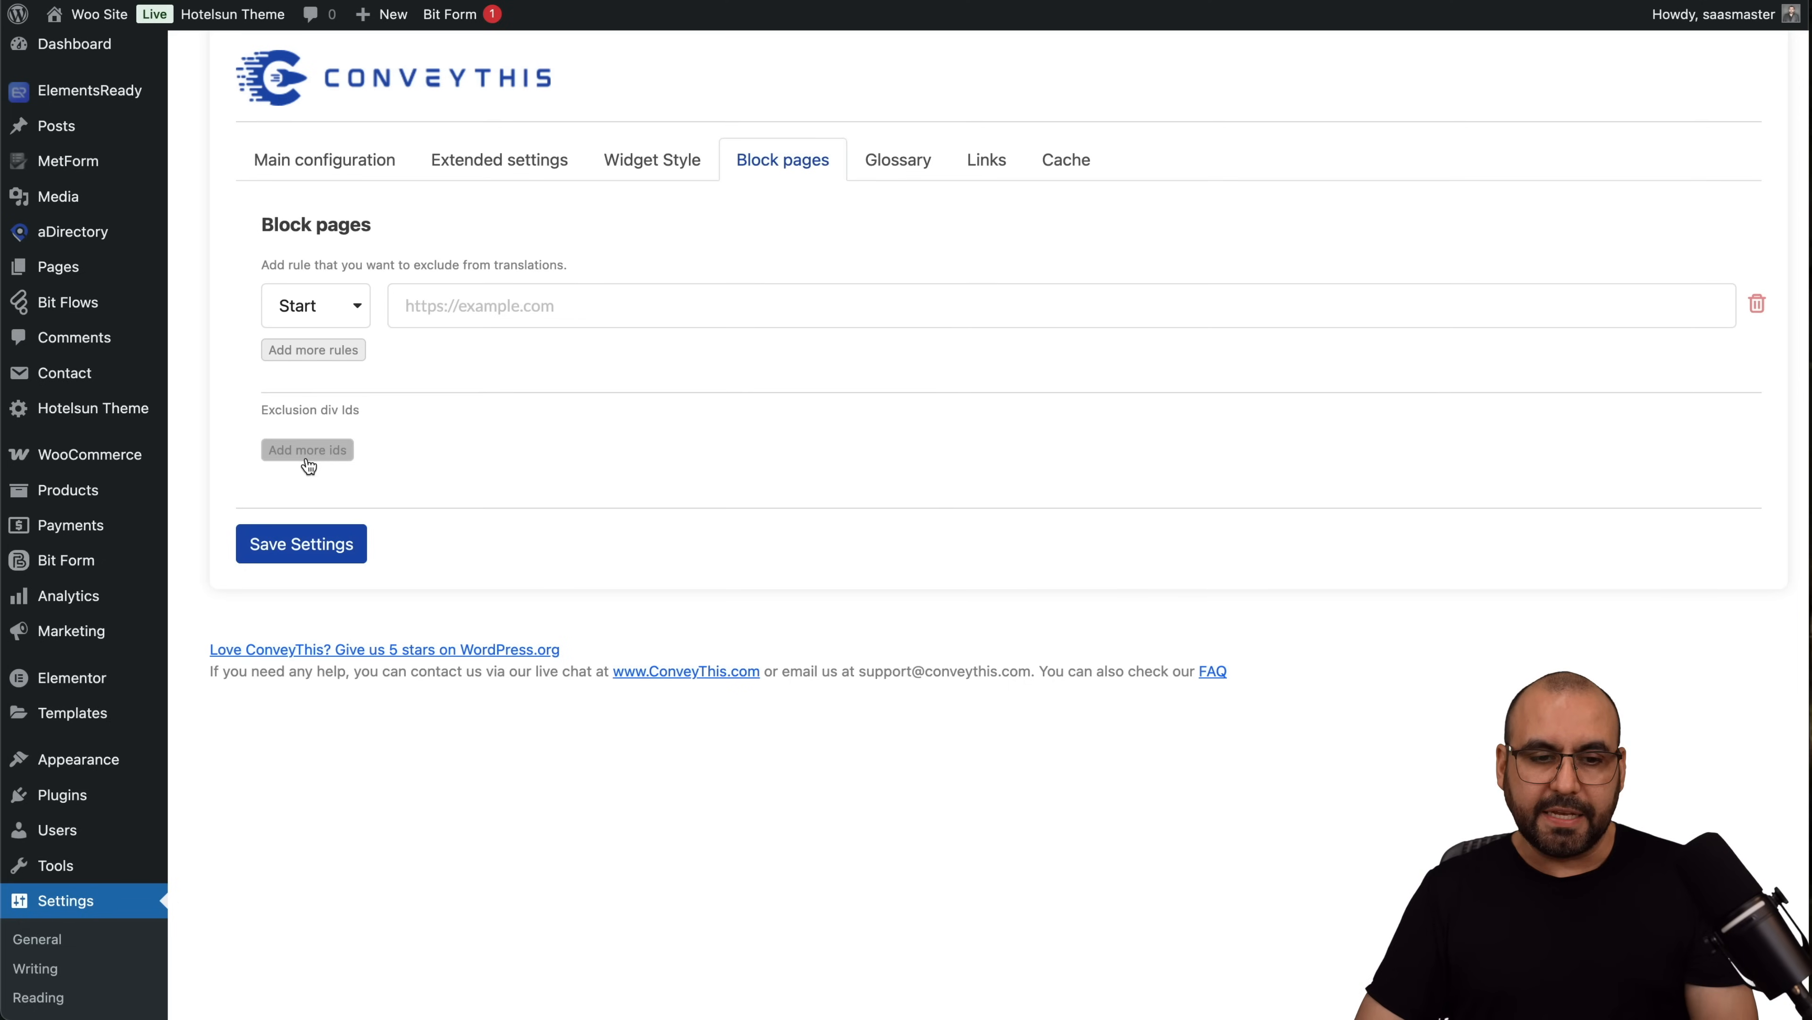
- Show the Glossary settings
{"action": "left_click", "coordinate": [897, 159]}
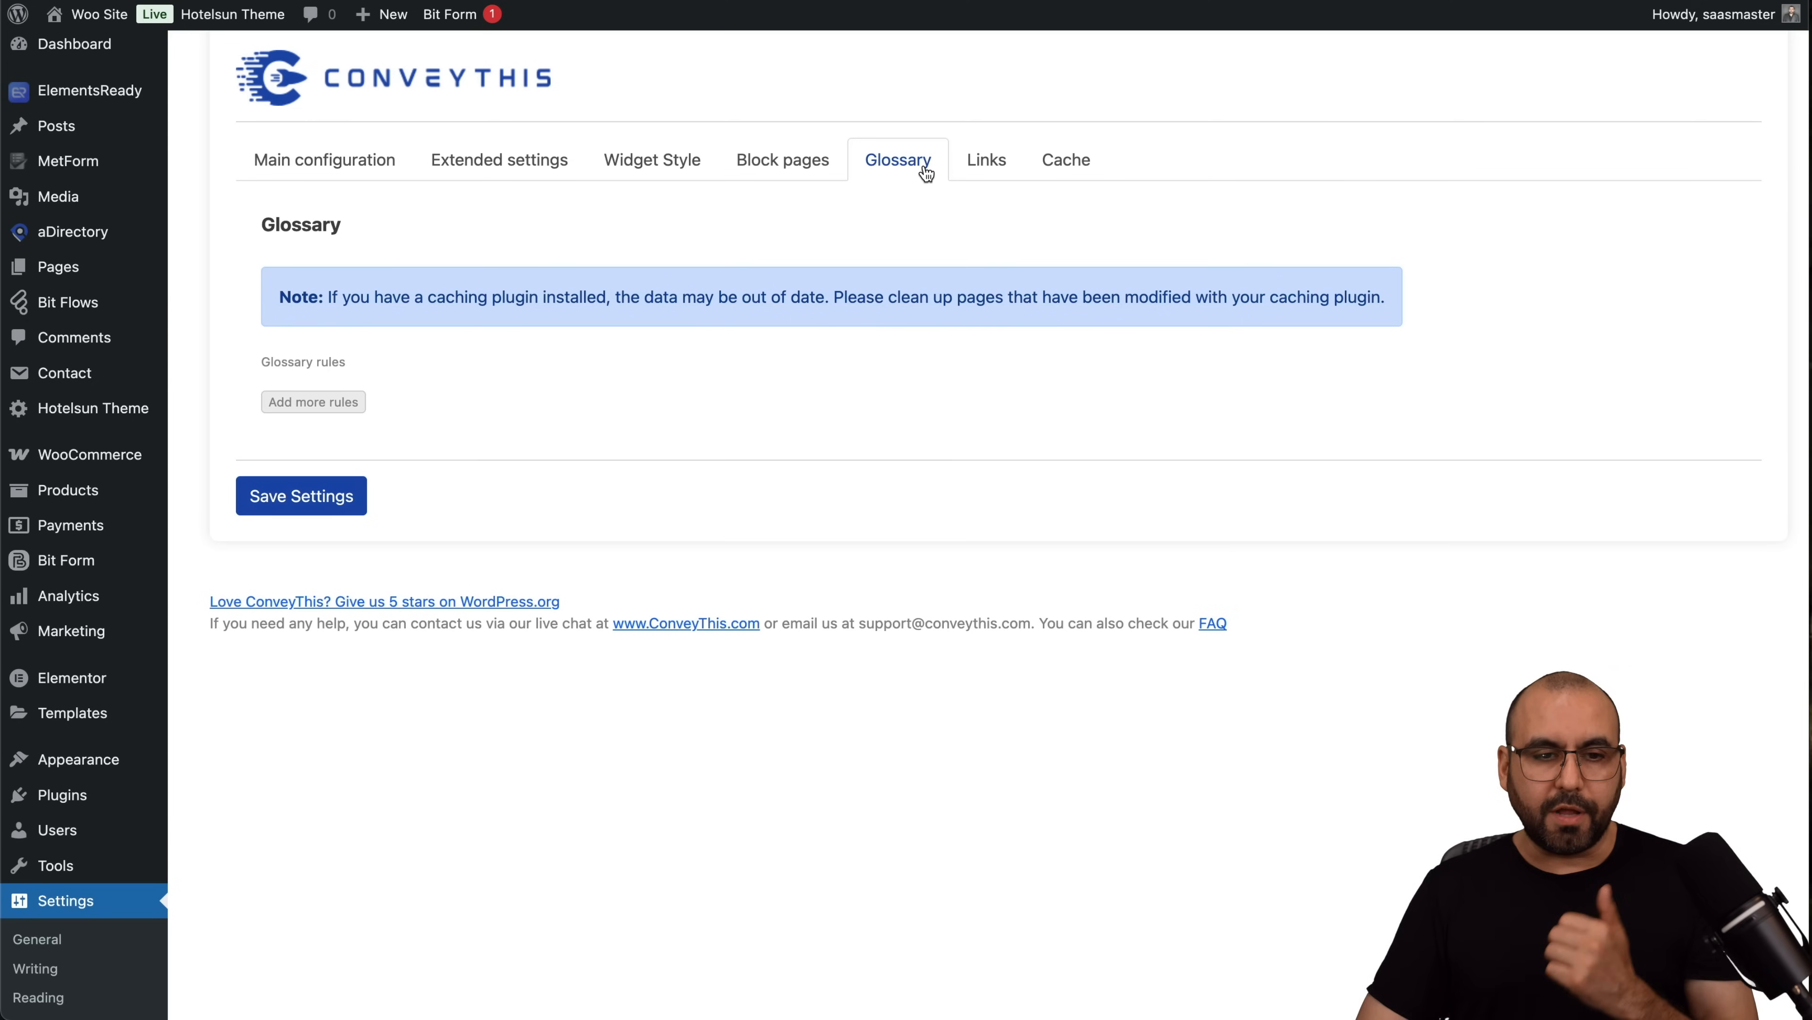
- Review the System links and Translation cache settings, then return to the first tab
{"action": "left_click", "coordinate": [986, 160]}
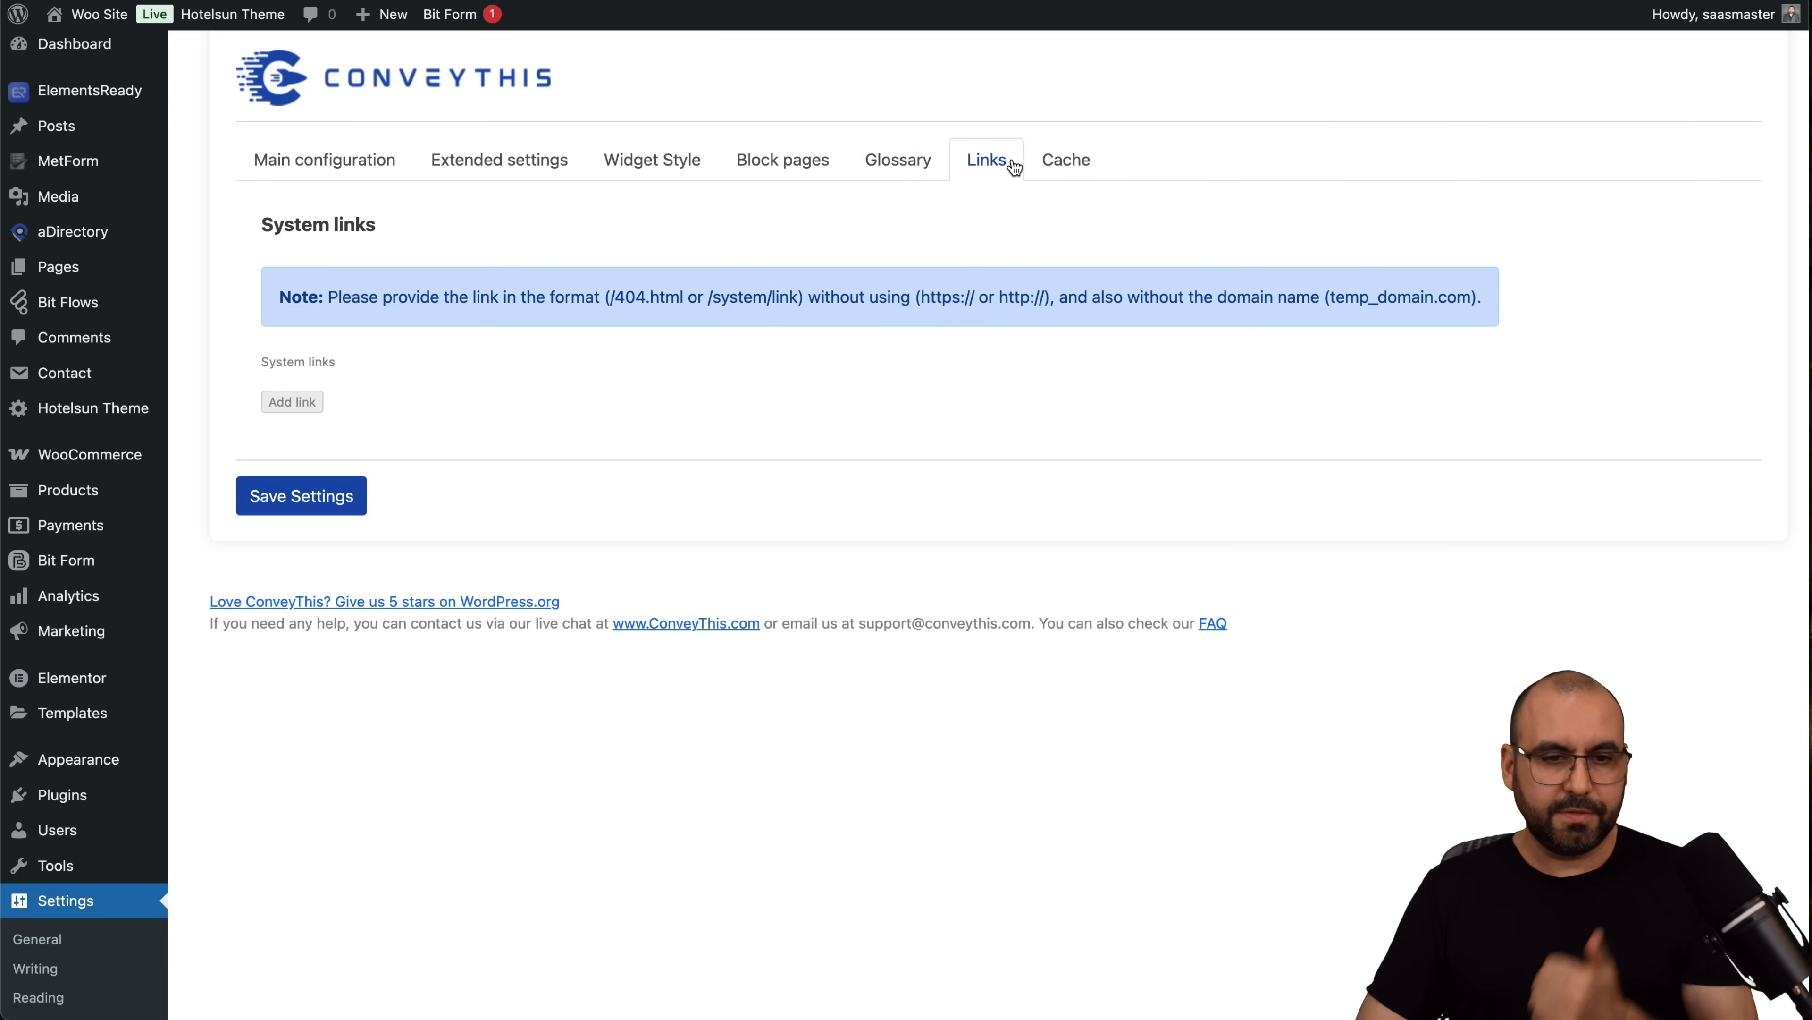
{"action": "left_click", "coordinate": [1065, 160]}
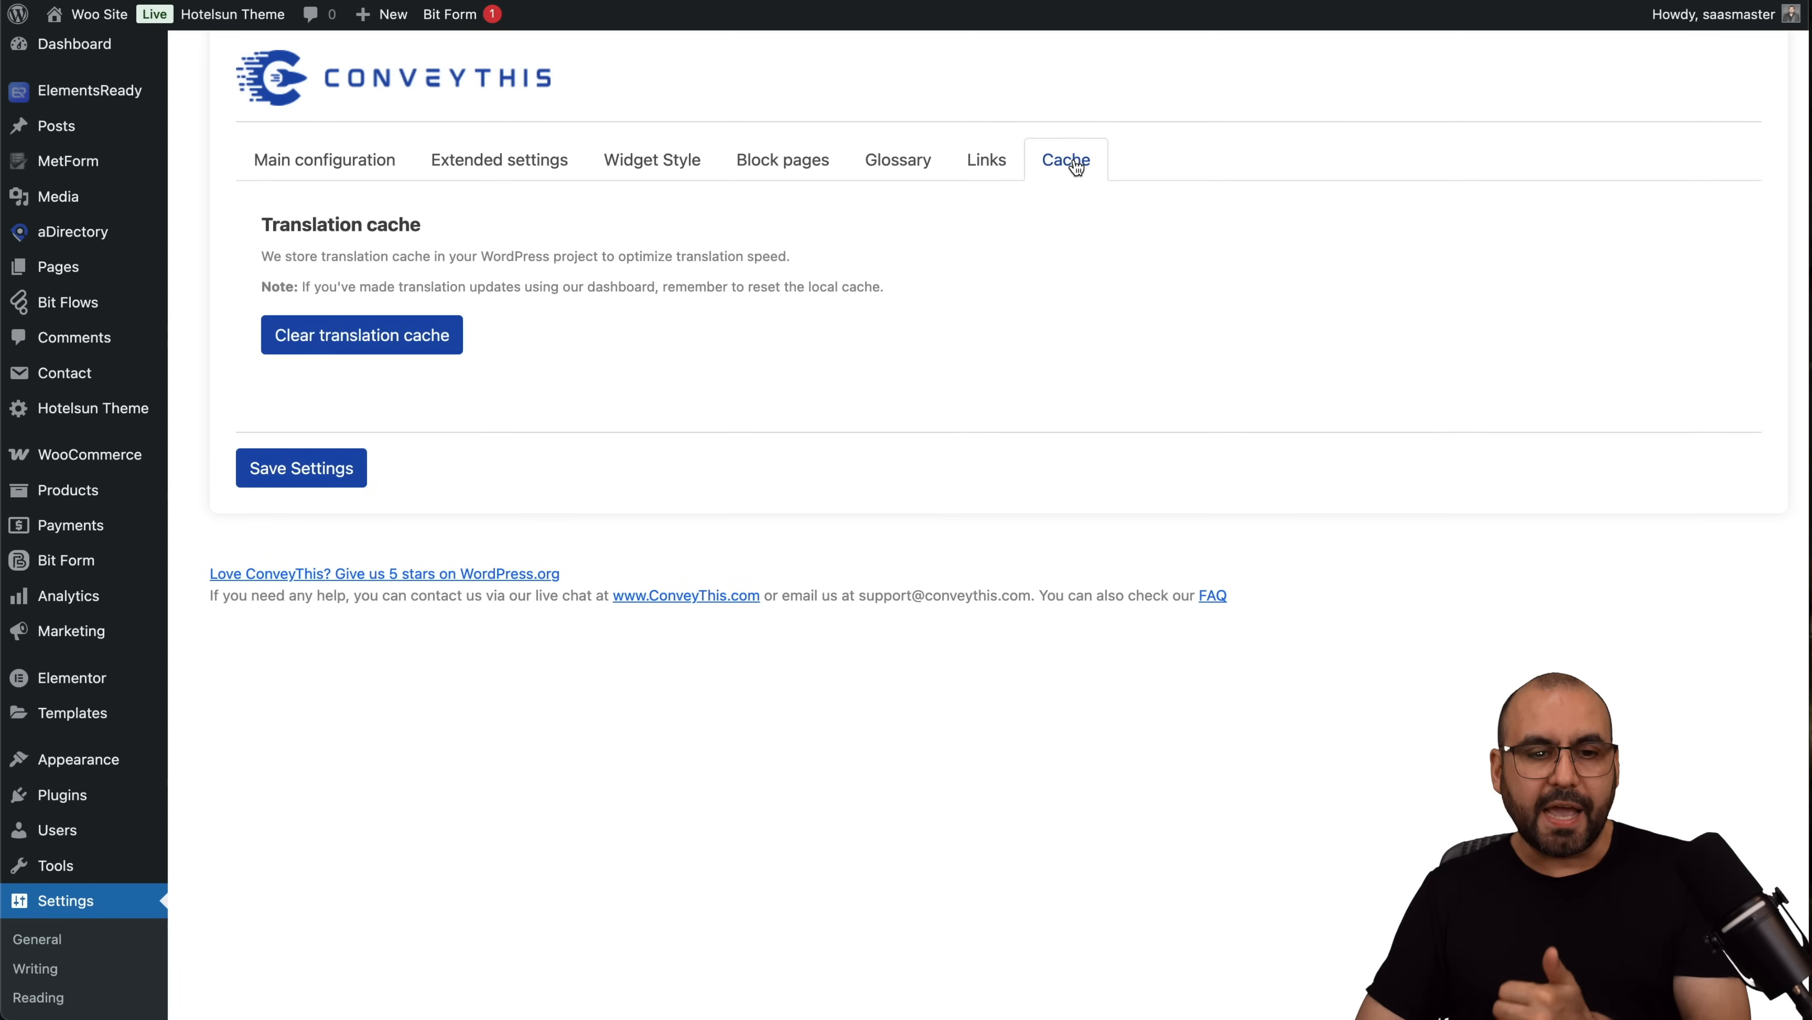
{"action": "mouse_move", "coordinate": [903, 329]}
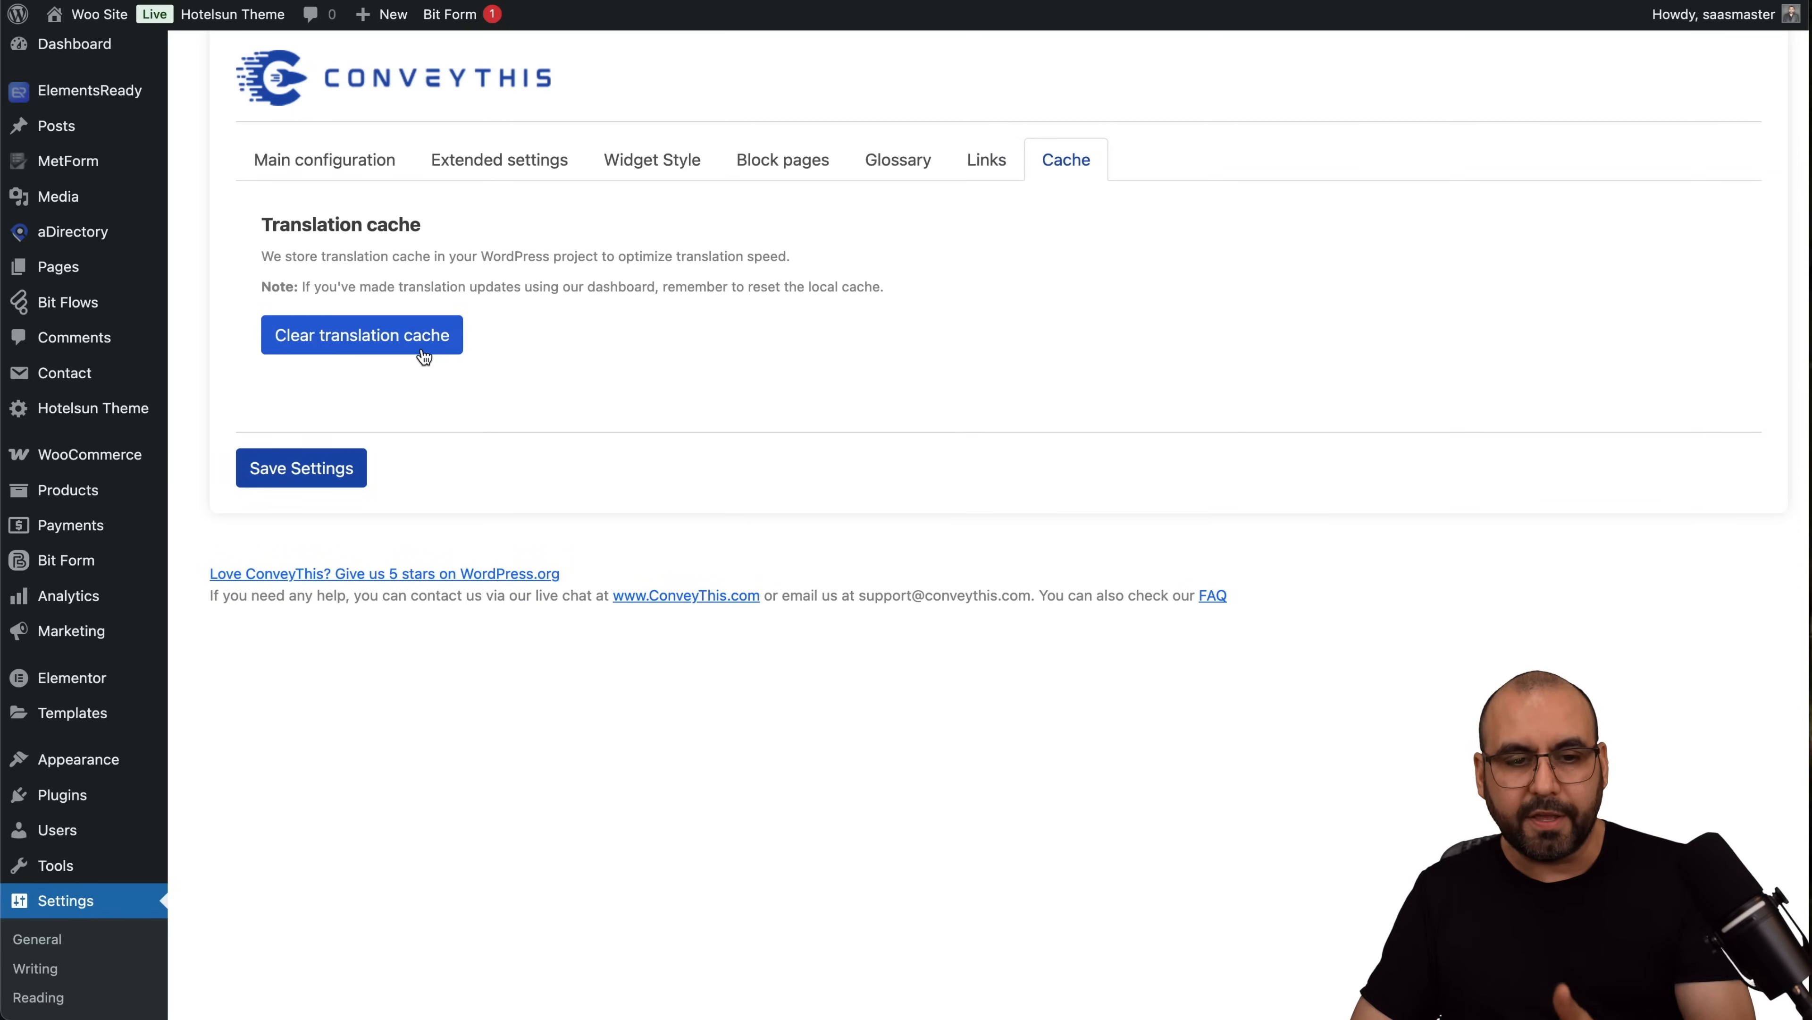
{"action": "mouse_move", "coordinate": [290, 444]}
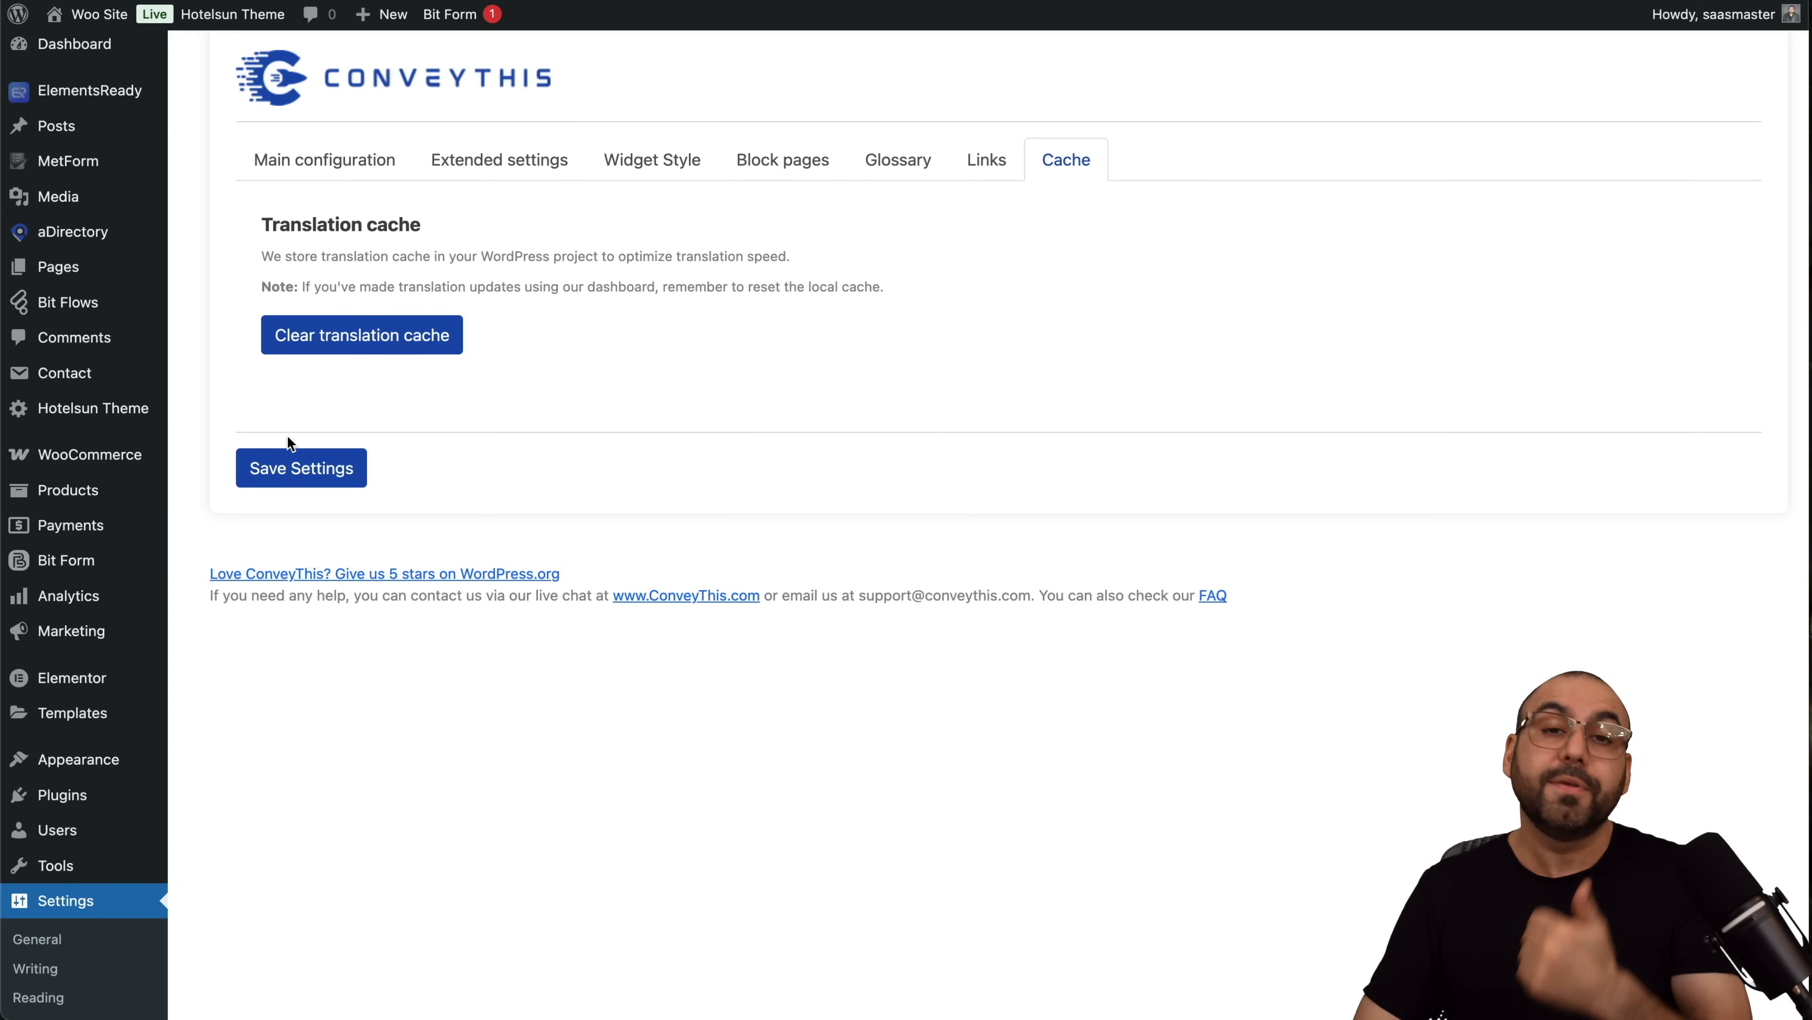
{"action": "mouse_move", "coordinate": [632, 550]}
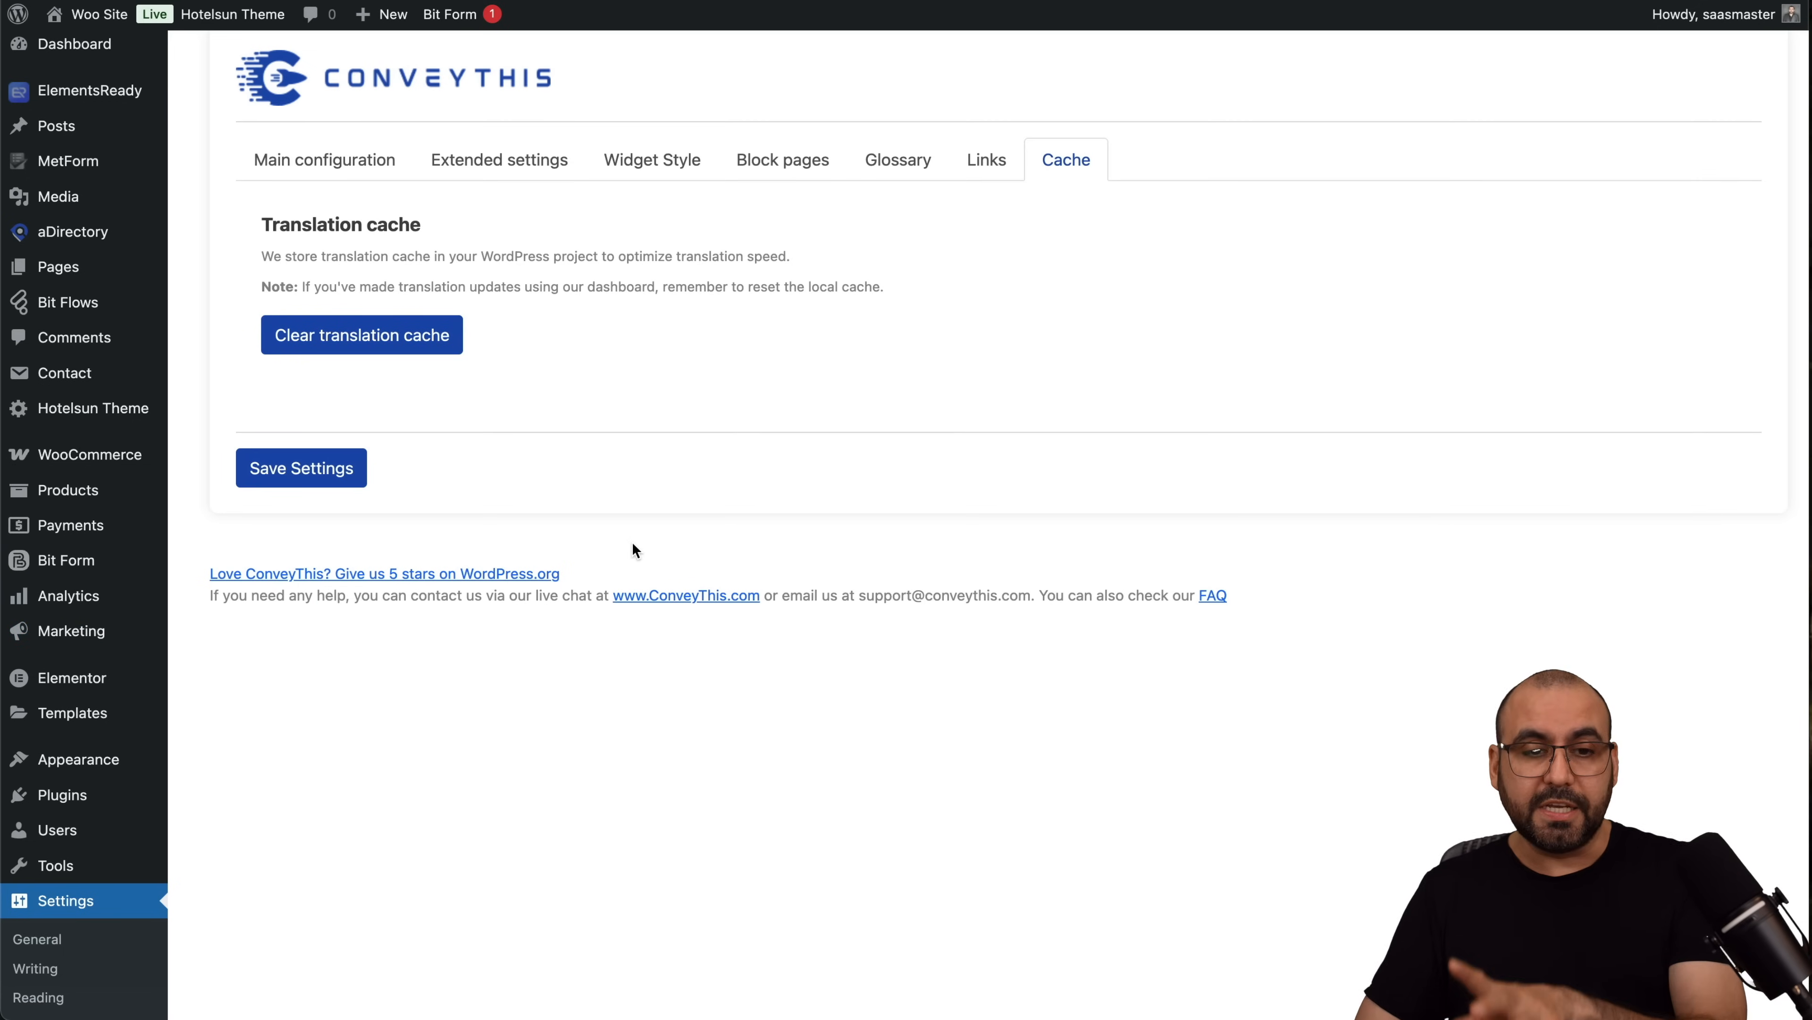
{"action": "left_click", "coordinate": [325, 159]}
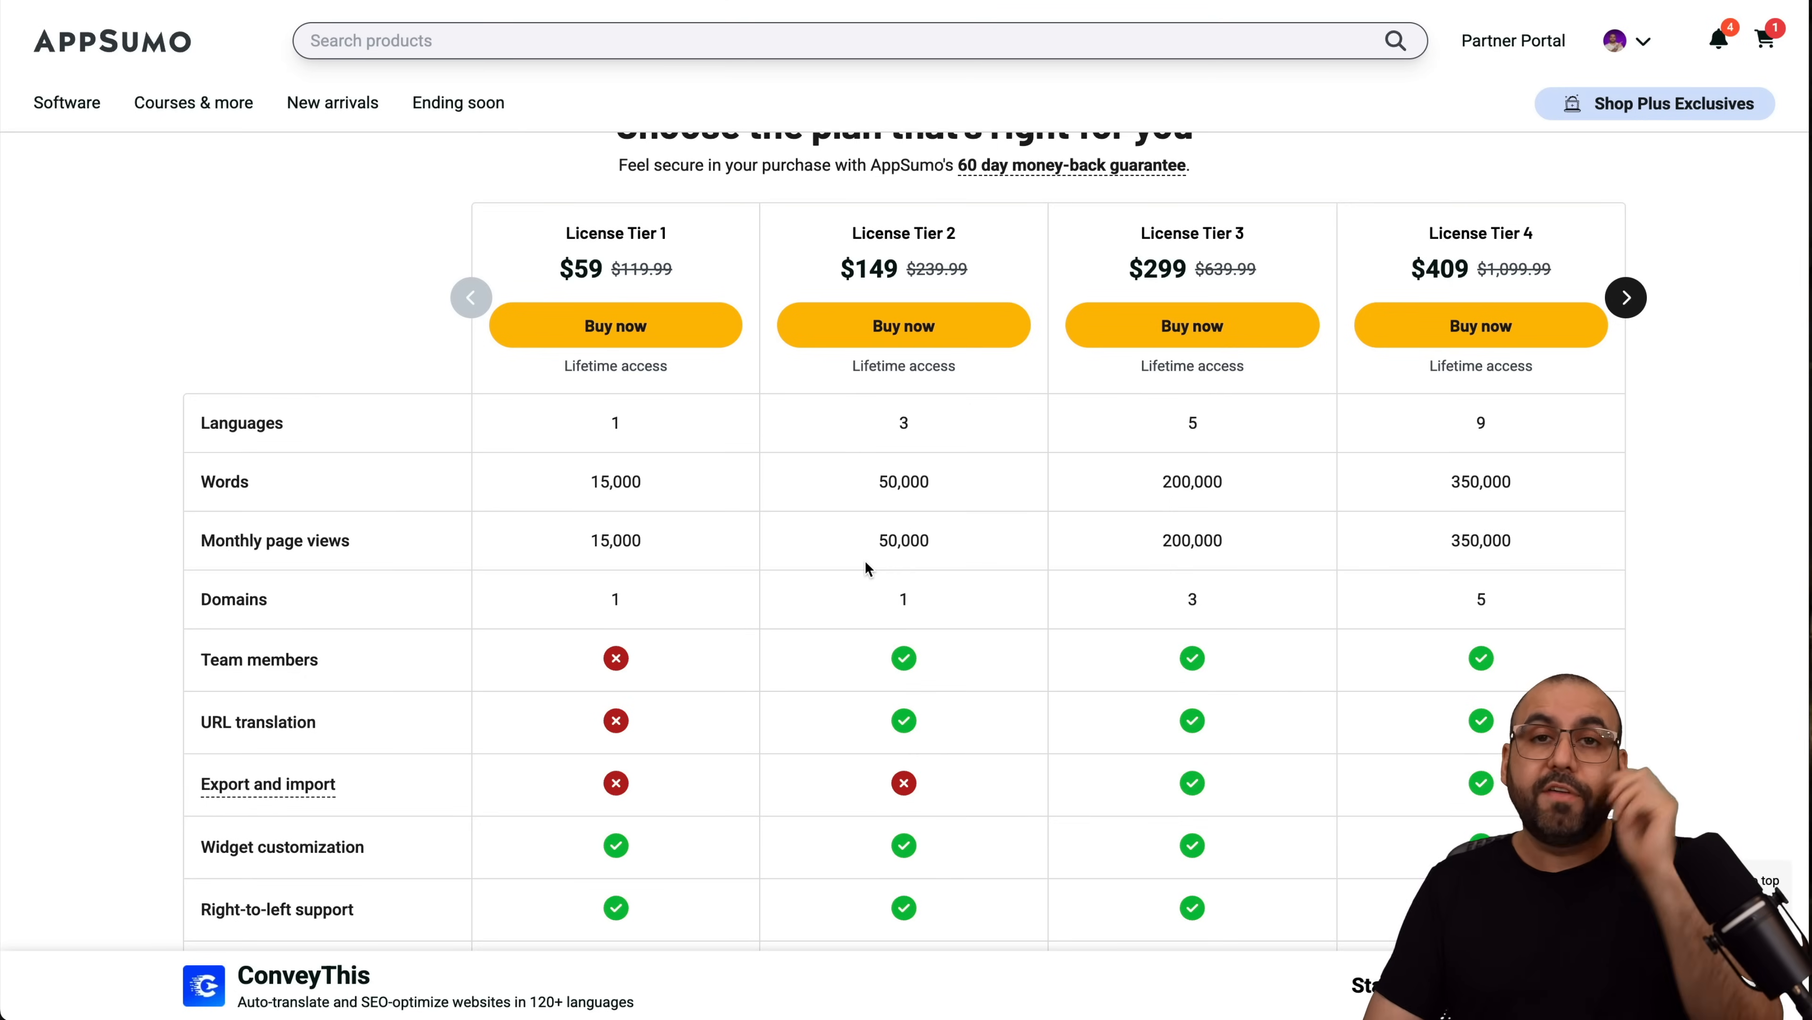
{"action": "mouse_move", "coordinate": [944, 560]}
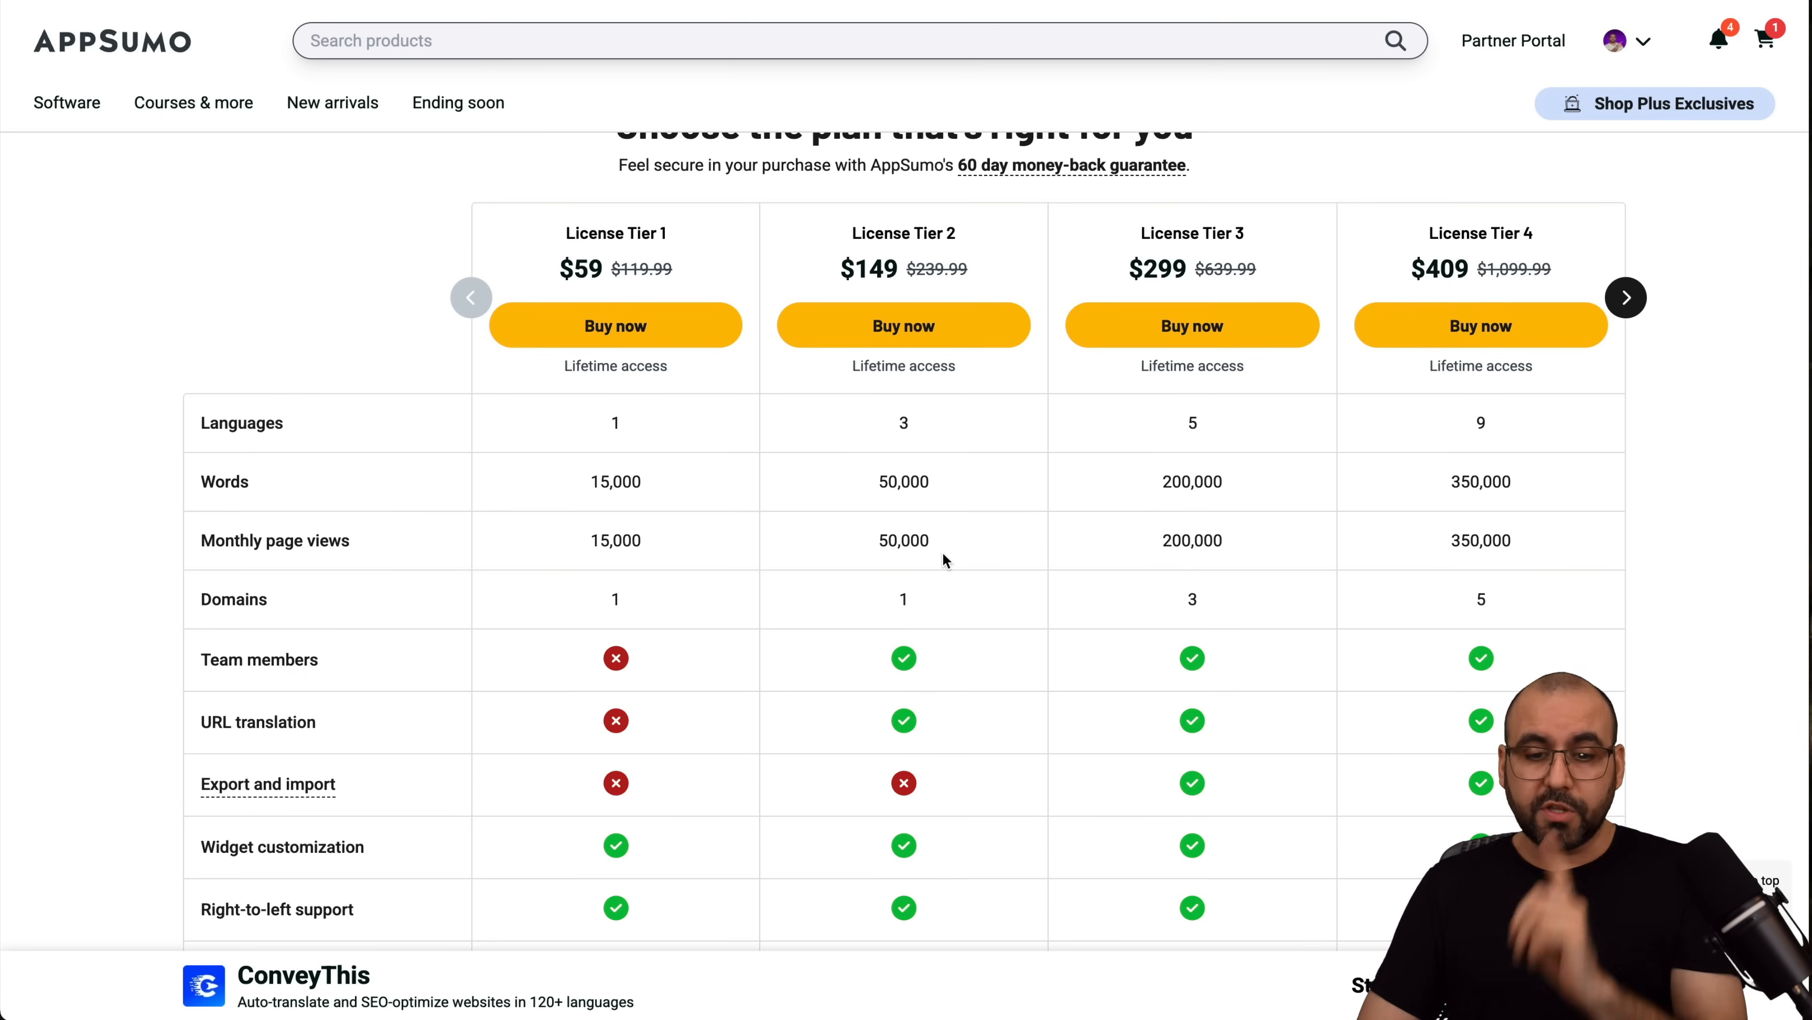